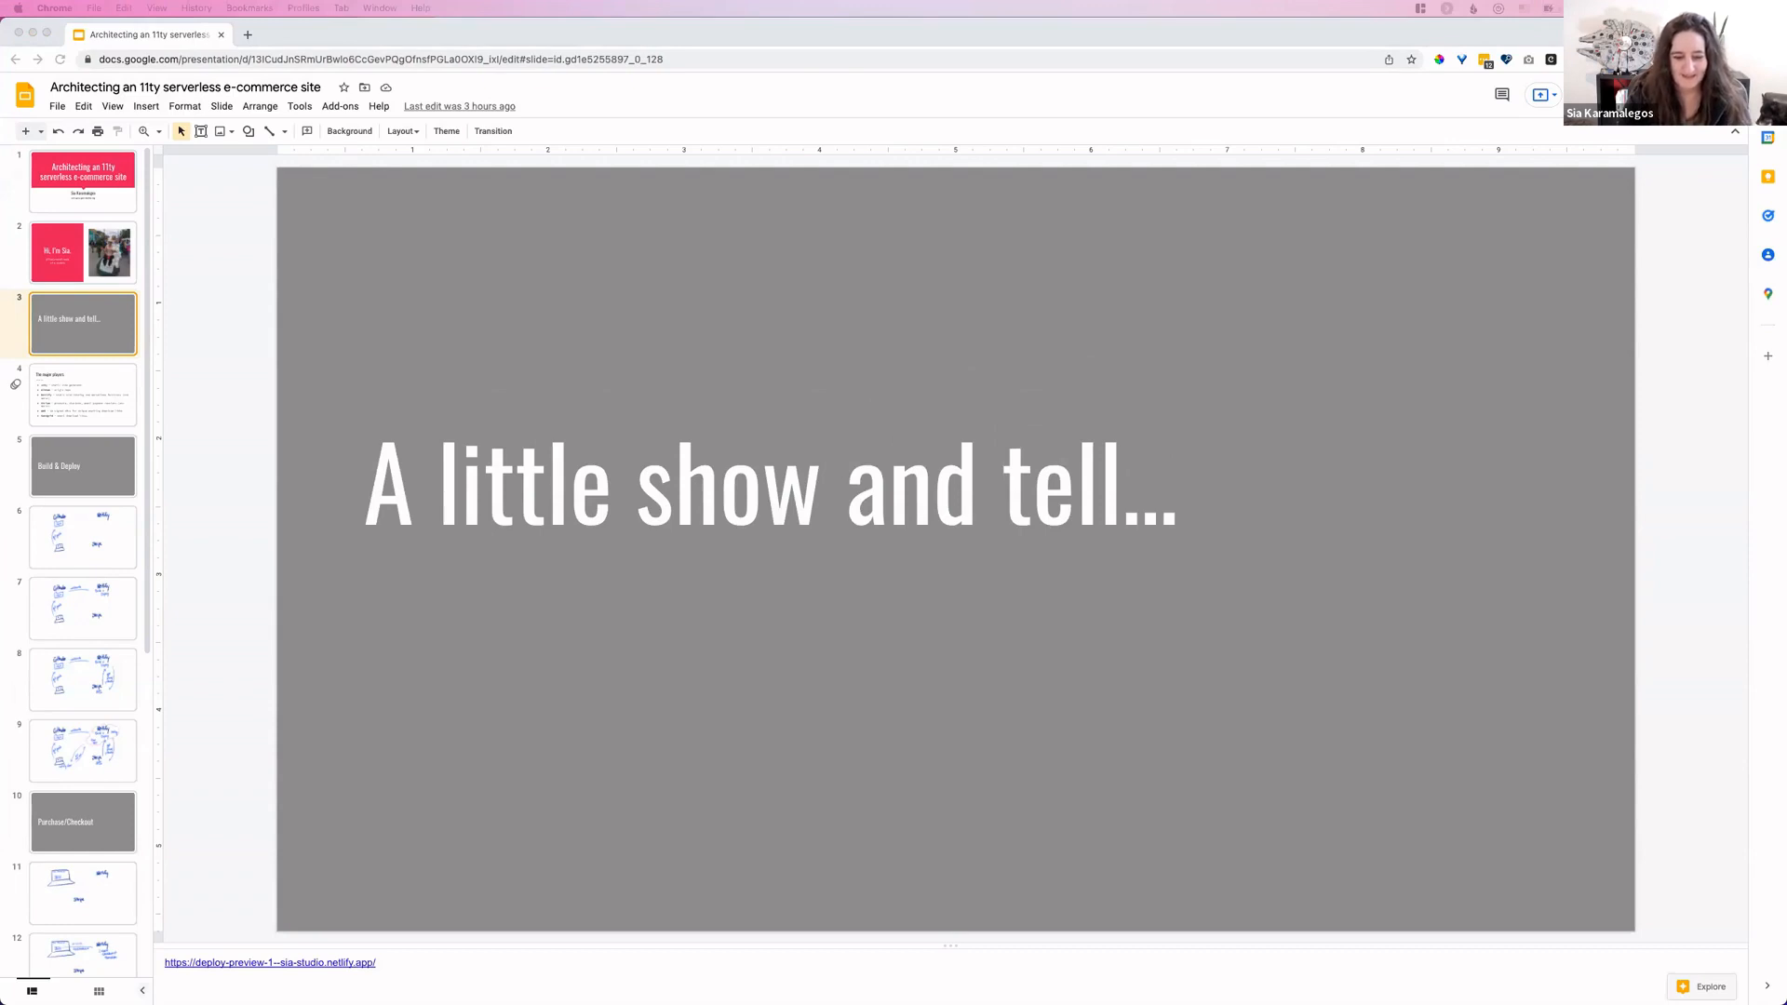
pyautogui.moveTo(959, 213)
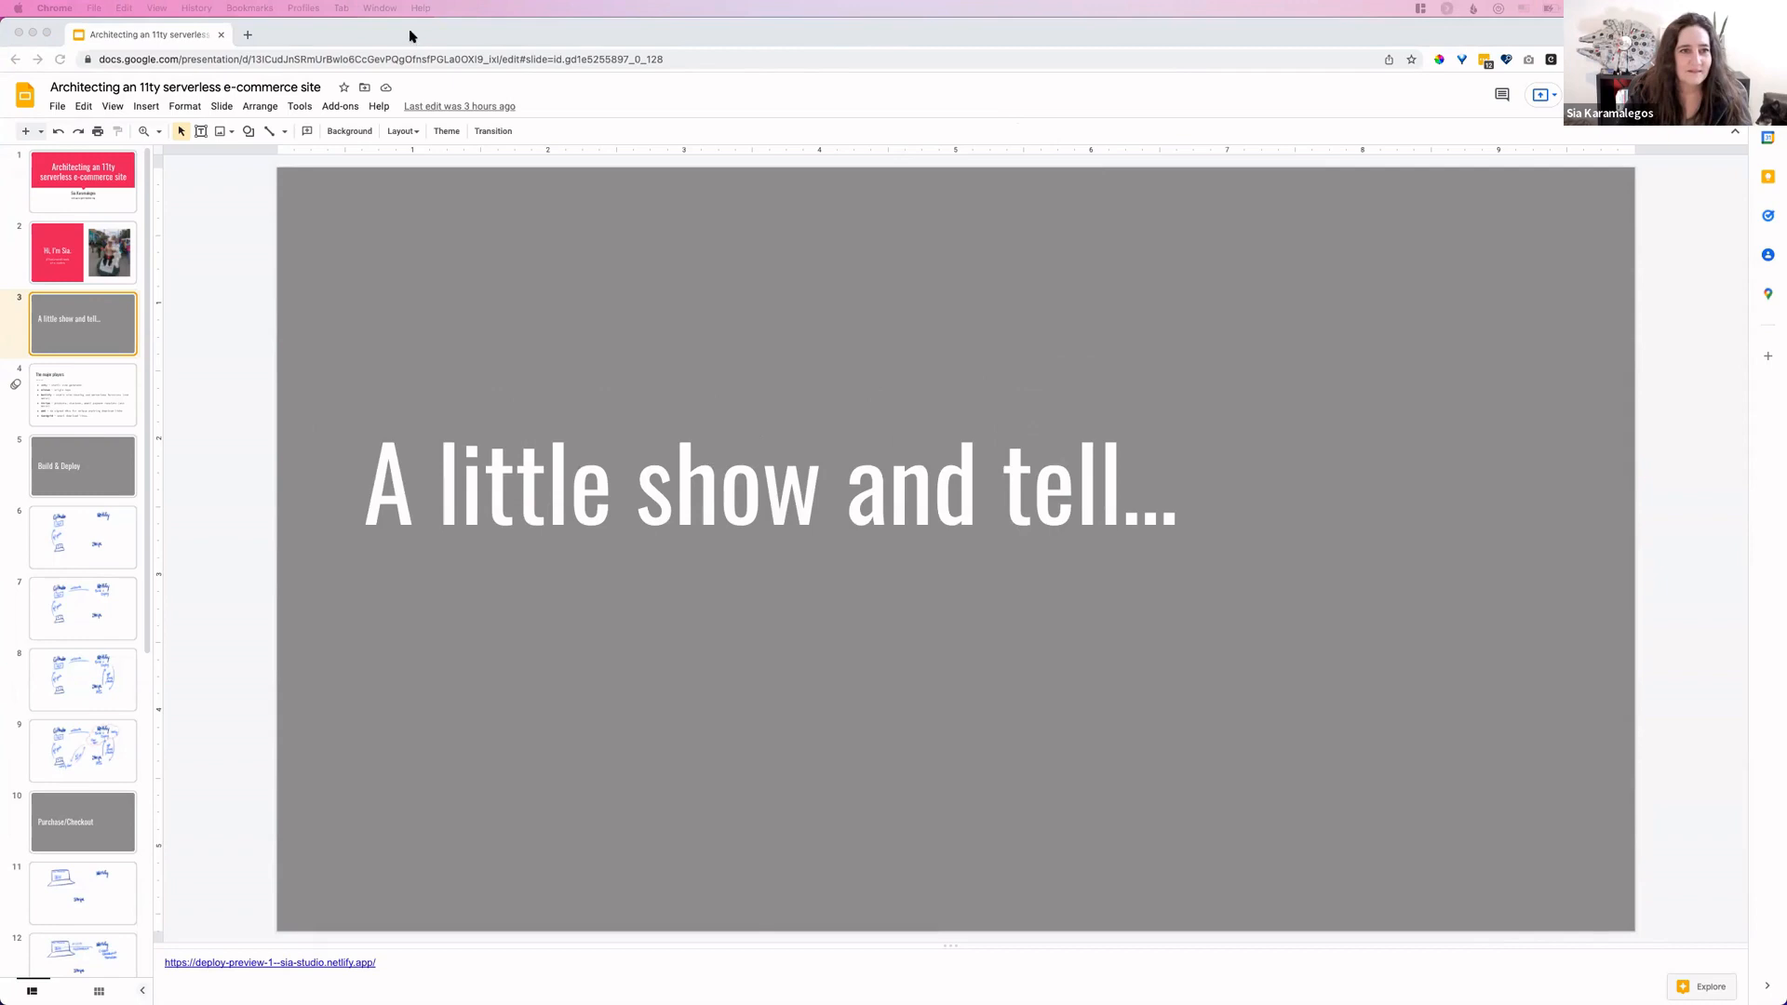
pyautogui.moveTo(545, 119)
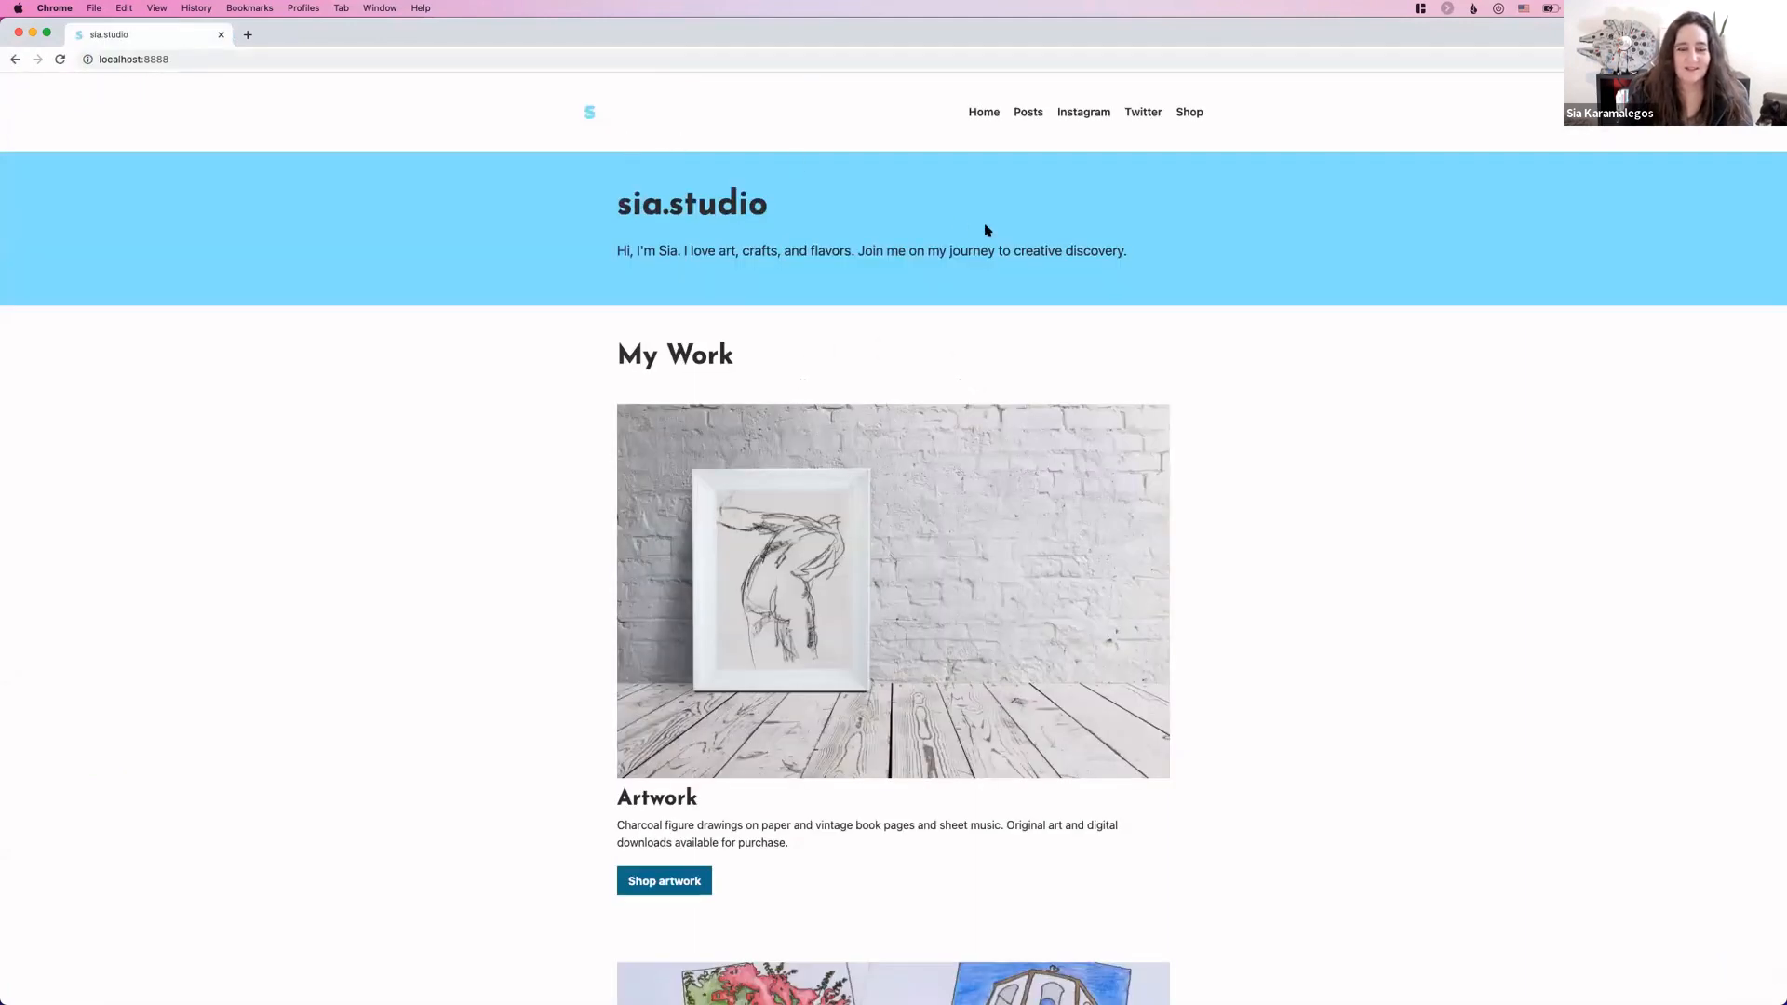
pyautogui.moveTo(1206, 129)
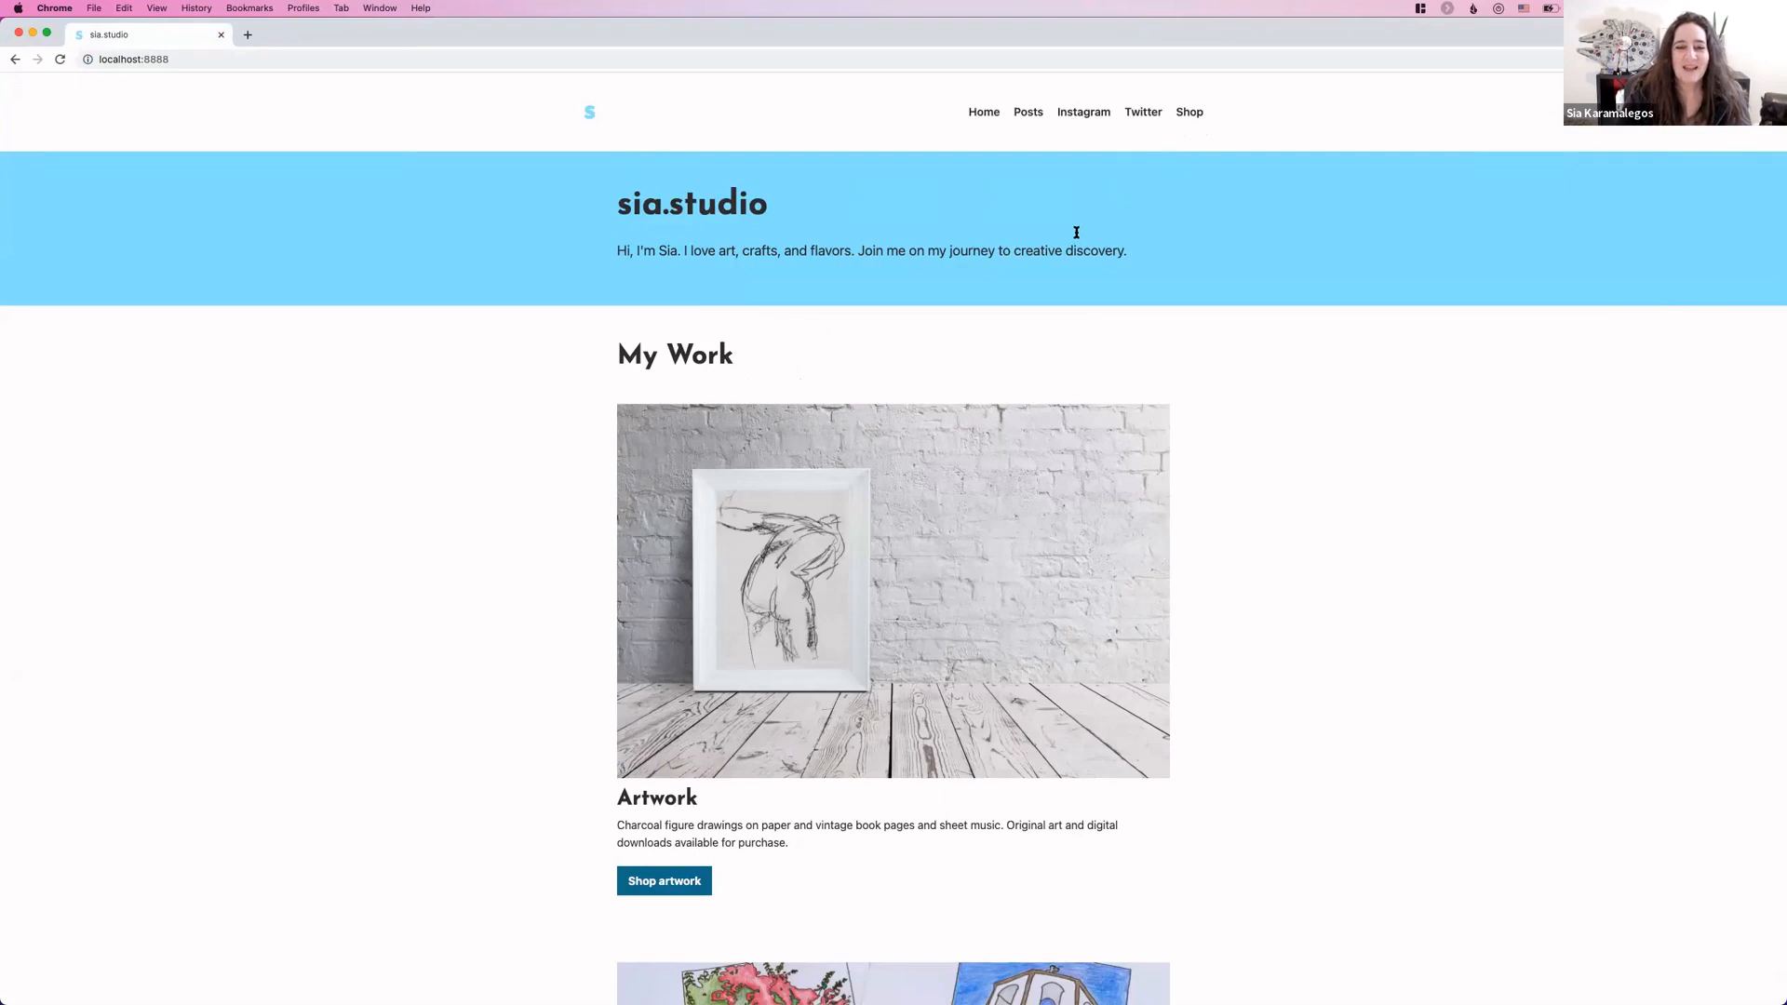
# Step: Scroll the localhost:8888 sia.studio home page through Artwork, Coloring Pages and Crochet Patterns, then back to the top
pyautogui.scroll(-3)
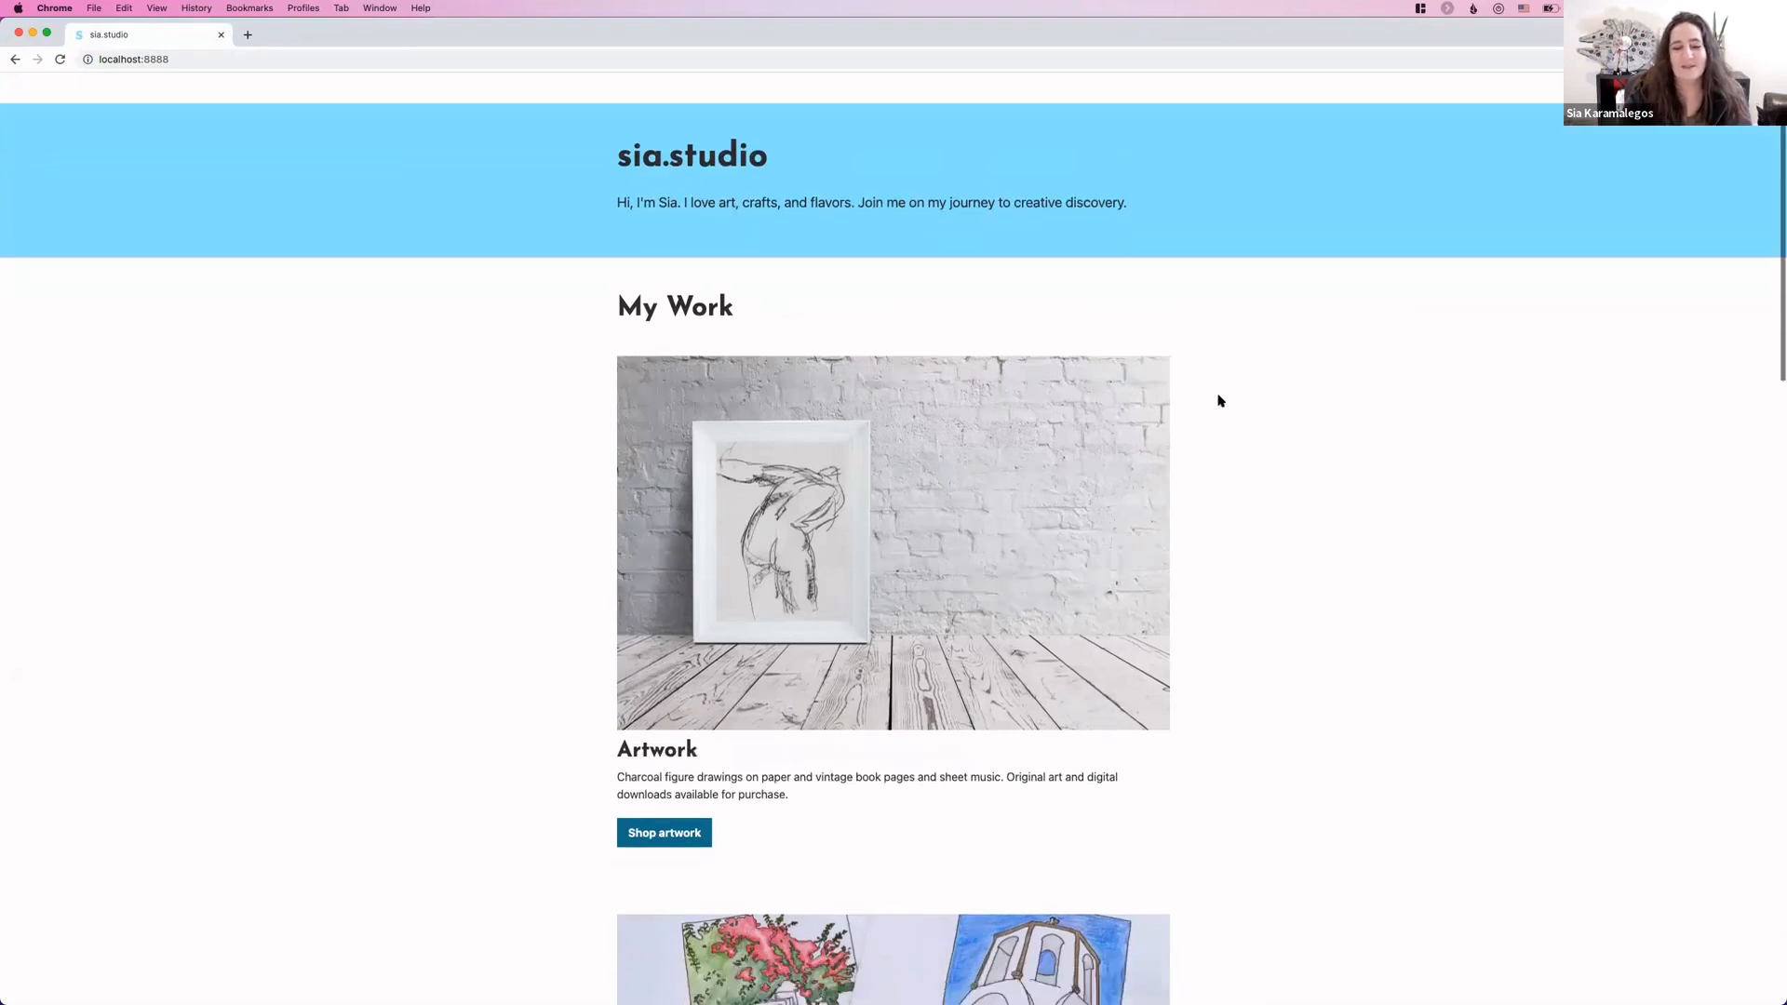
pyautogui.scroll(-3)
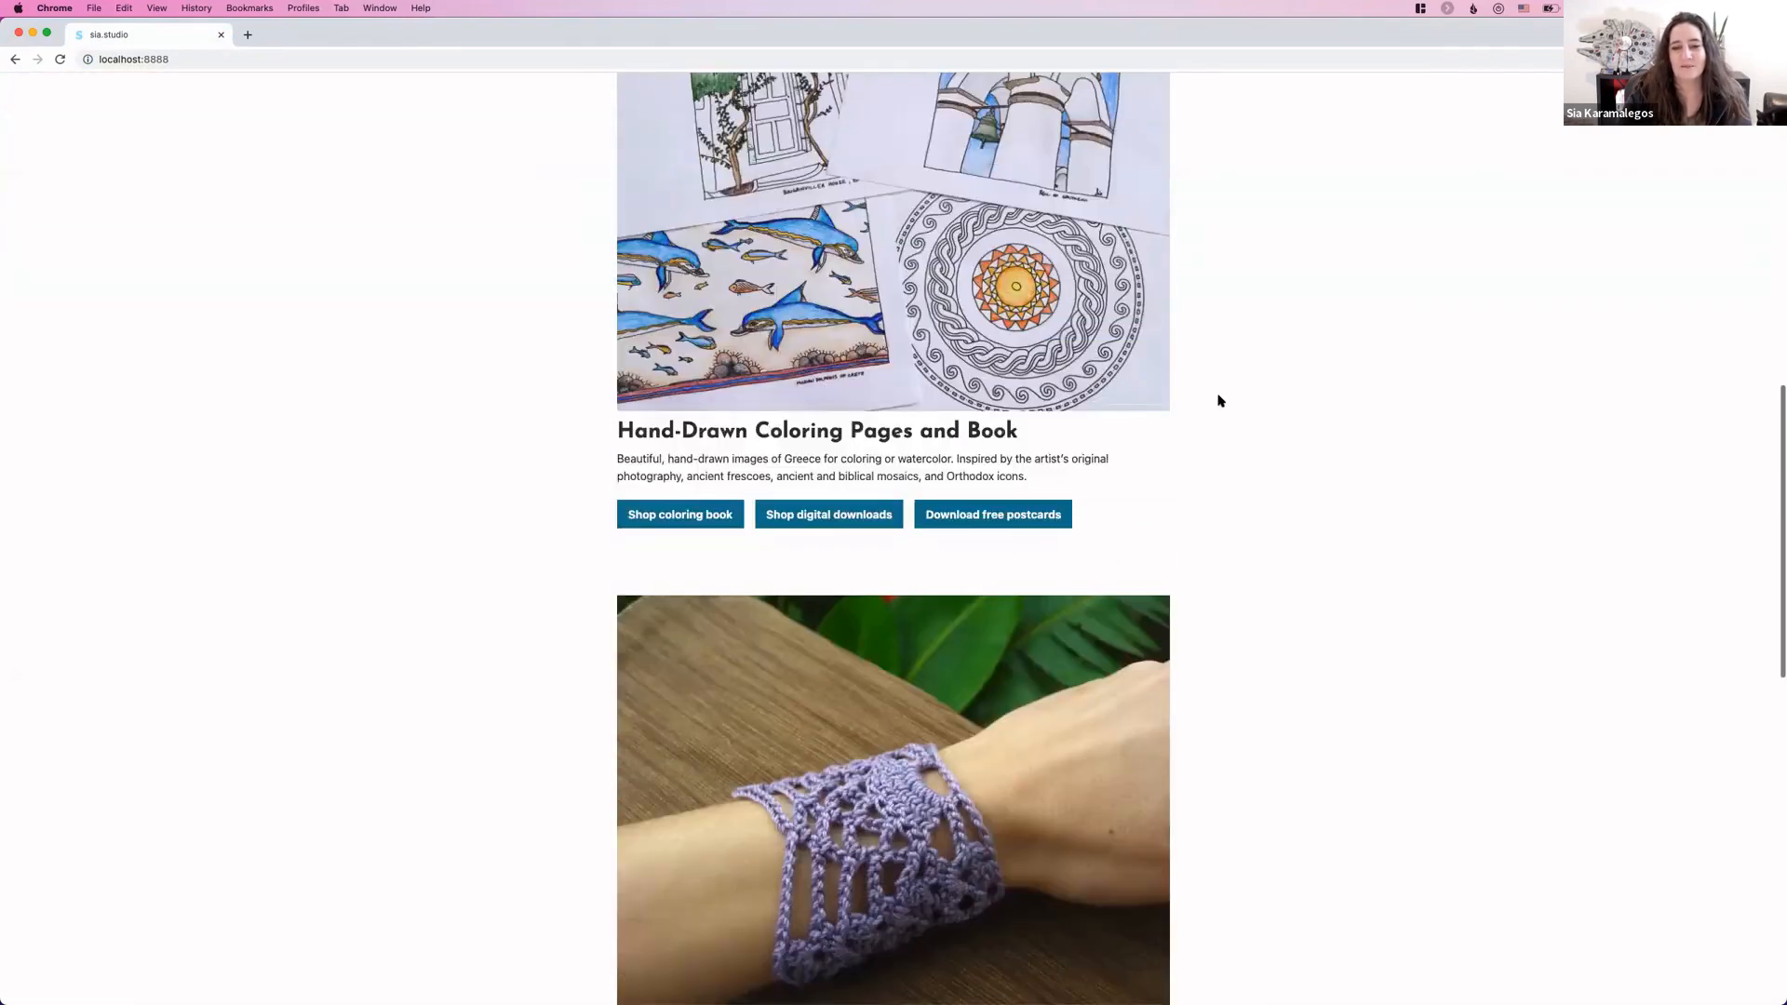
pyautogui.scroll(-3)
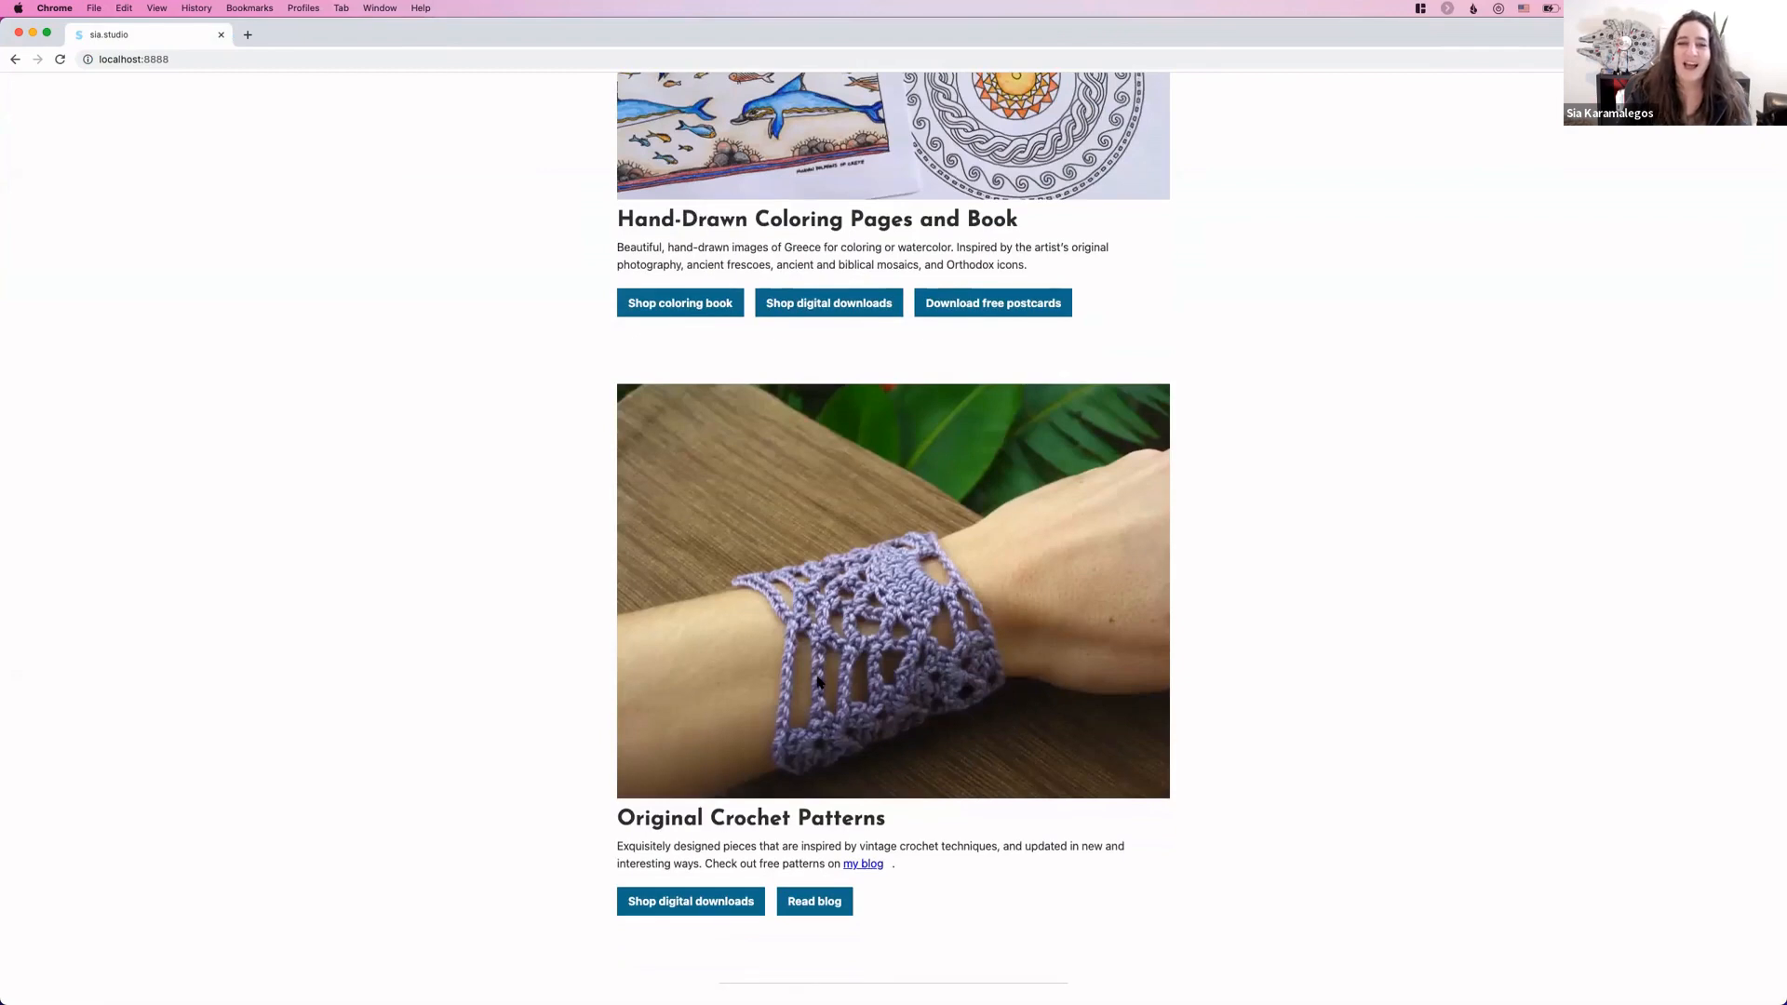
pyautogui.scroll(-3)
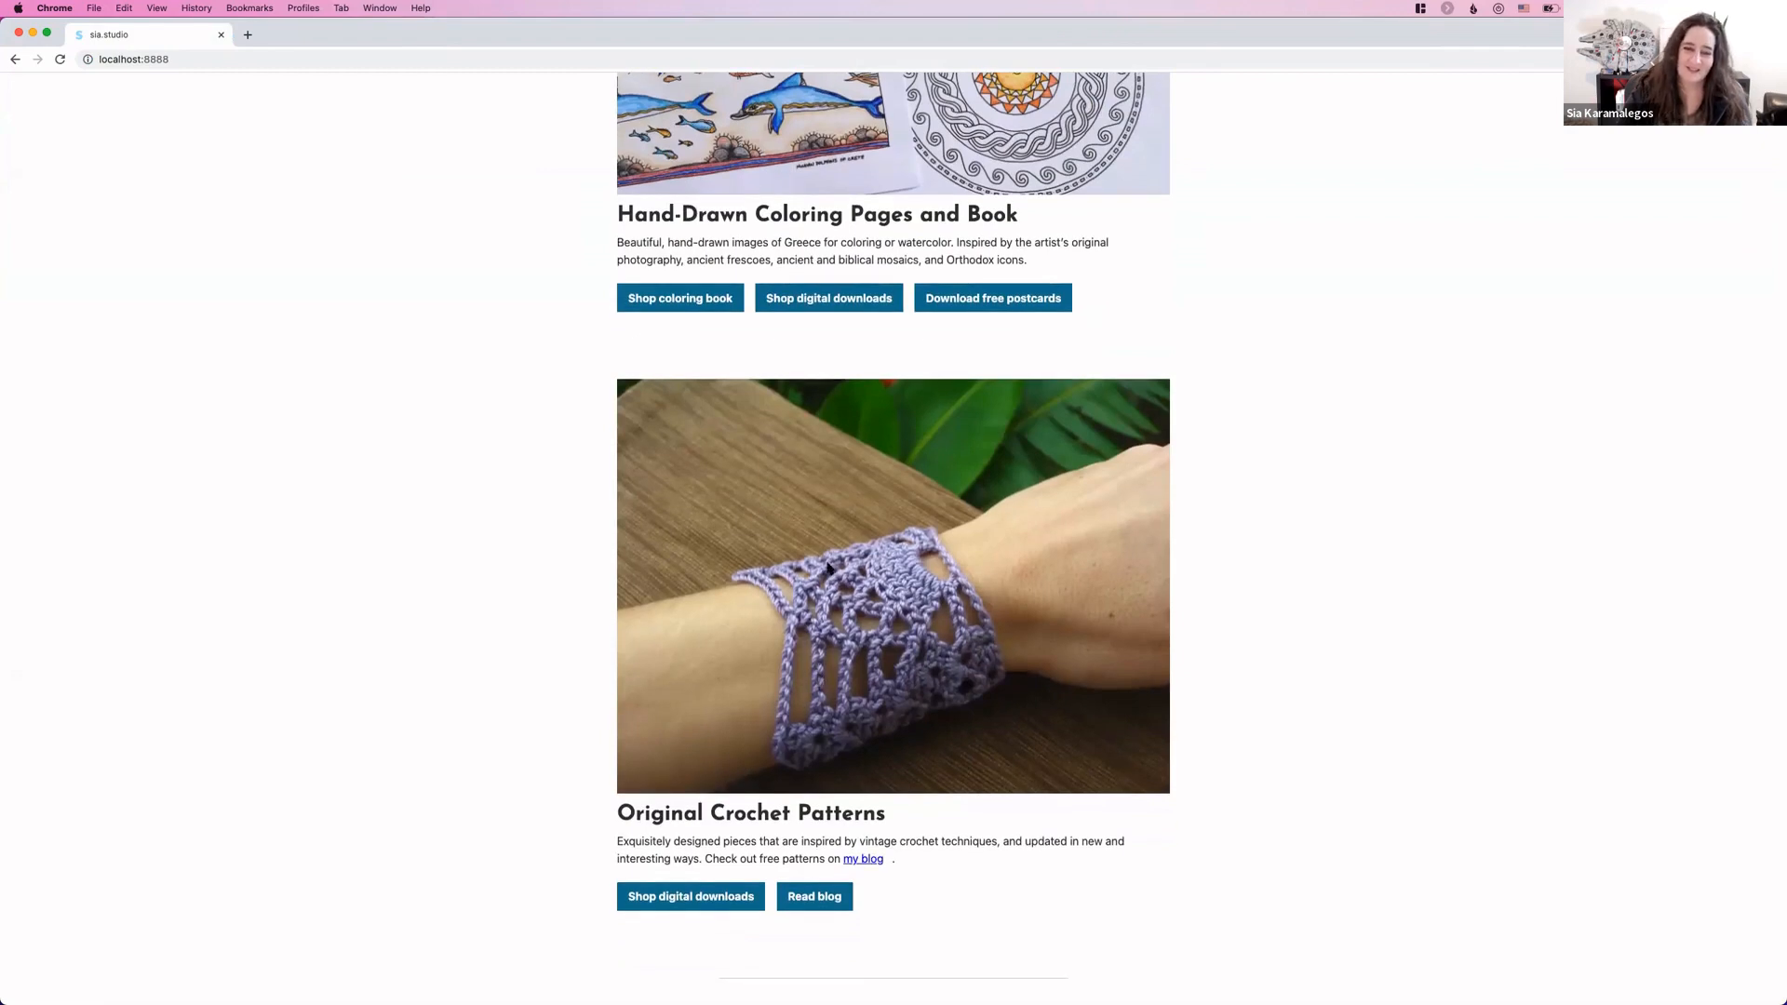
pyautogui.scroll(3)
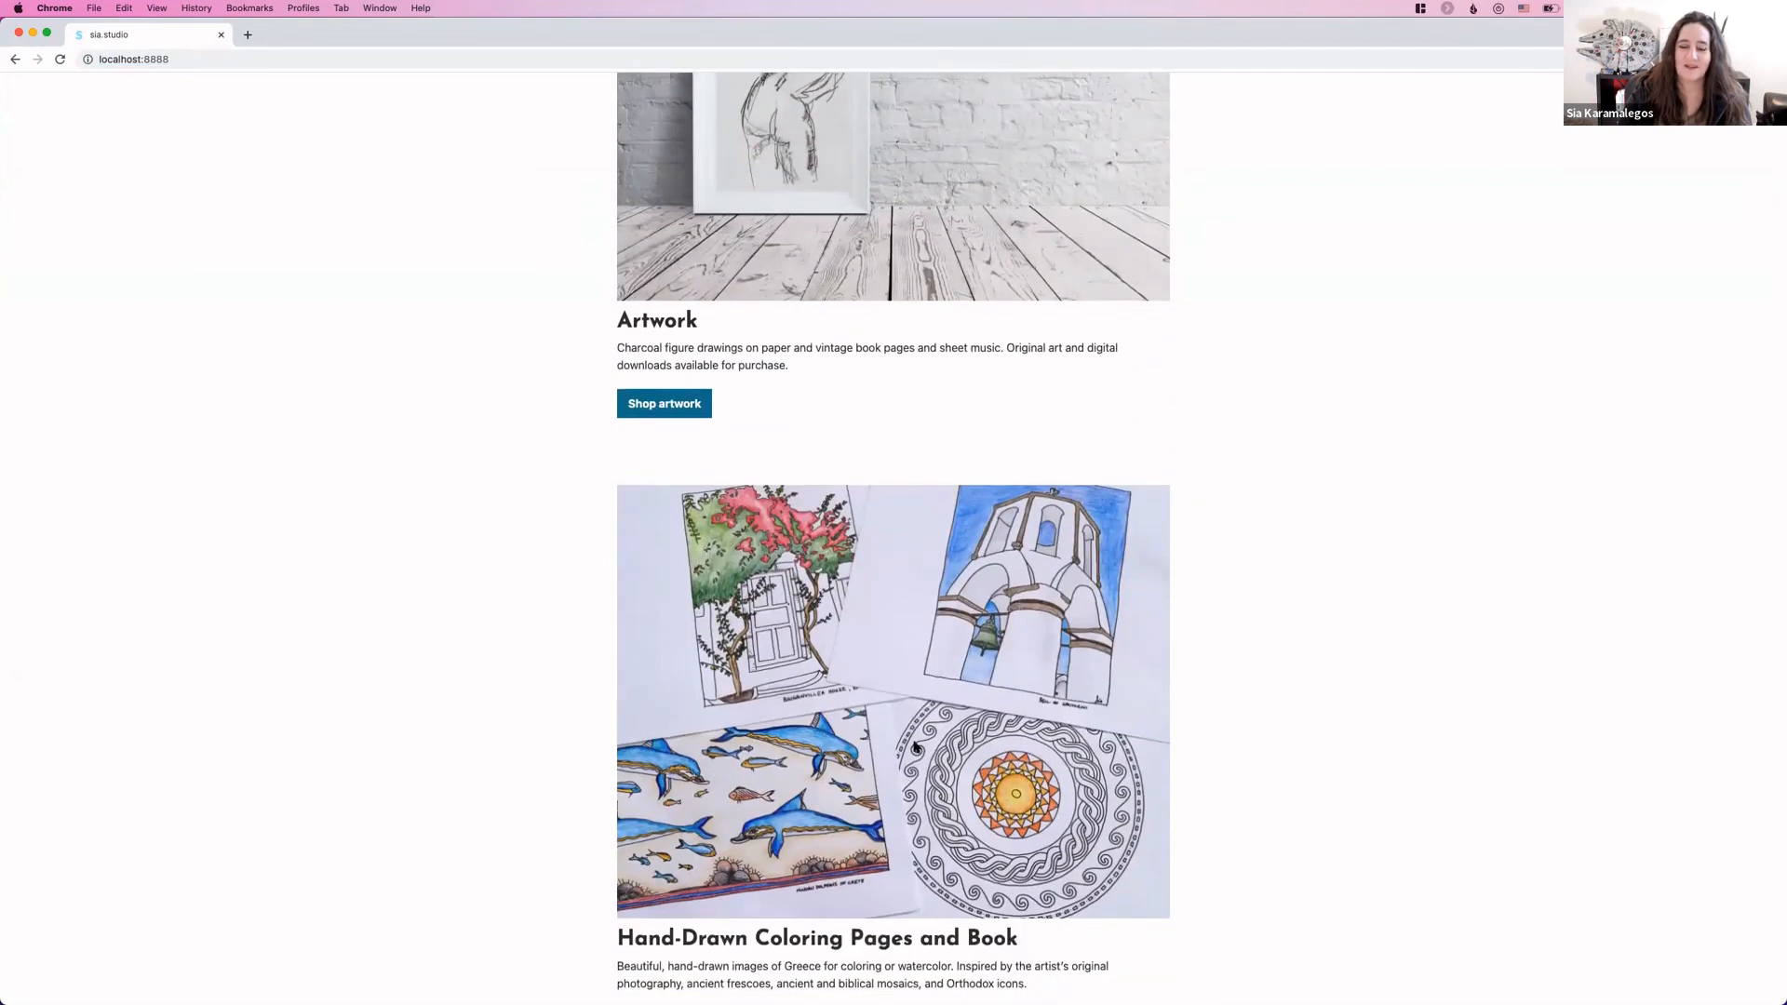
pyautogui.scroll(3)
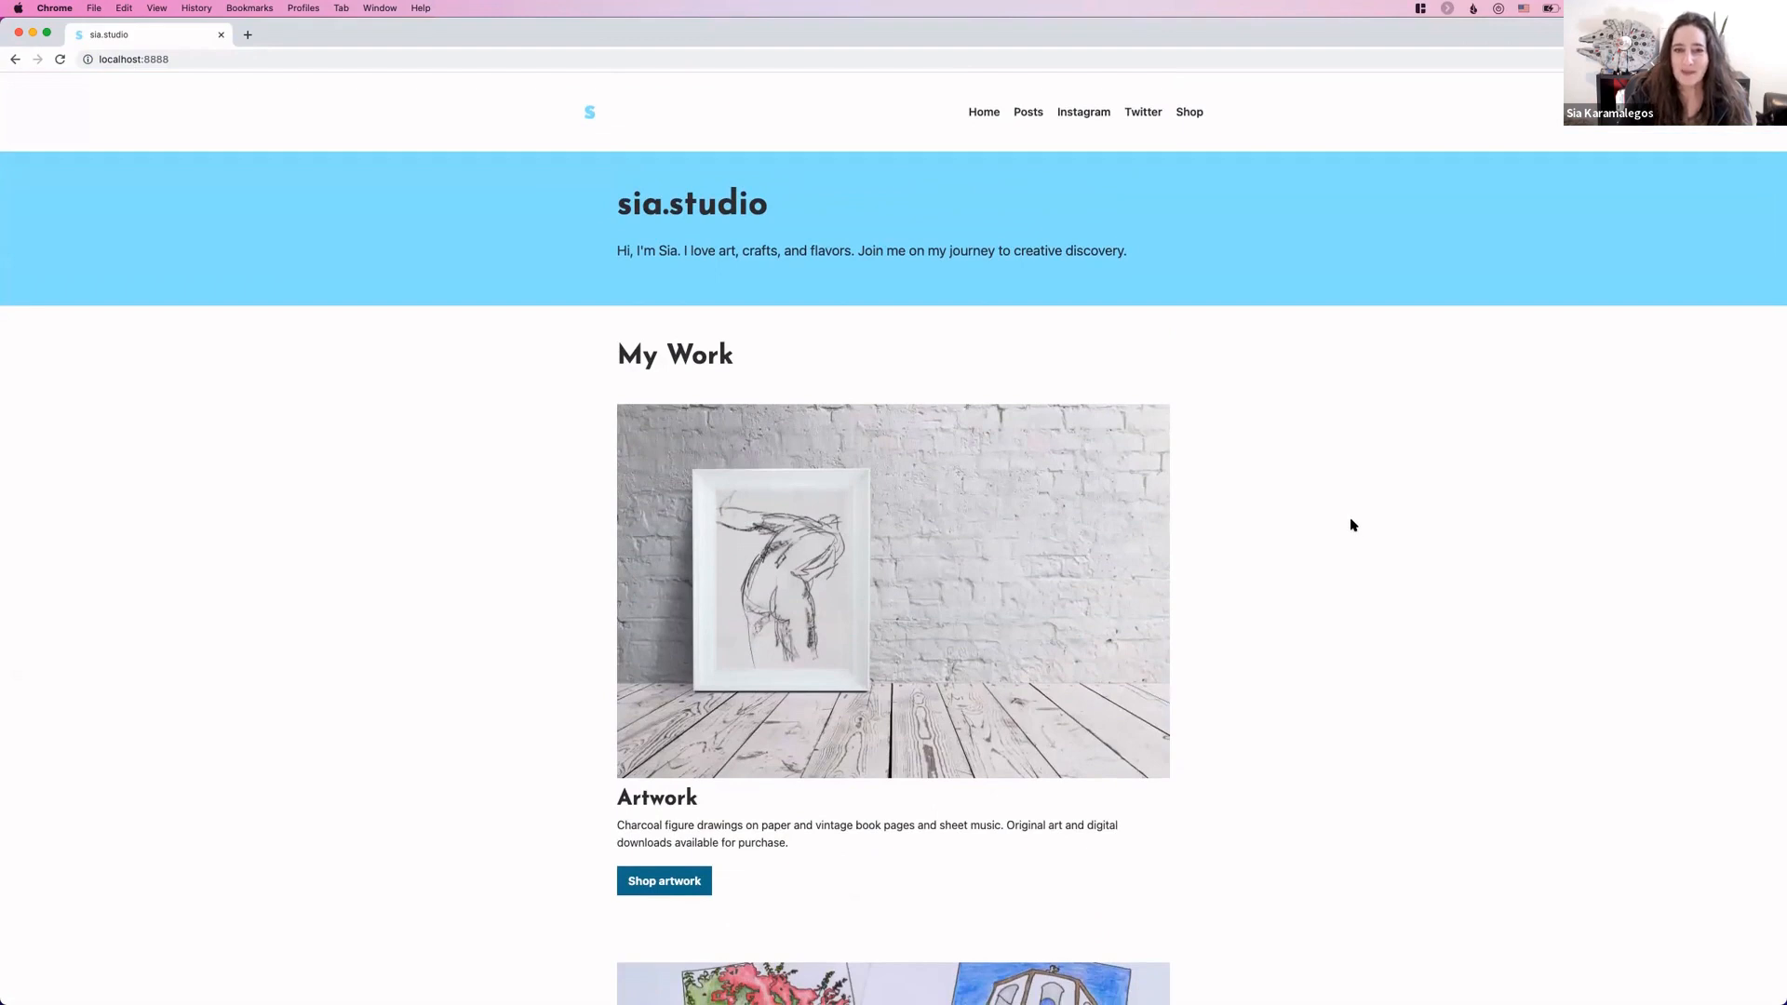
pyautogui.moveTo(1258, 297)
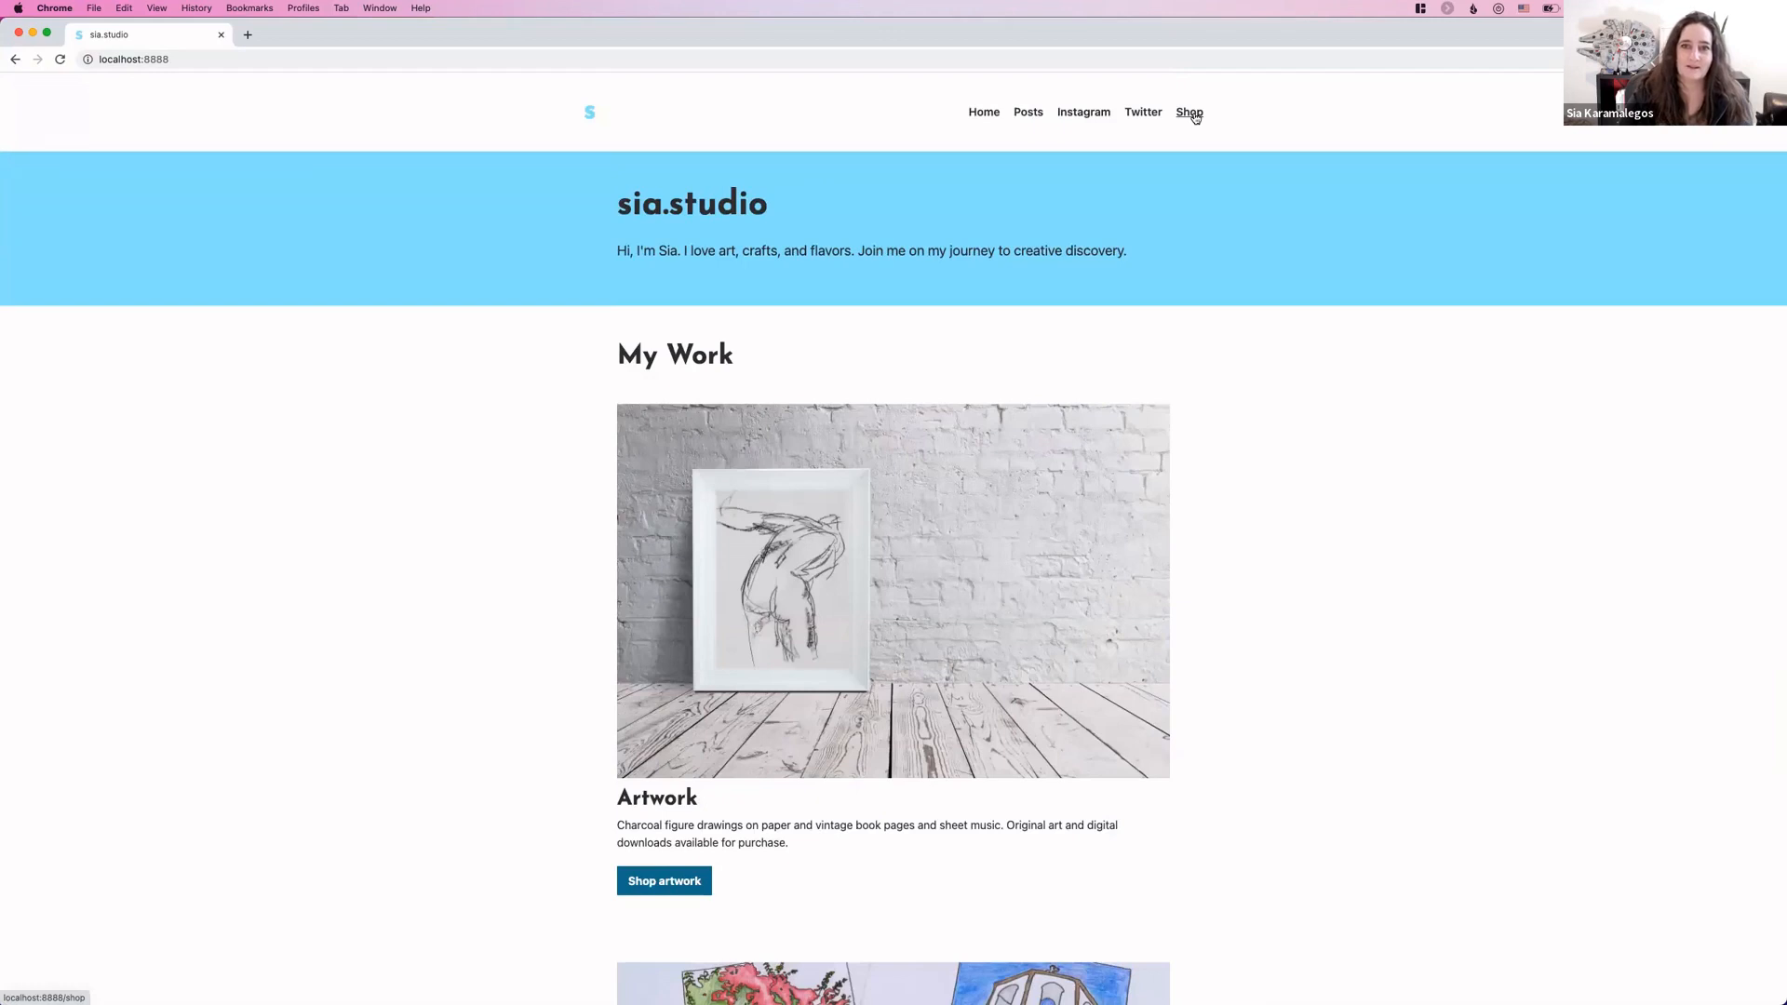
# Step: Go to the Shop page and choose BUY NOW $0.99 for the Mosaic Coloring Pages download
pyautogui.click(1190, 112)
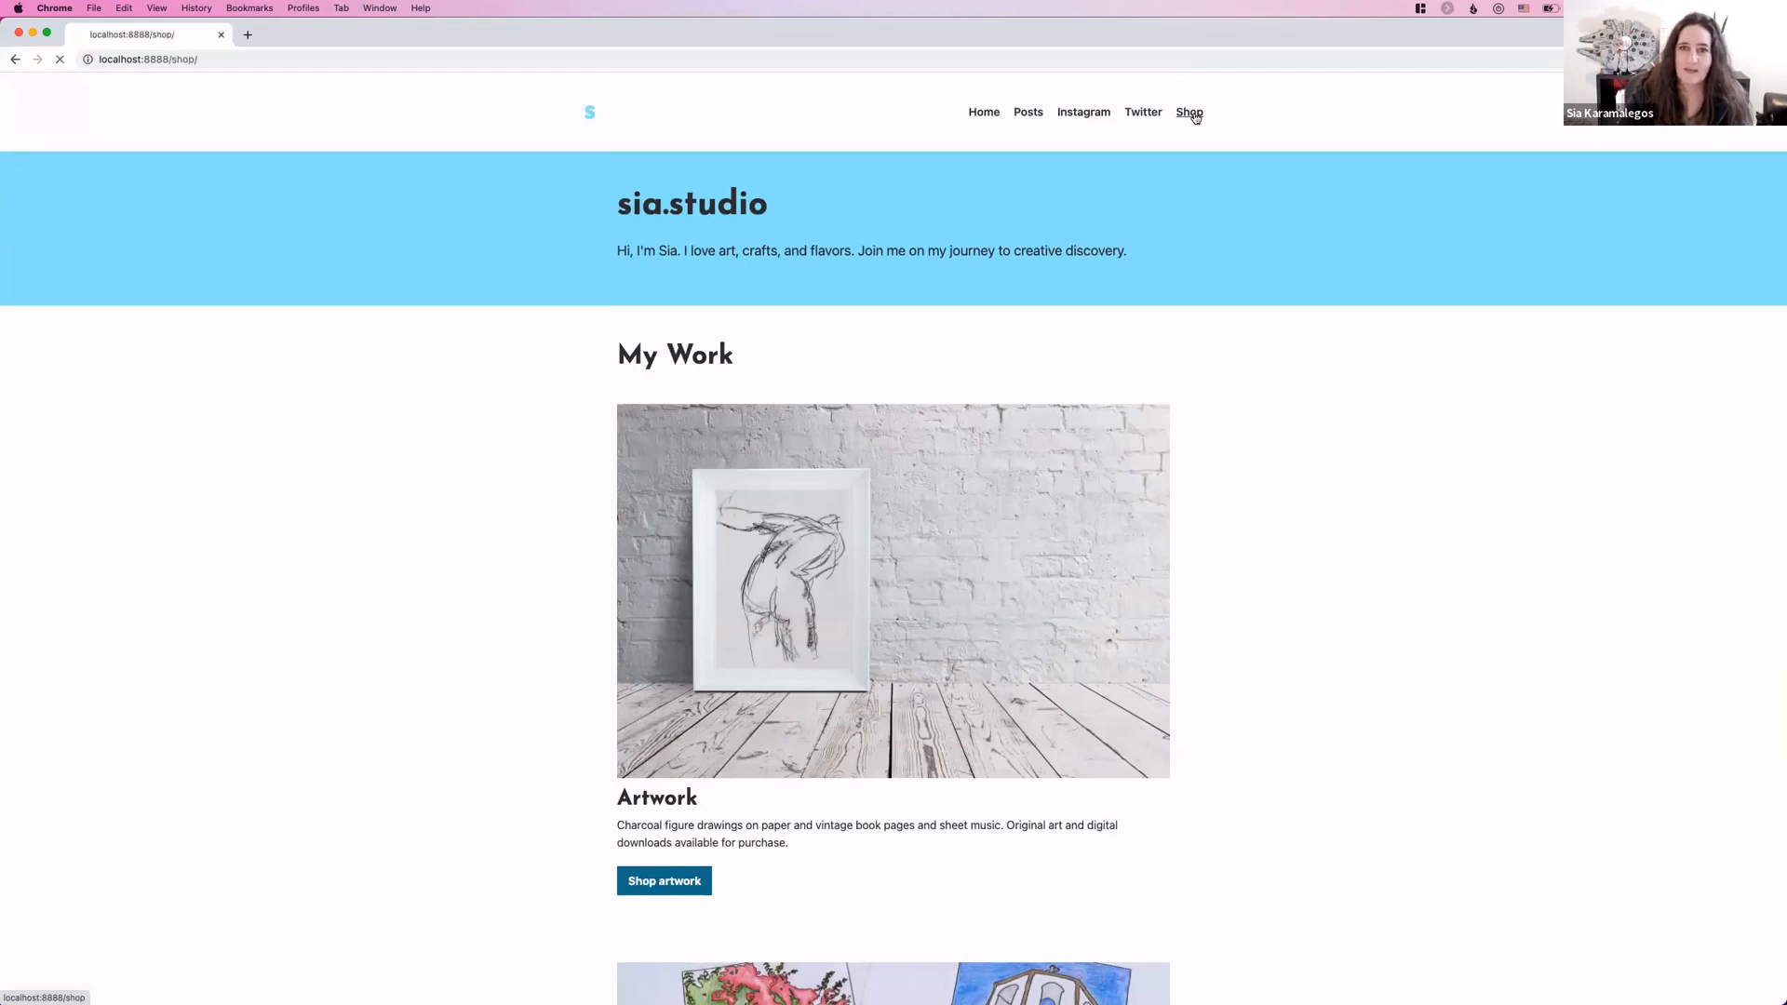
pyautogui.click(1190, 112)
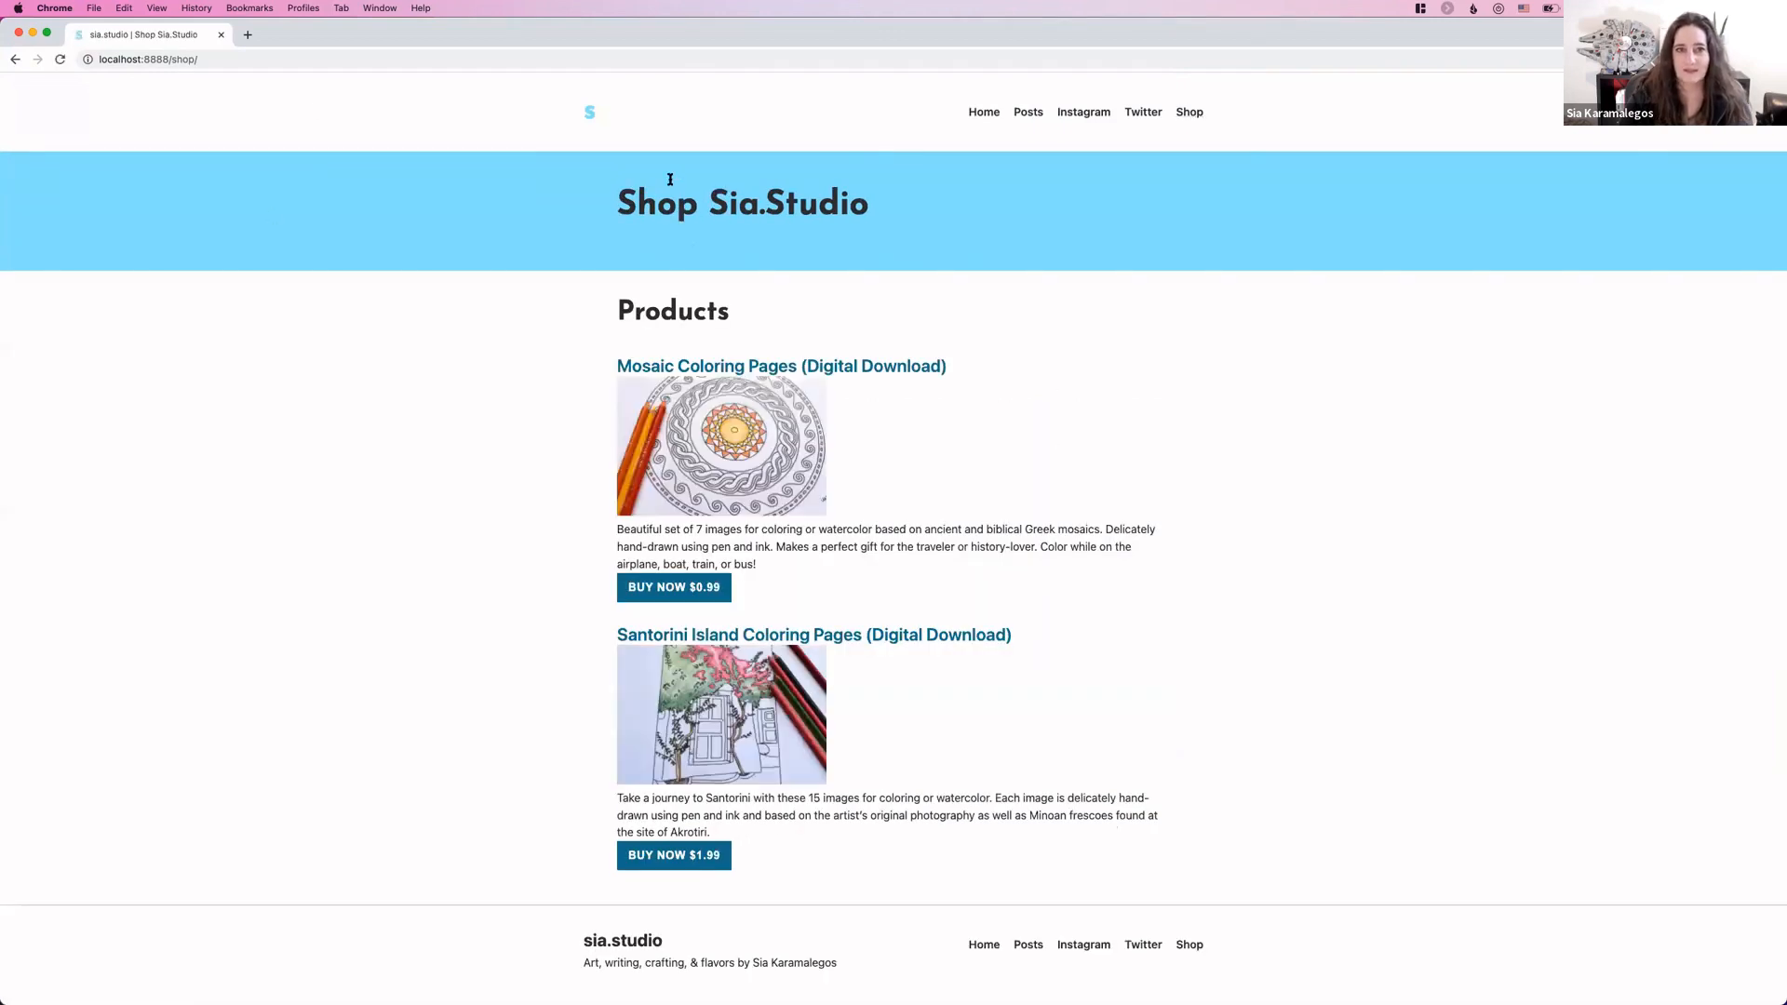
pyautogui.moveTo(1215, 484)
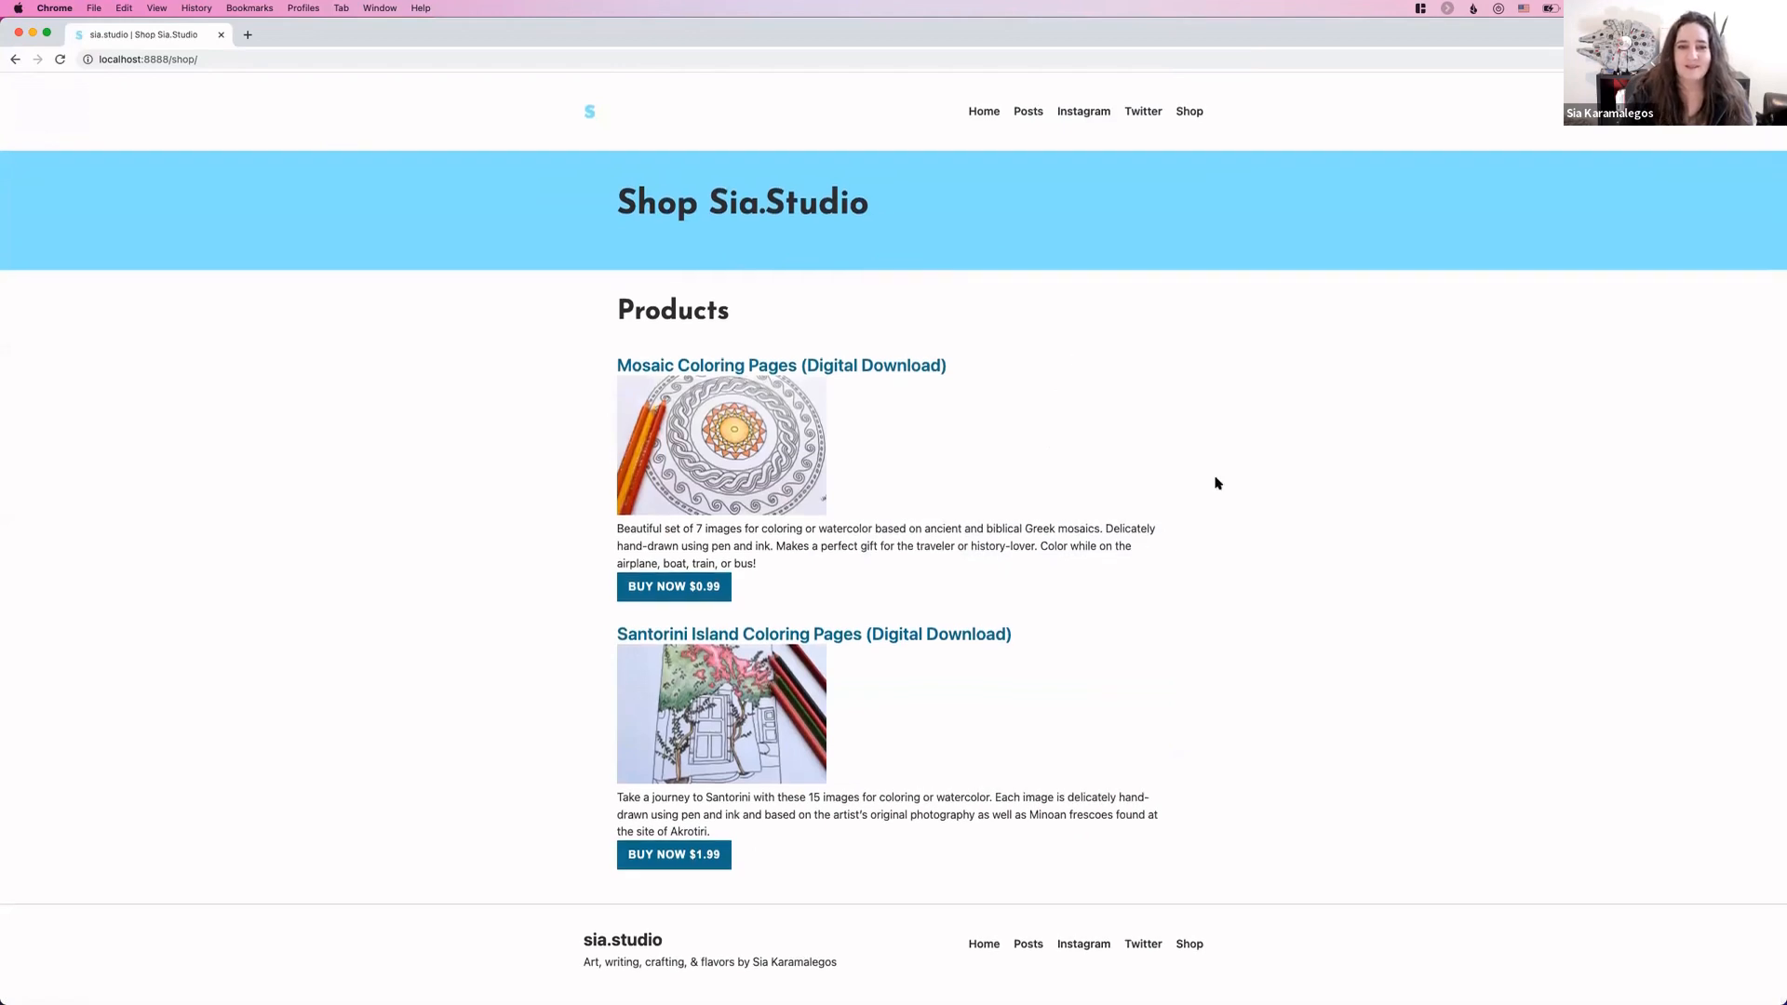
pyautogui.moveTo(869, 381)
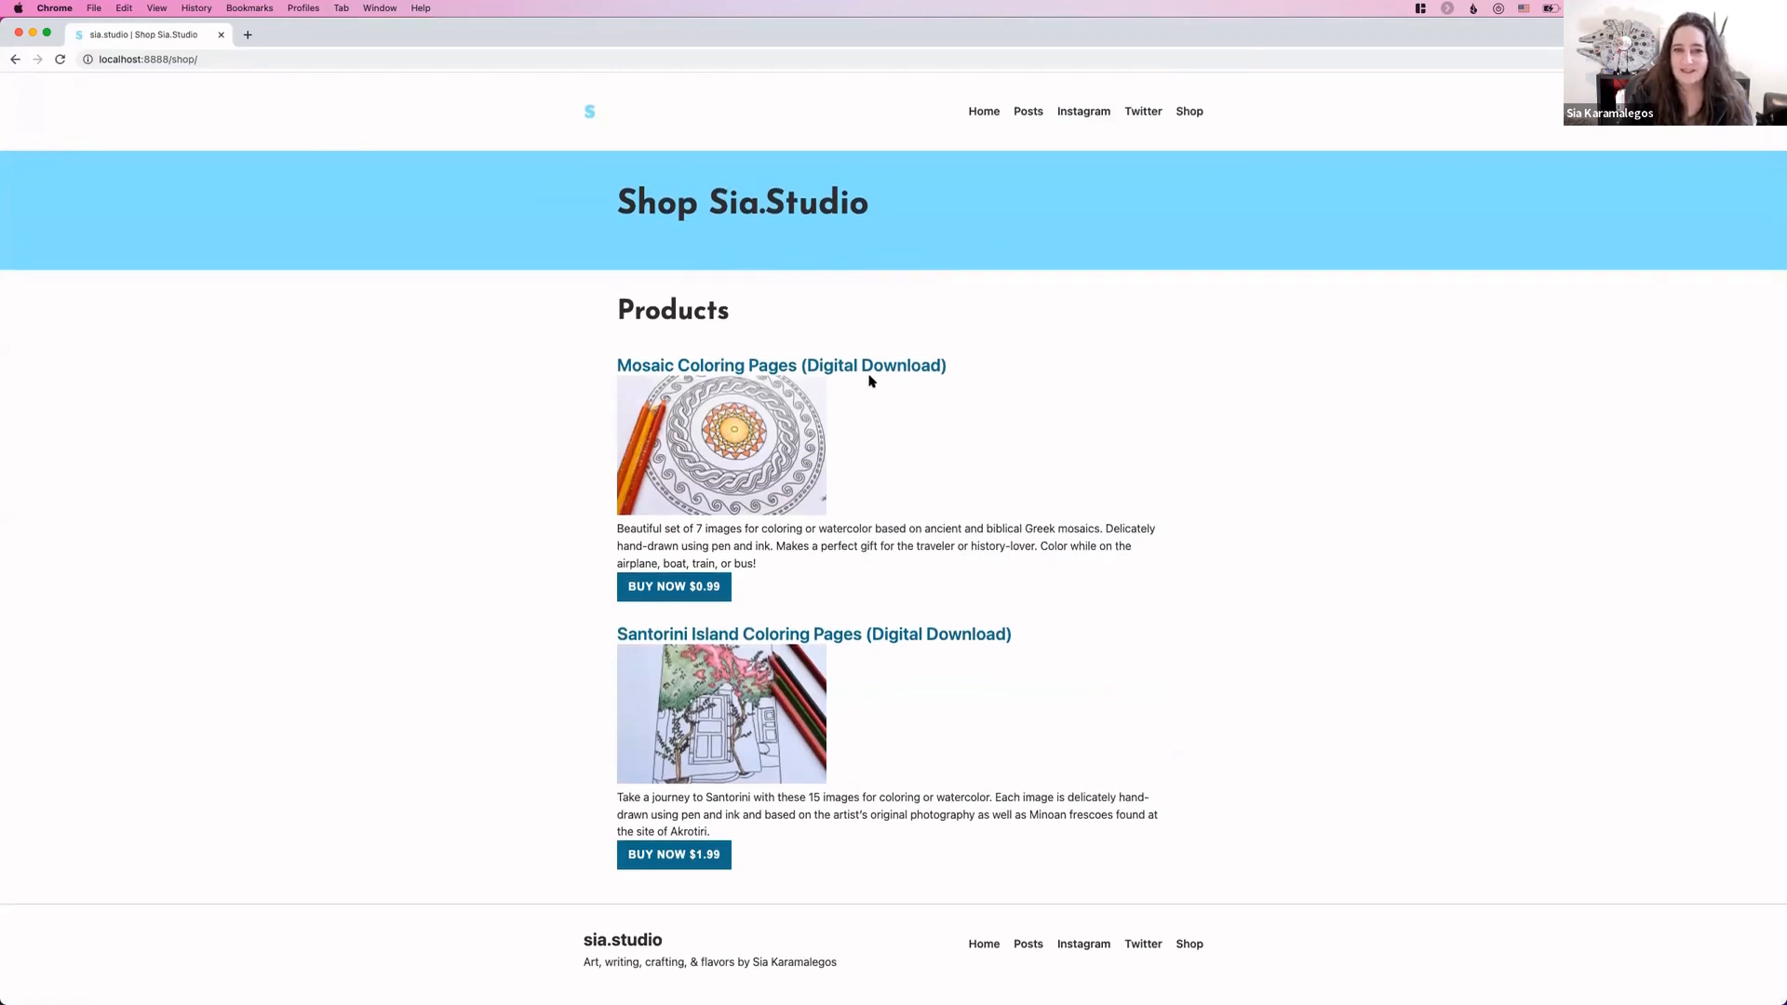
pyautogui.moveTo(780, 365)
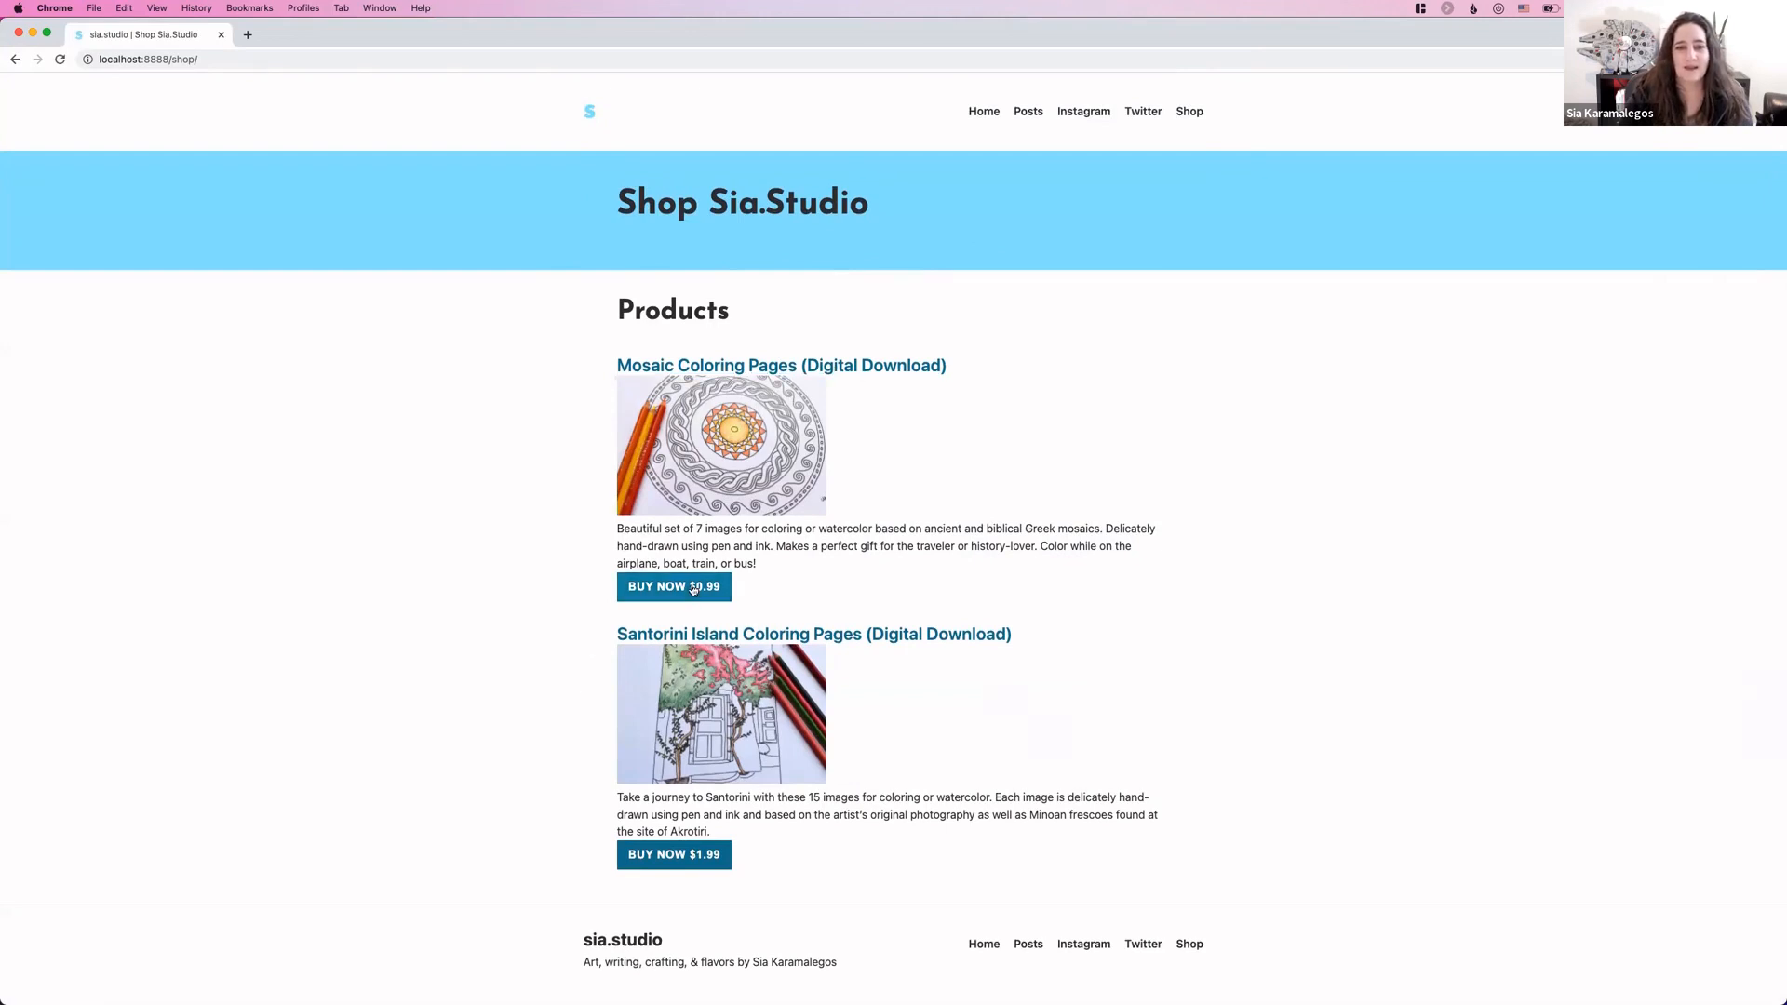
pyautogui.click(672, 586)
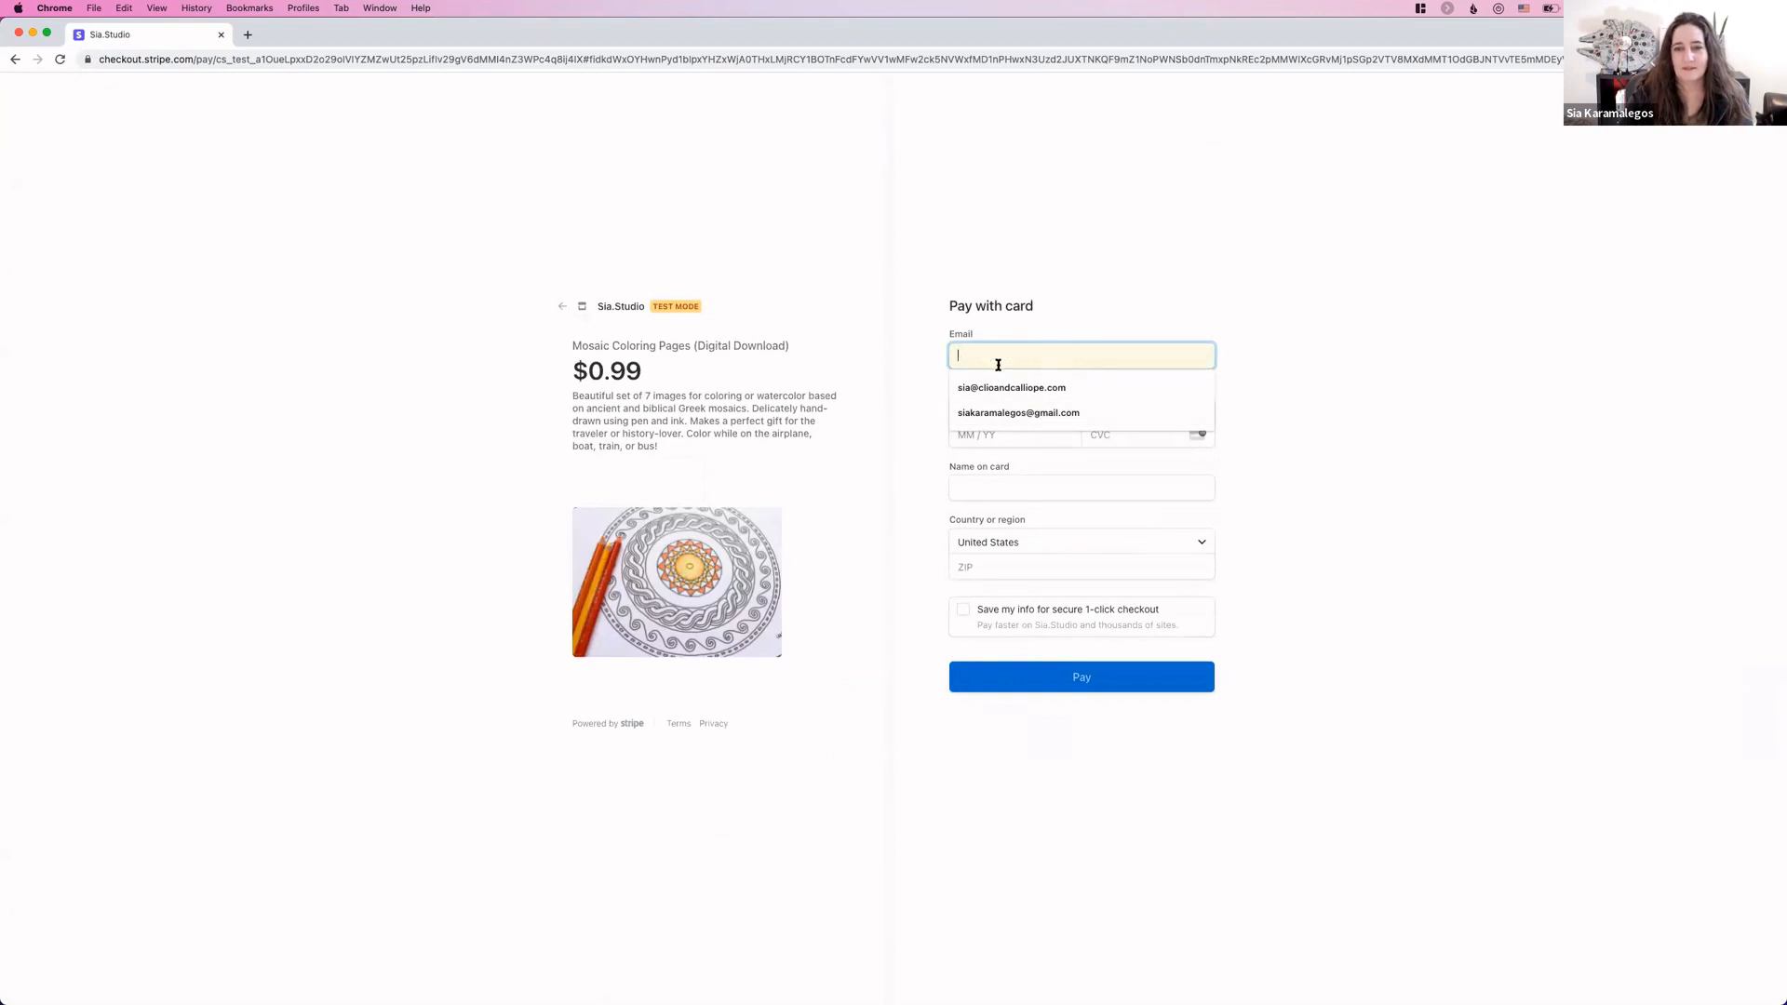
pyautogui.click(1009, 387)
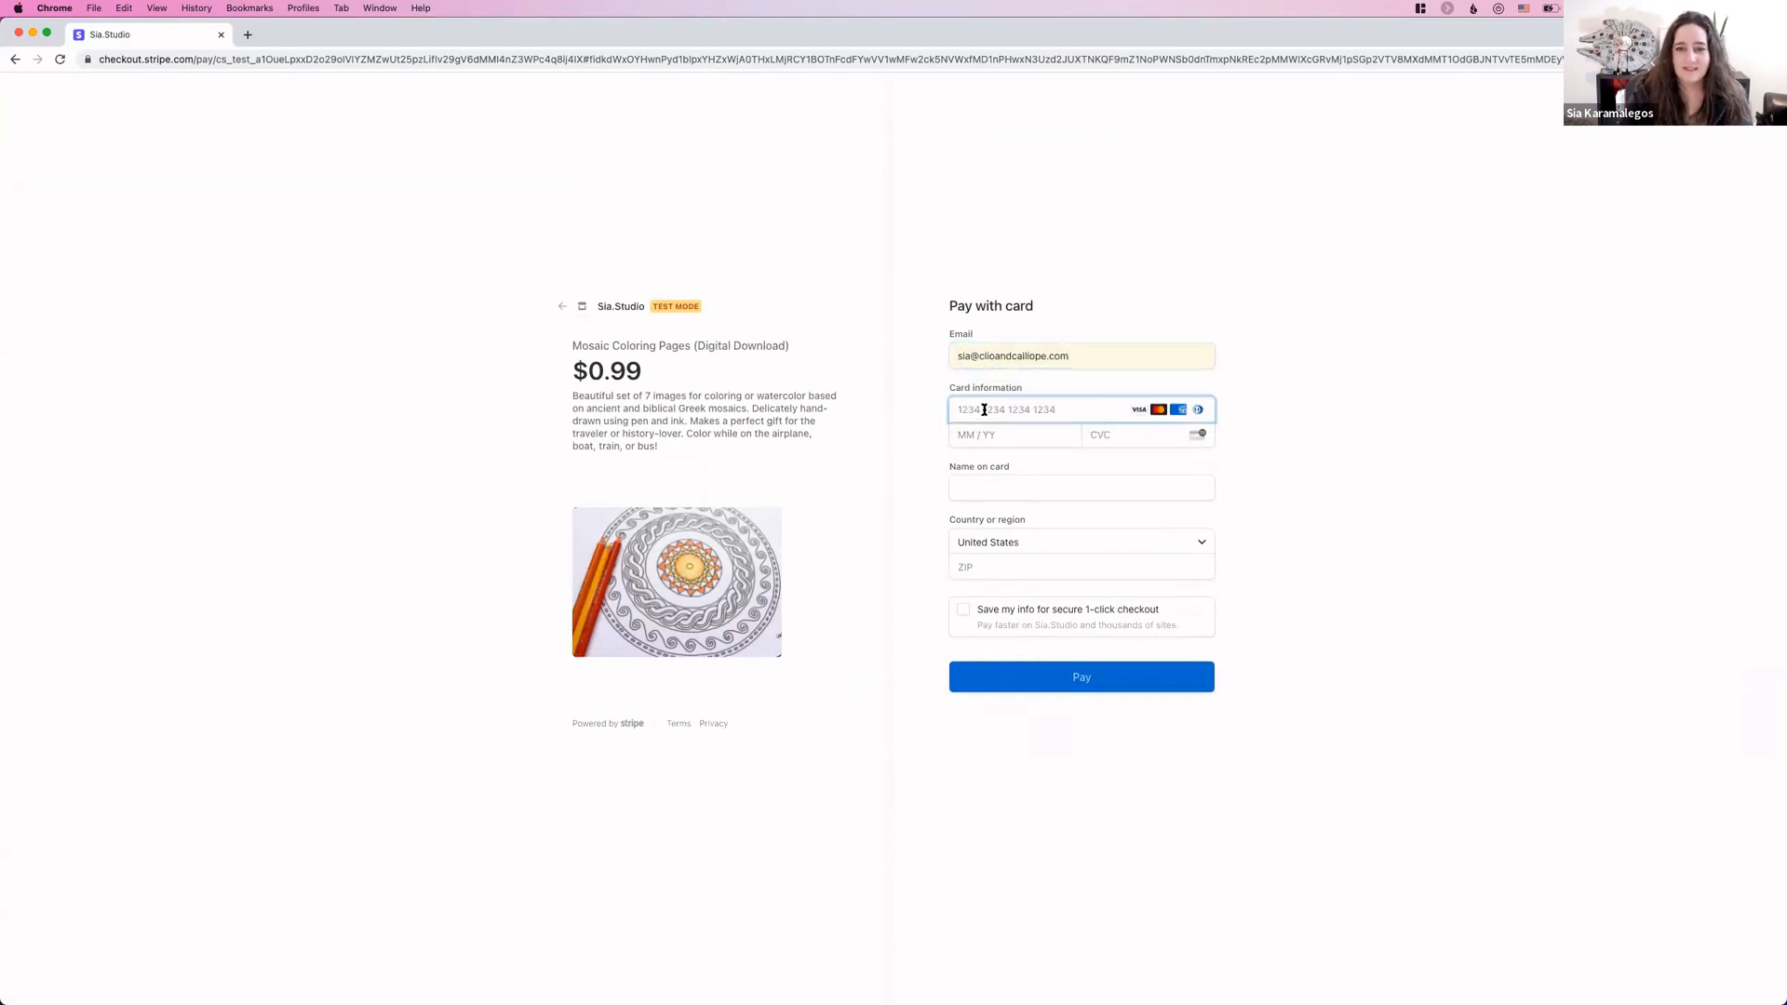
pyautogui.write('4242 4242 424')
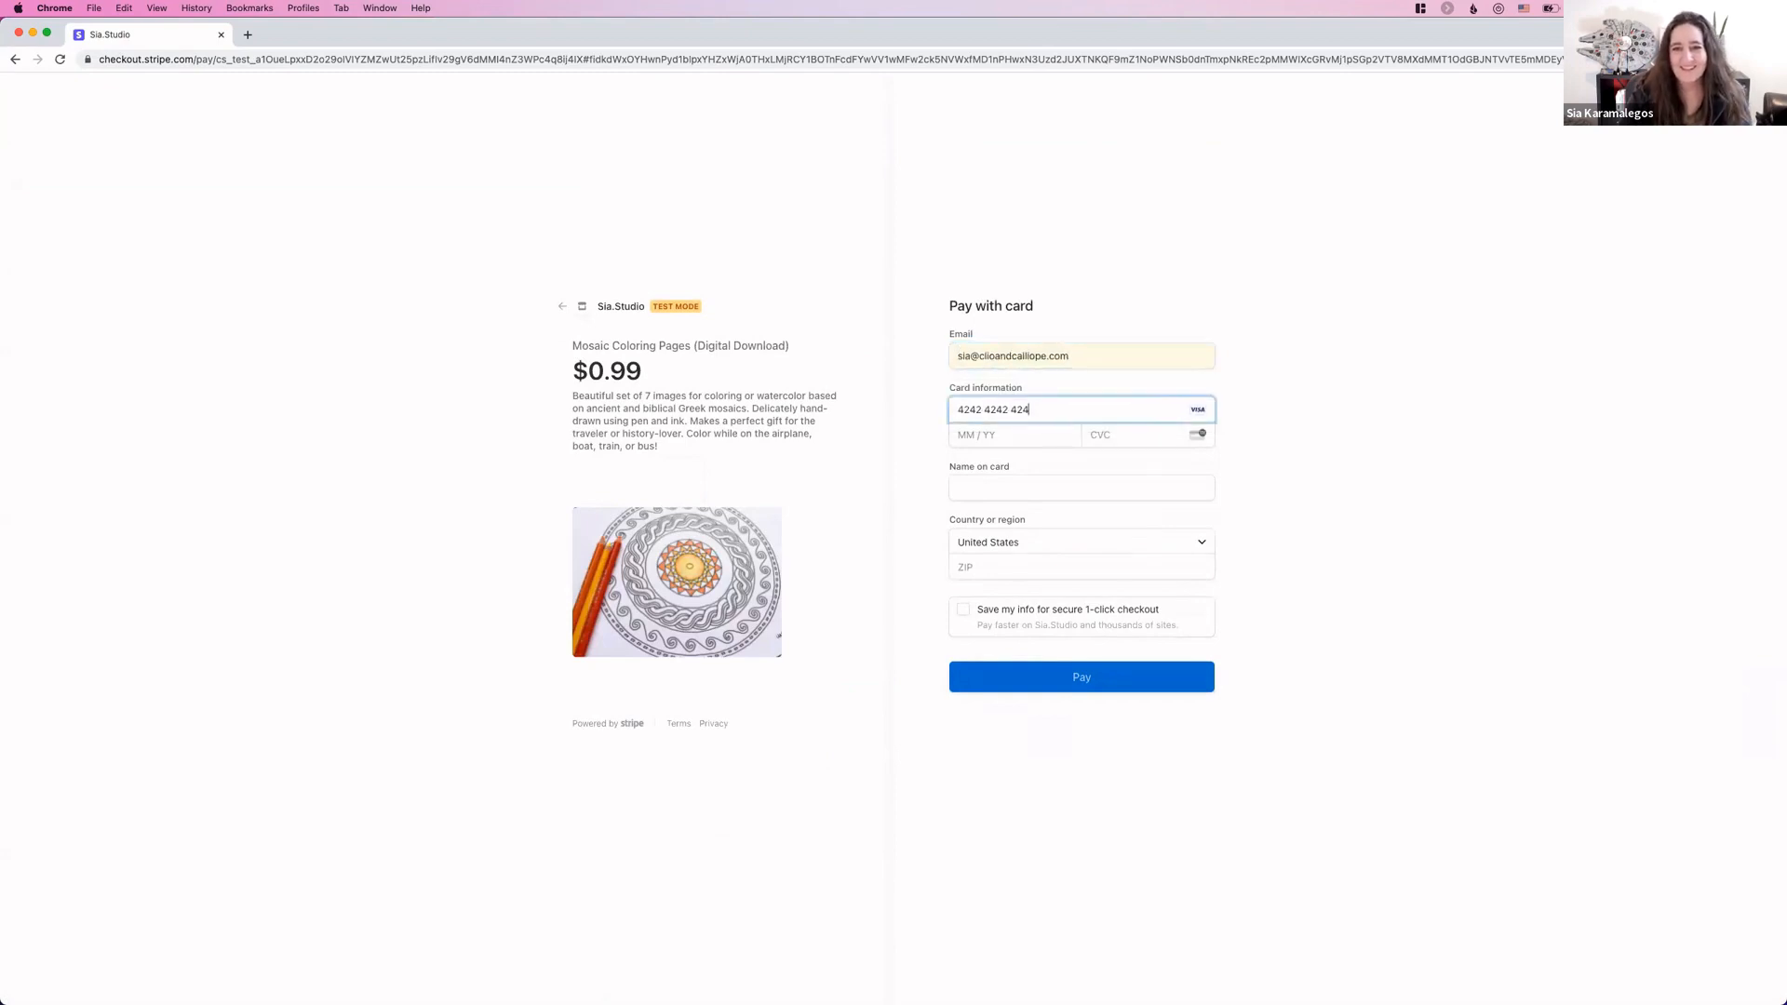
pyautogui.write('4242 4242 4242 4242')
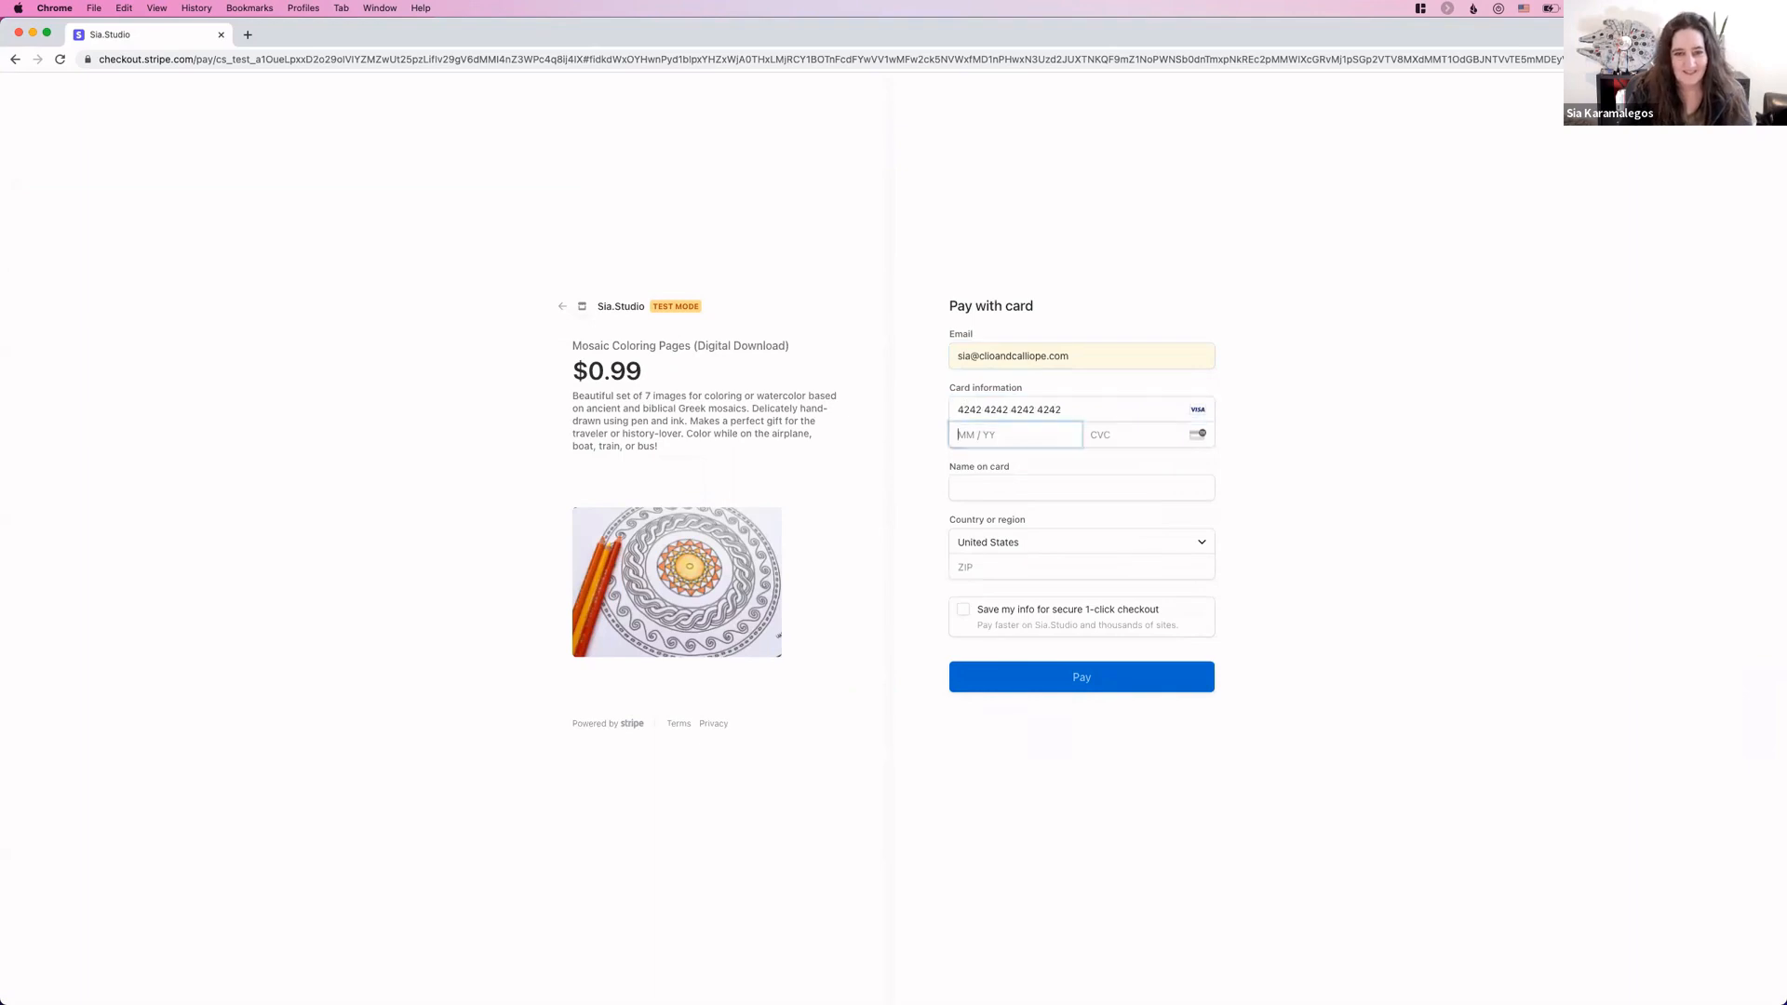
pyautogui.write('12/32')
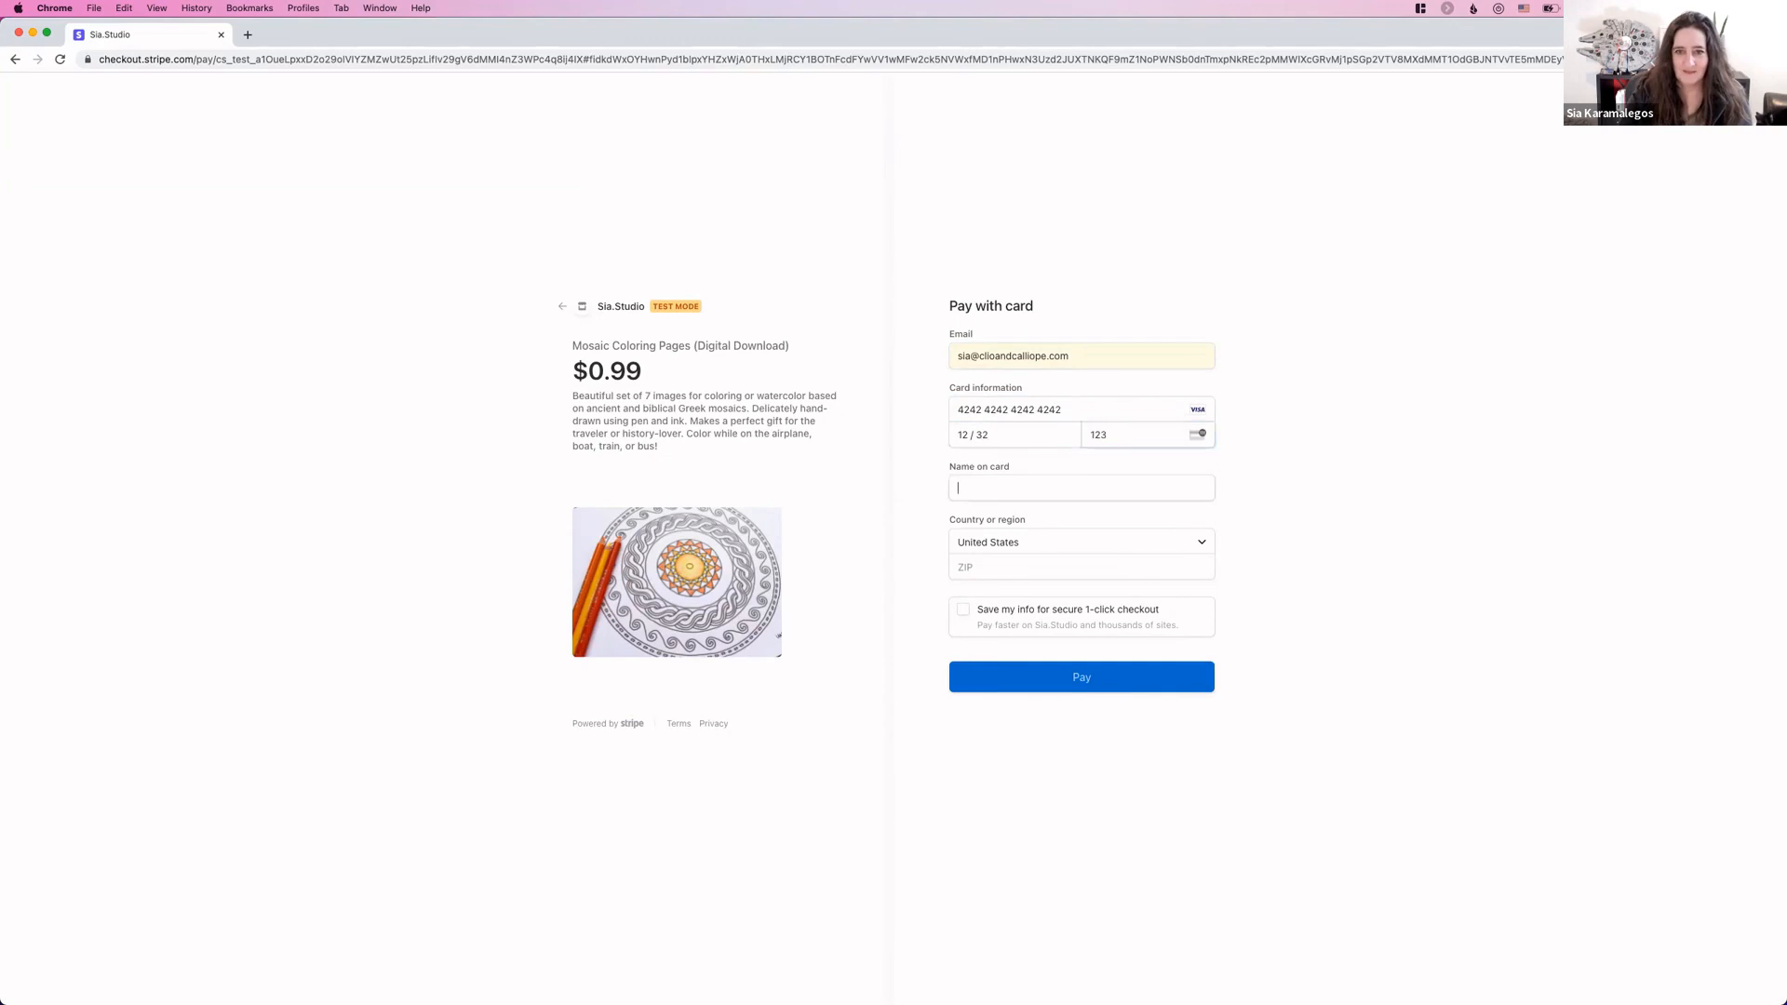
pyautogui.click(1080, 488)
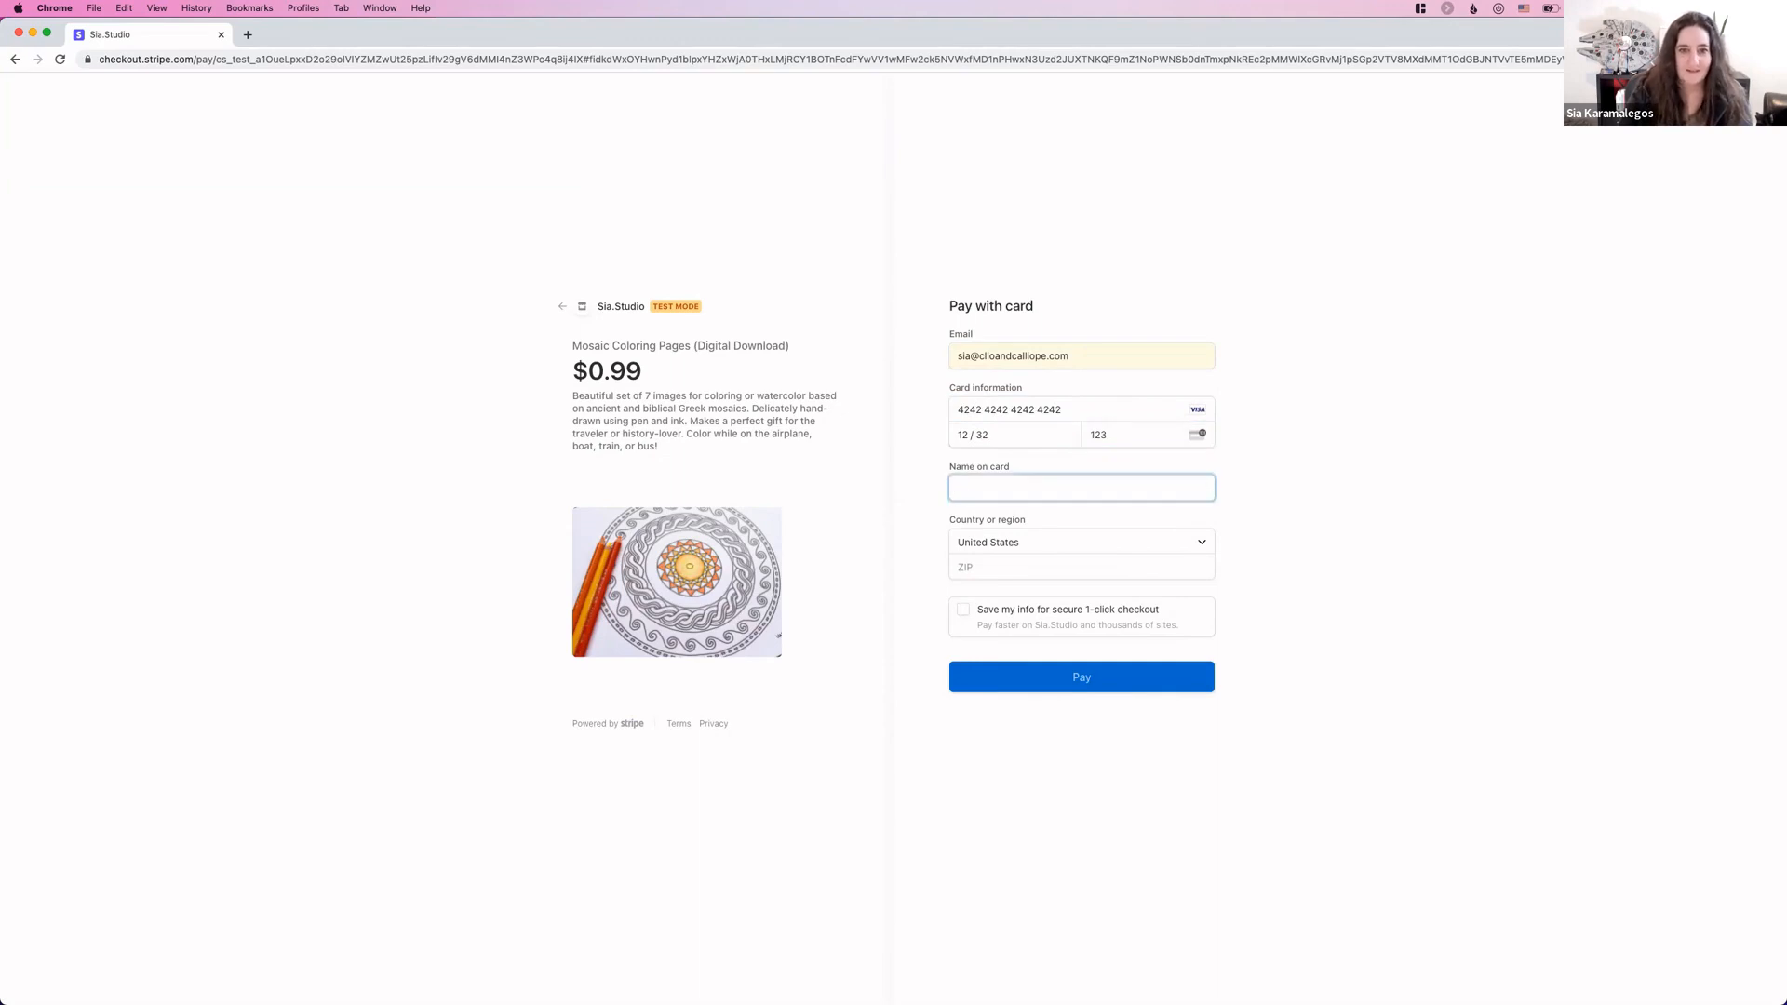
pyautogui.write('Priscilla K')
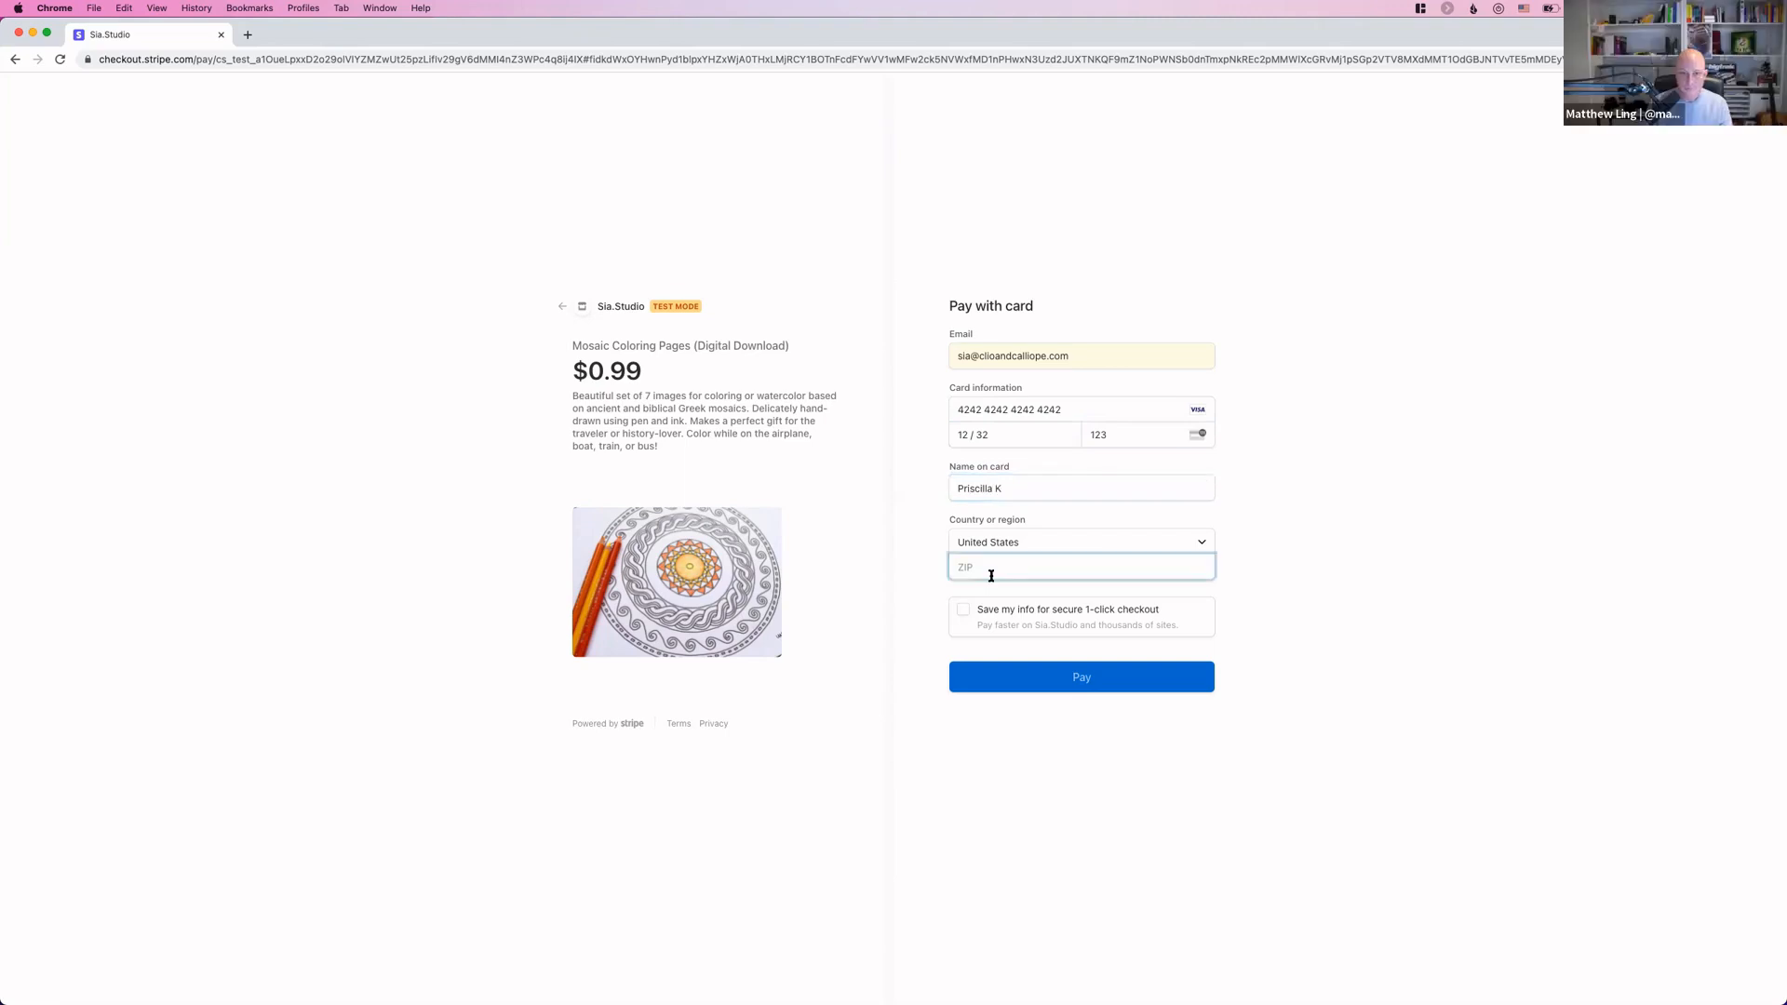
pyautogui.write('27777')
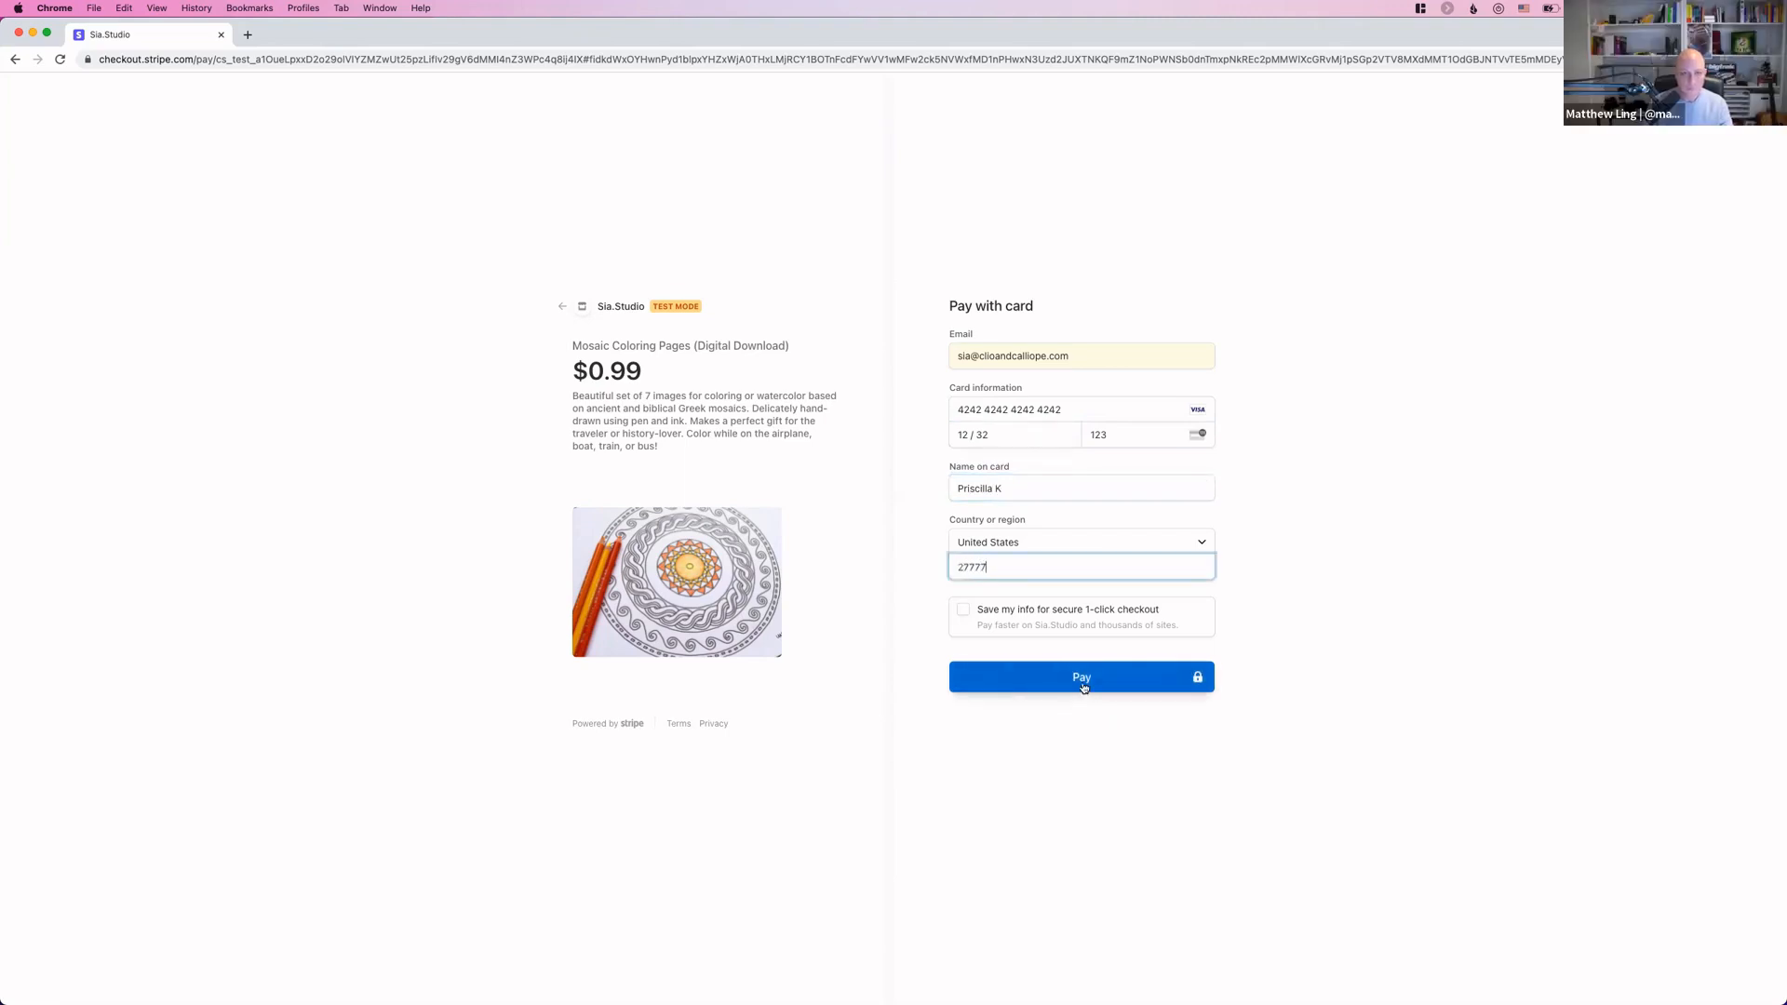
pyautogui.click(1079, 676)
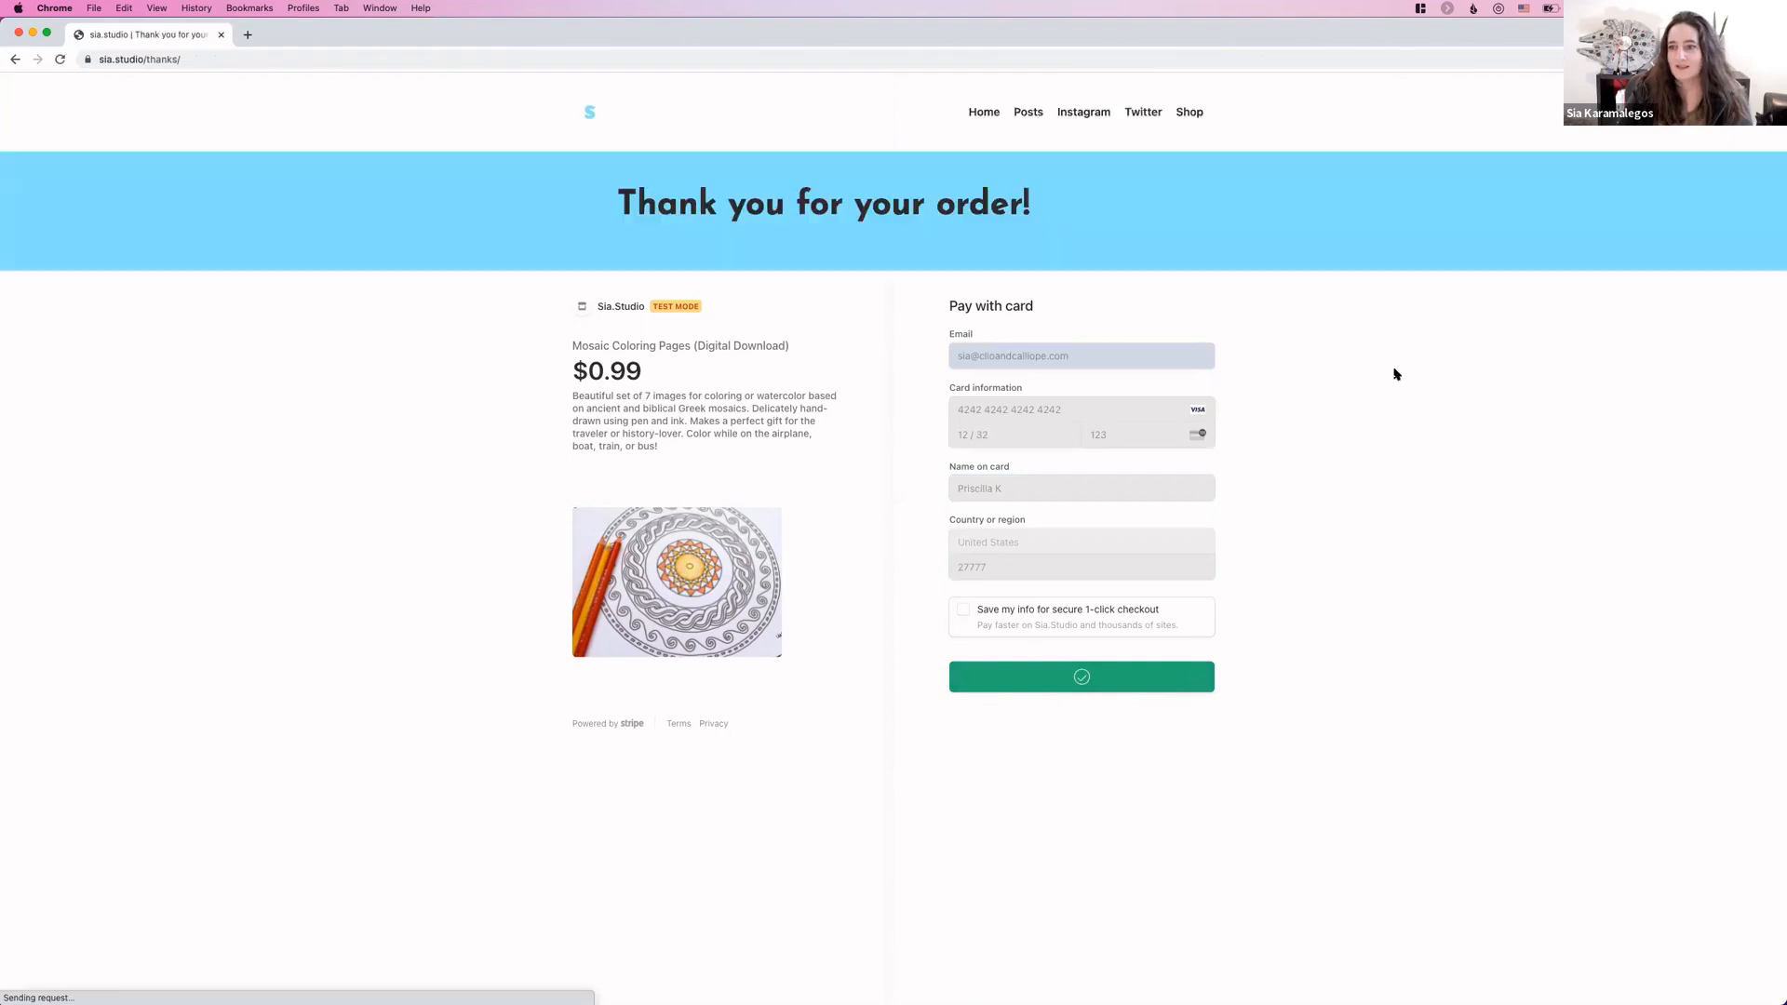
# Step: Let the payment redirect to the sia.studio Thank you for your order! page
pyautogui.click(1080, 676)
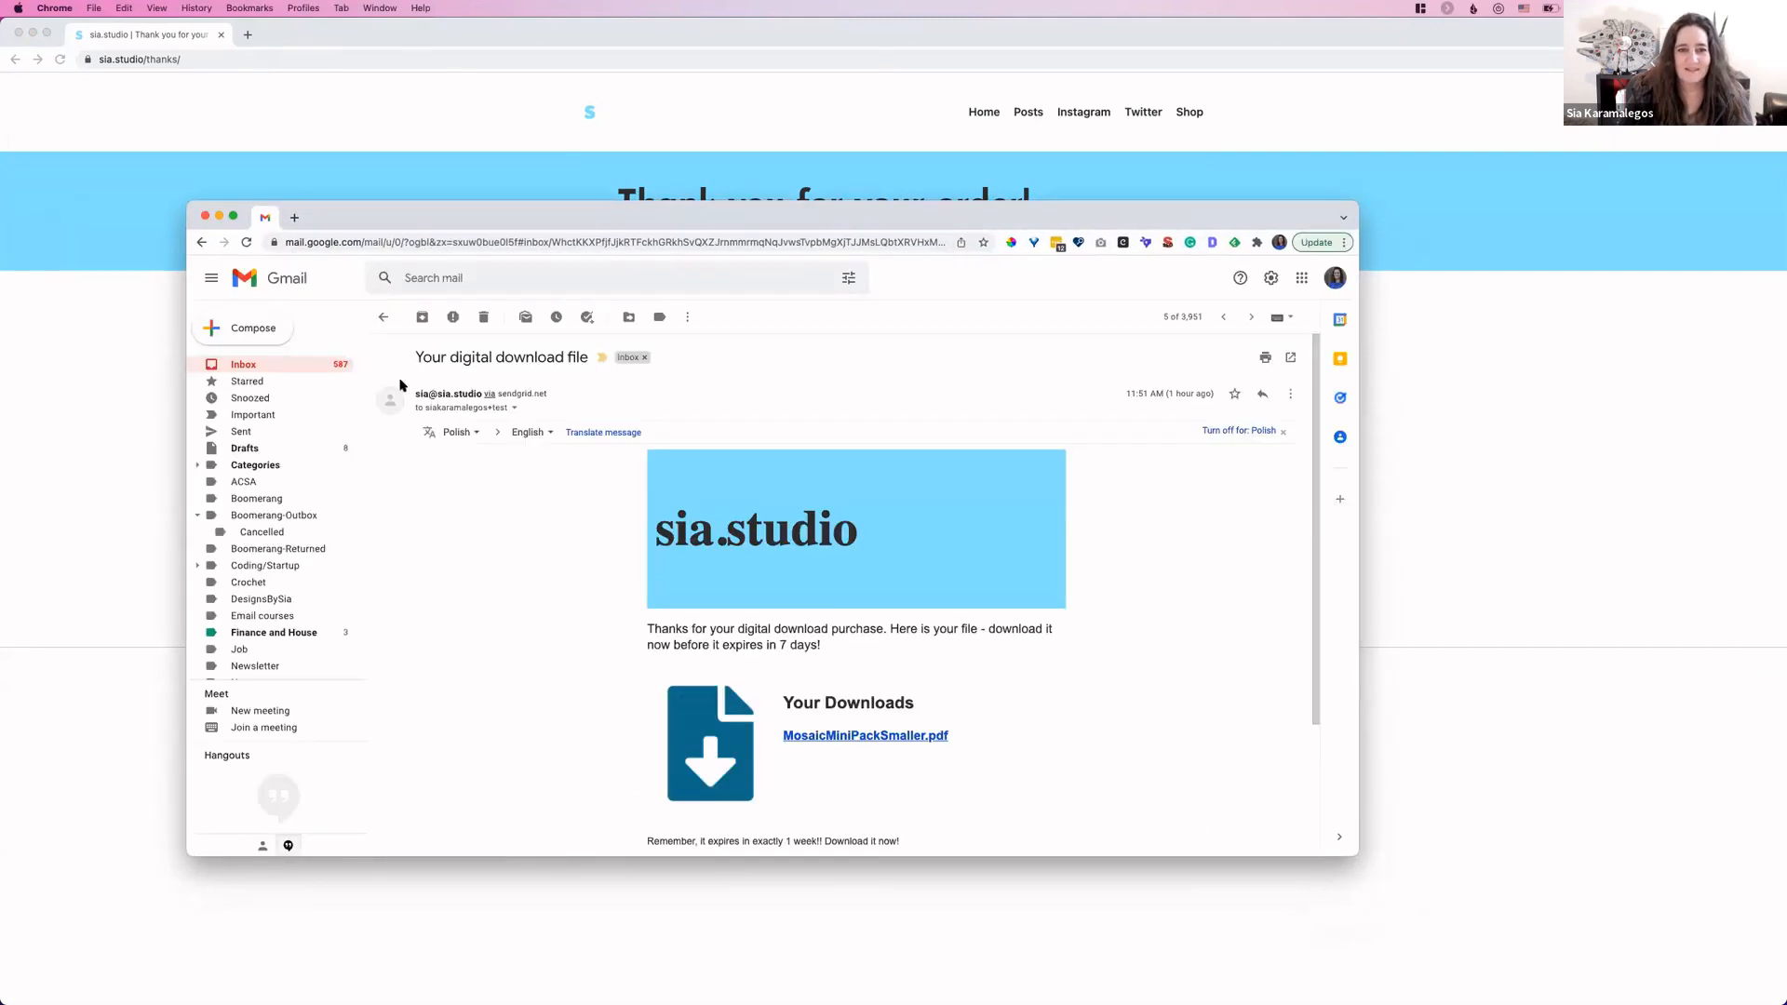
# Step: Follow the MosaicMiniPackSmaller.pdf link in the order email to view the Greek Mosaics PDF
pyautogui.scroll(-3)
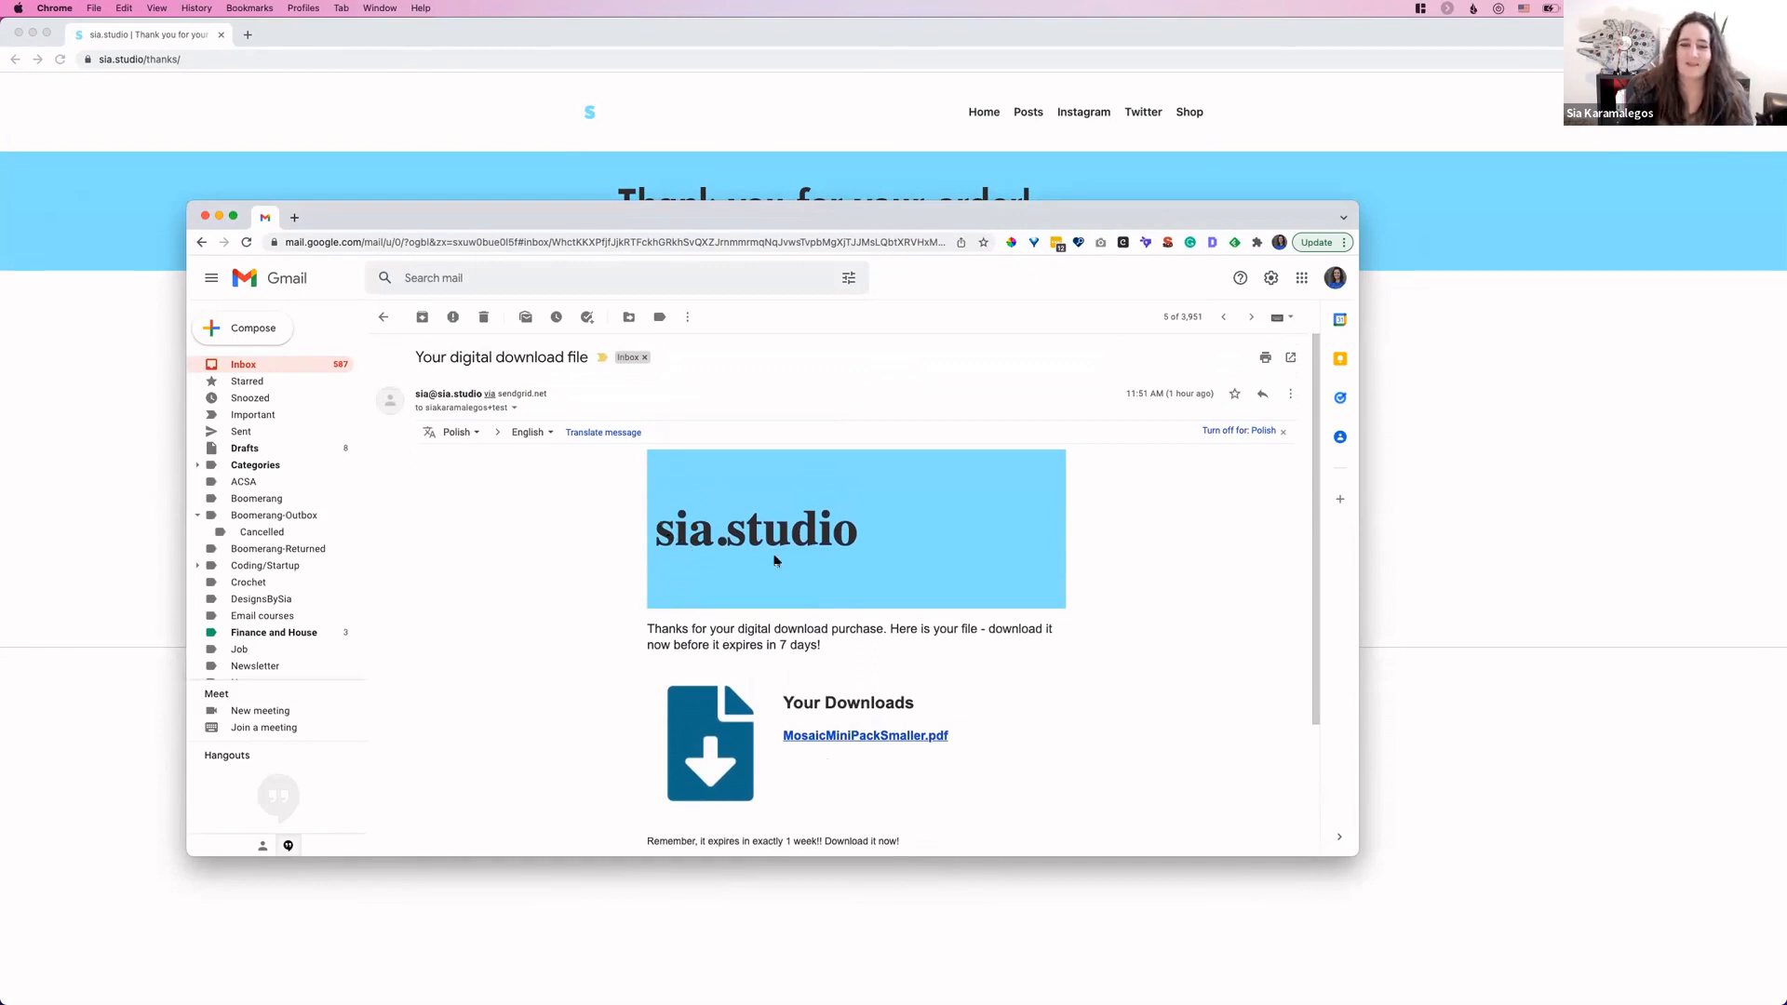
pyautogui.scroll(-3)
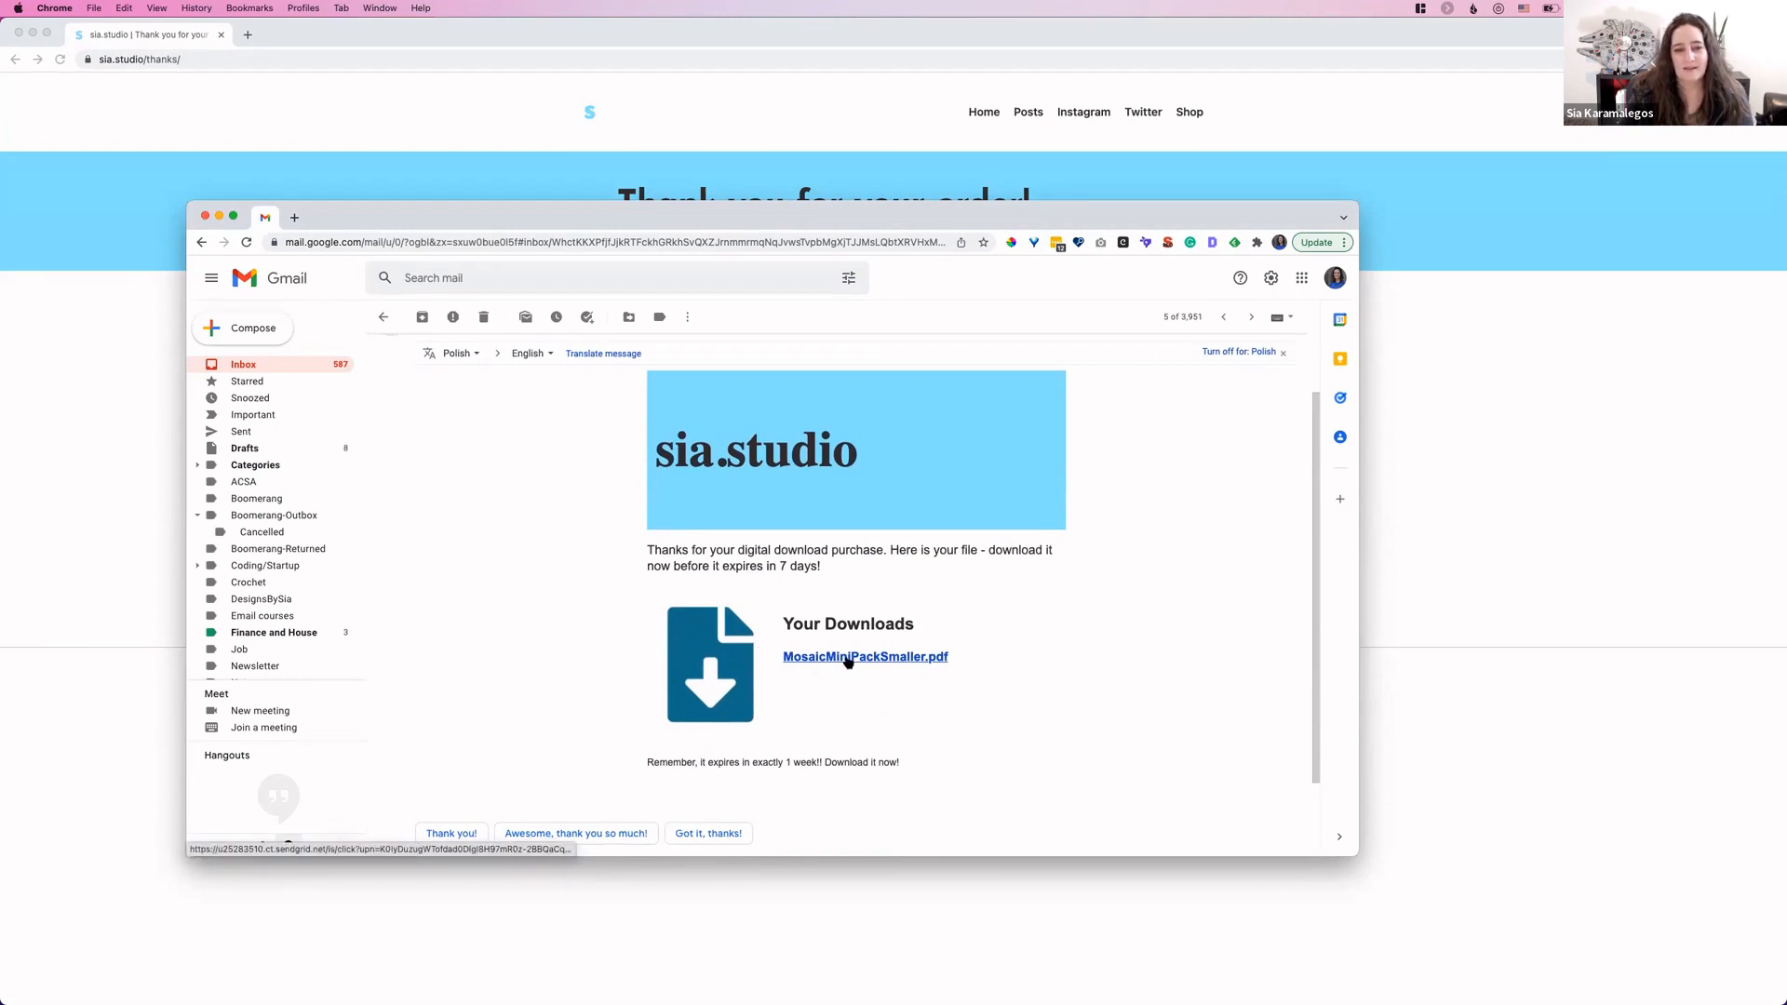
pyautogui.click(864, 657)
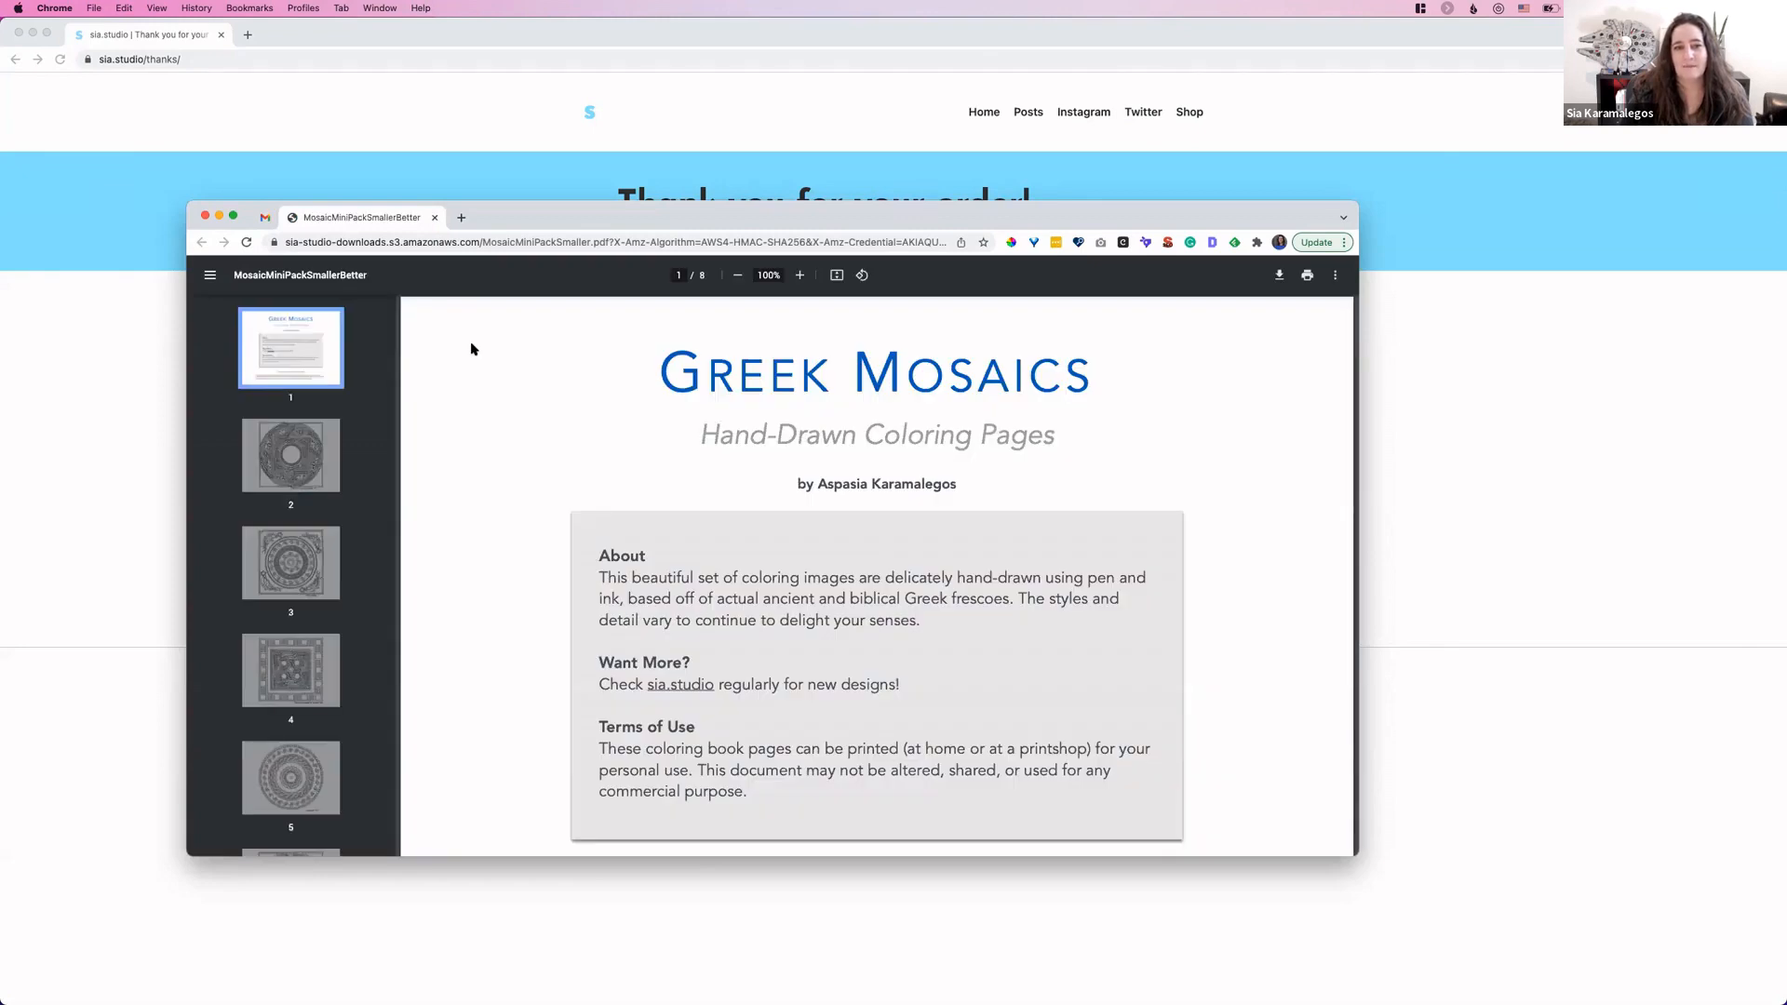
pyautogui.moveTo(422, 319)
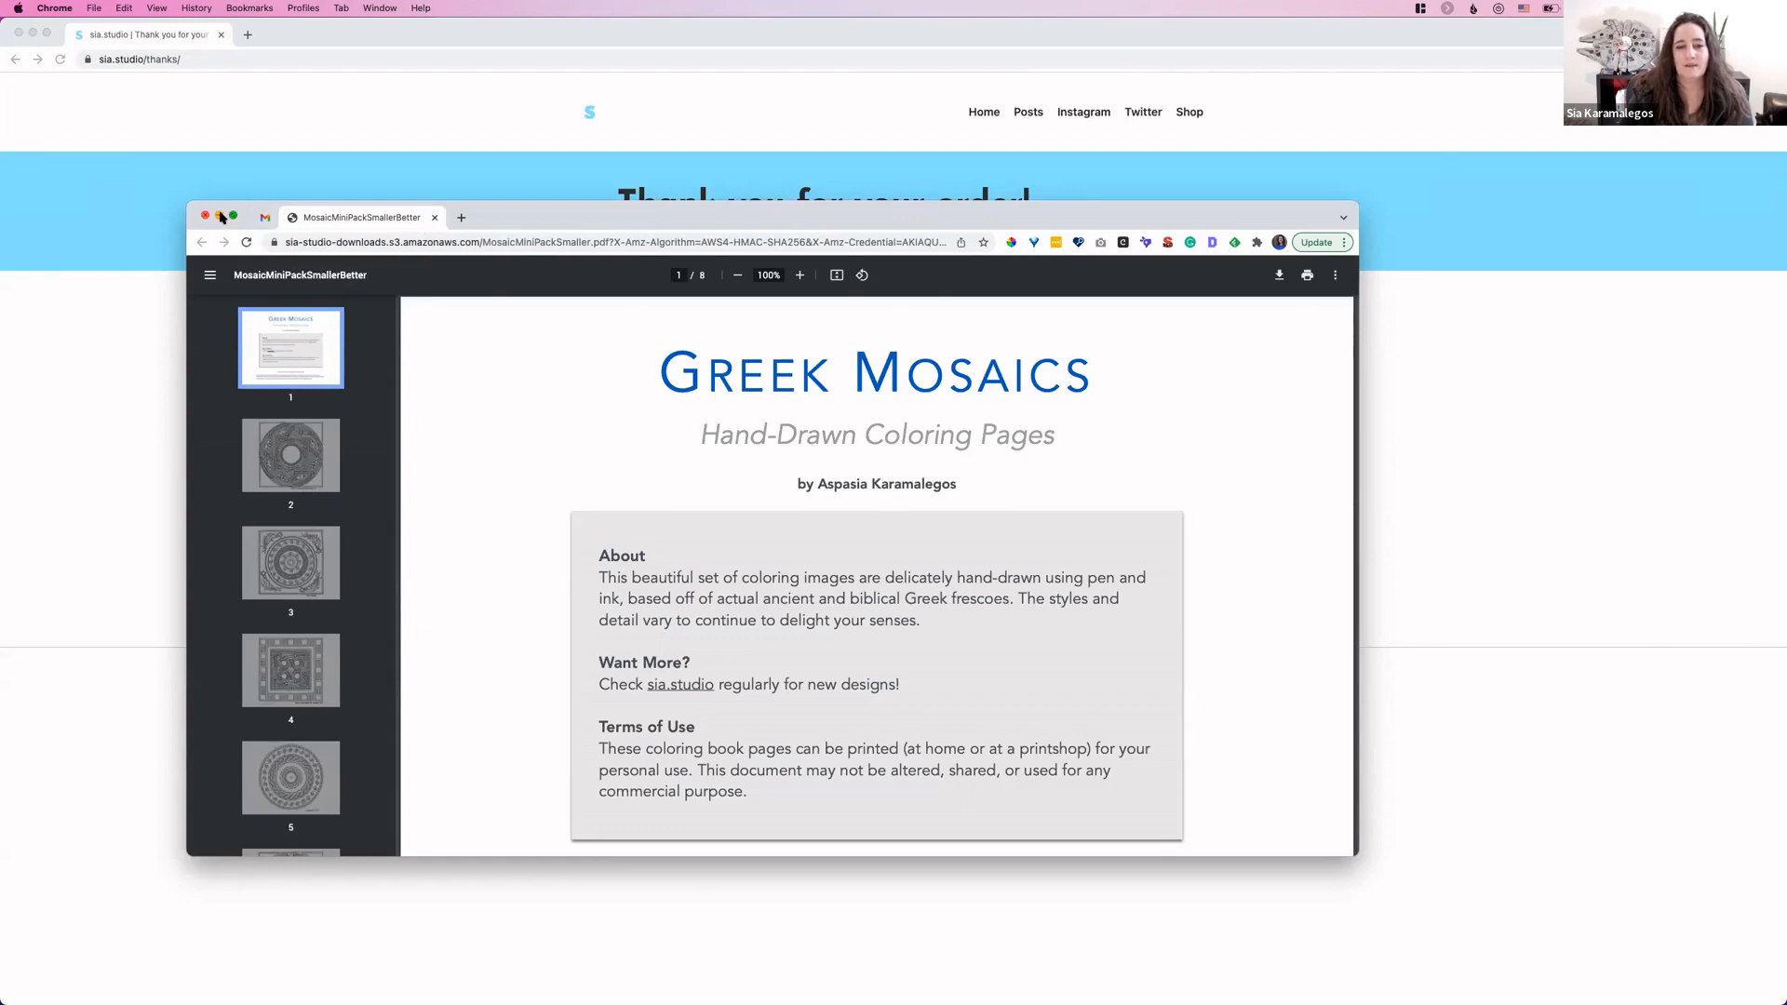
pyautogui.moveTo(206, 217)
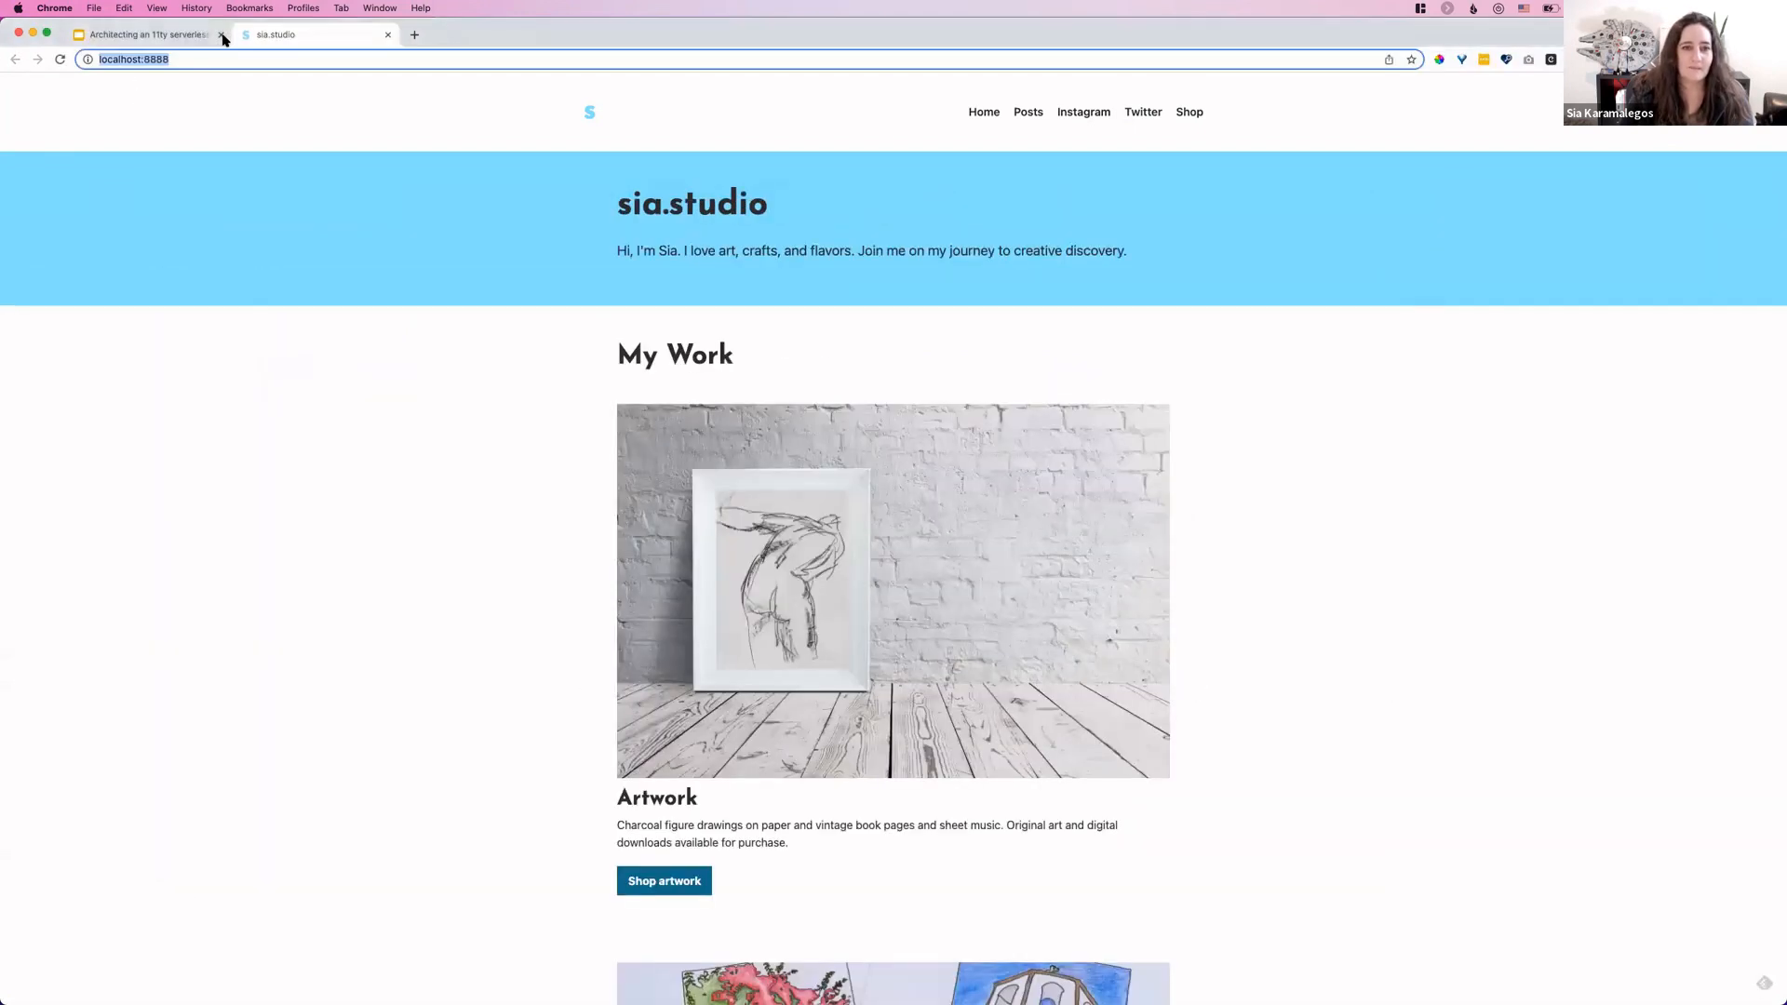
# Step: Present the Slides deck and reveal The major players bullets from 11ty through Sendgrid
pyautogui.click(145, 34)
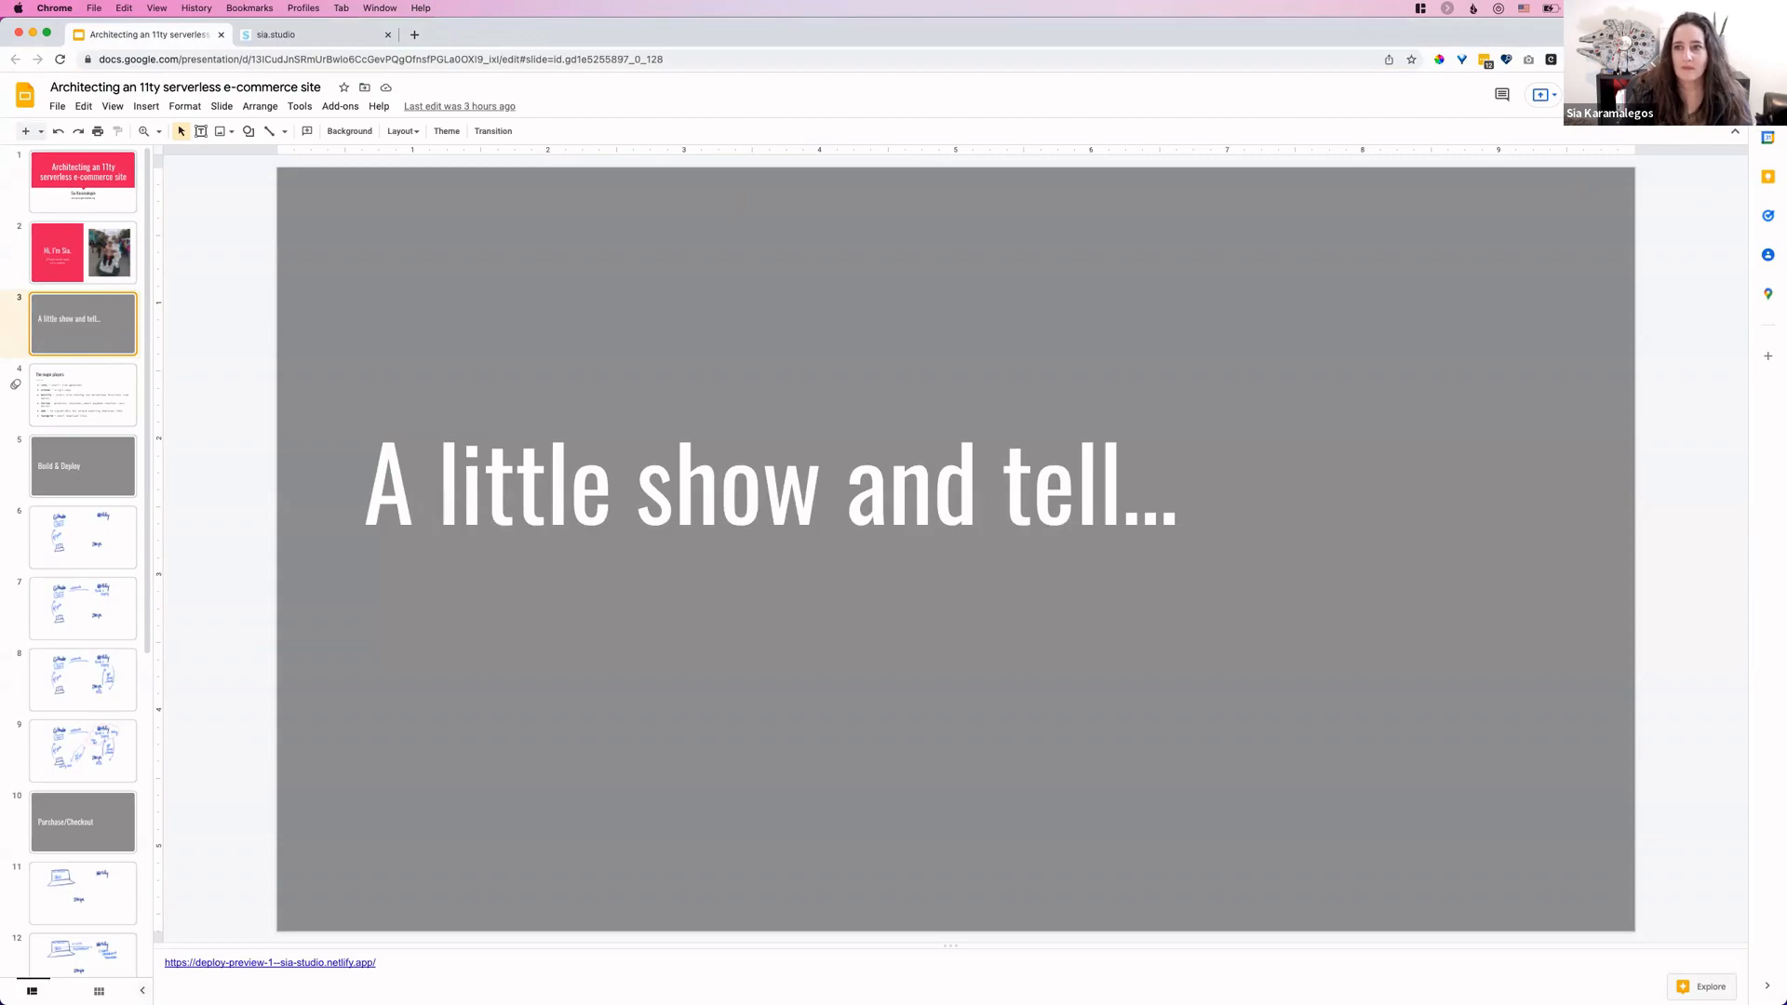
pyautogui.click(1540, 94)
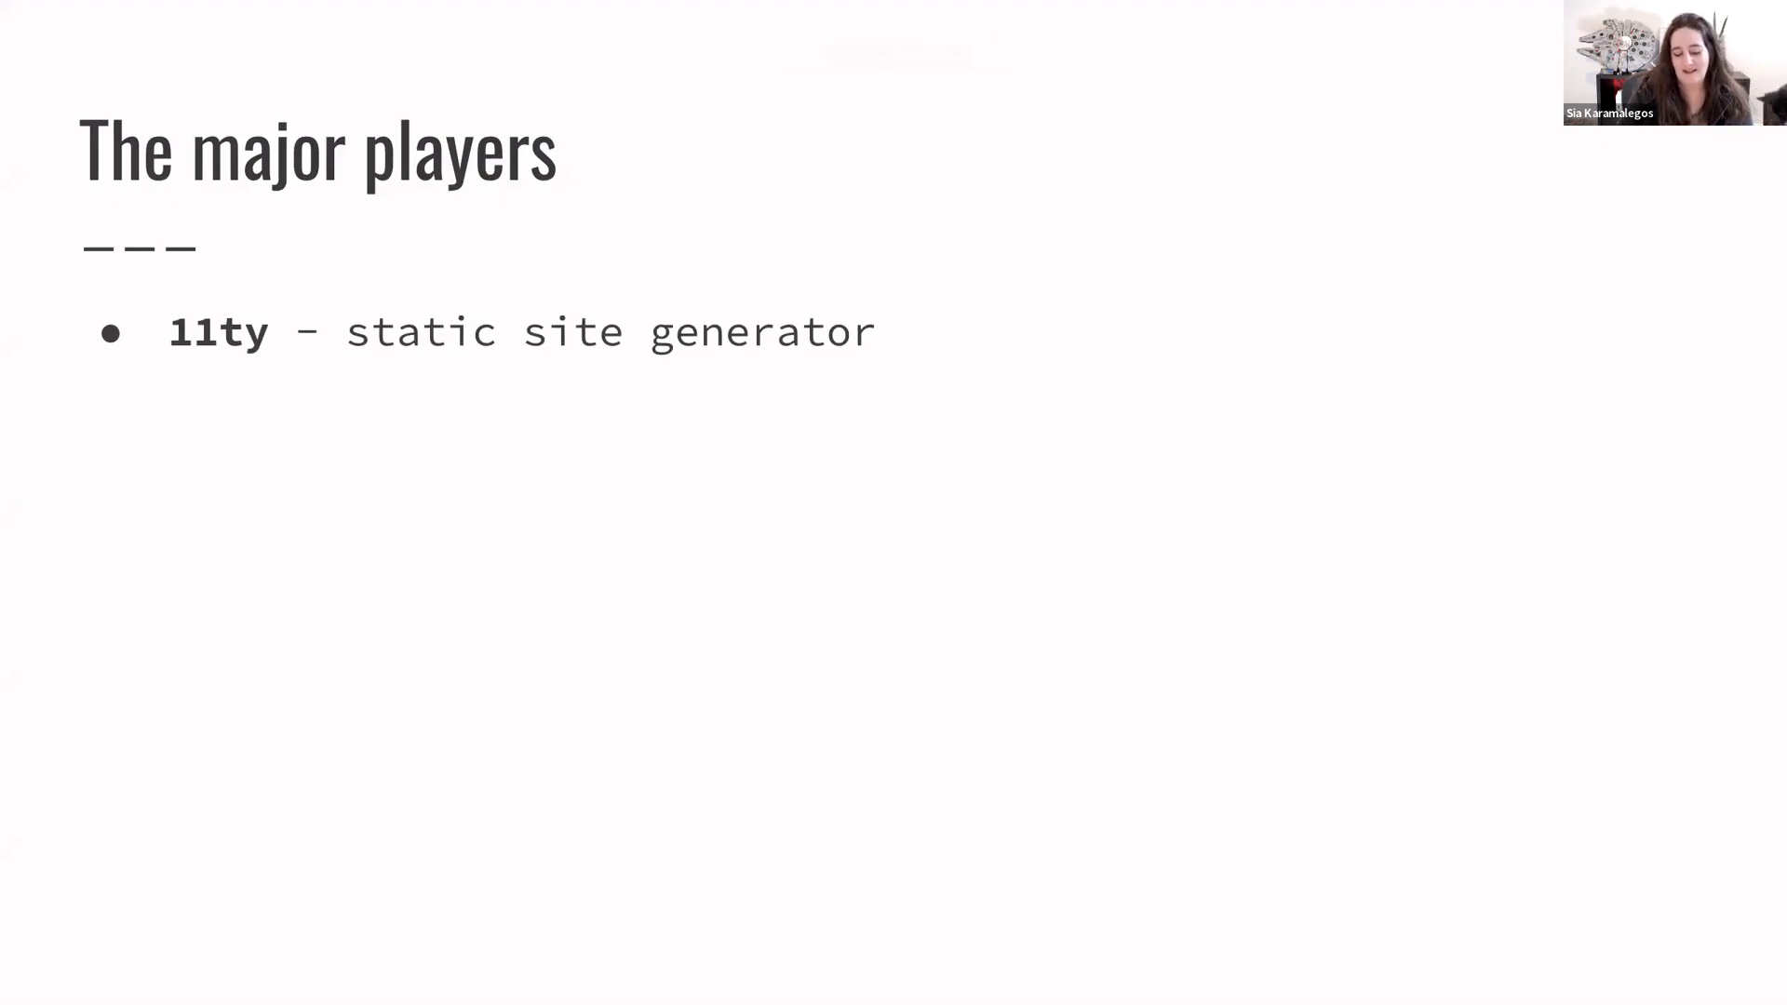
pyautogui.press('right')
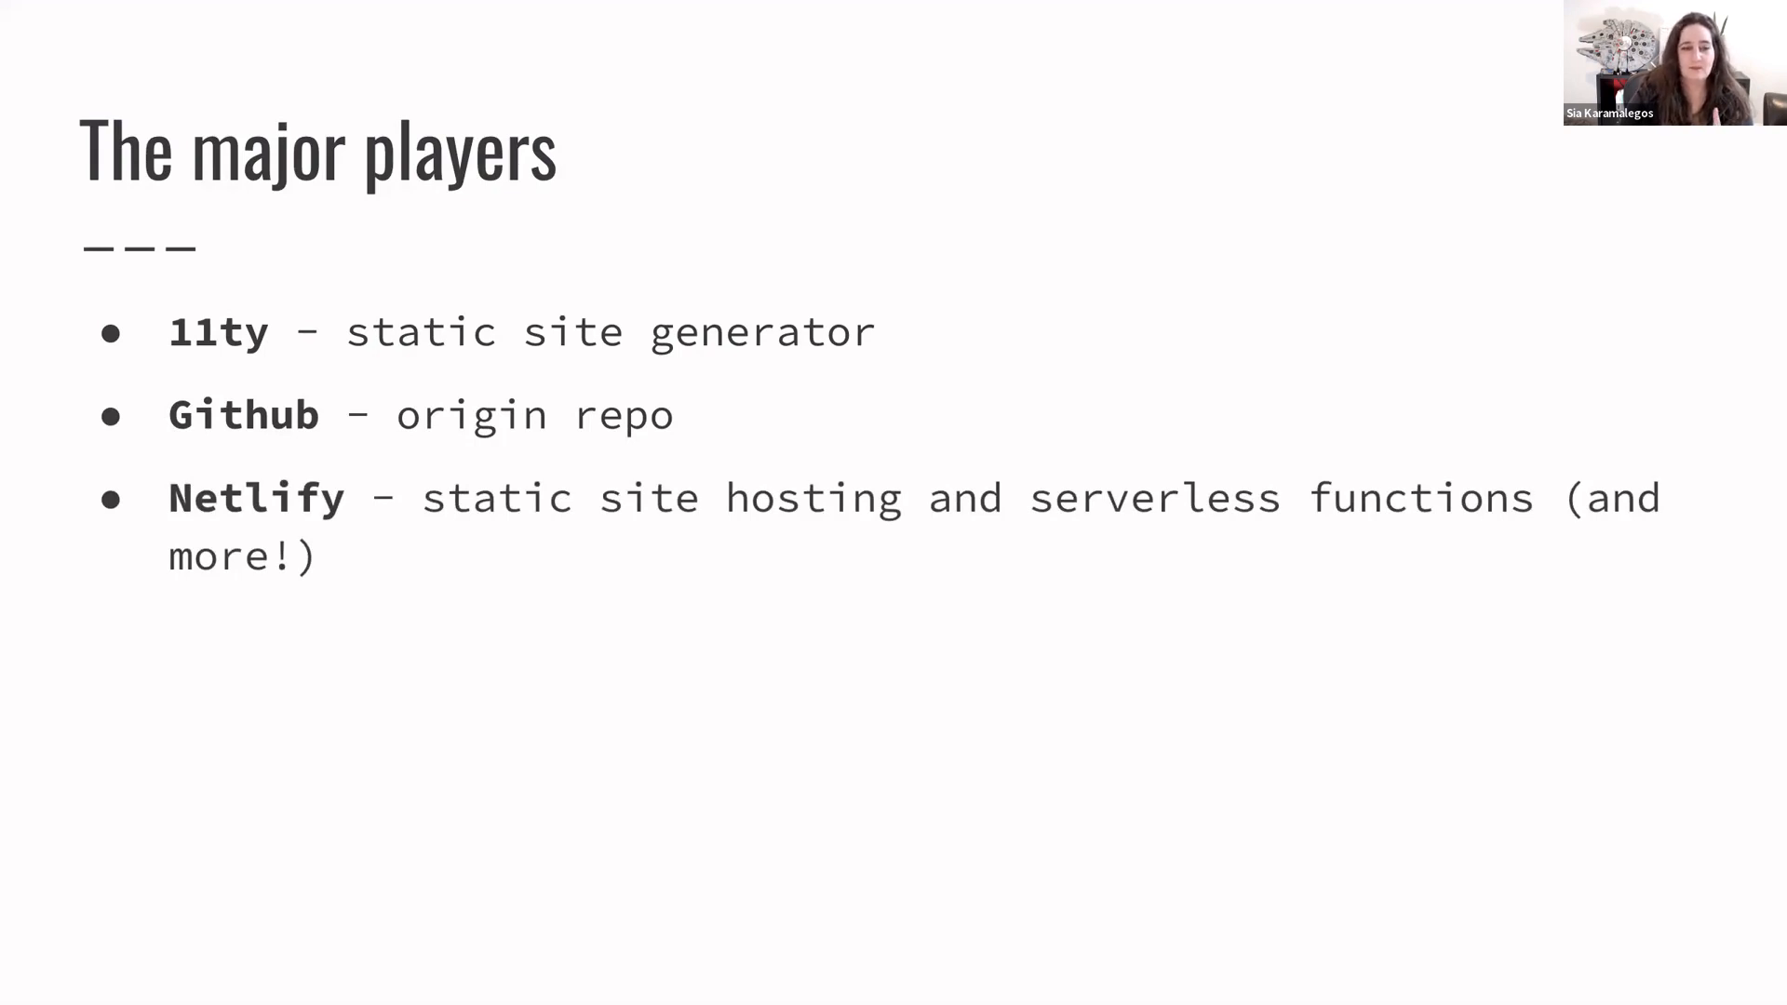
pyautogui.press('Right')
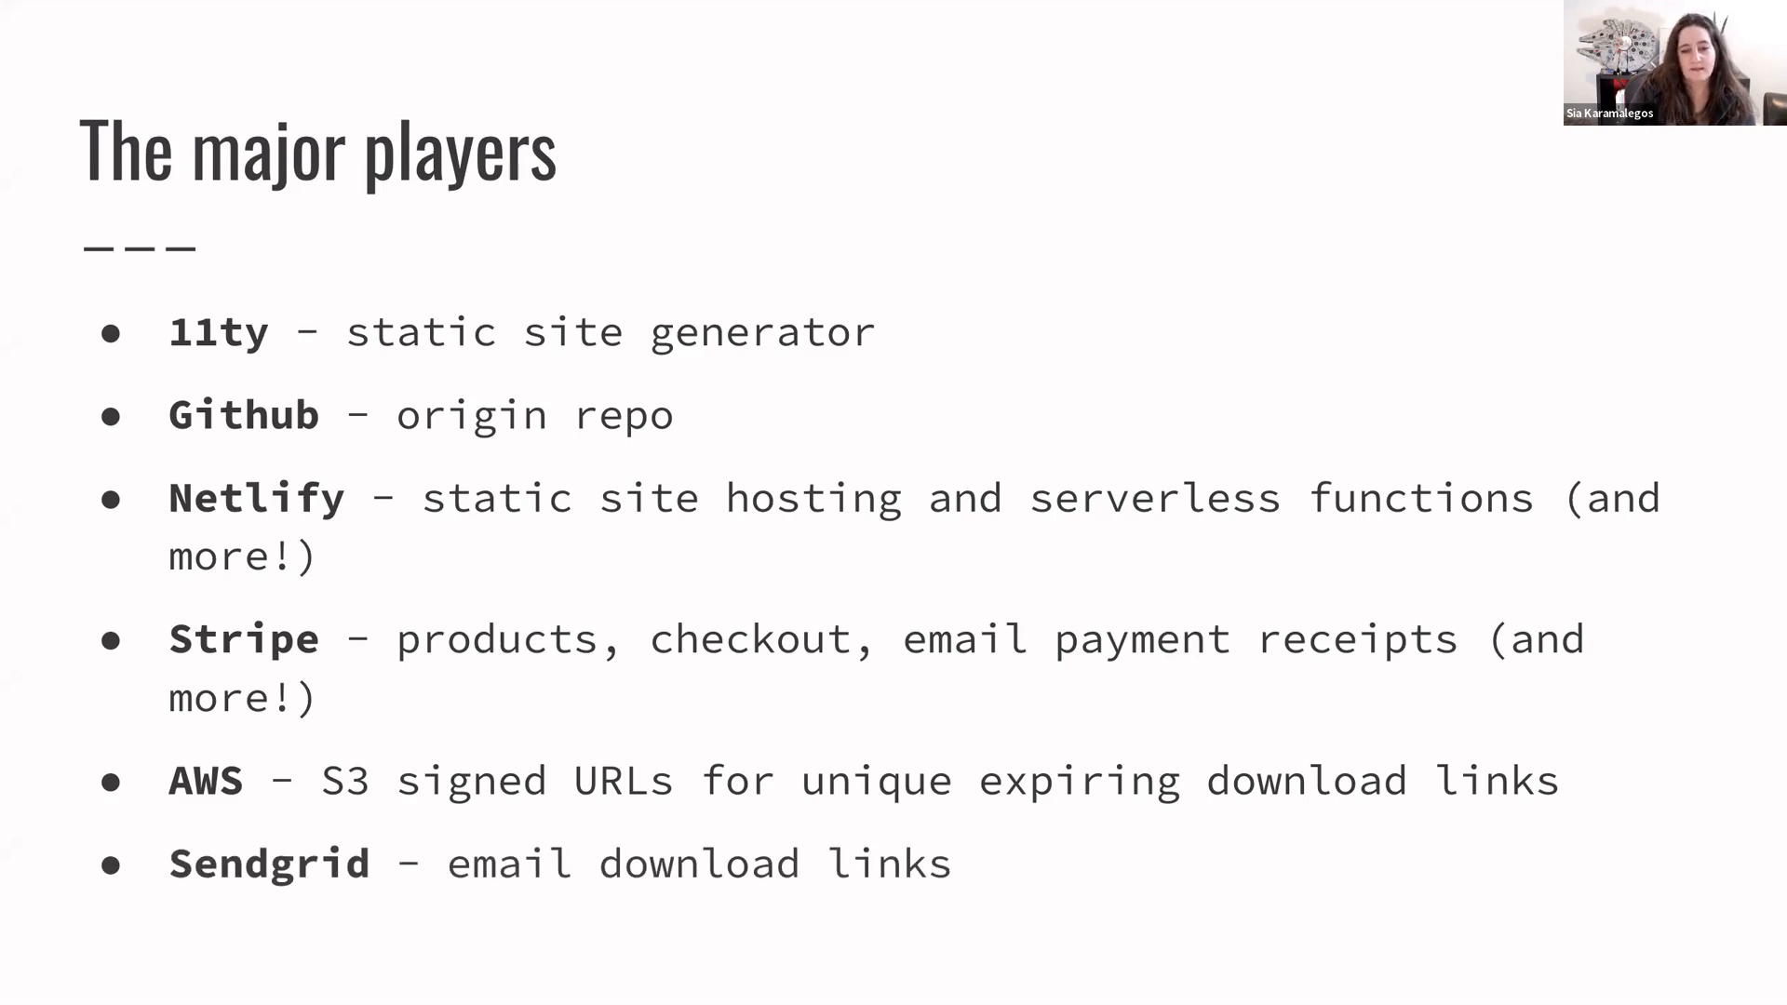
pyautogui.press('Right')
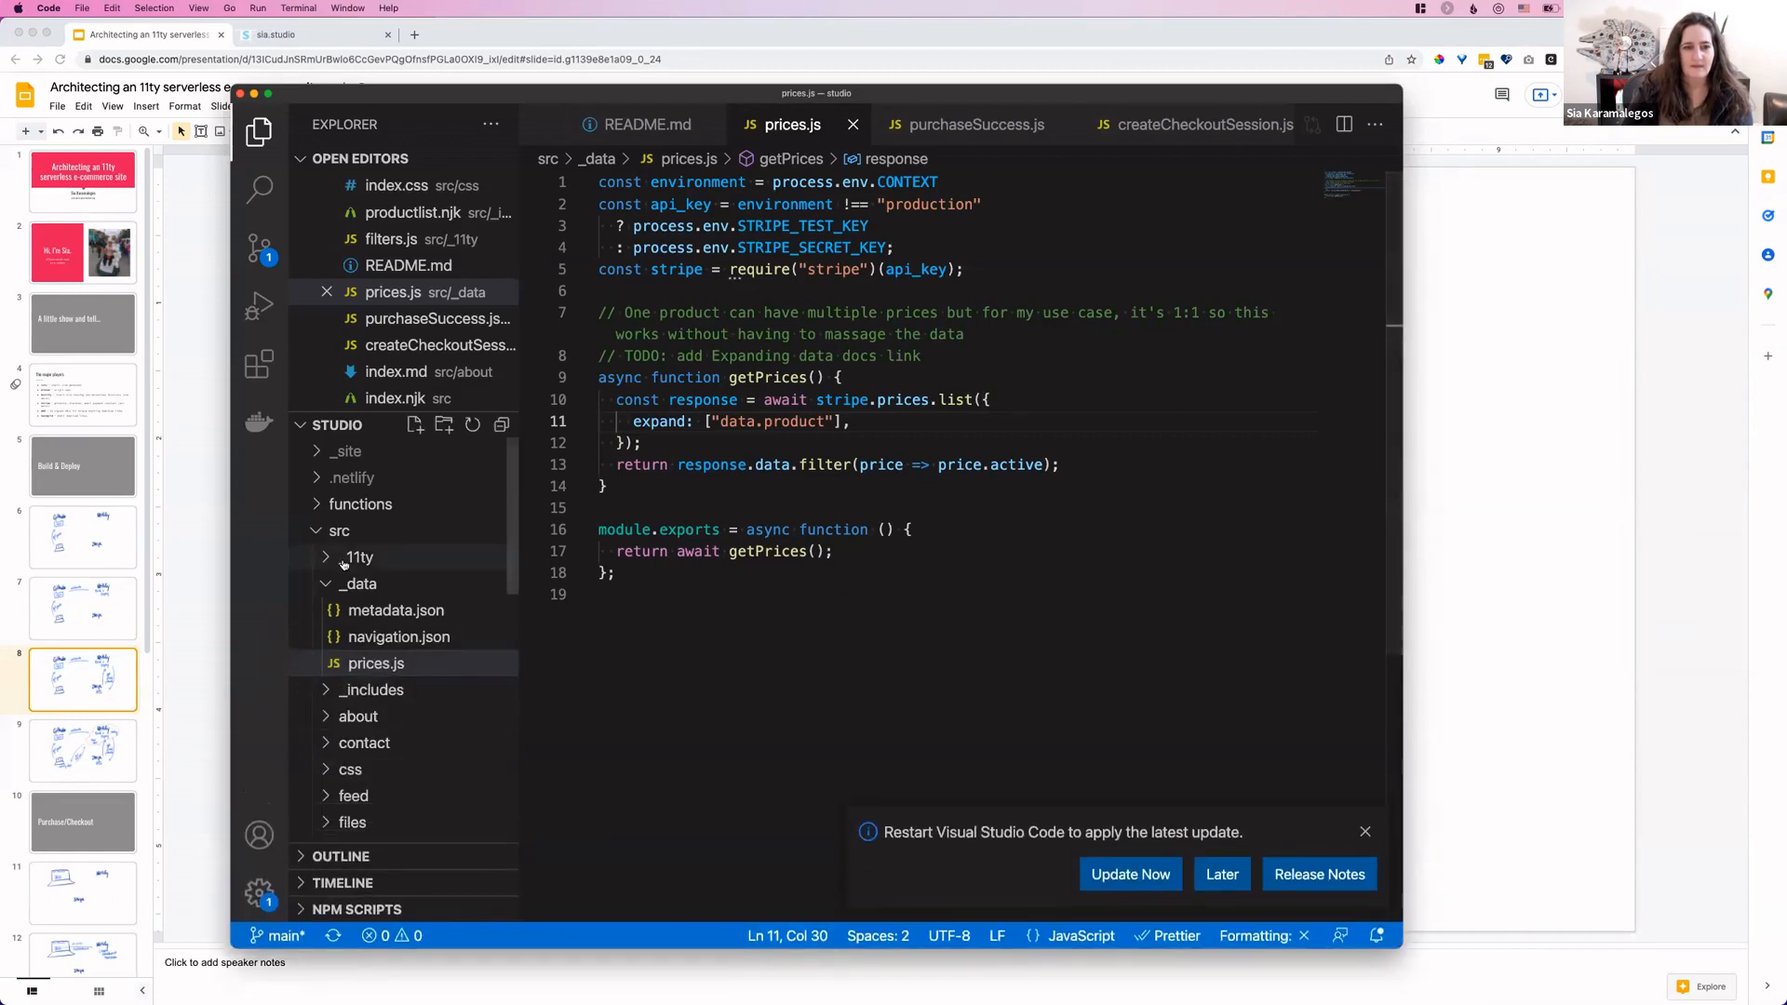
# Step: Browse src/_data metadata.json and navigation.json, ending back in prices.js
pyautogui.click(339, 530)
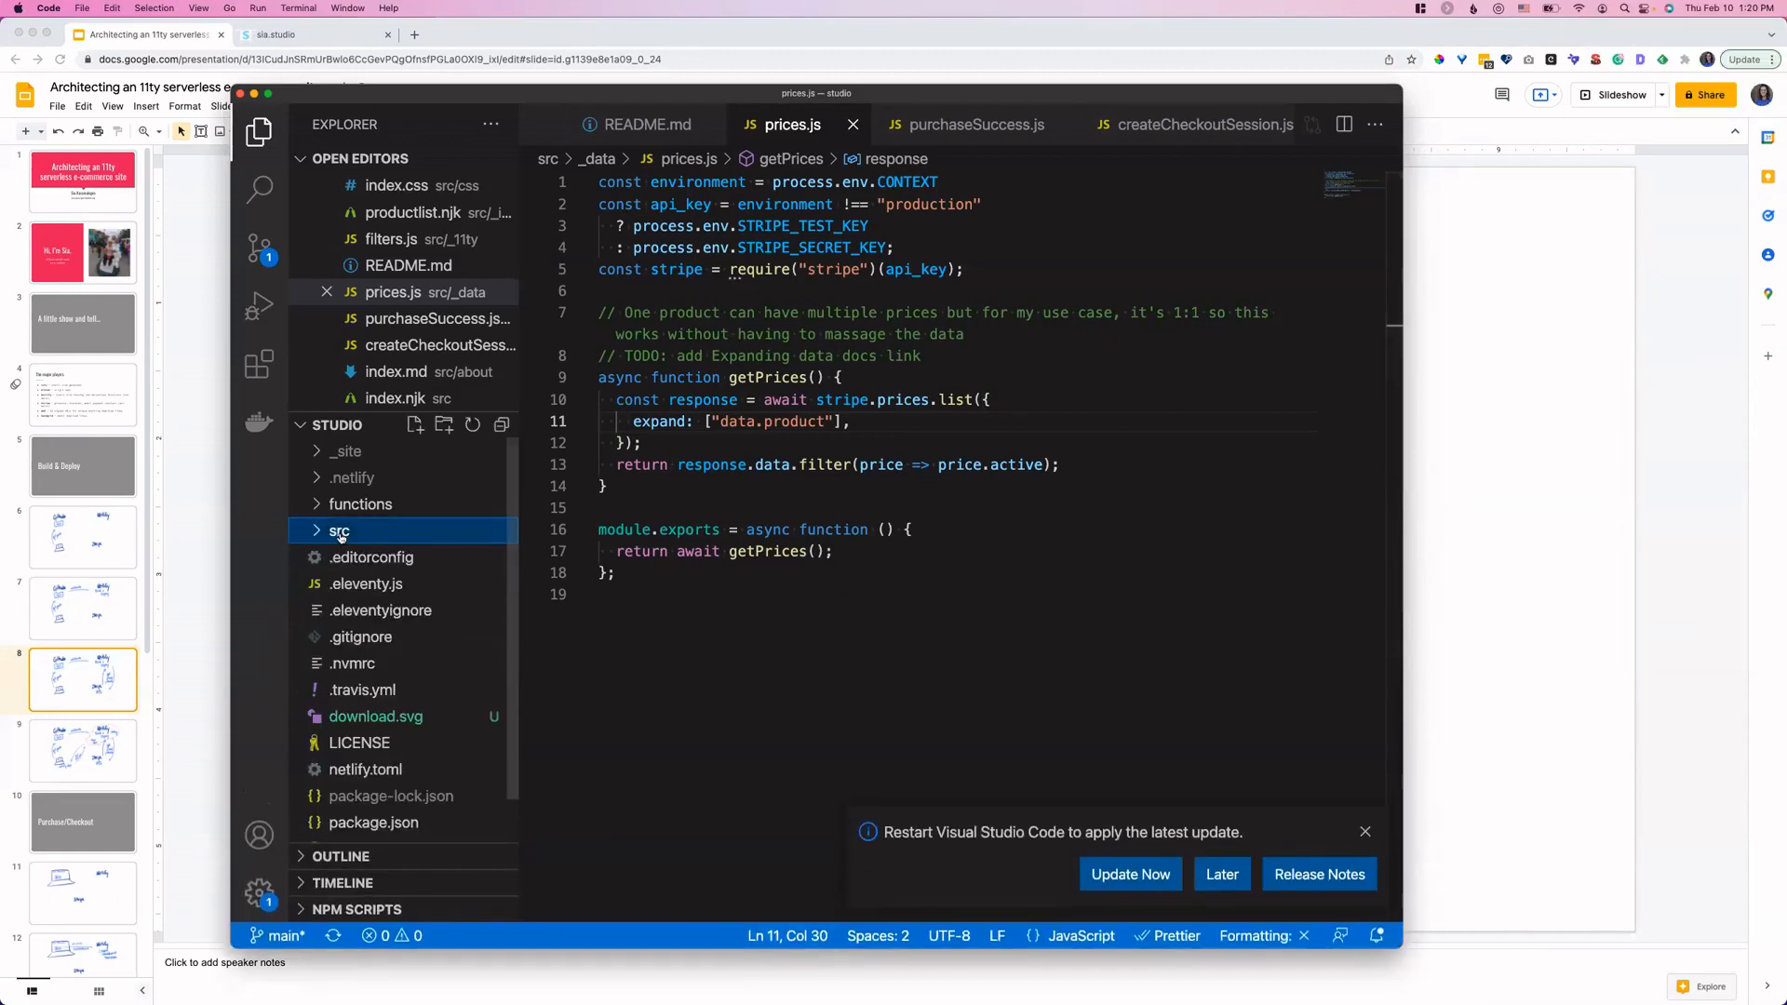
pyautogui.click(339, 530)
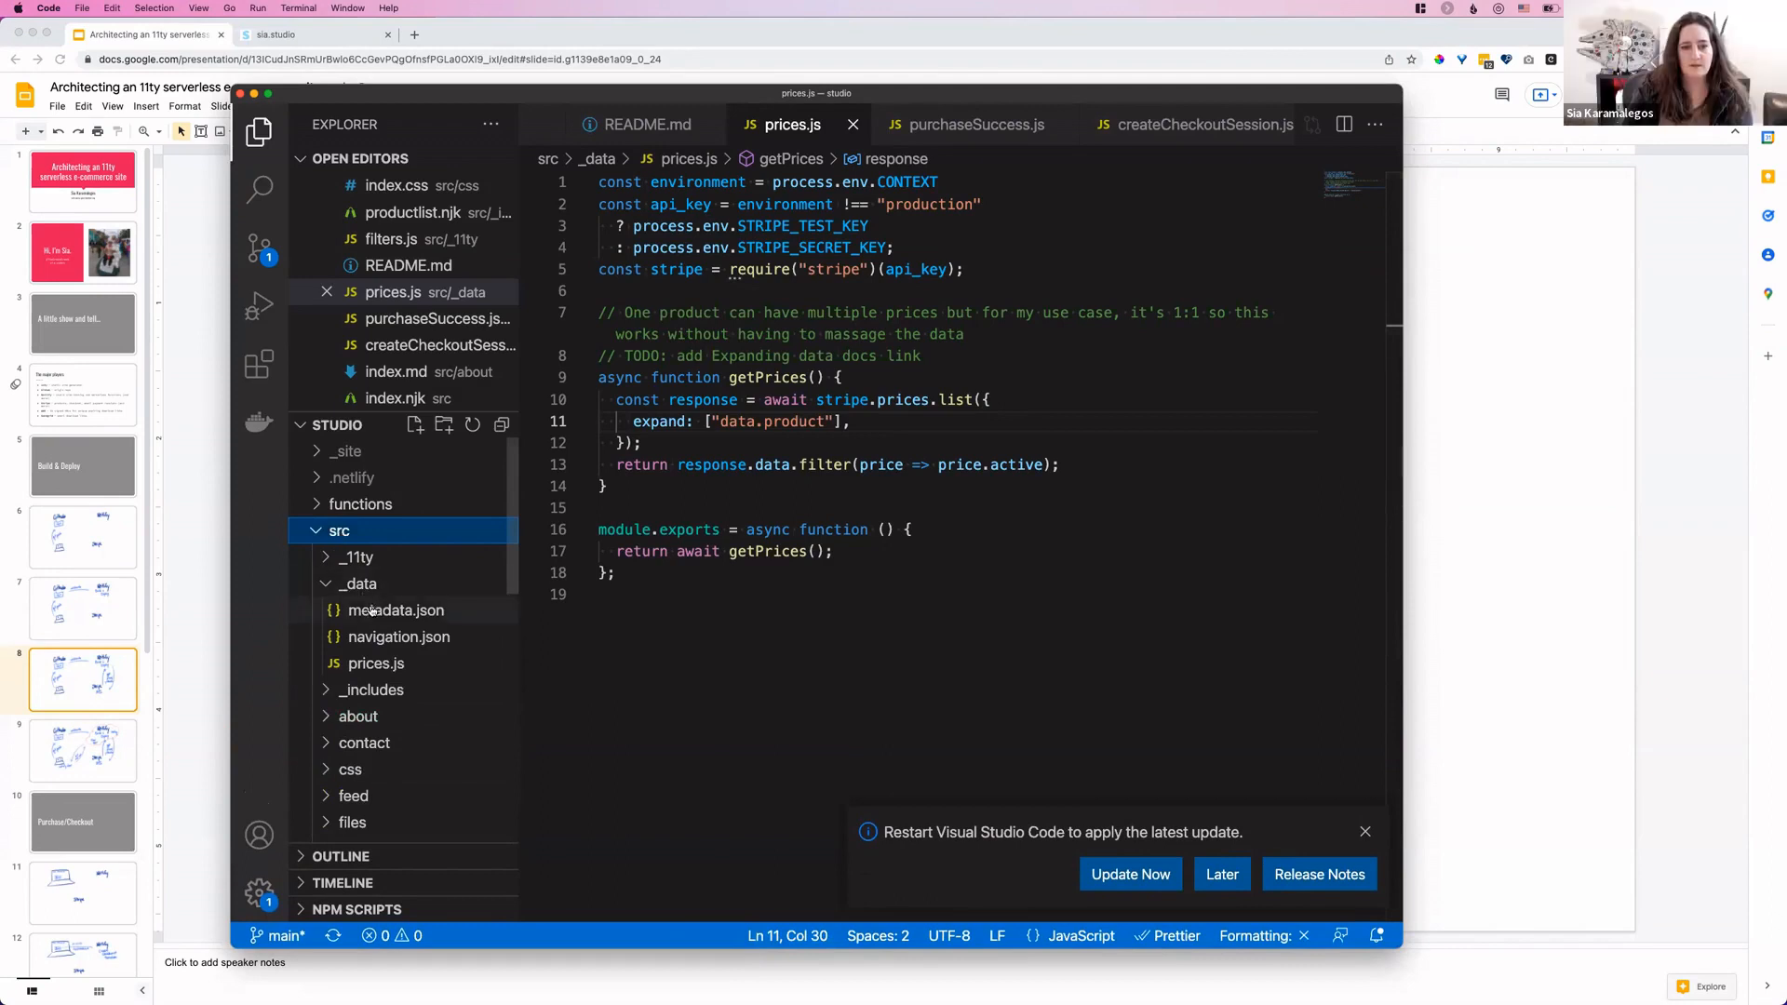
pyautogui.click(397, 611)
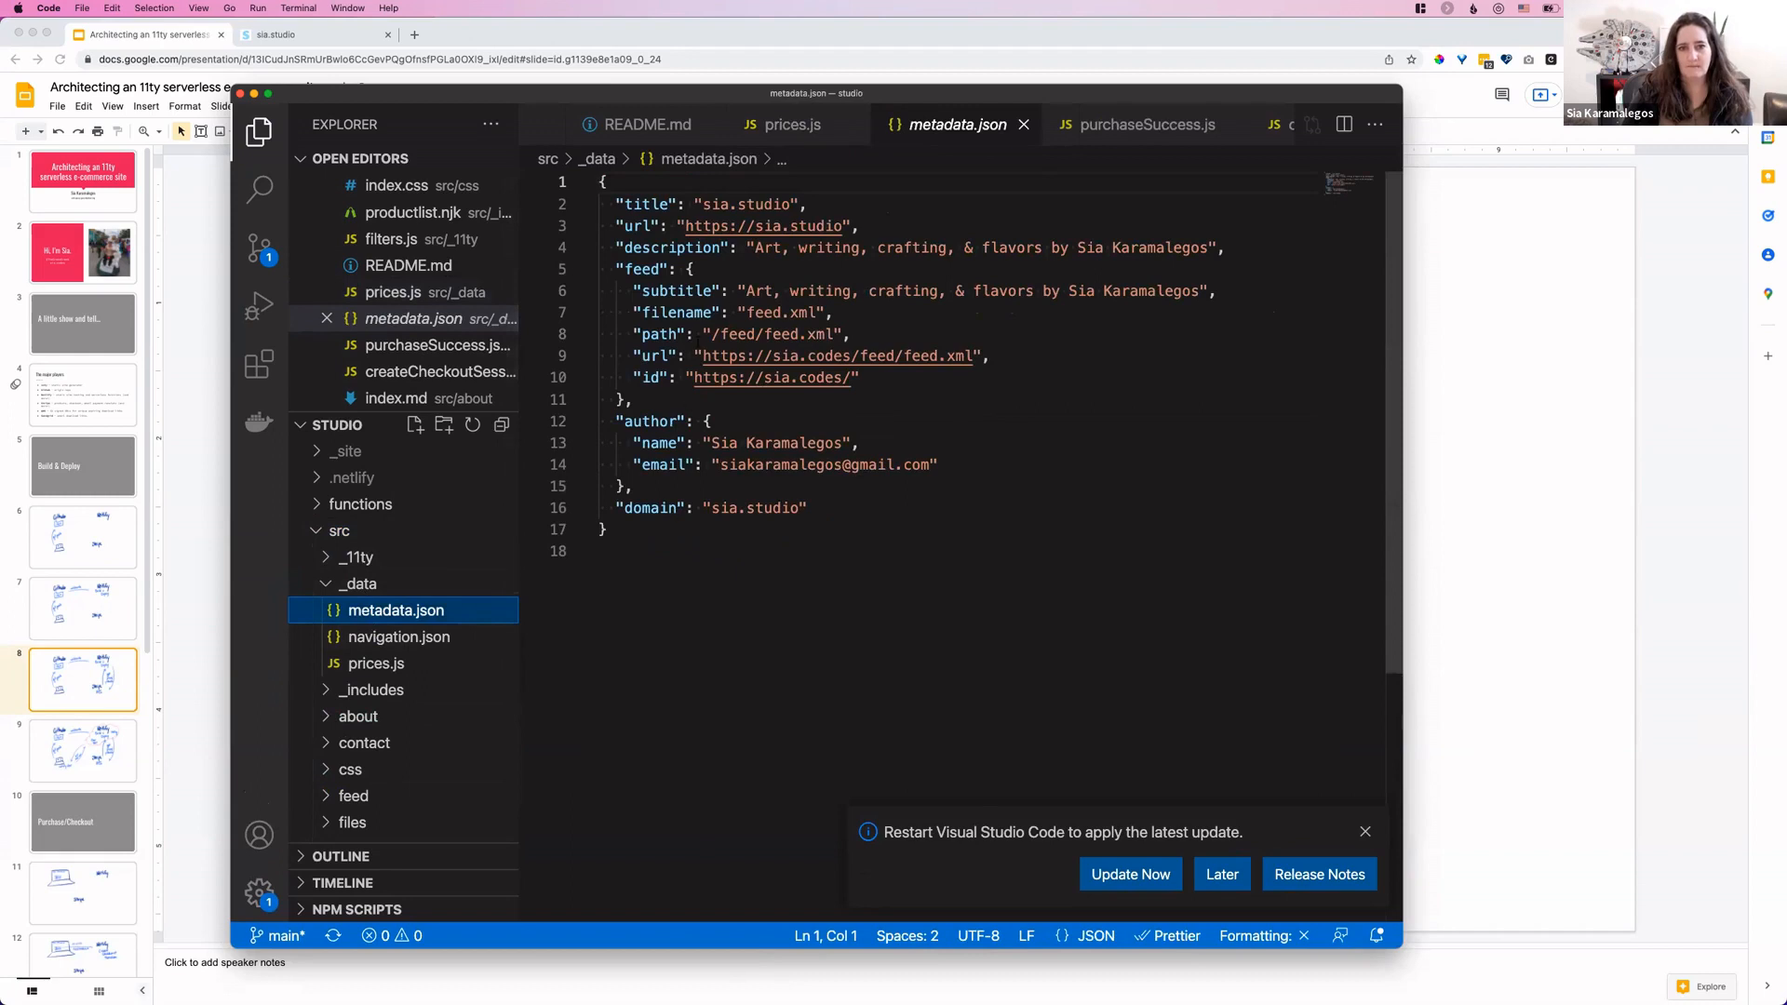
pyautogui.click(398, 637)
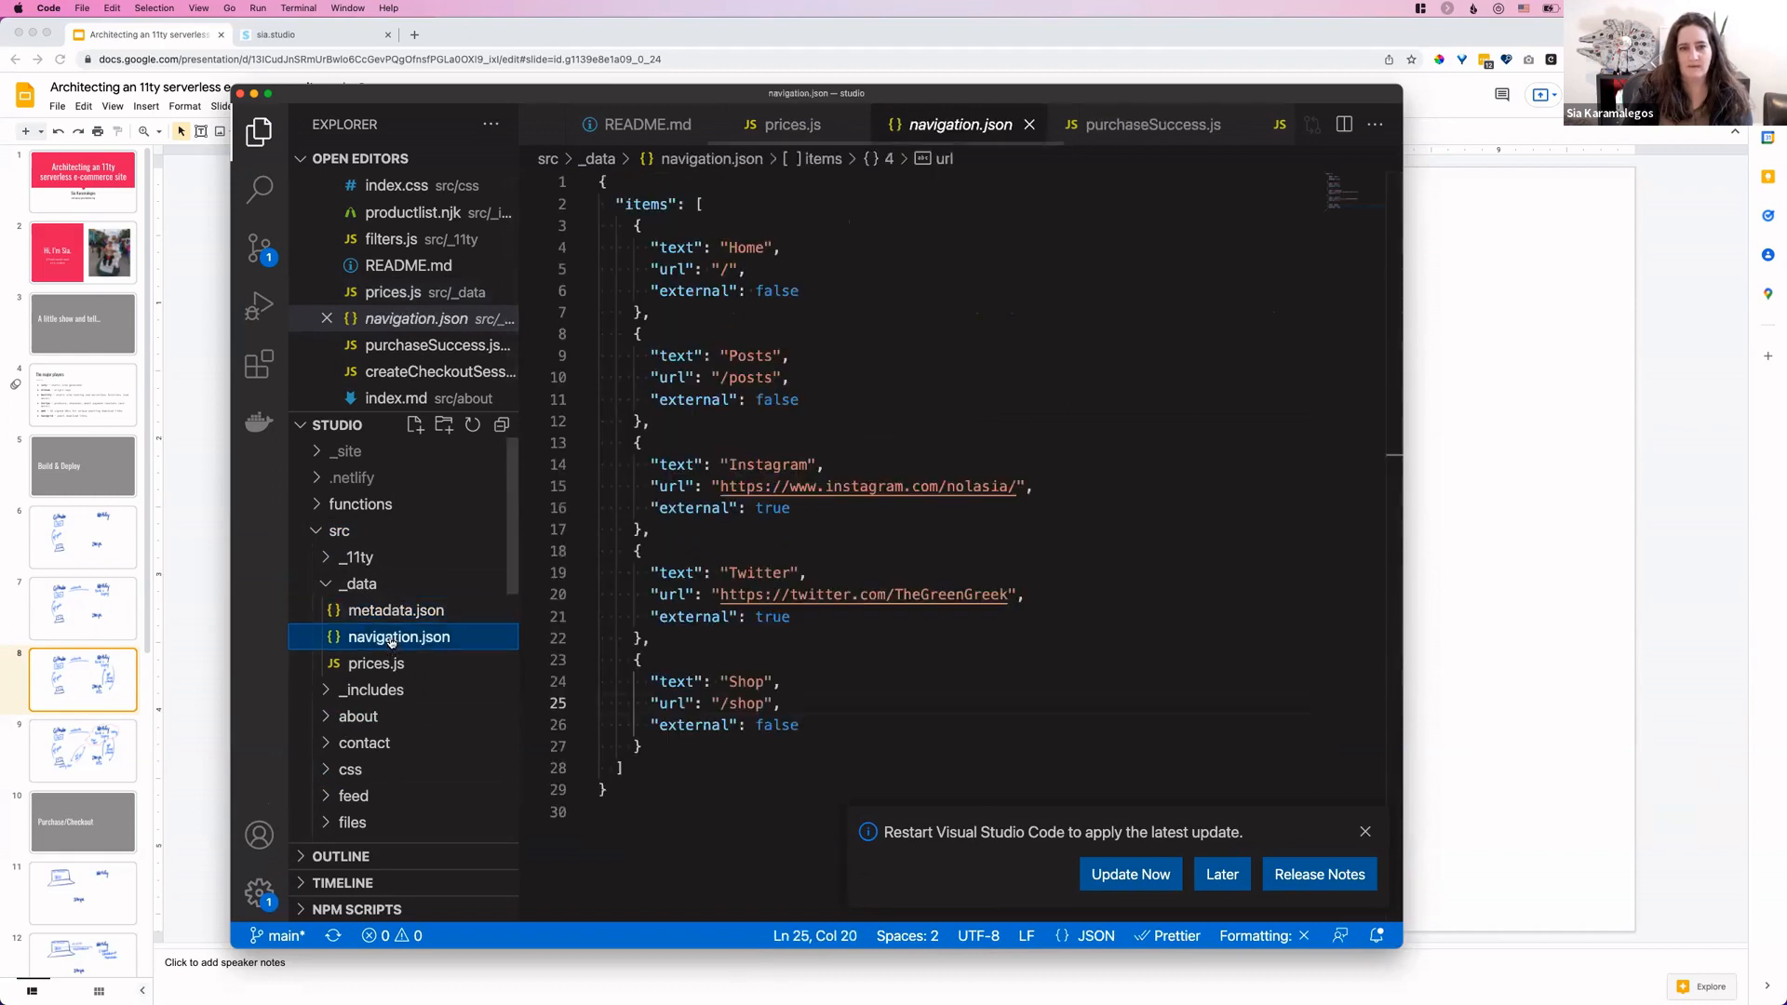
pyautogui.click(376, 663)
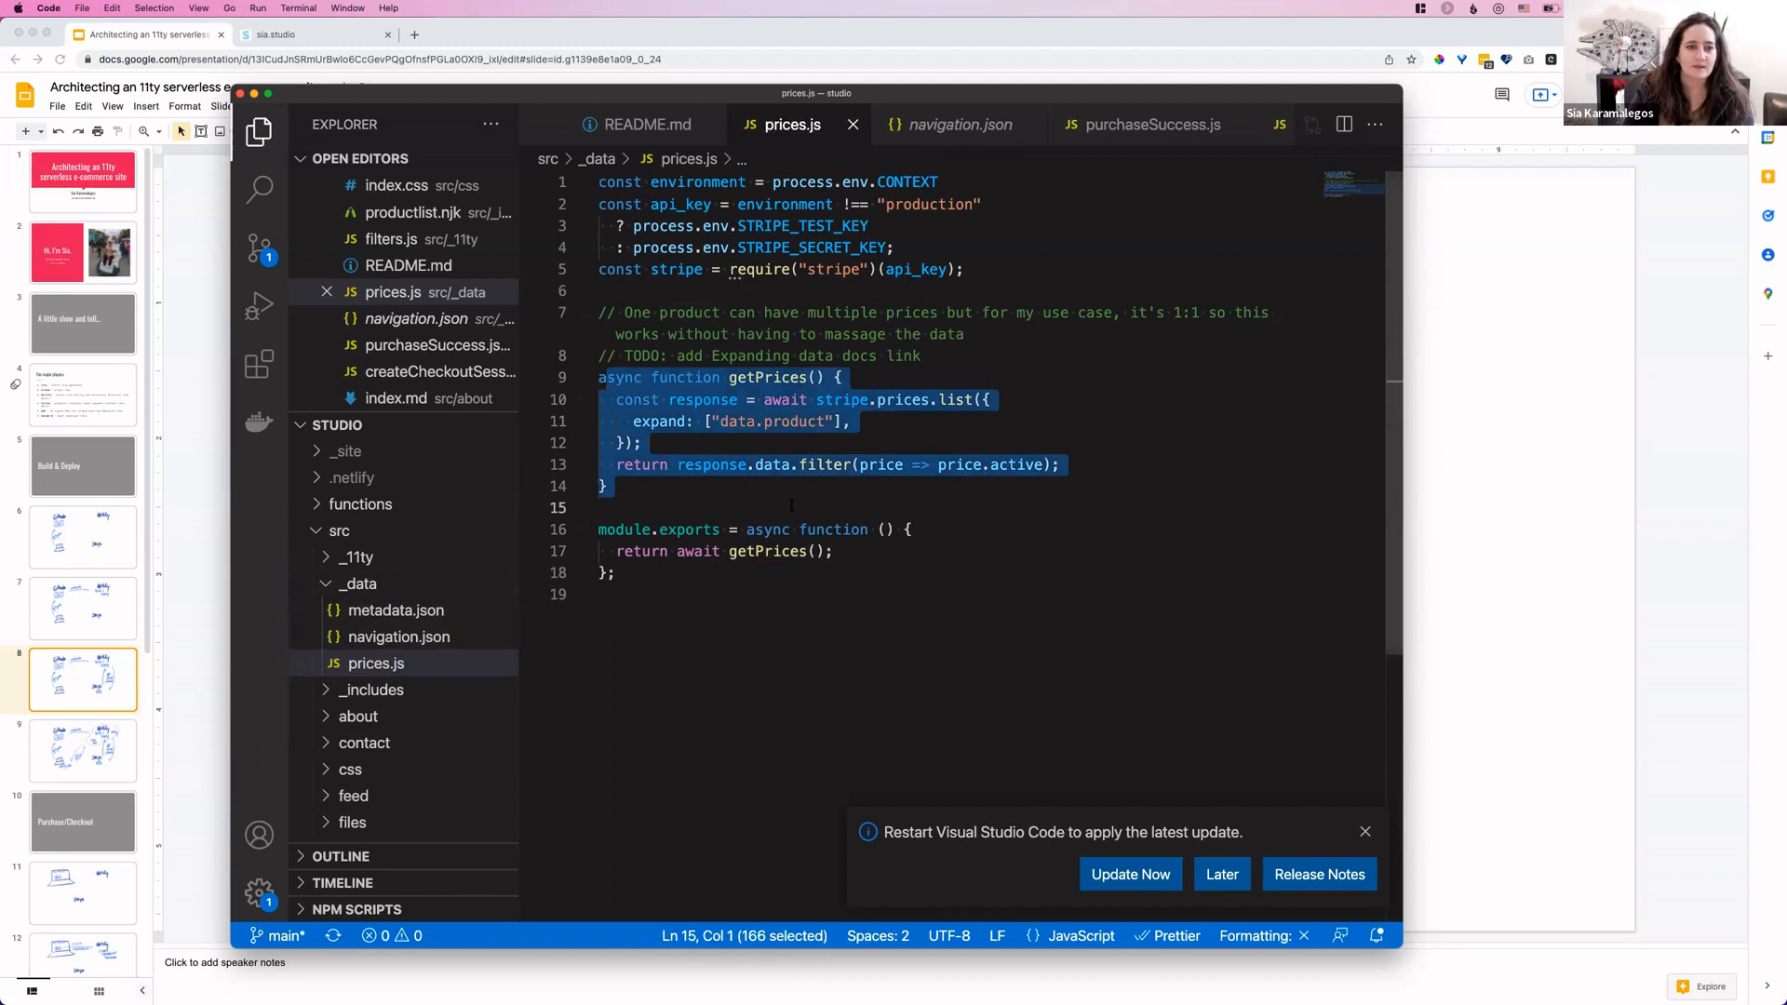
# Step: Look at the .eleventy.js configuration file, then return to prices.js
pyautogui.scroll(-3)
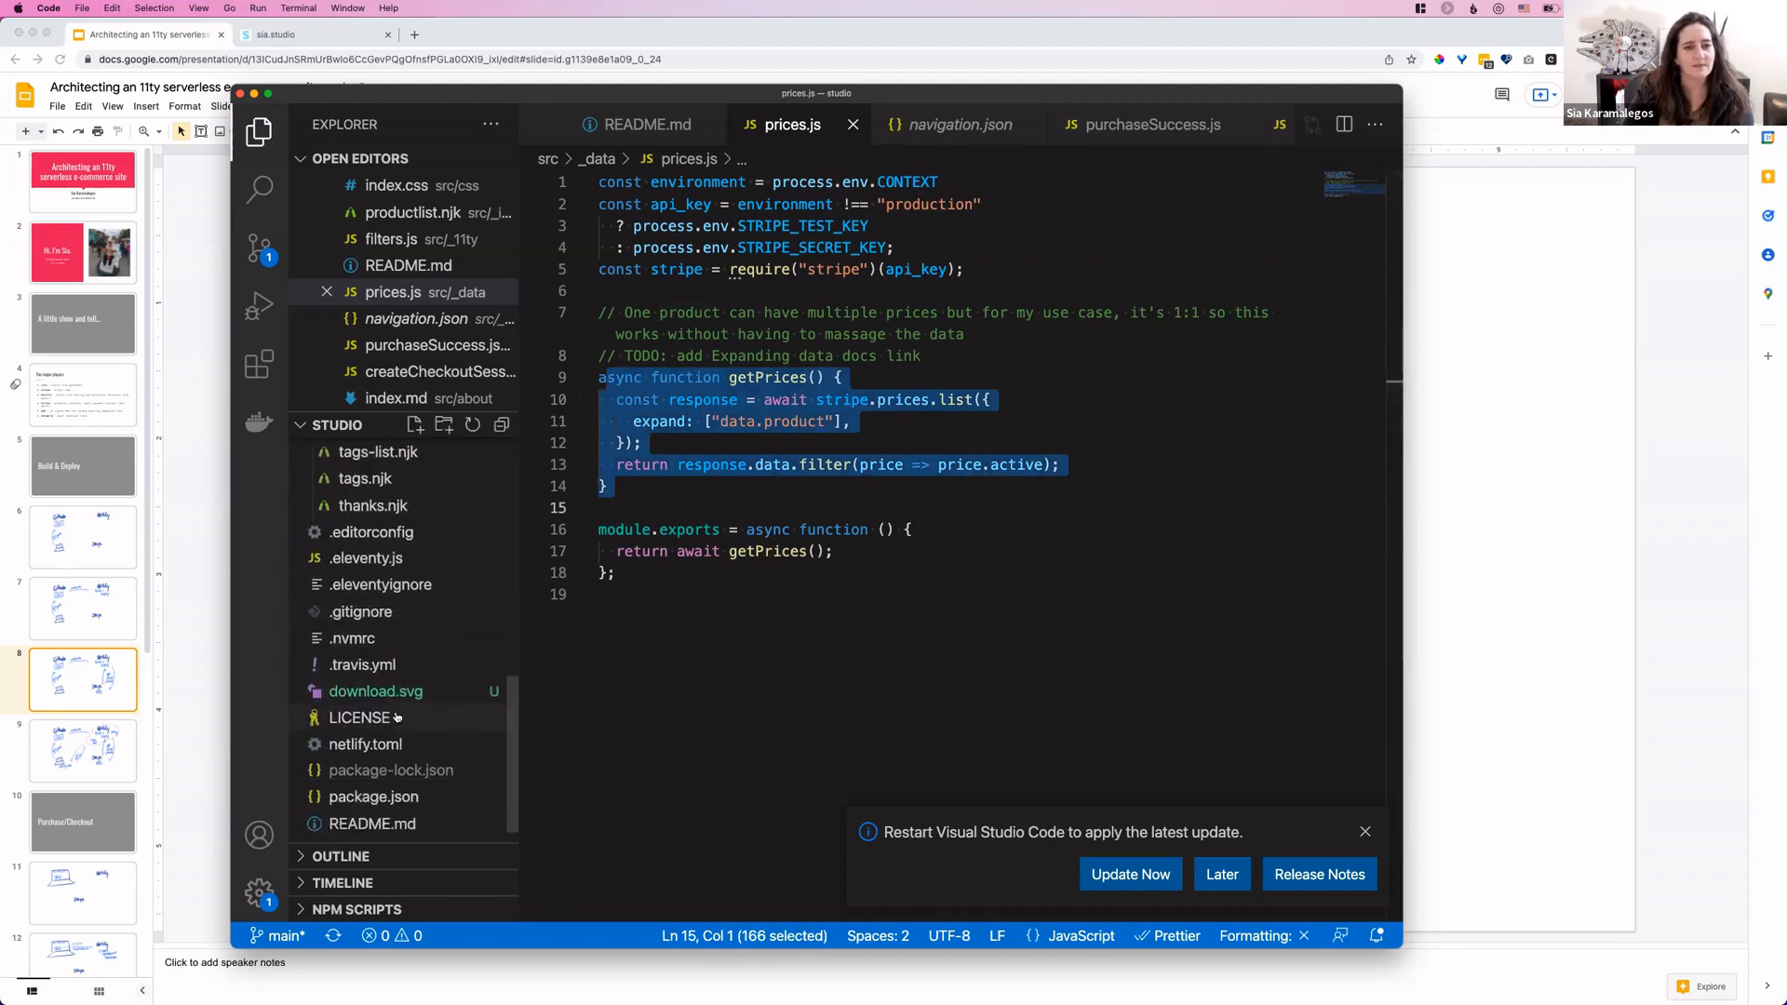
pyautogui.click(367, 556)
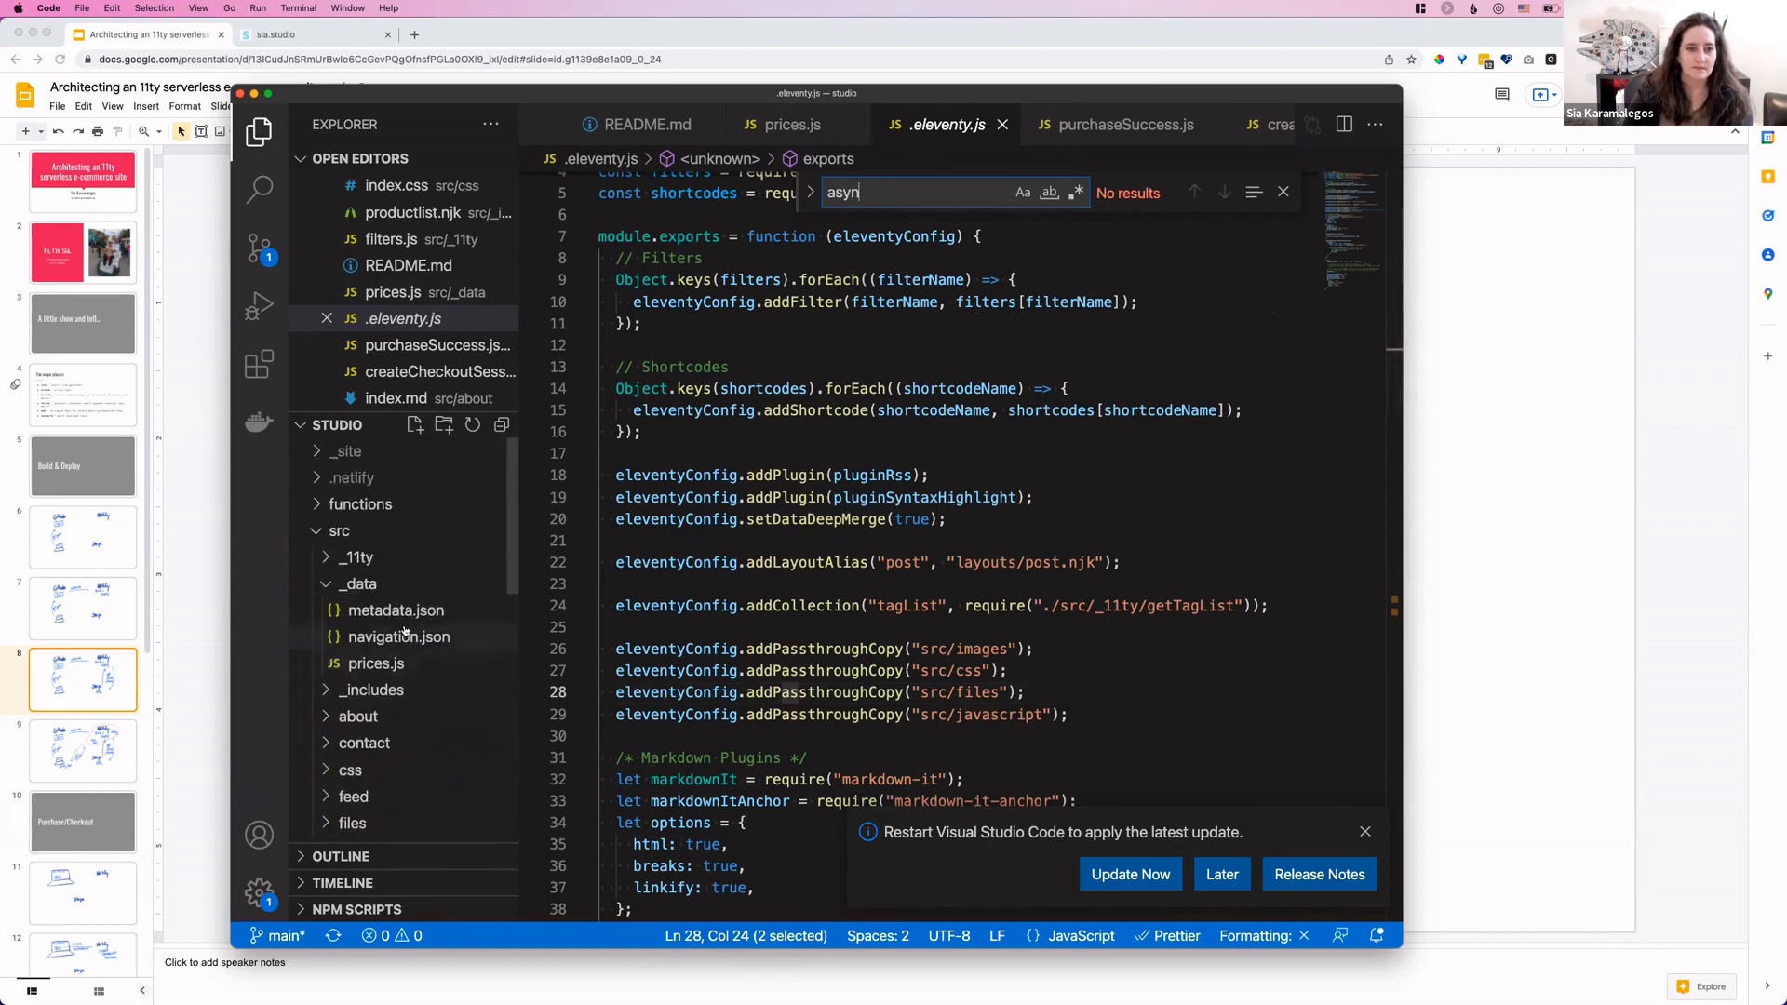
pyautogui.click(376, 663)
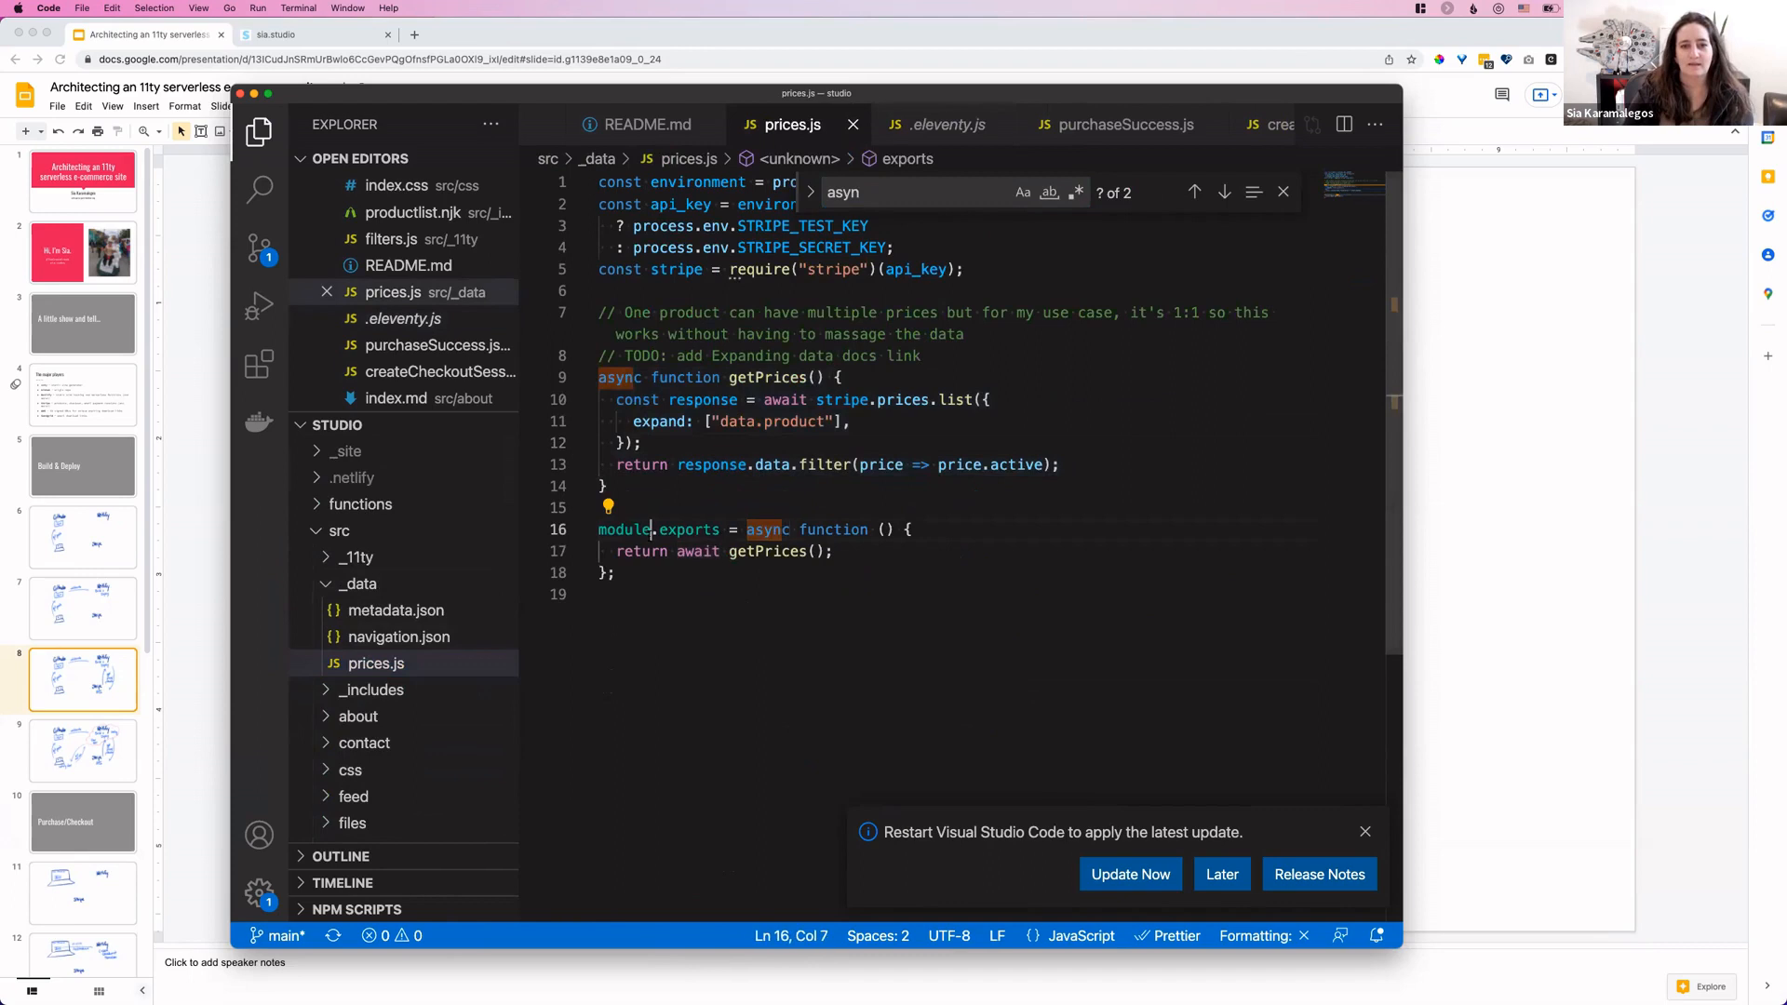
# Step: Review the netlify dev output in iTerm2 showing the logged Stripe price objects
pyautogui.moveTo(650, 529); pyautogui.dragTo(597, 572)
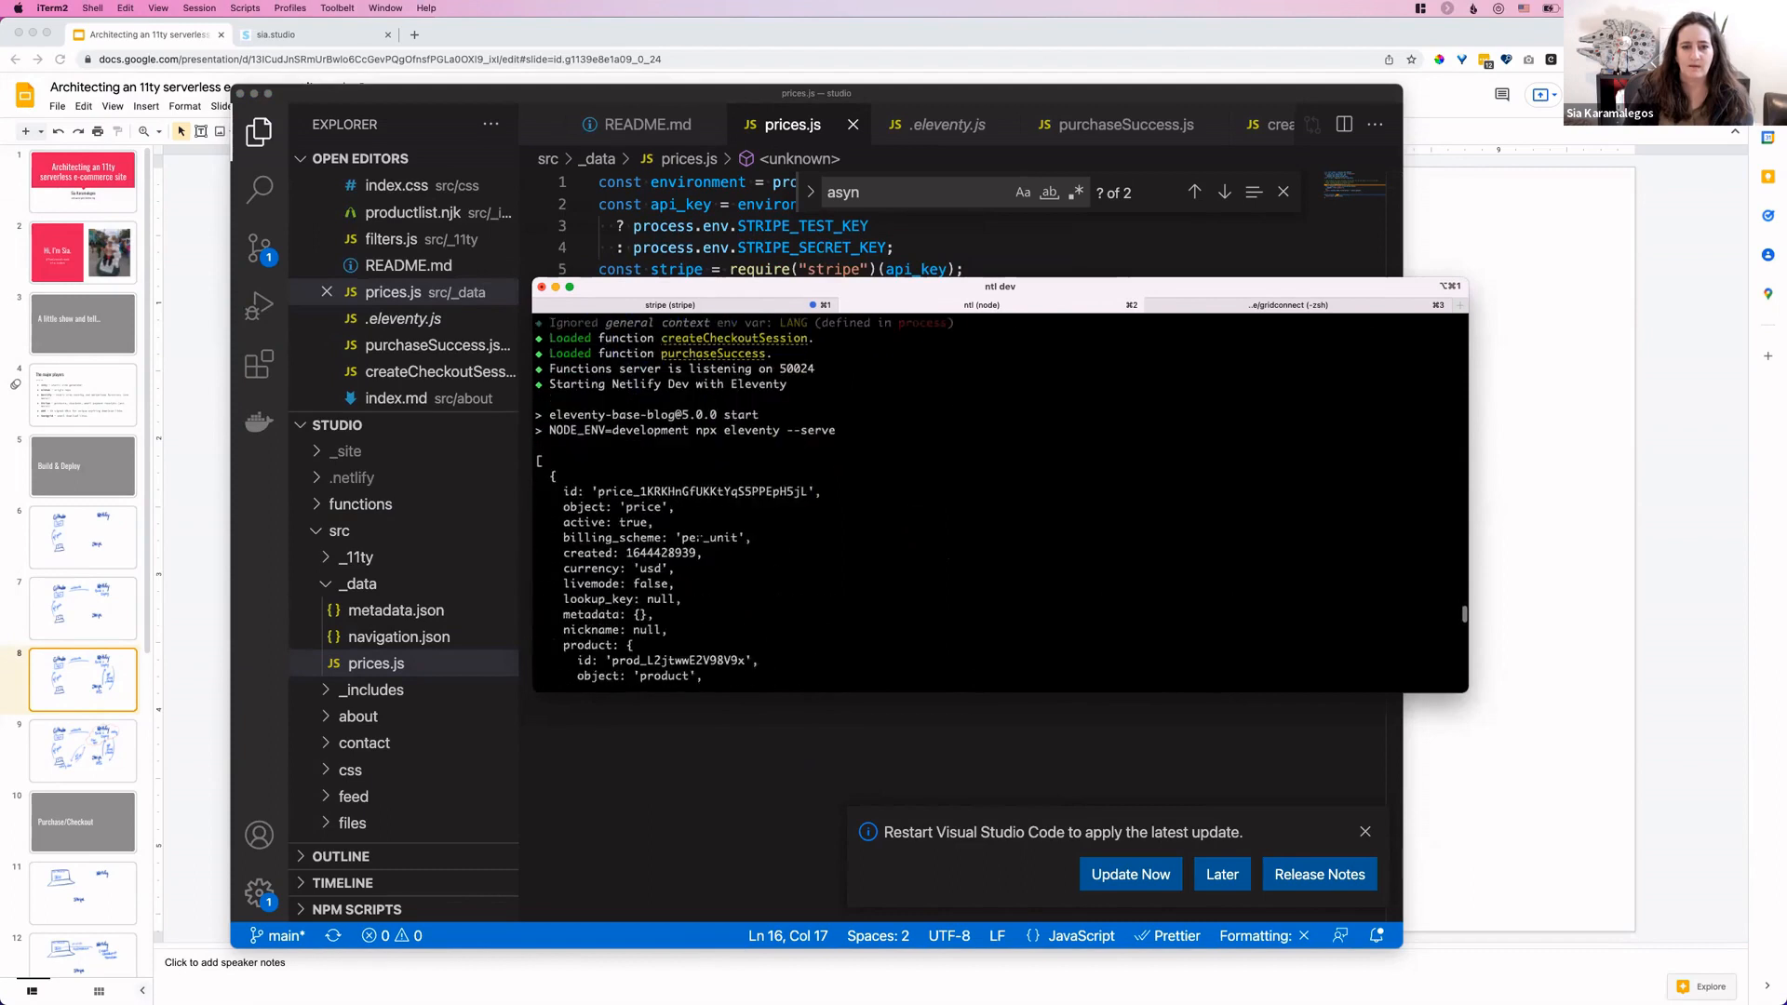
pyautogui.scroll(-3)
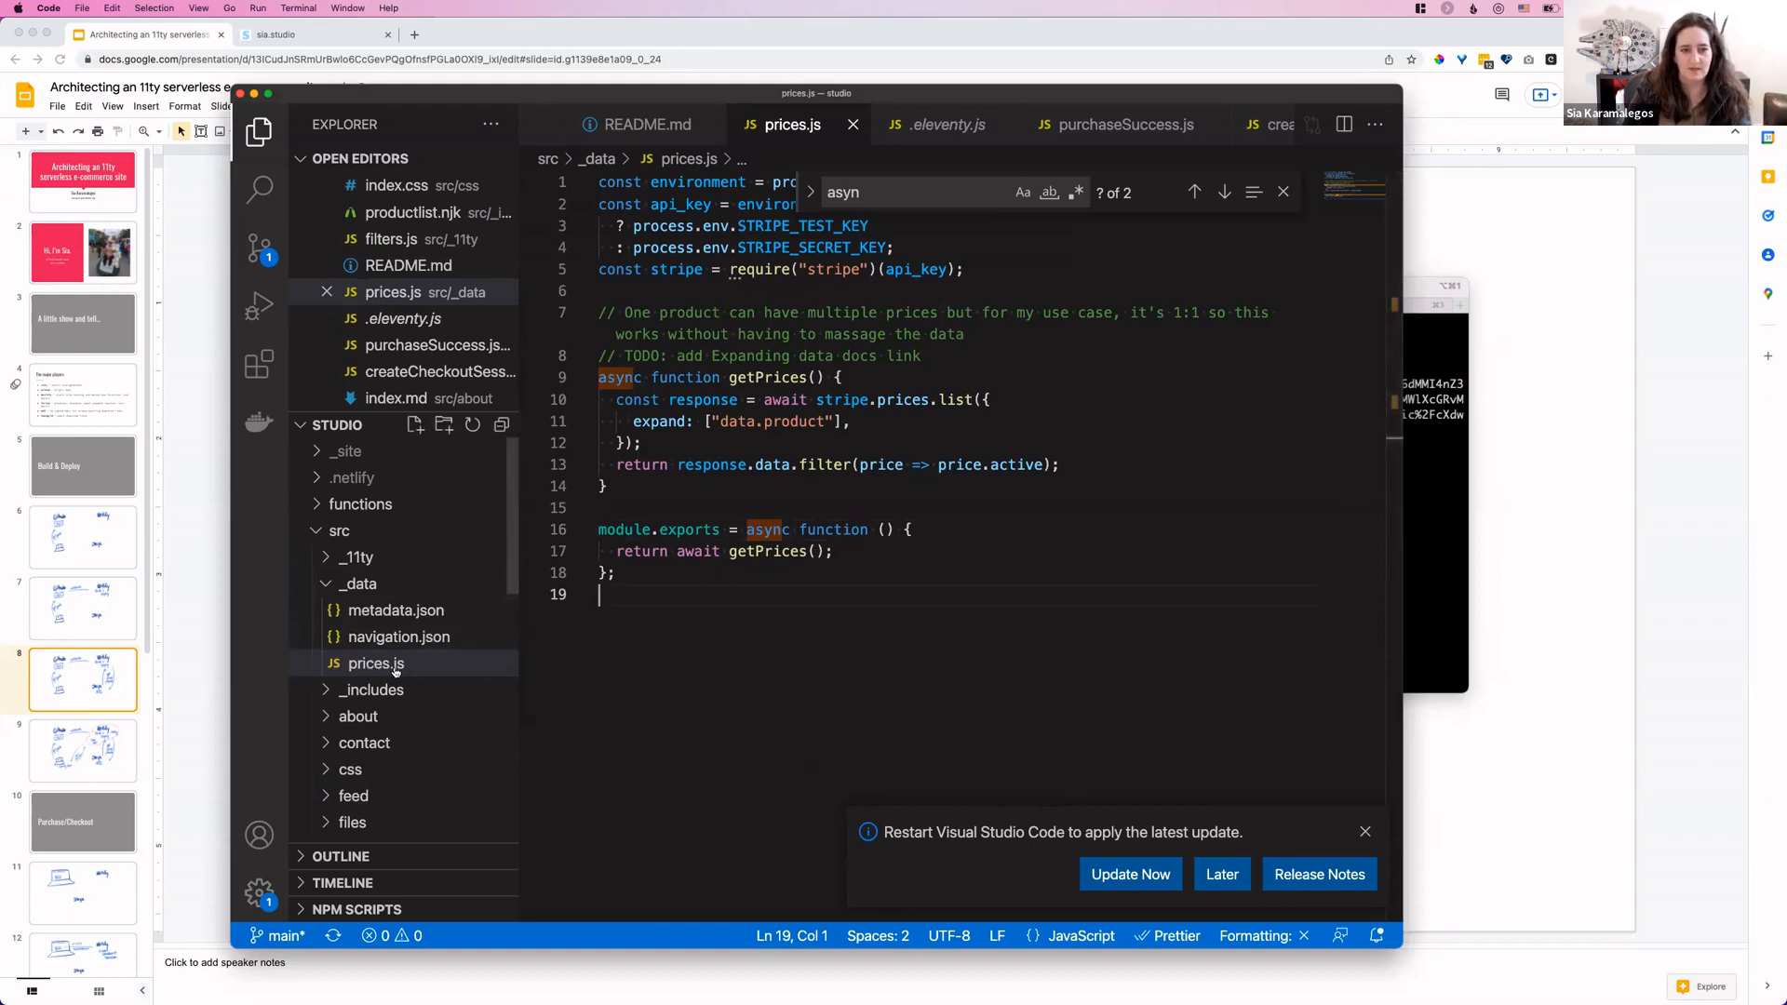
pyautogui.moveTo(376, 662)
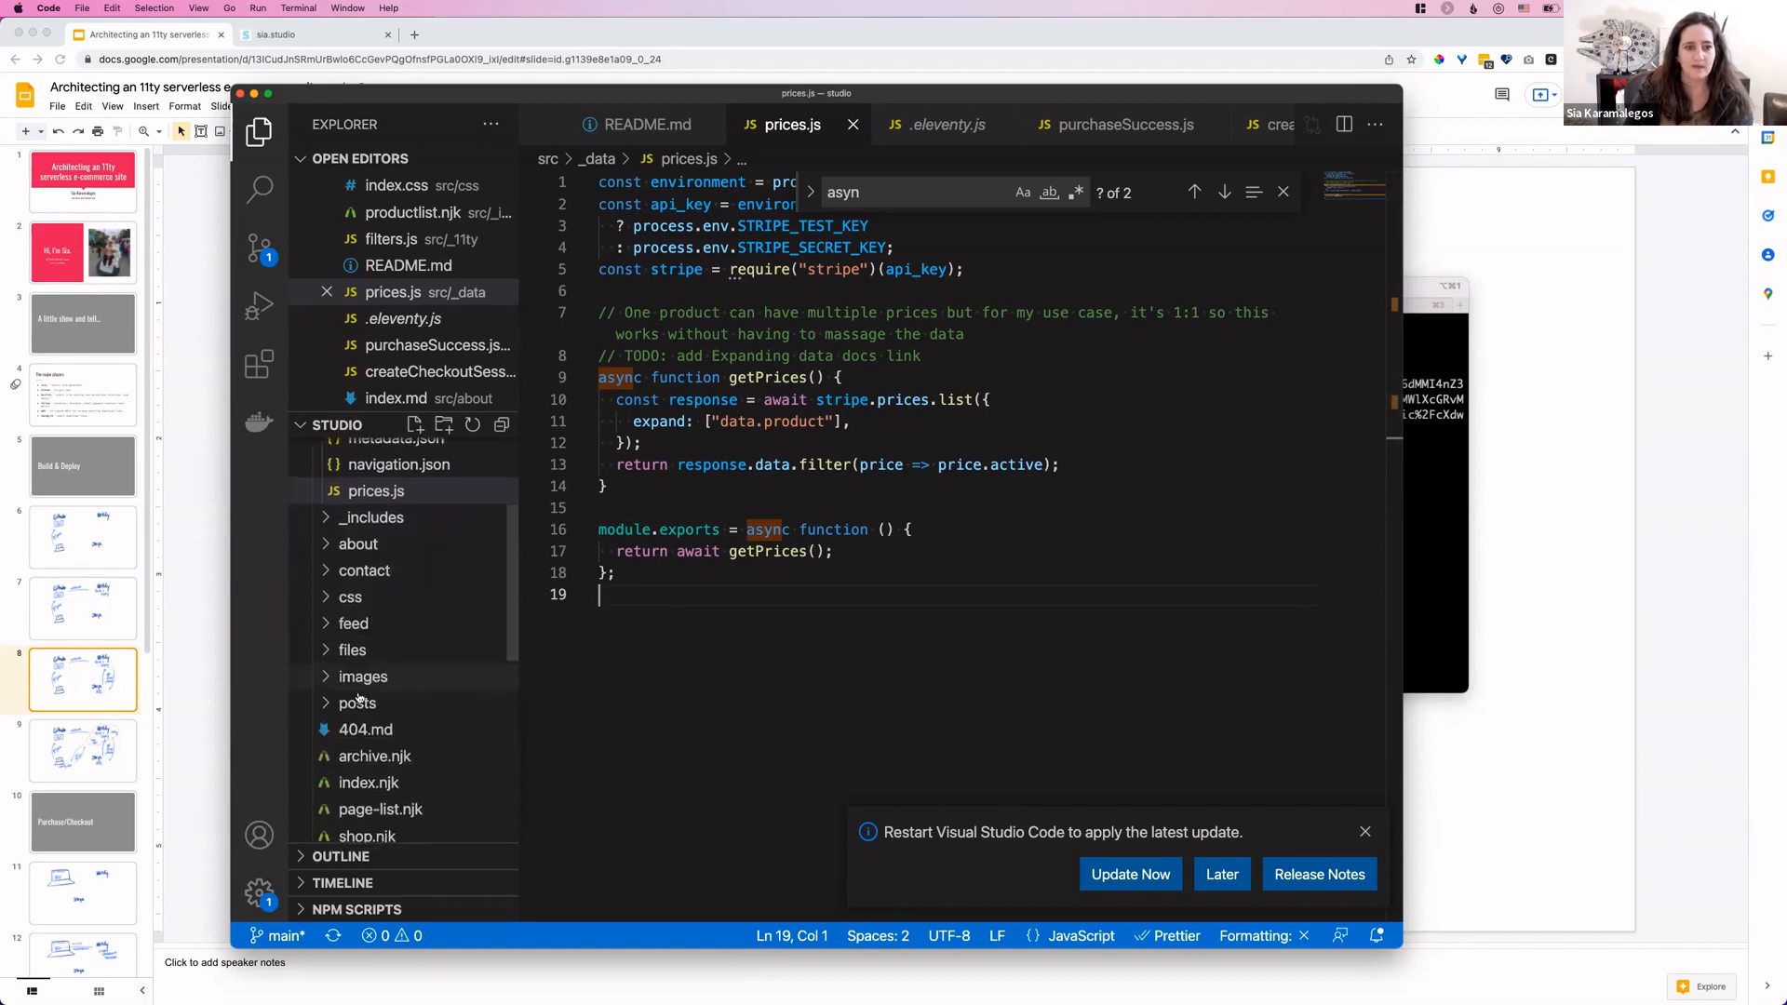
# Step: Walk through shop.njk and _includes/productlist.njk rendering each price with a Buy now form
pyautogui.scroll(-3)
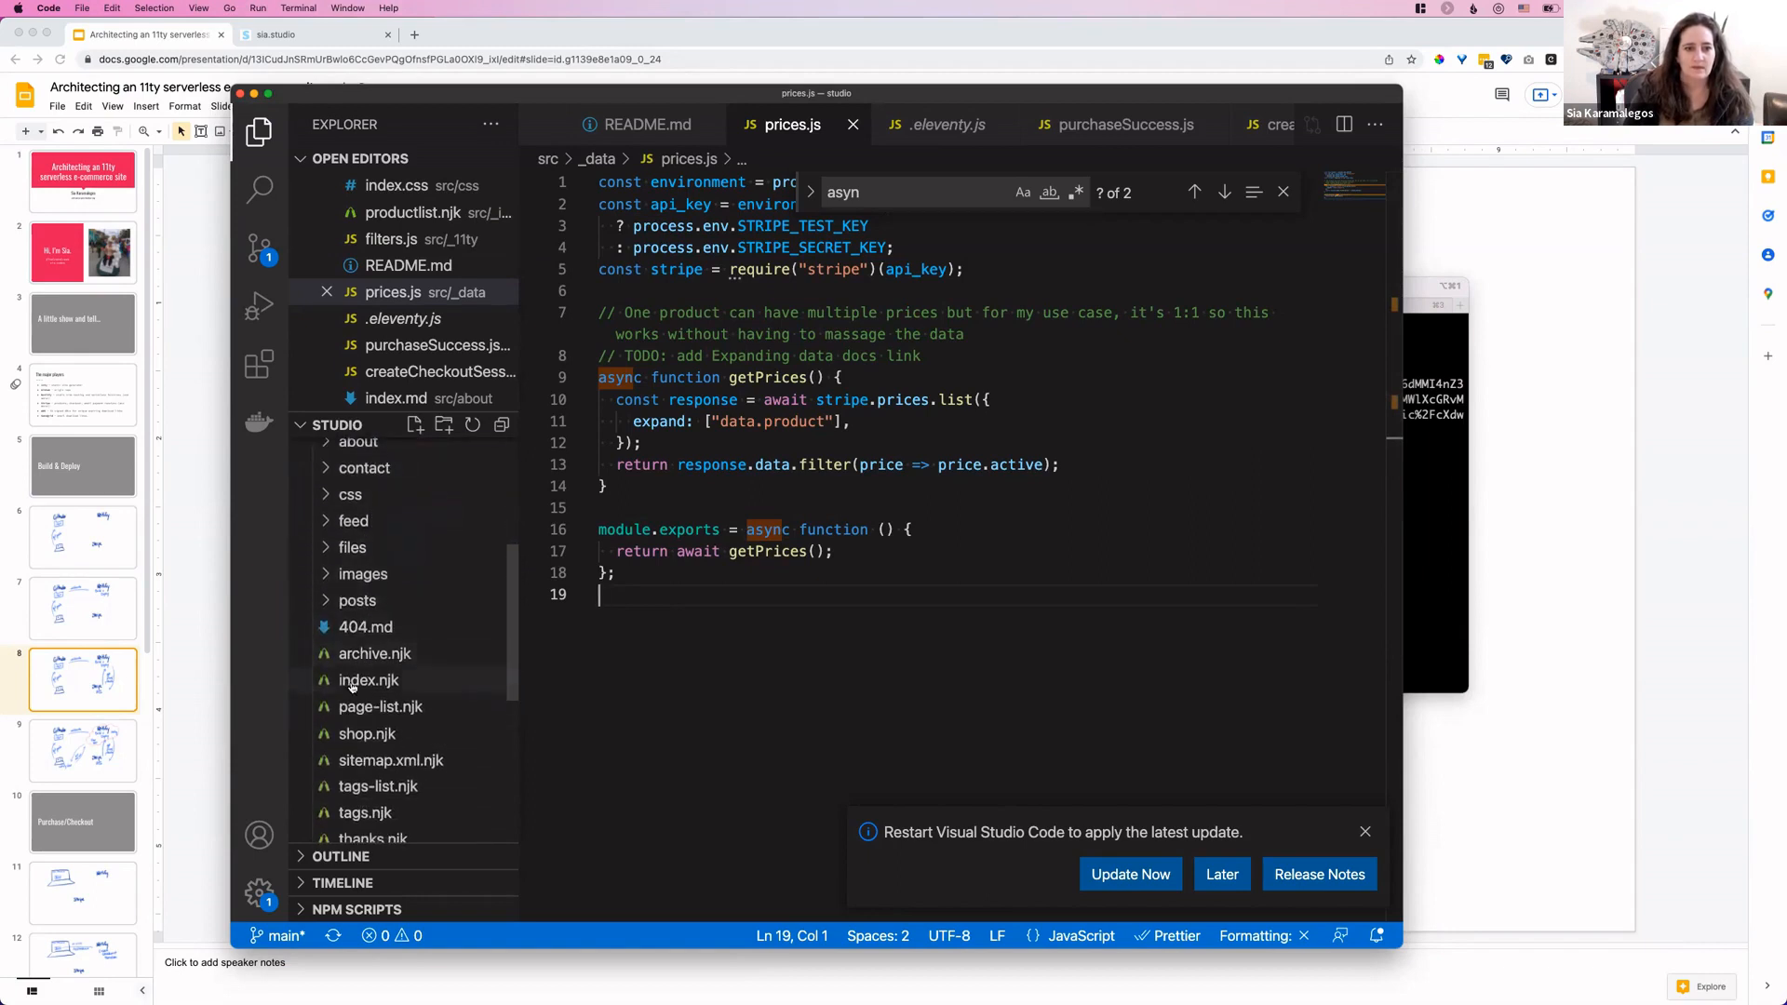
pyautogui.click(367, 733)
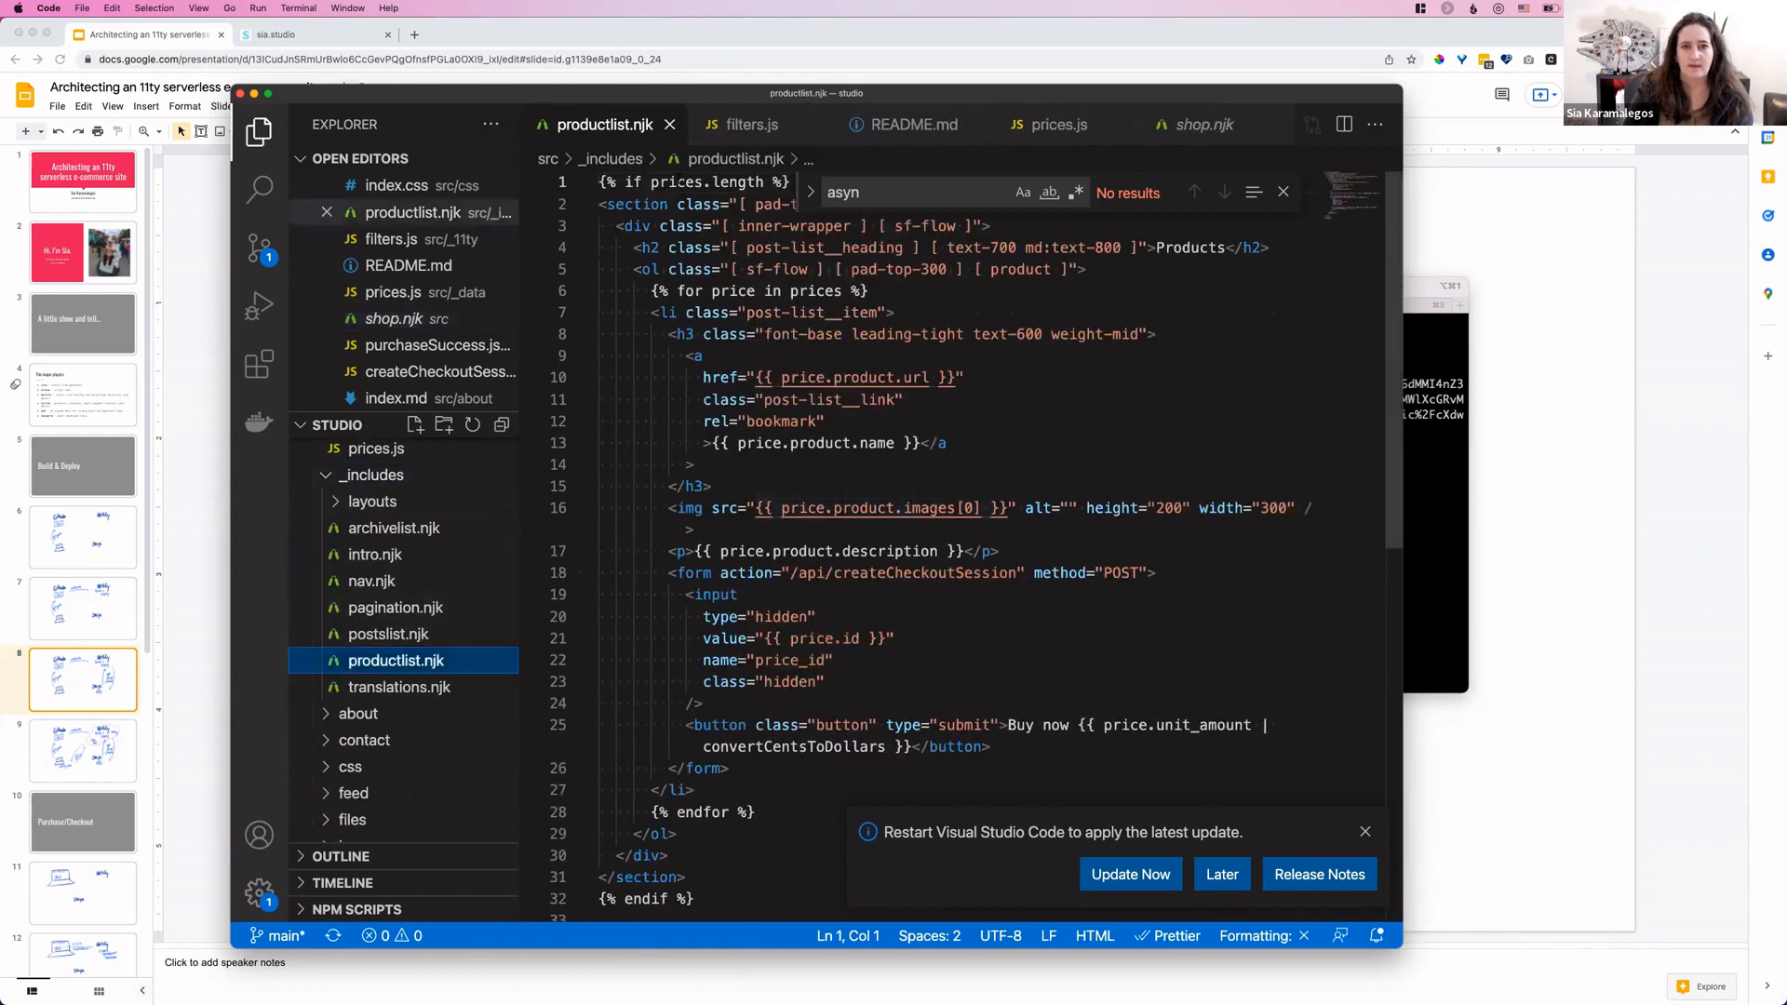
pyautogui.doubleClick(676, 182)
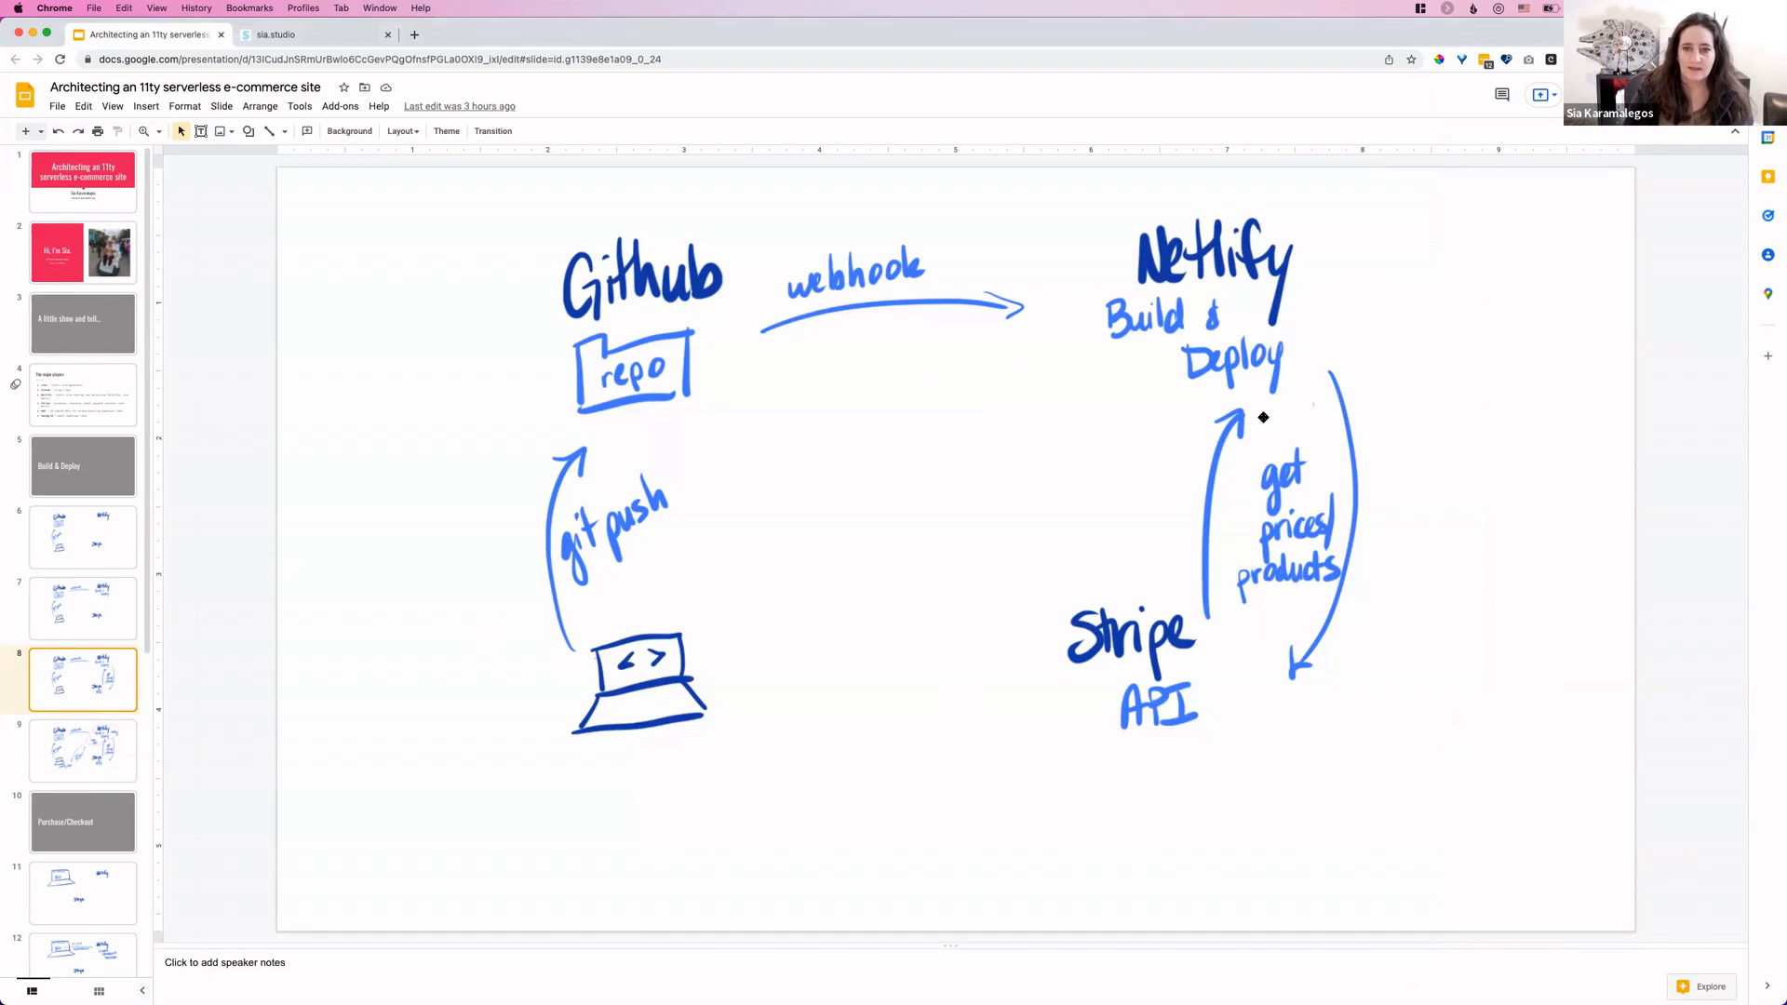
pyautogui.moveTo(1274, 658)
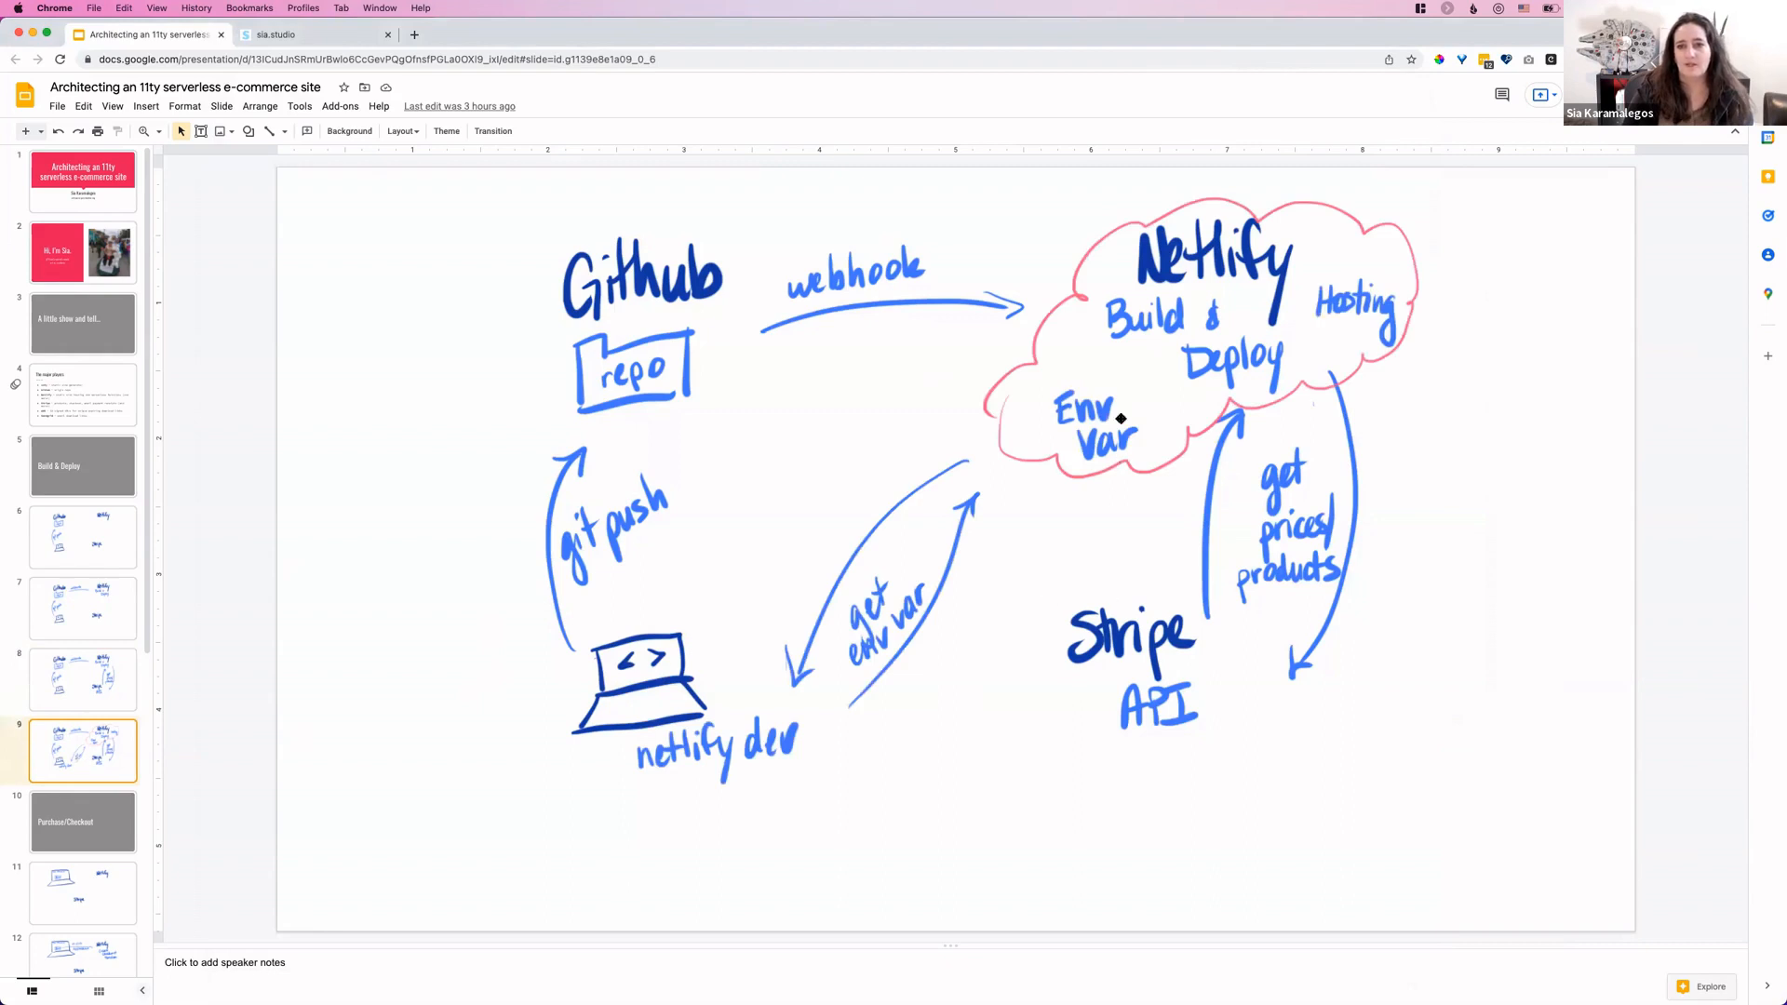
pyautogui.moveTo(1130, 435)
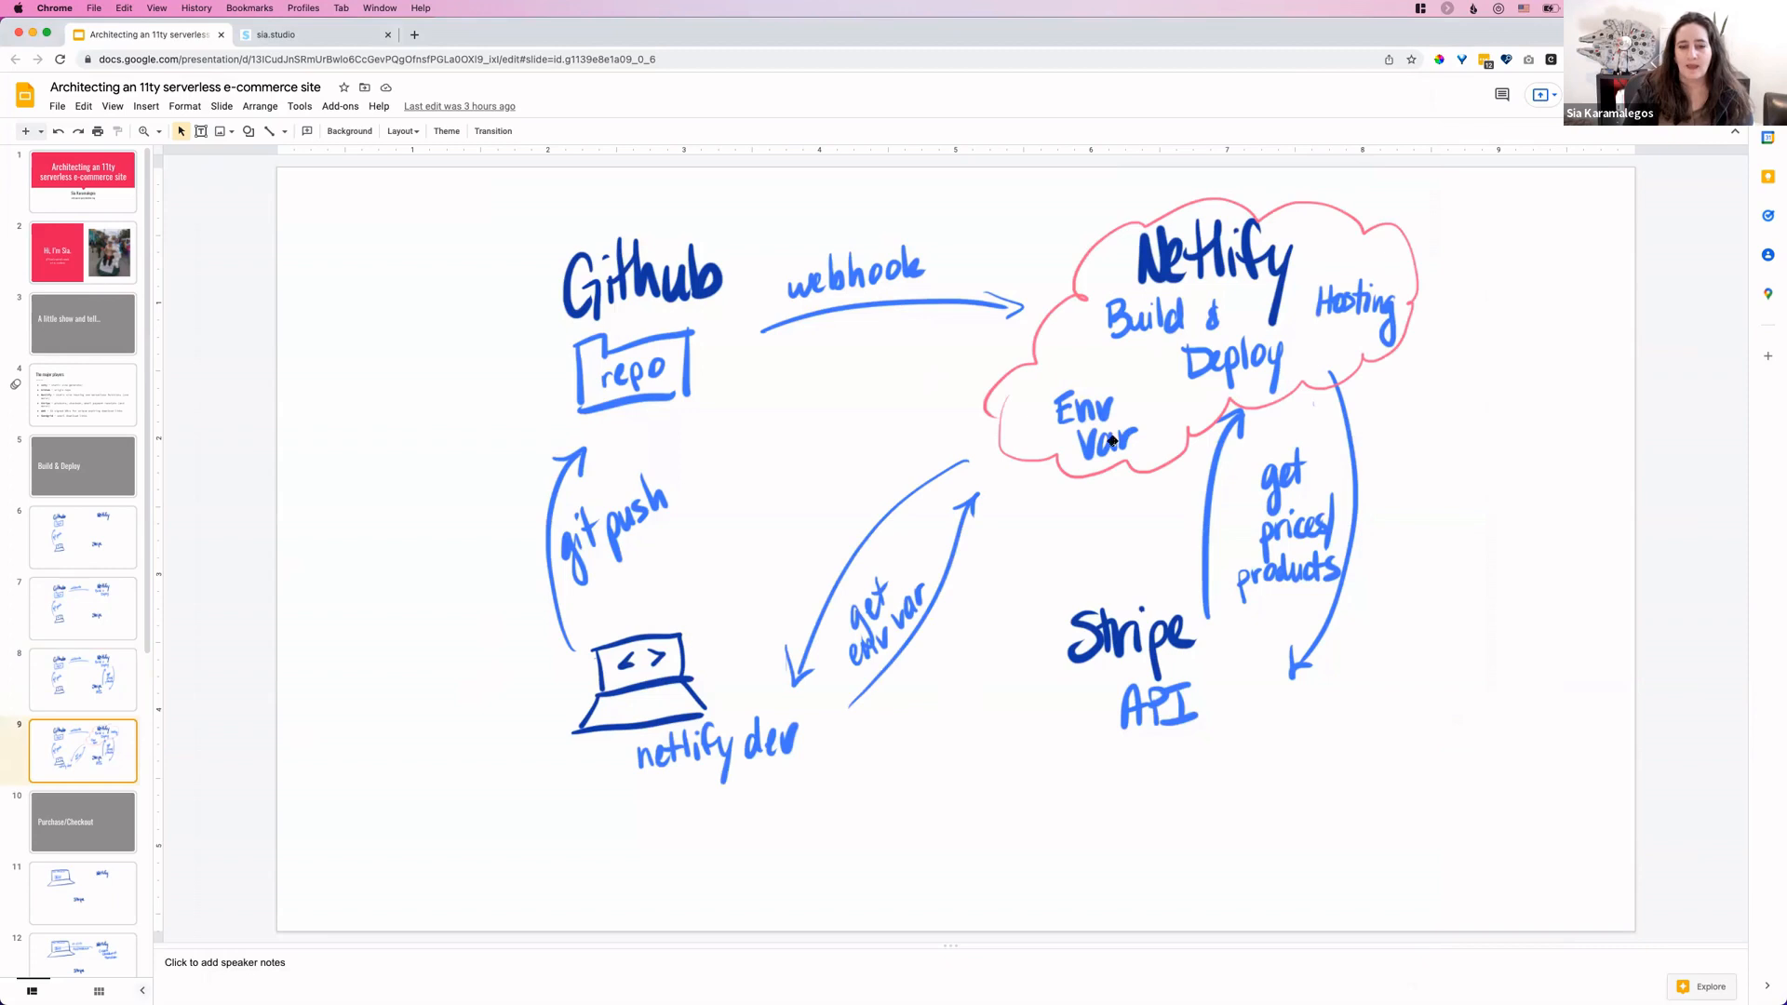
pyautogui.moveTo(687, 748)
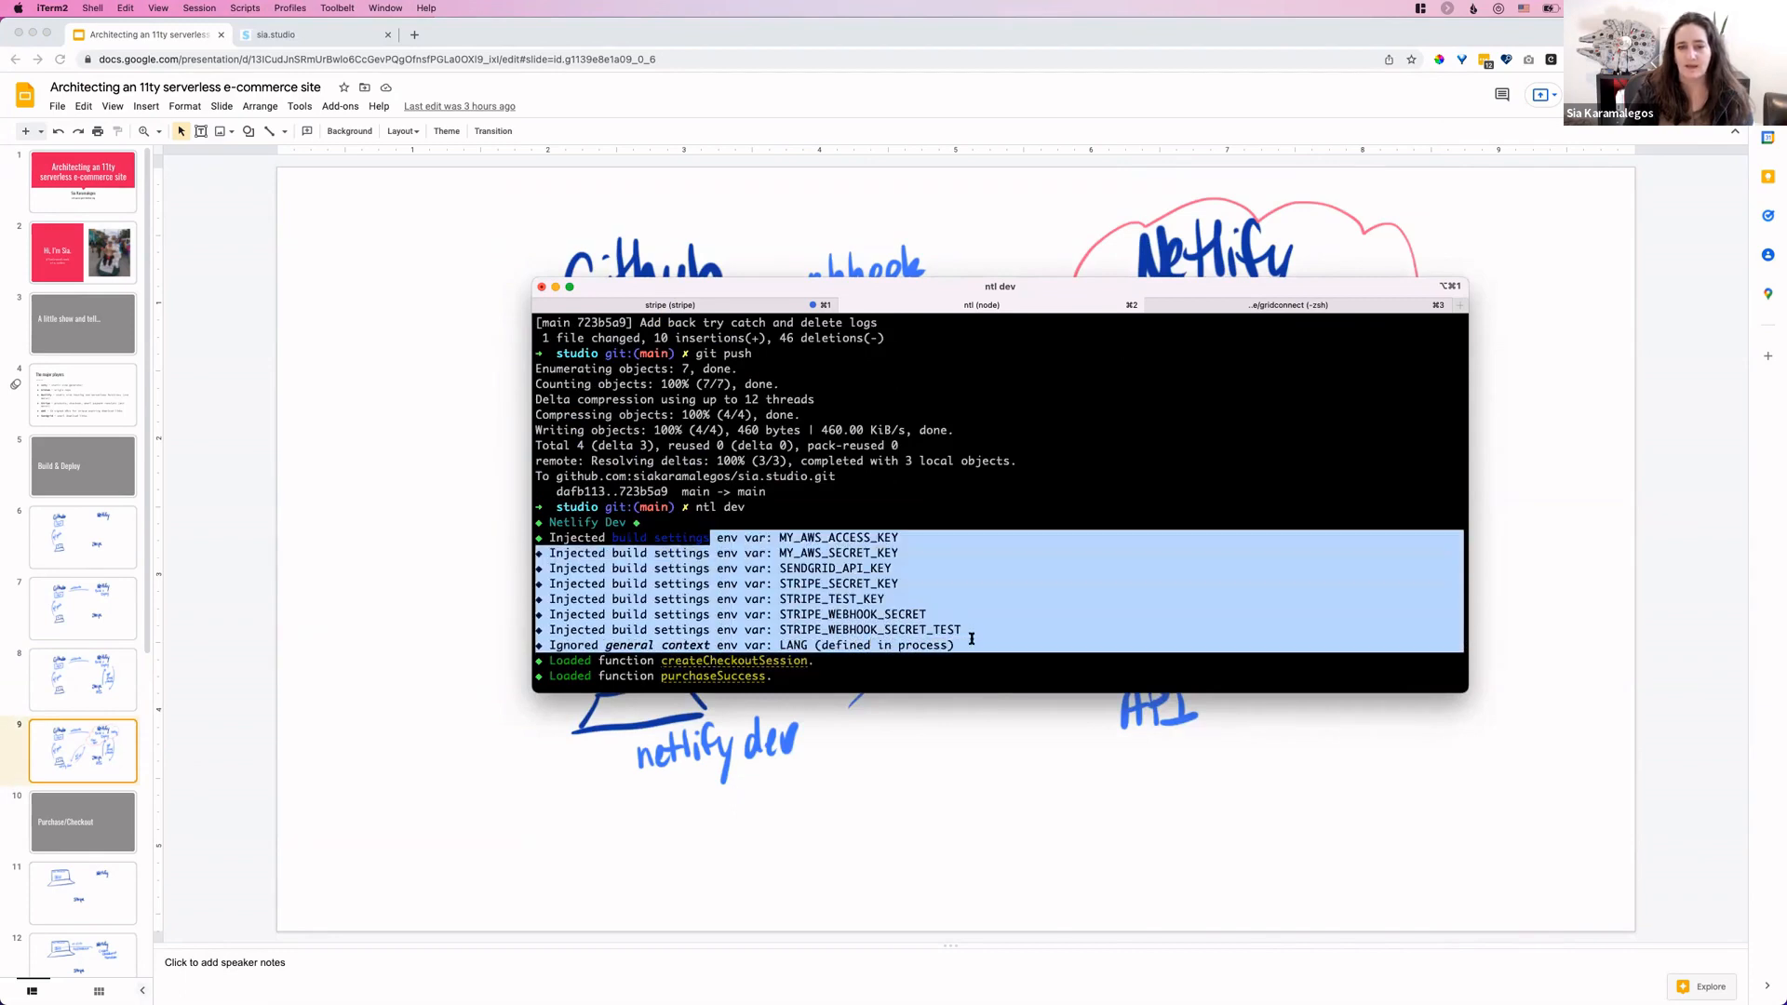
pyautogui.moveTo(946, 540)
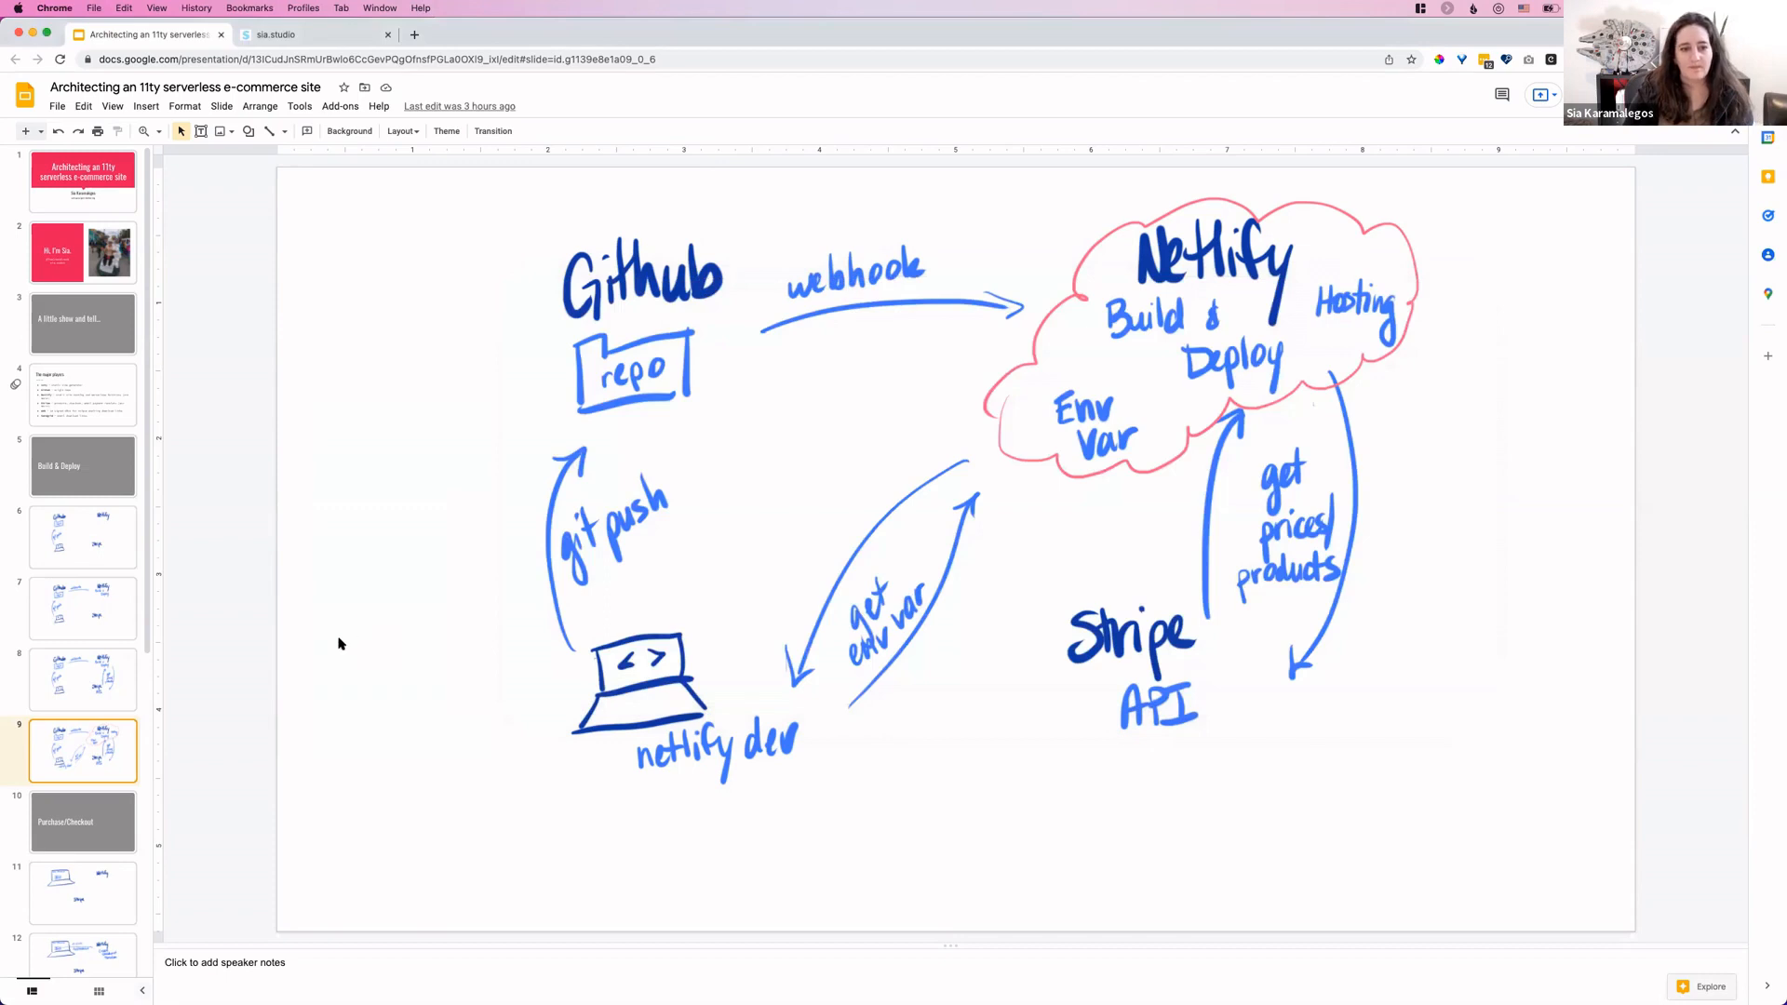
pyautogui.moveTo(839, 711)
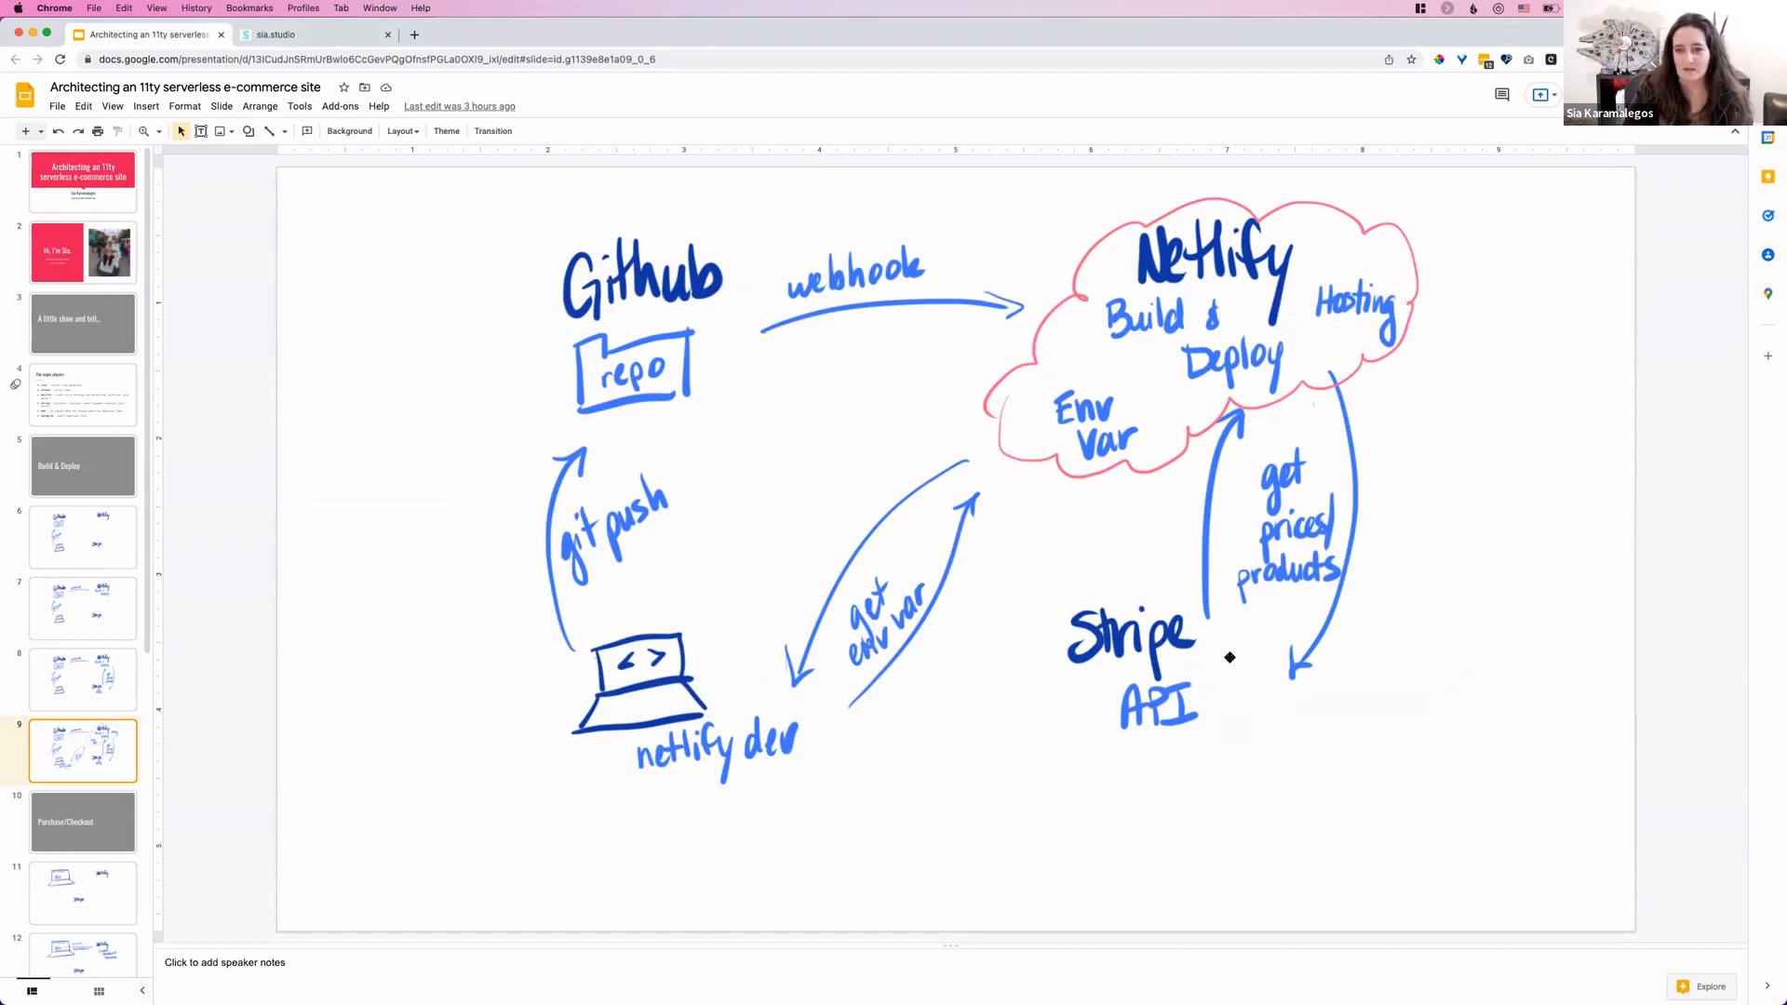
pyautogui.moveTo(1256, 671)
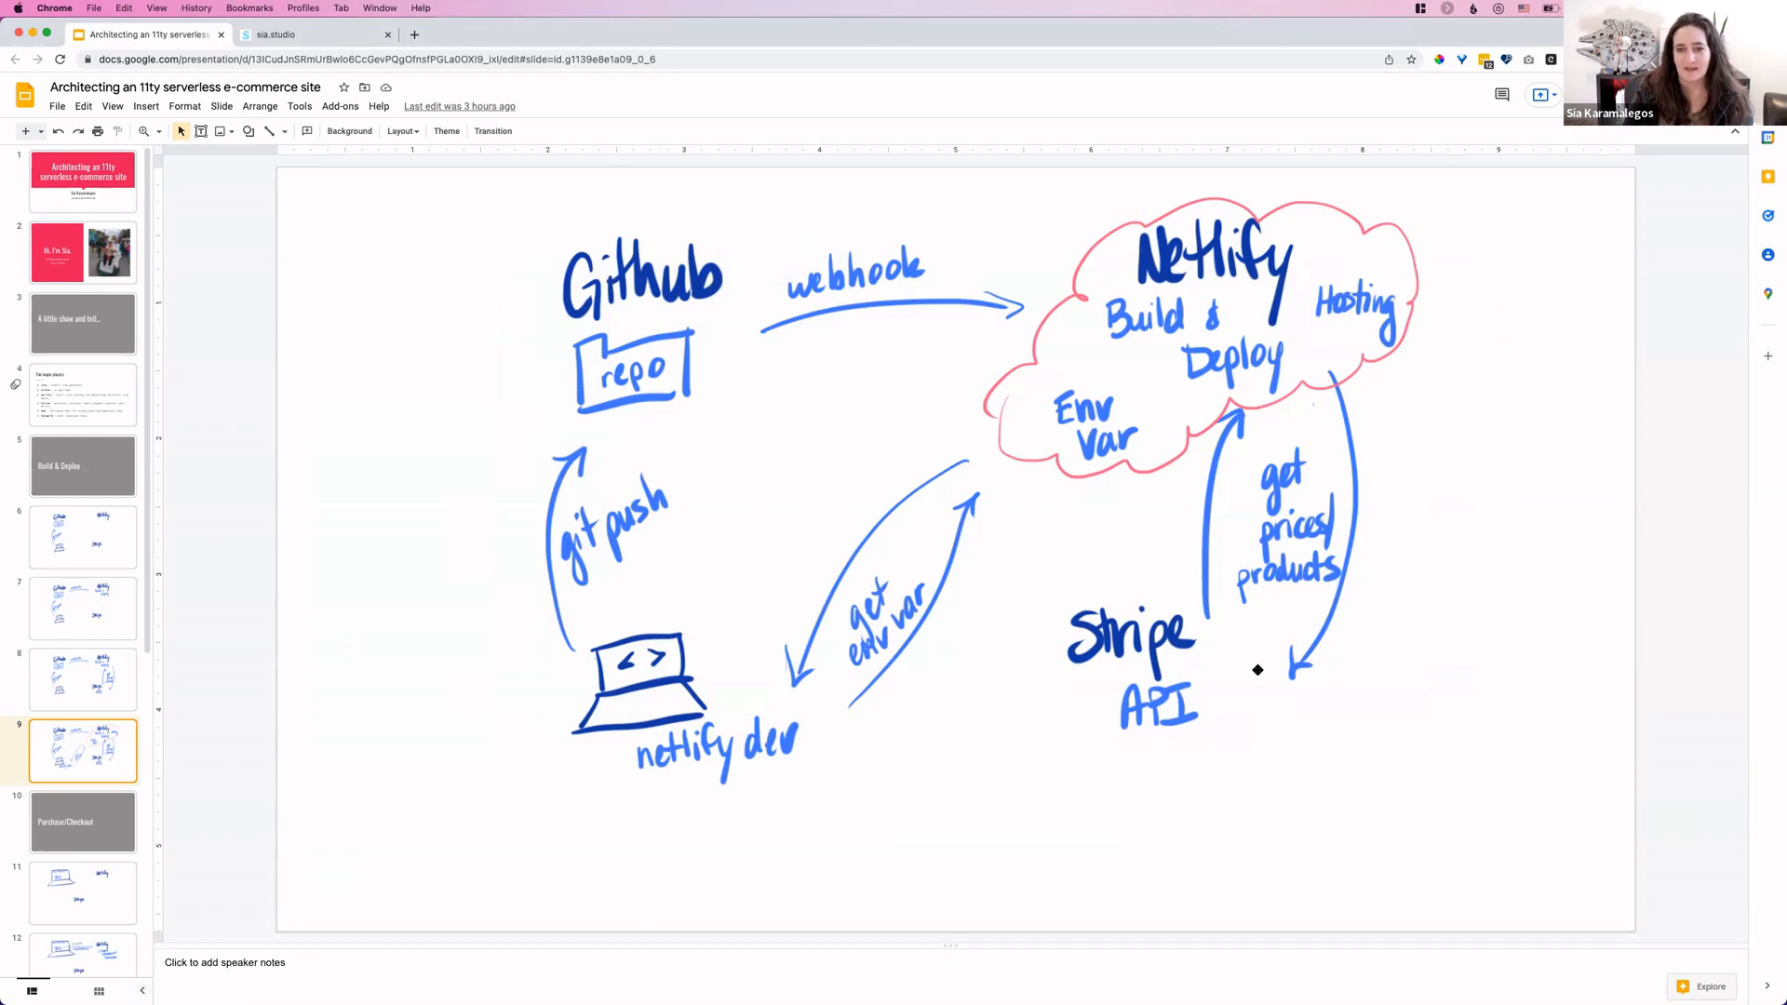
pyautogui.moveTo(897, 587)
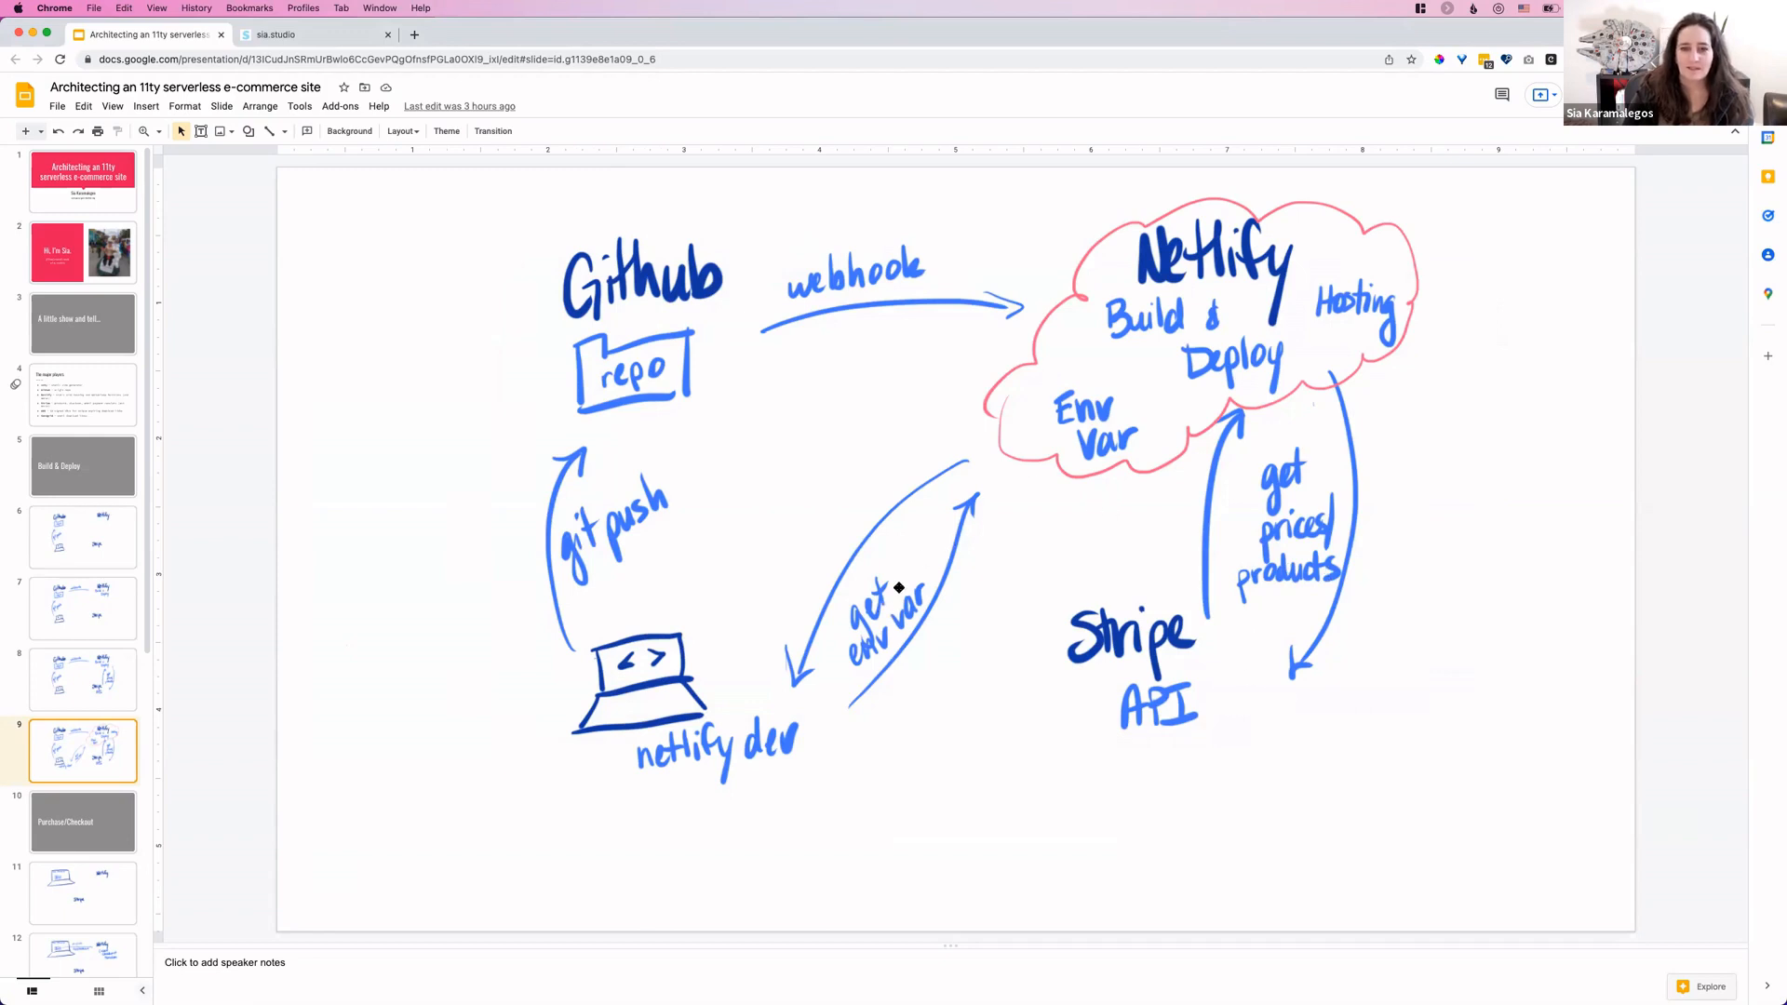
pyautogui.moveTo(351, 558)
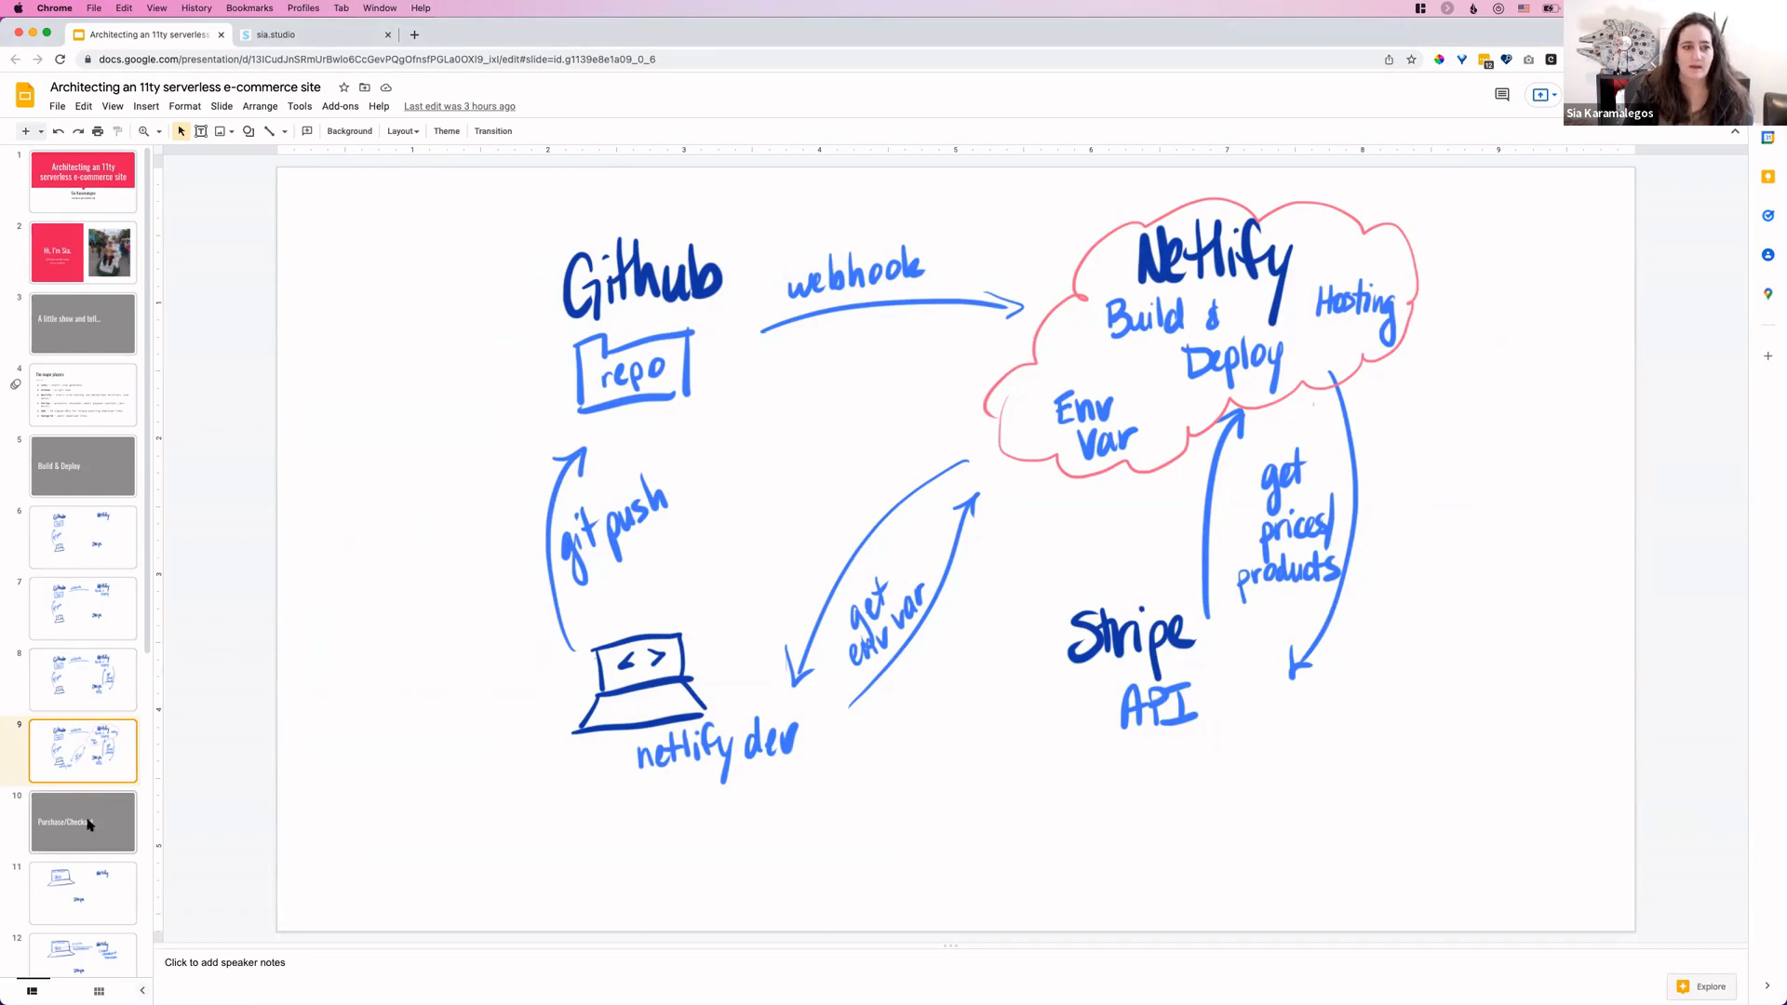
# Step: From slide 10, go to the sia.studio Shop and buy the $0.99 Mosaic Coloring Pages download
pyautogui.click(82, 821)
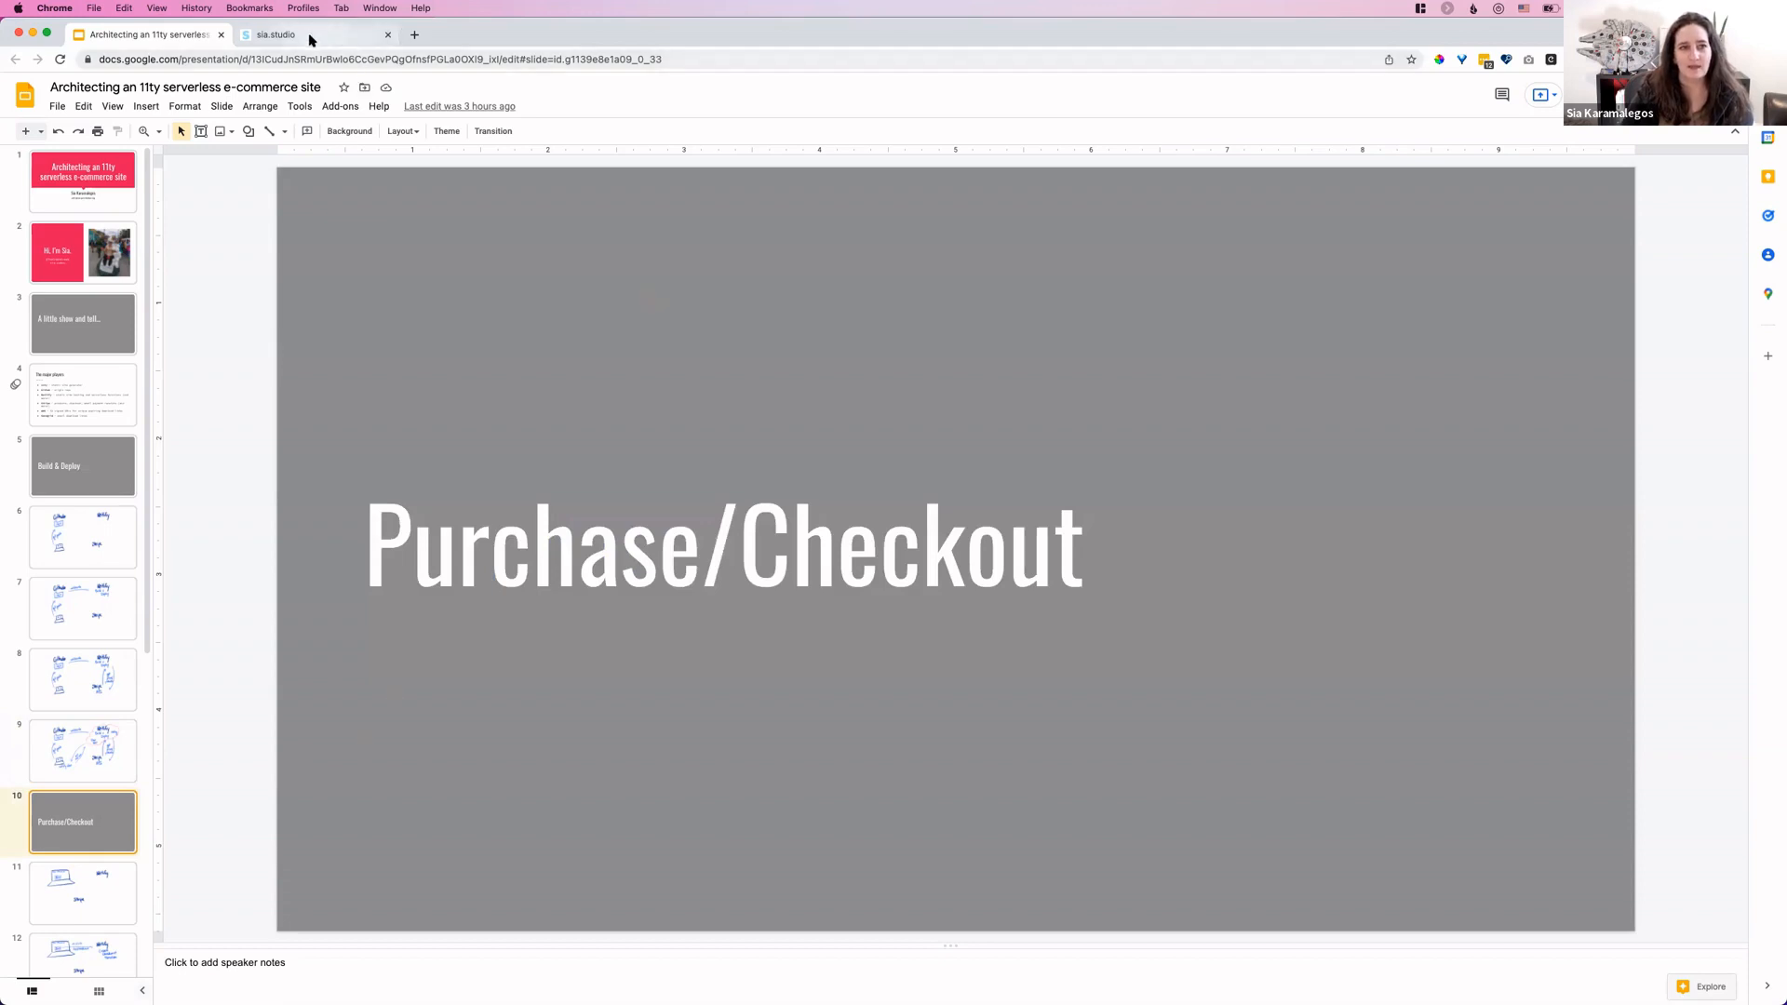
pyautogui.click(307, 34)
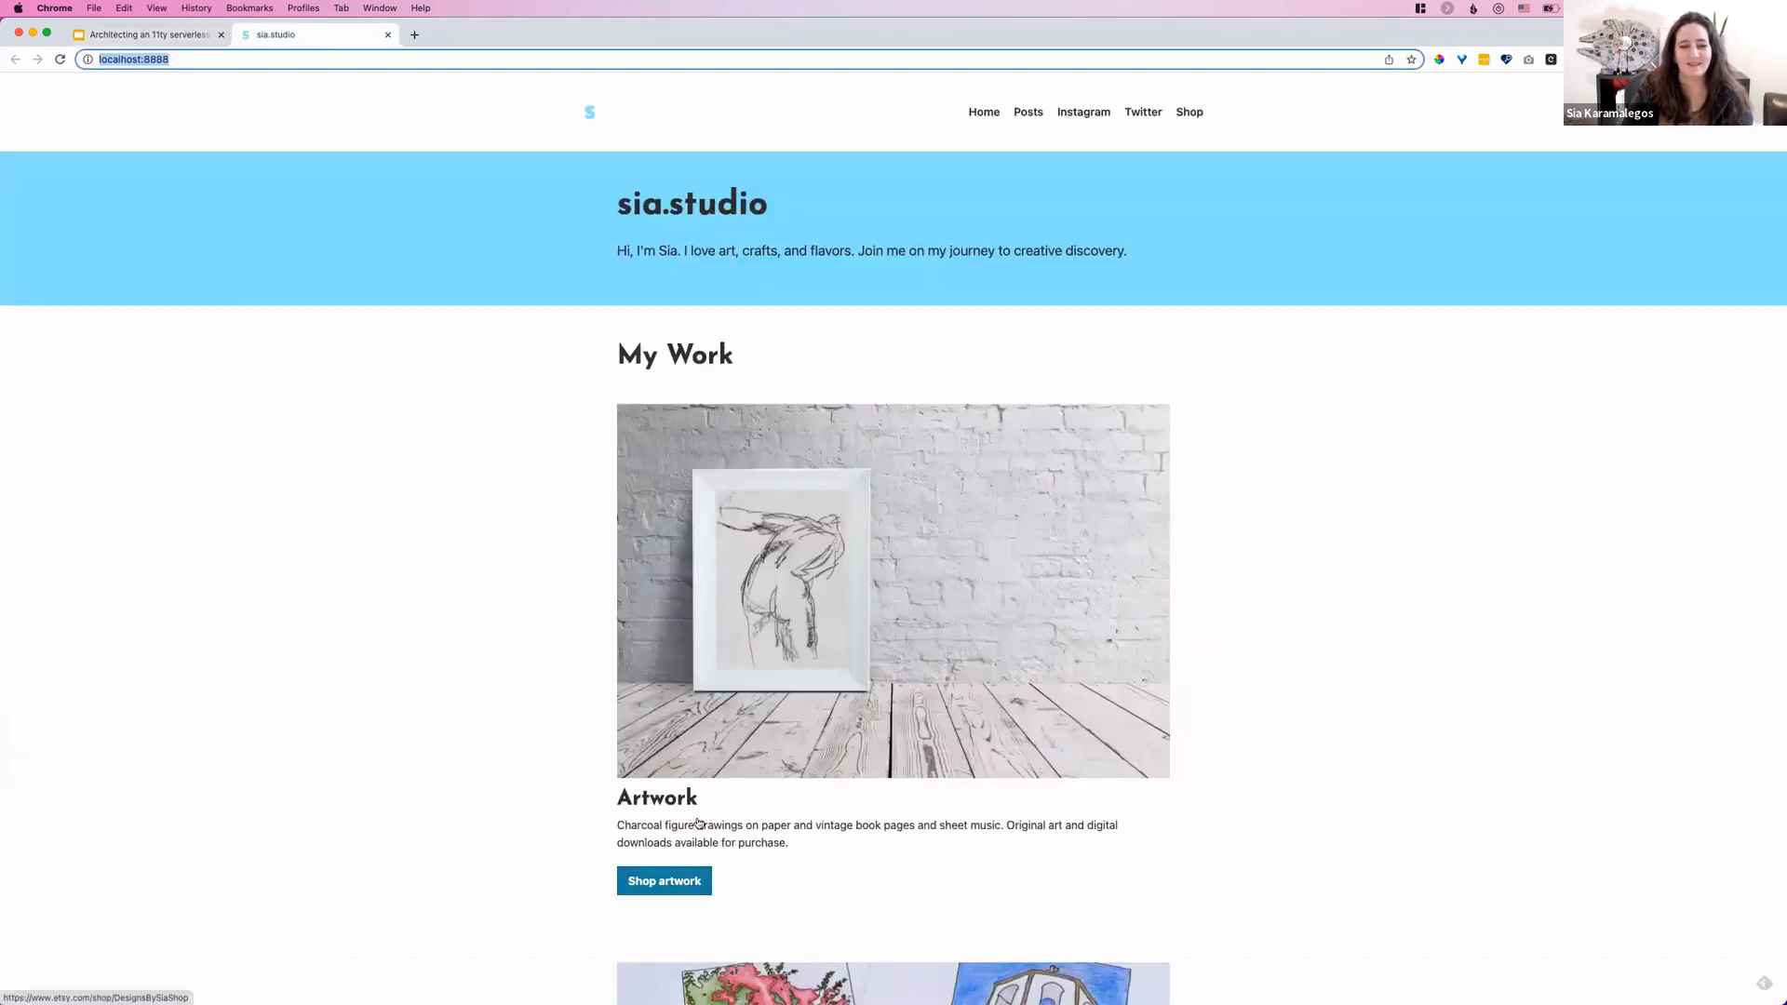
pyautogui.click(1189, 112)
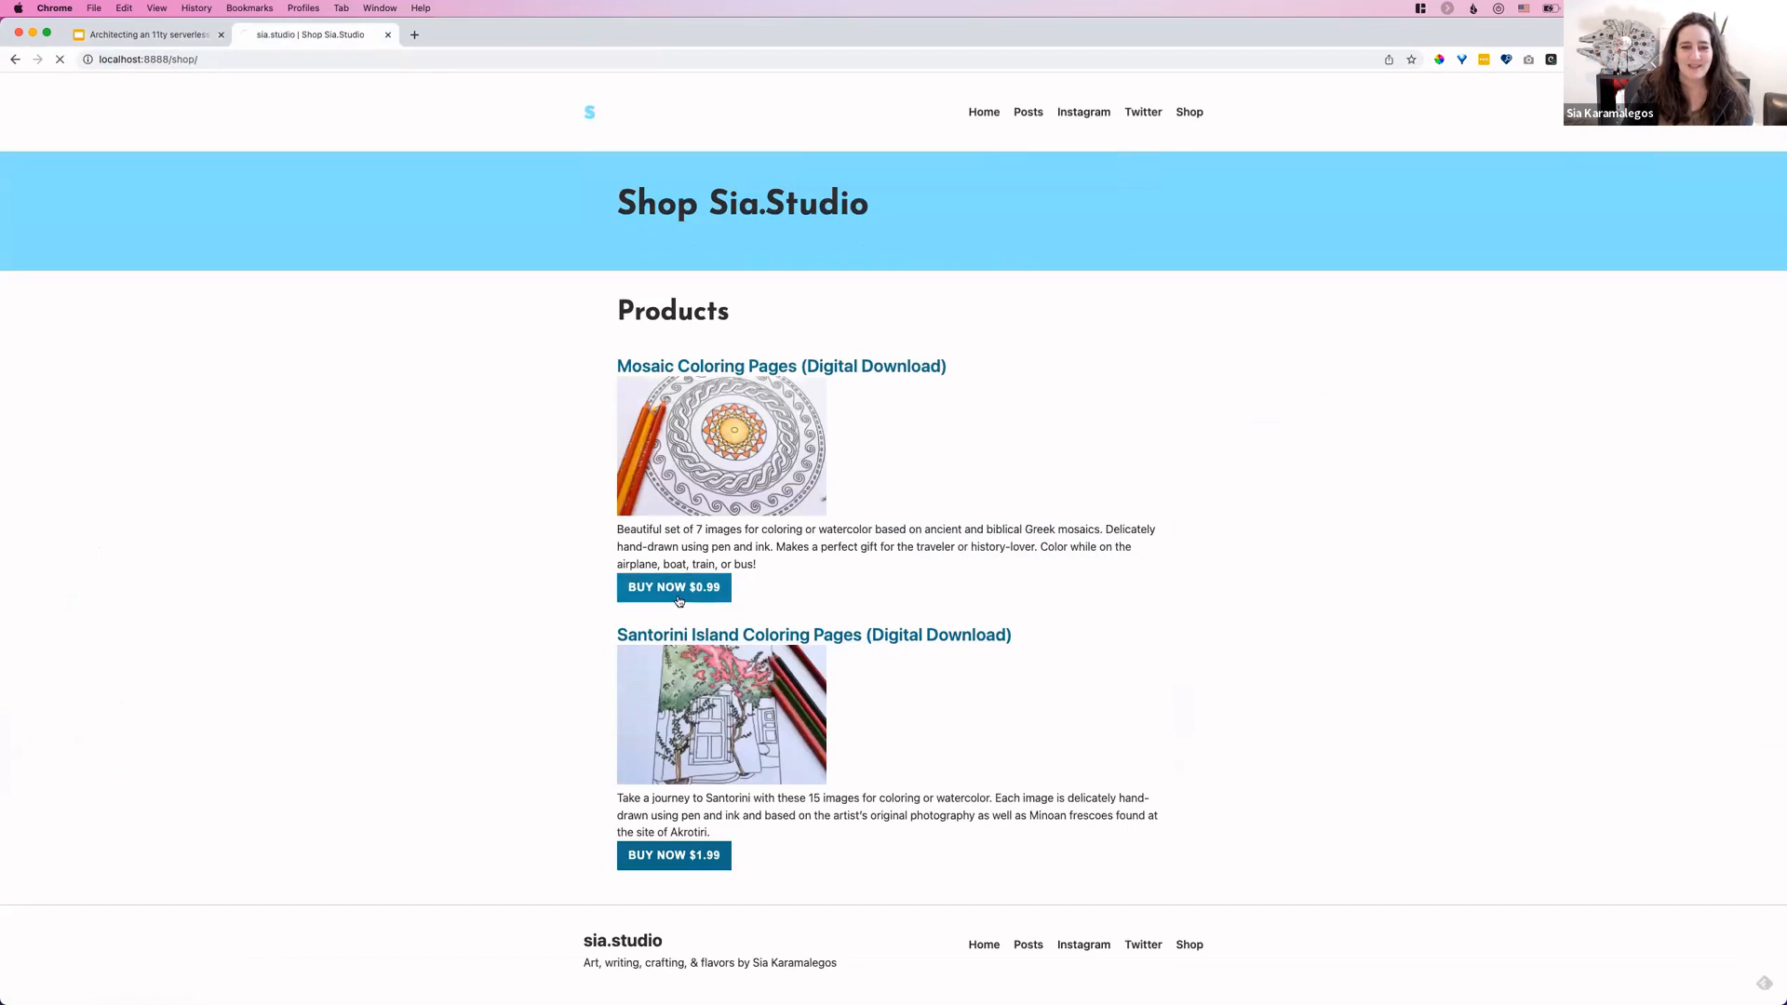
pyautogui.click(672, 587)
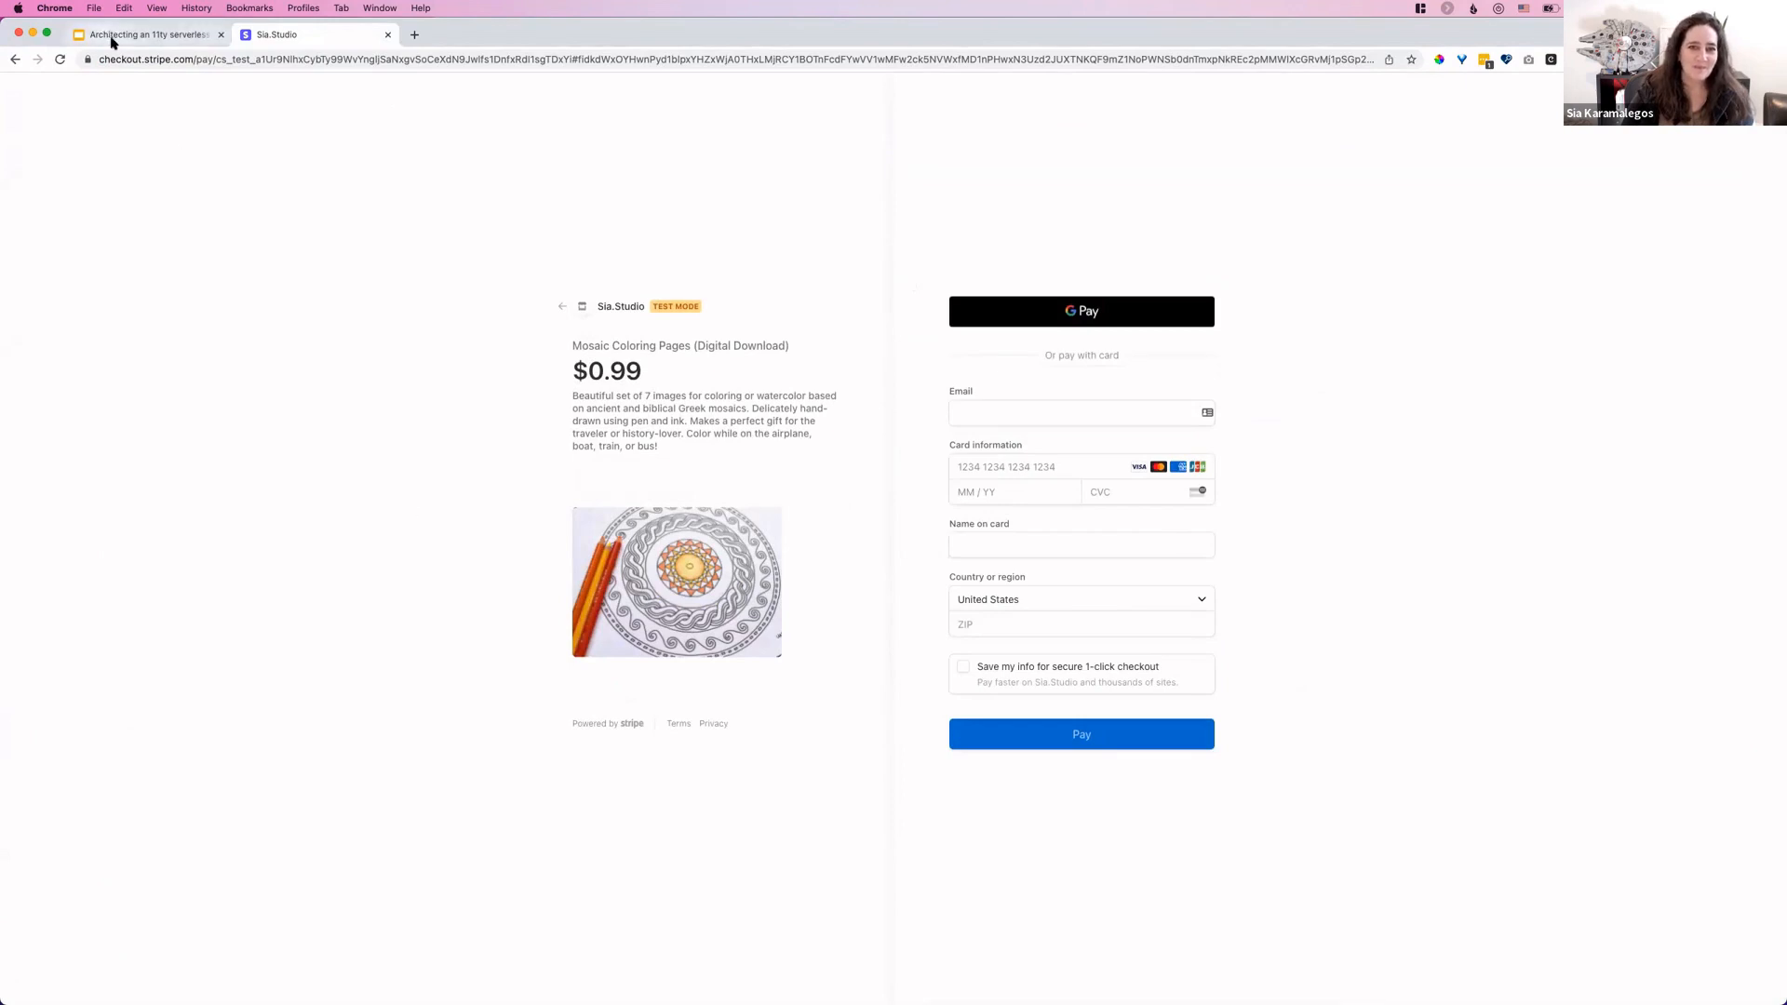
# Step: Advance the deck to slide 13's checkout flow diagram, backing out of Stripe Checkout to the shop along the way
pyautogui.click(145, 33)
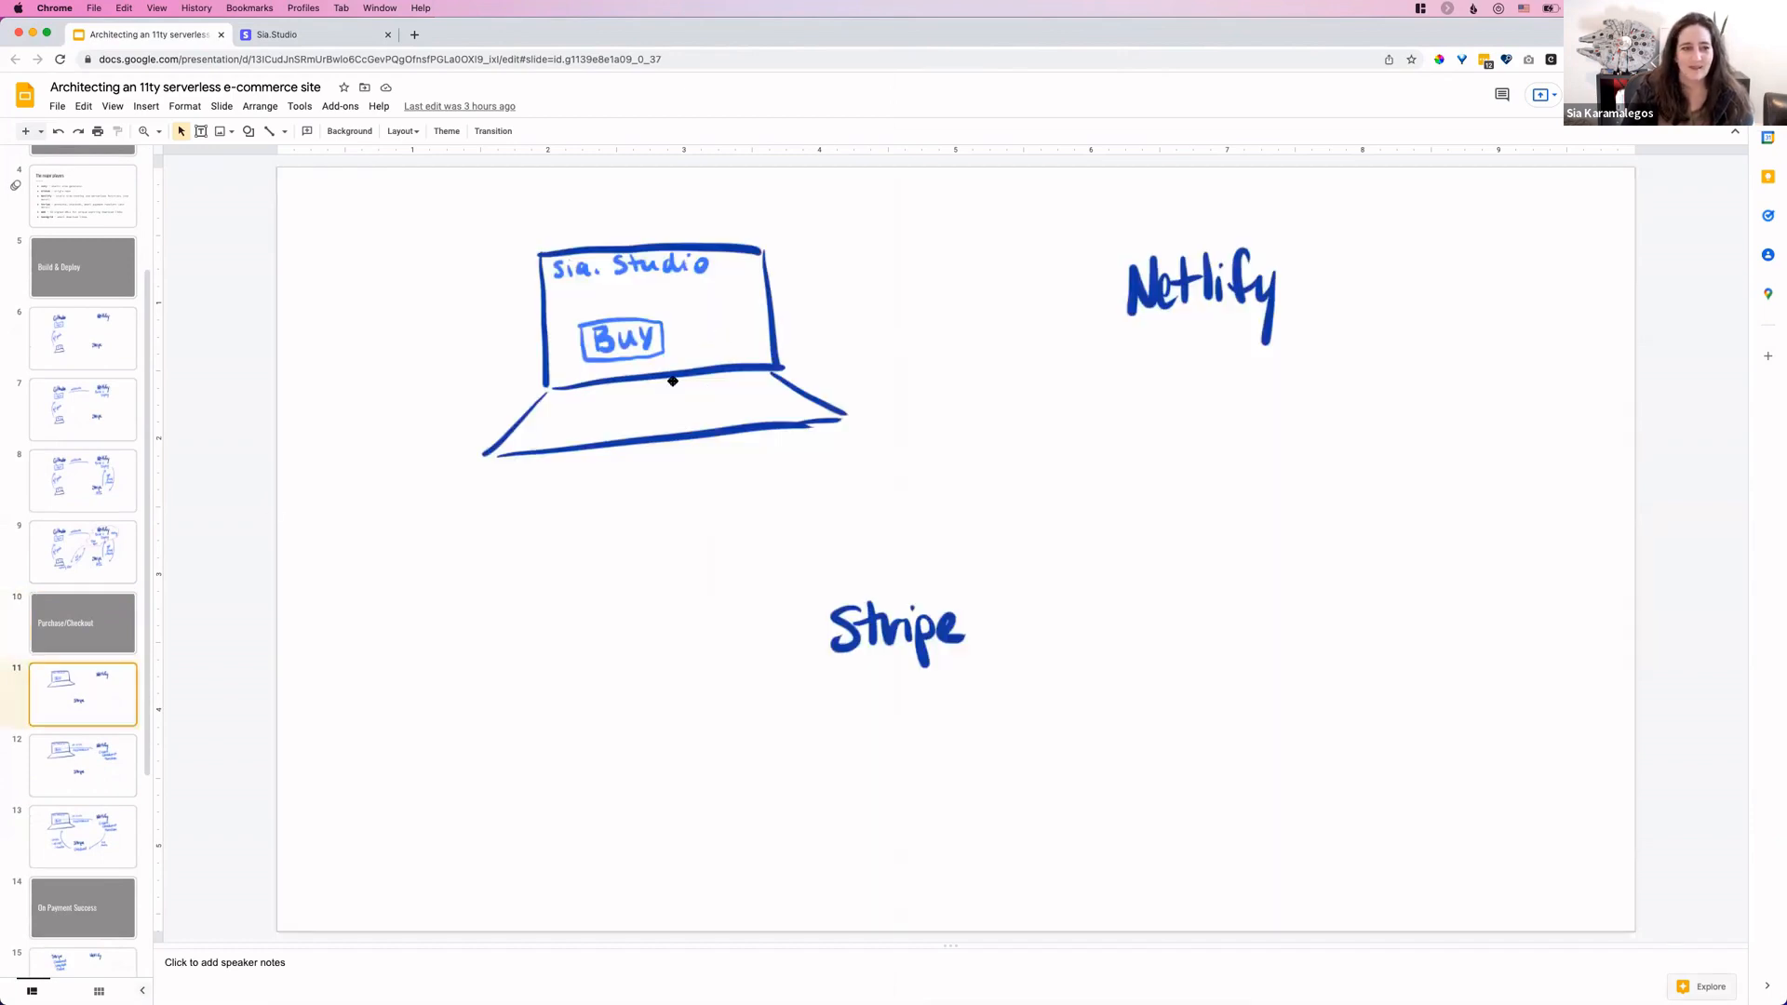
pyautogui.moveTo(603, 218)
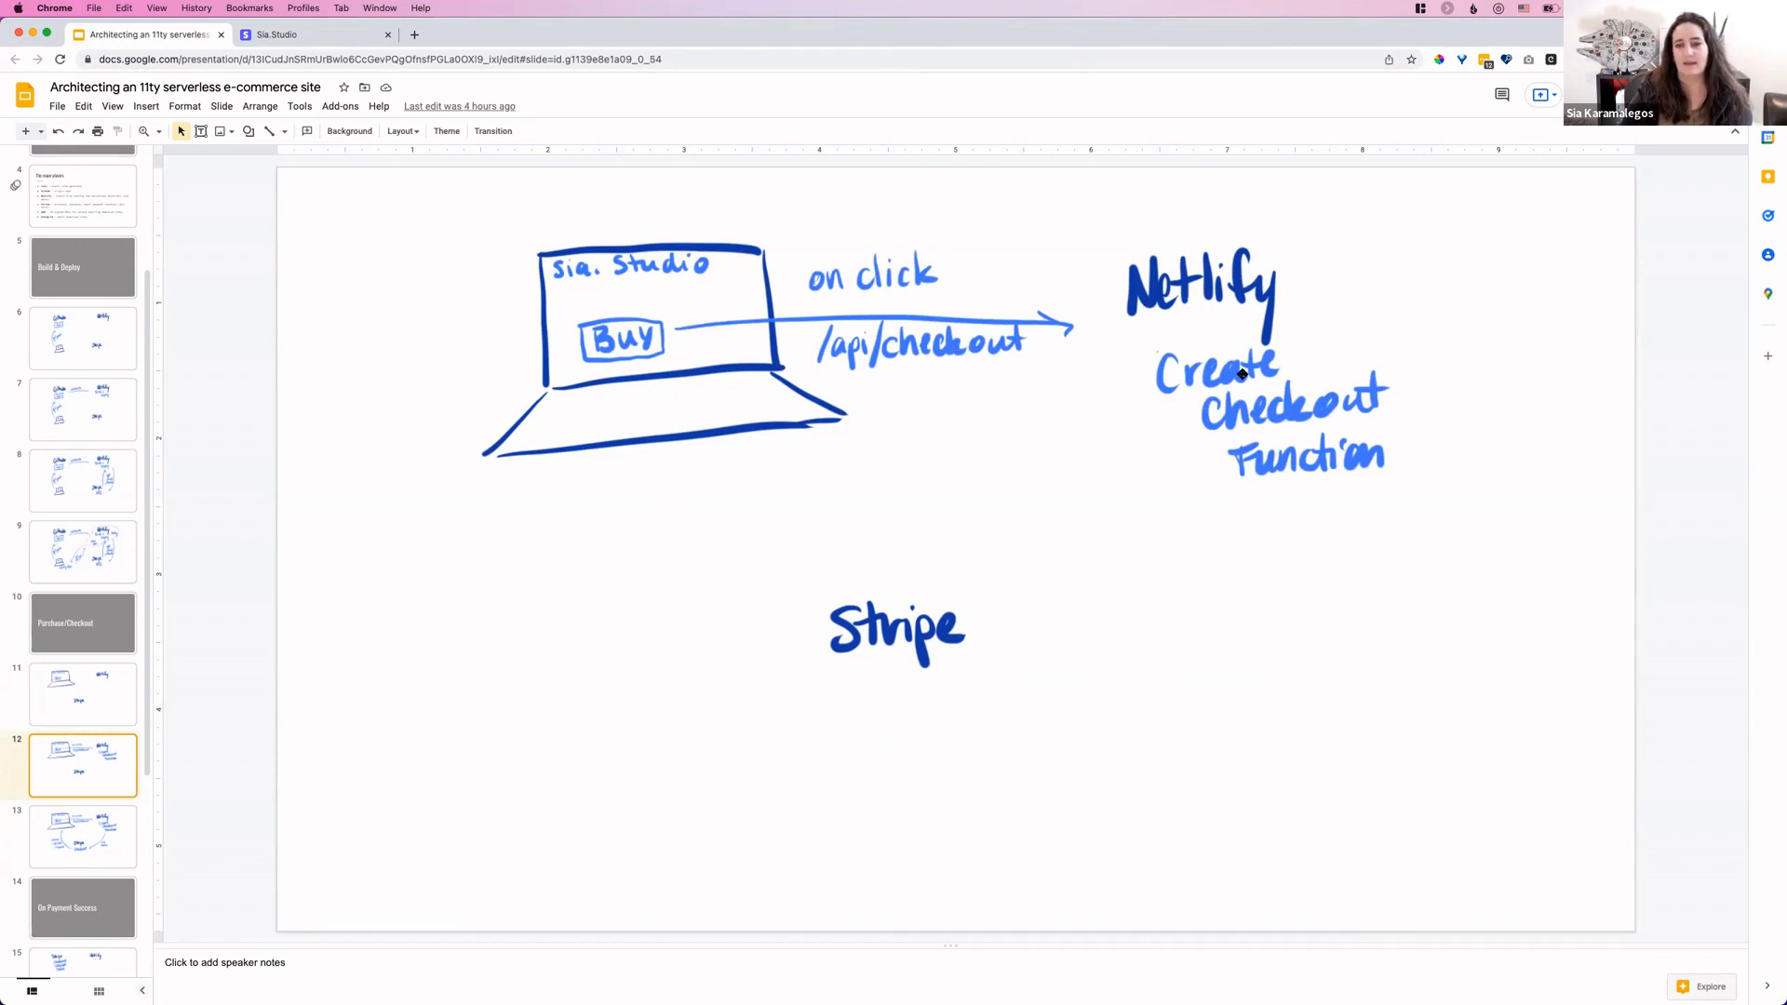
pyautogui.moveTo(1301, 471)
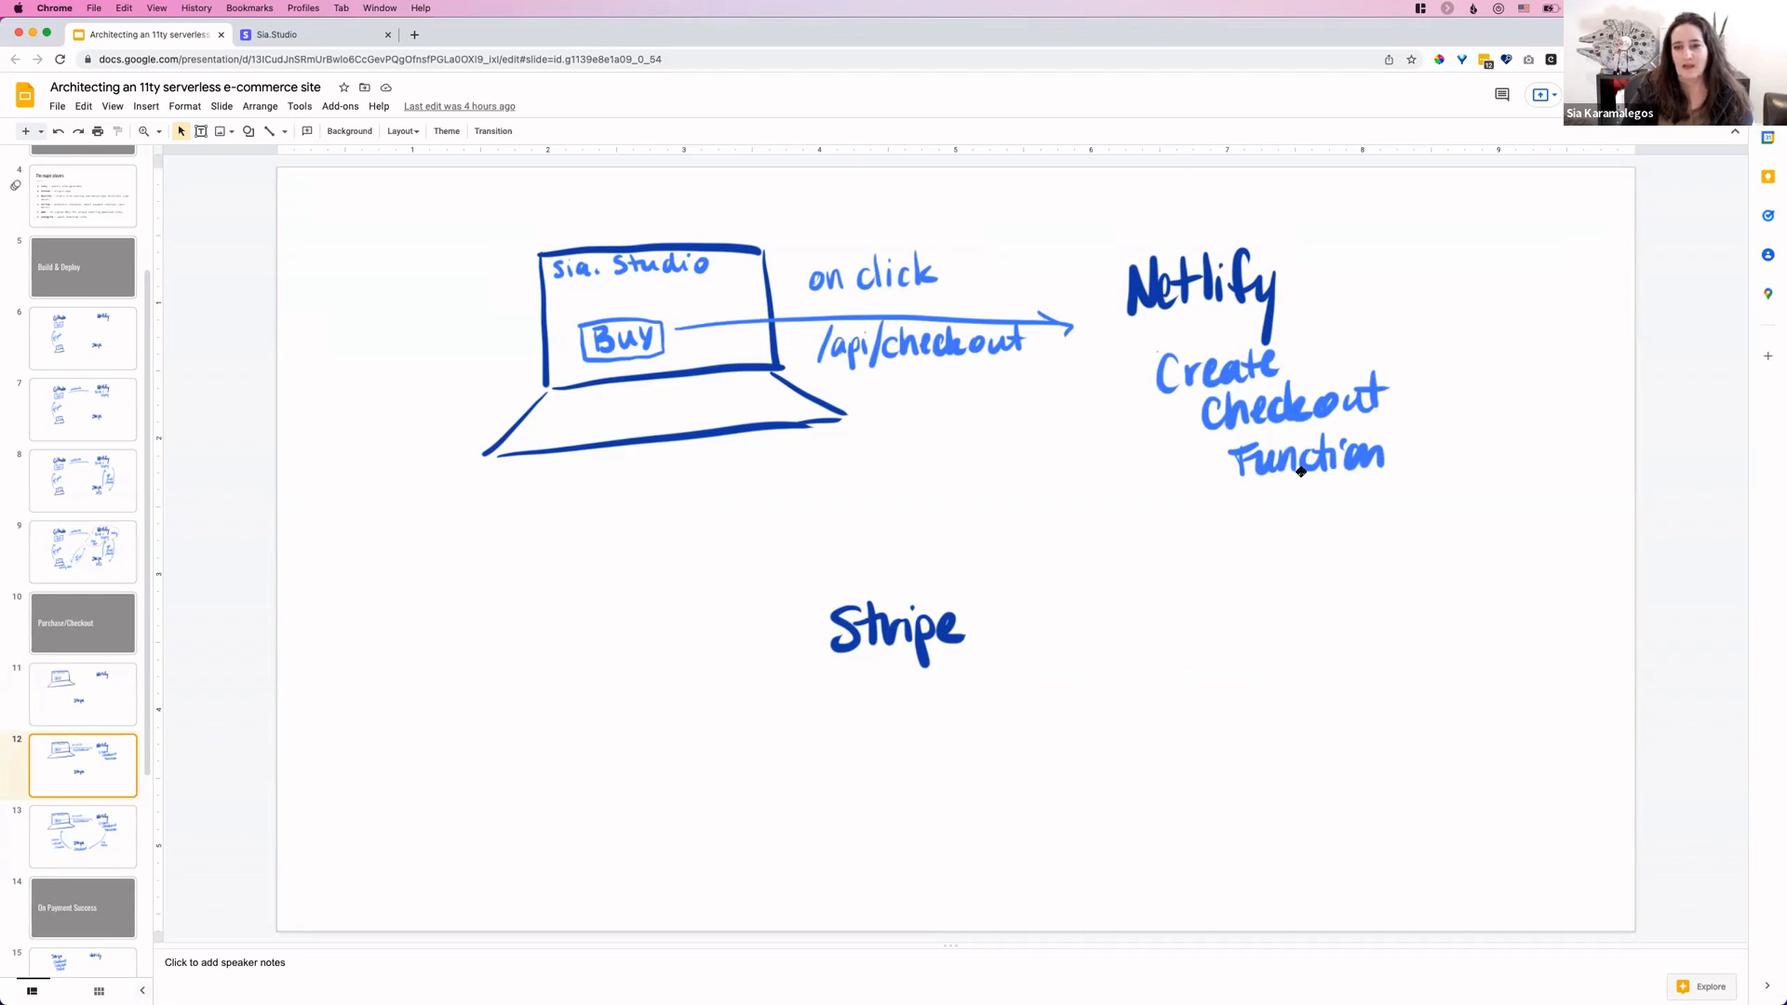
pyautogui.click(81, 836)
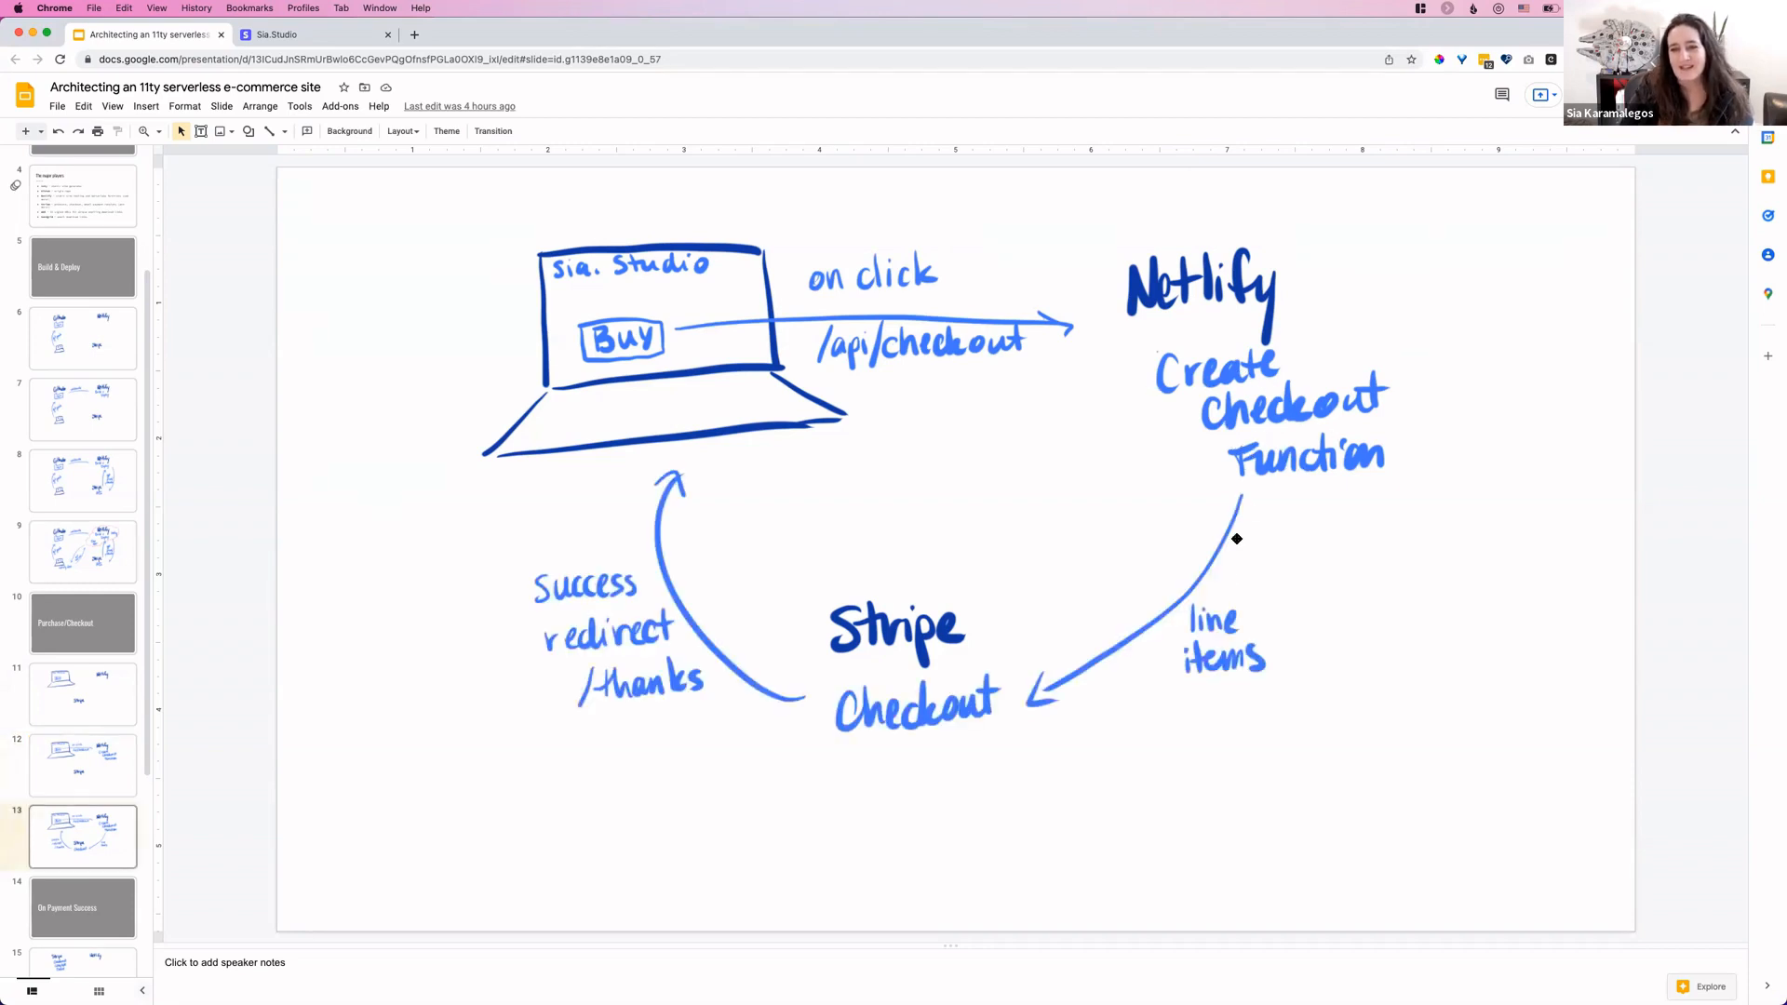
pyautogui.moveTo(928, 693)
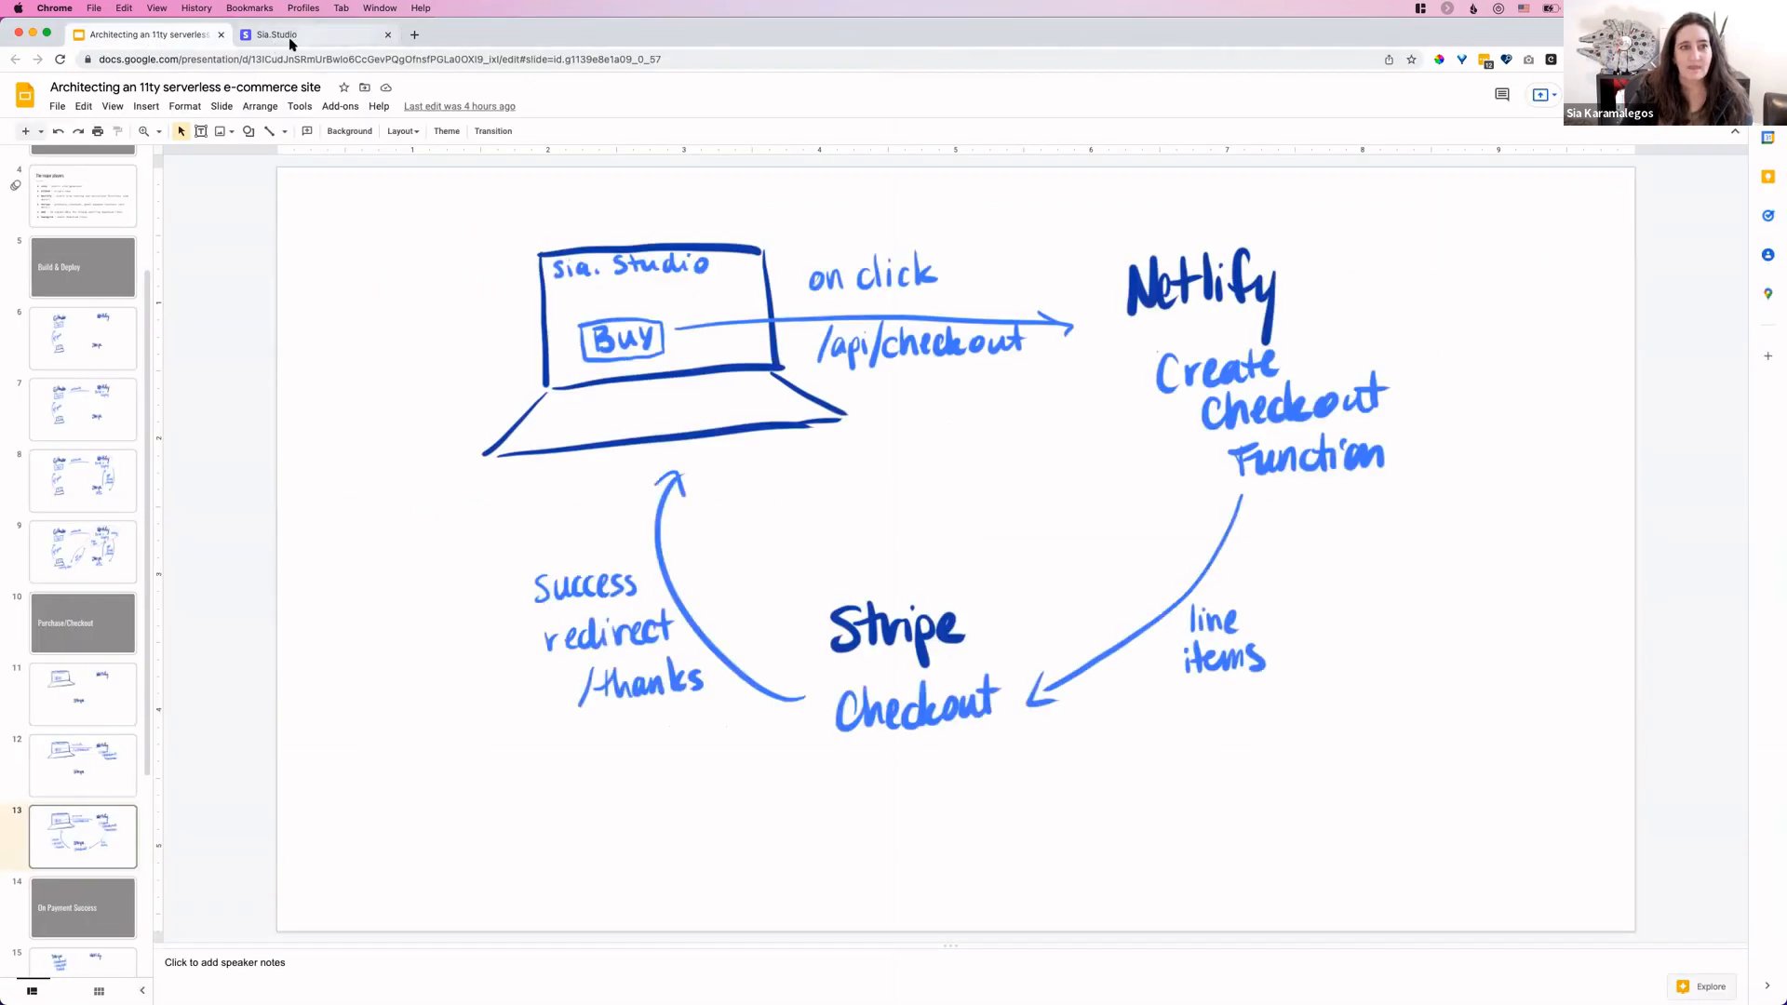
pyautogui.click(275, 33)
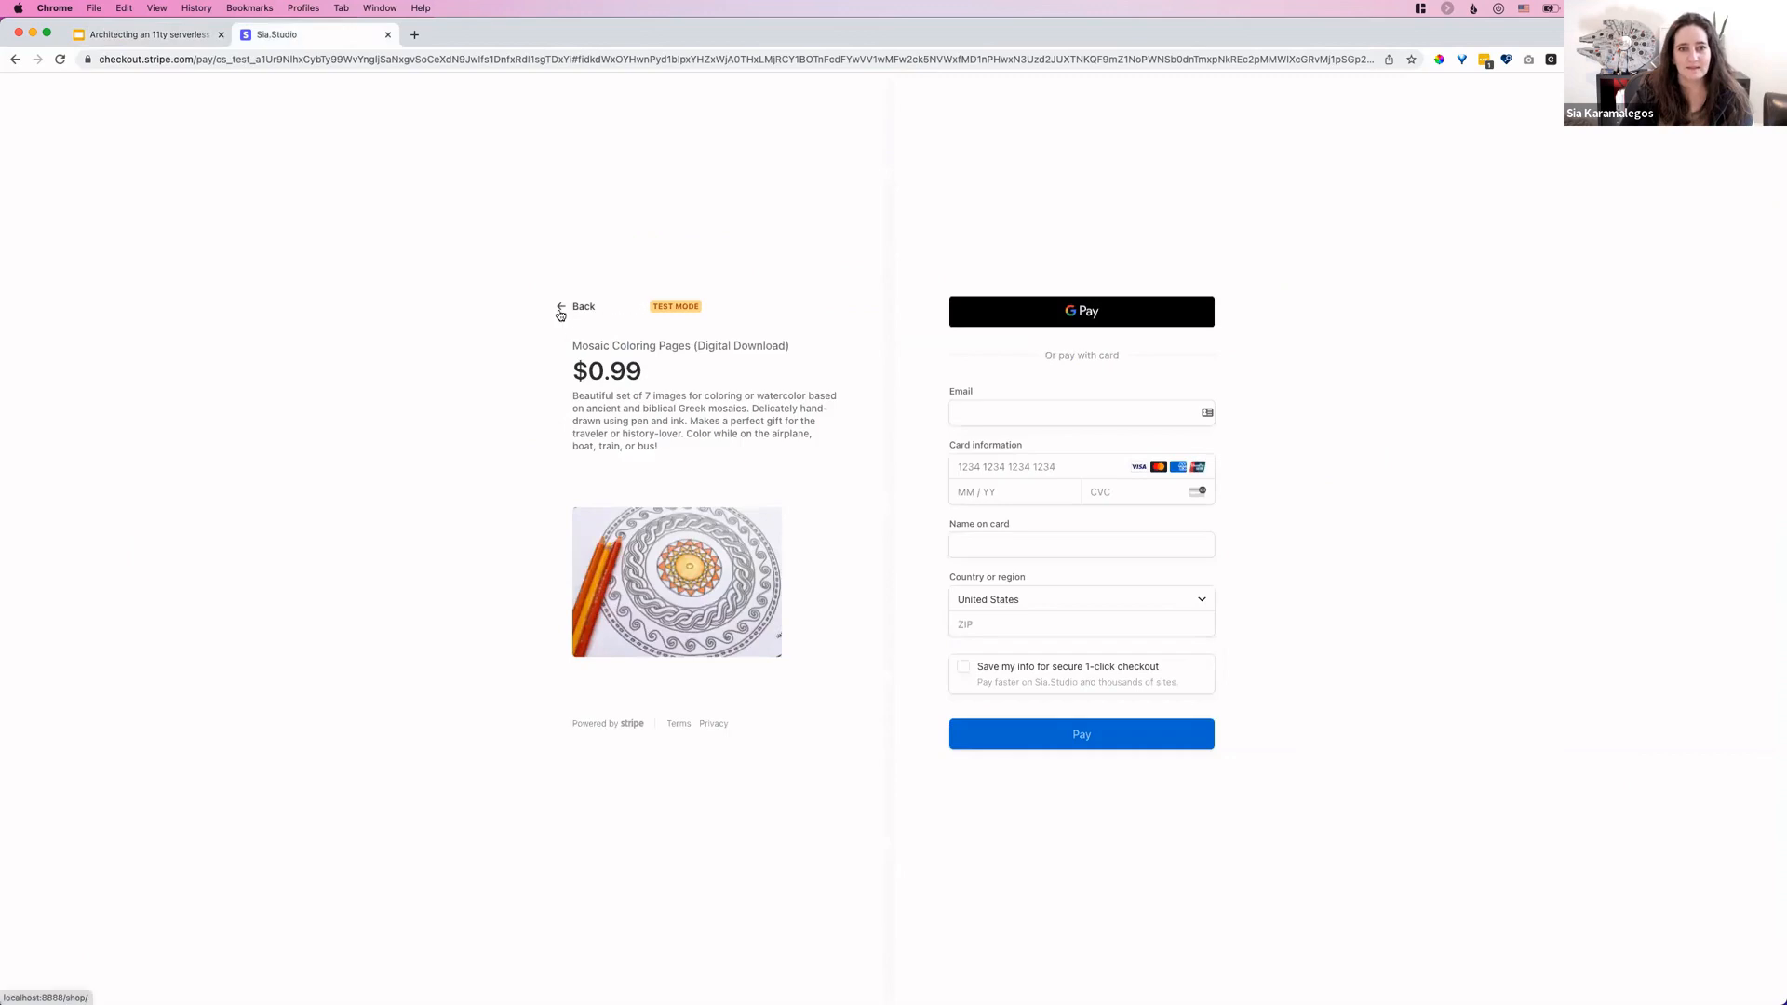
pyautogui.click(577, 307)
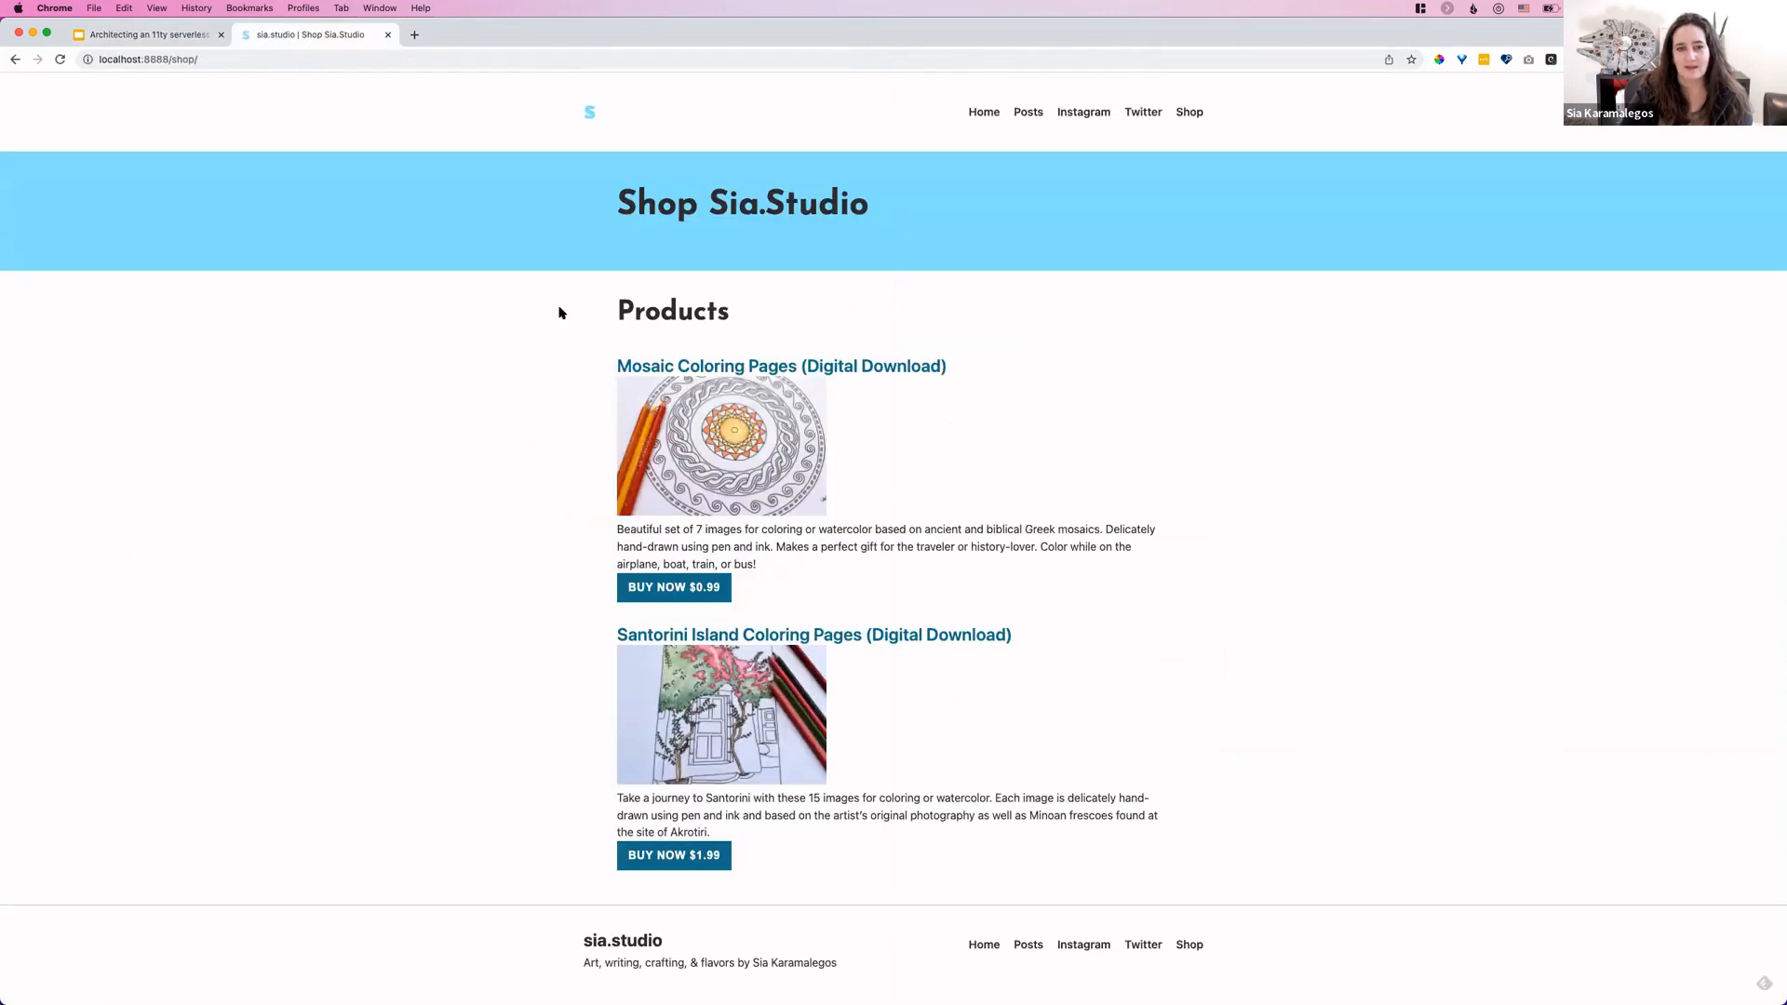
pyautogui.click(672, 586)
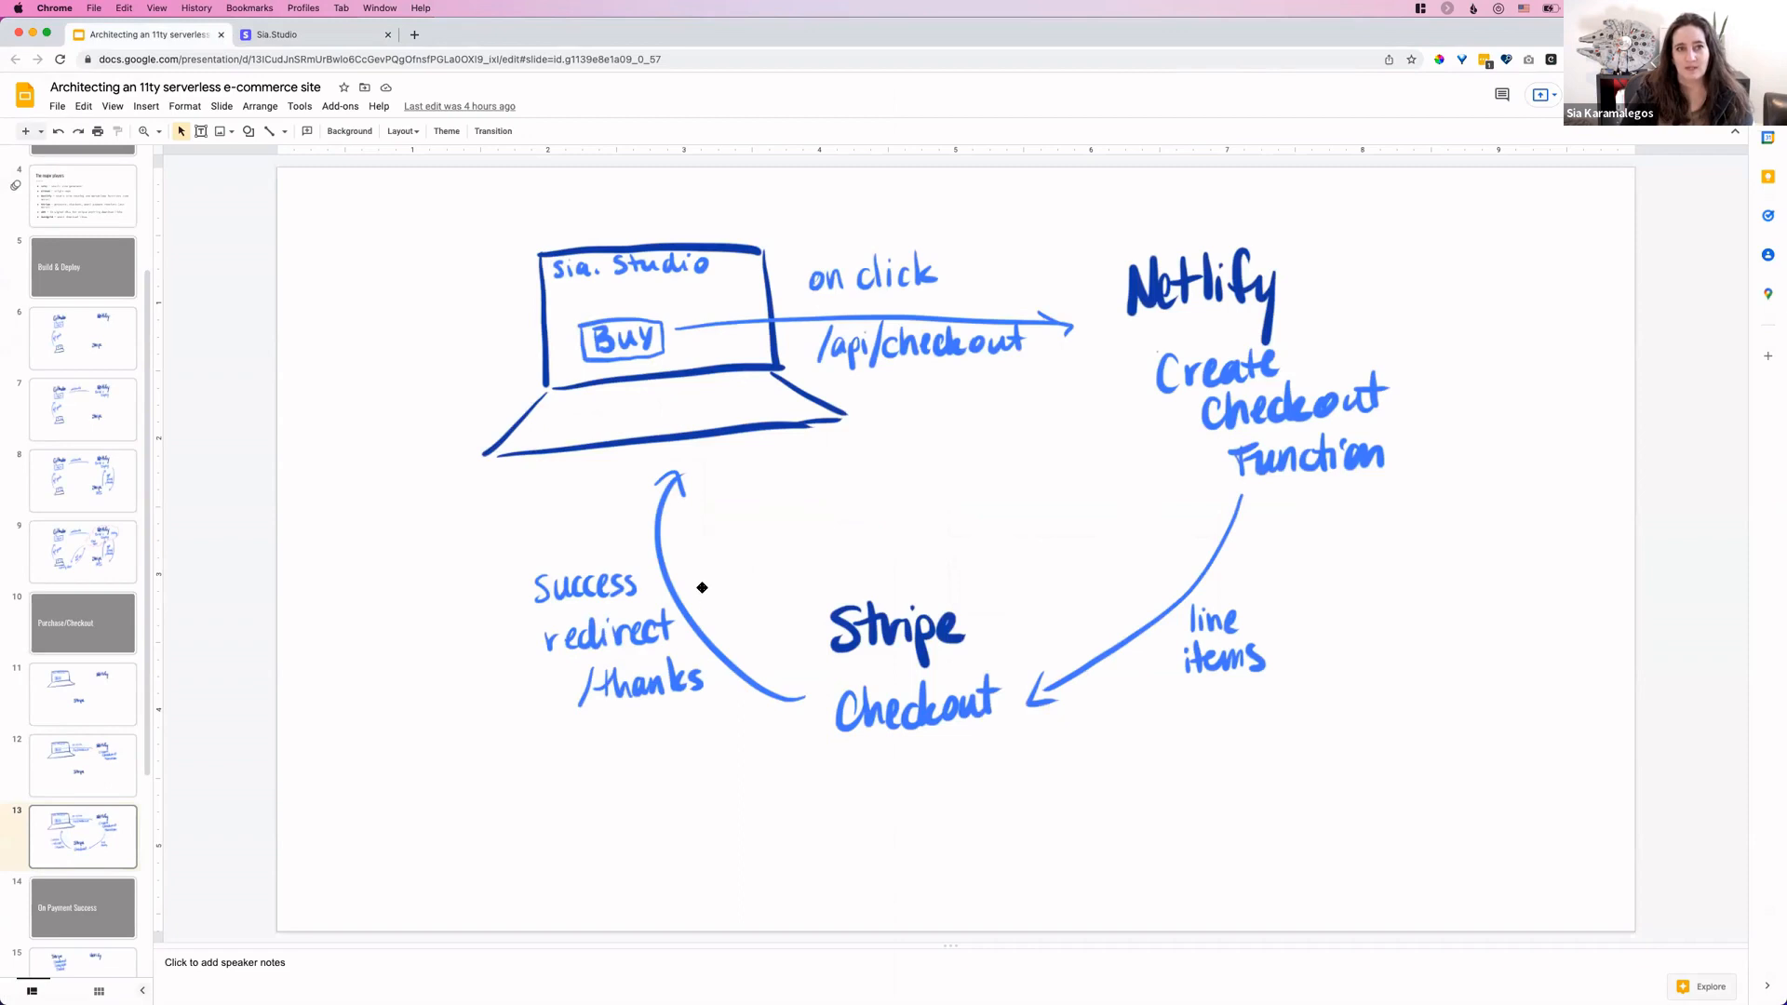
pyautogui.moveTo(592, 575)
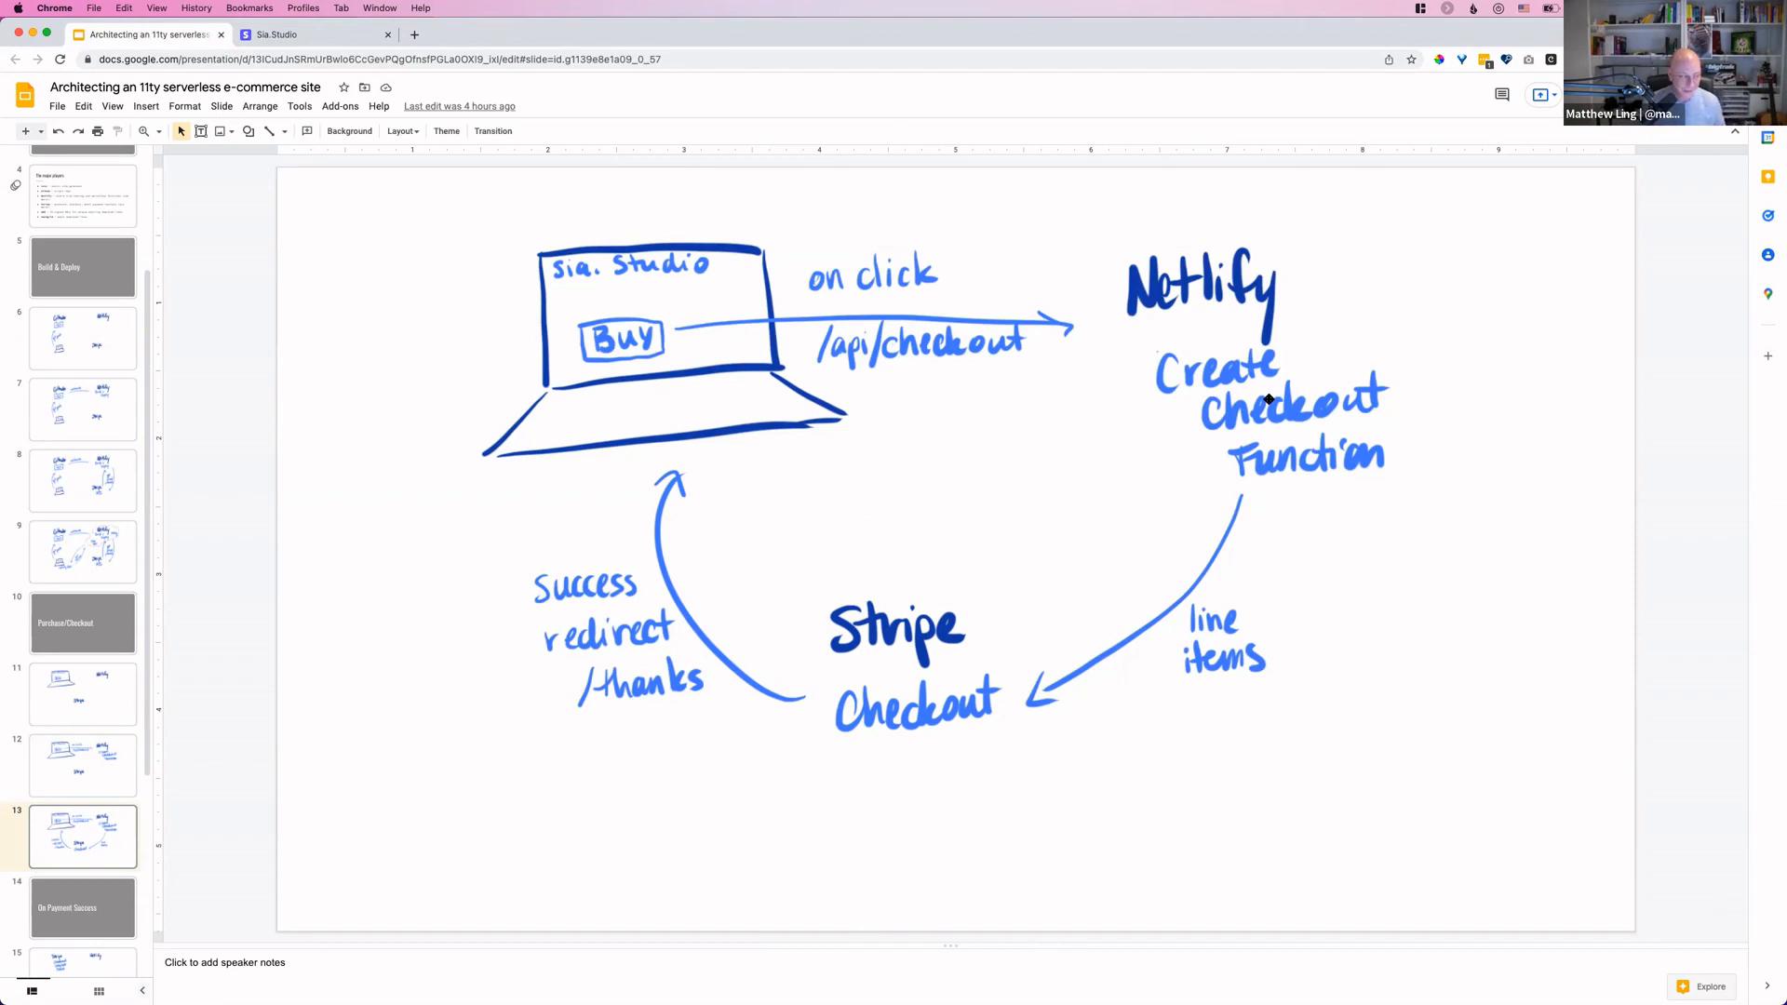
pyautogui.moveTo(1033, 515)
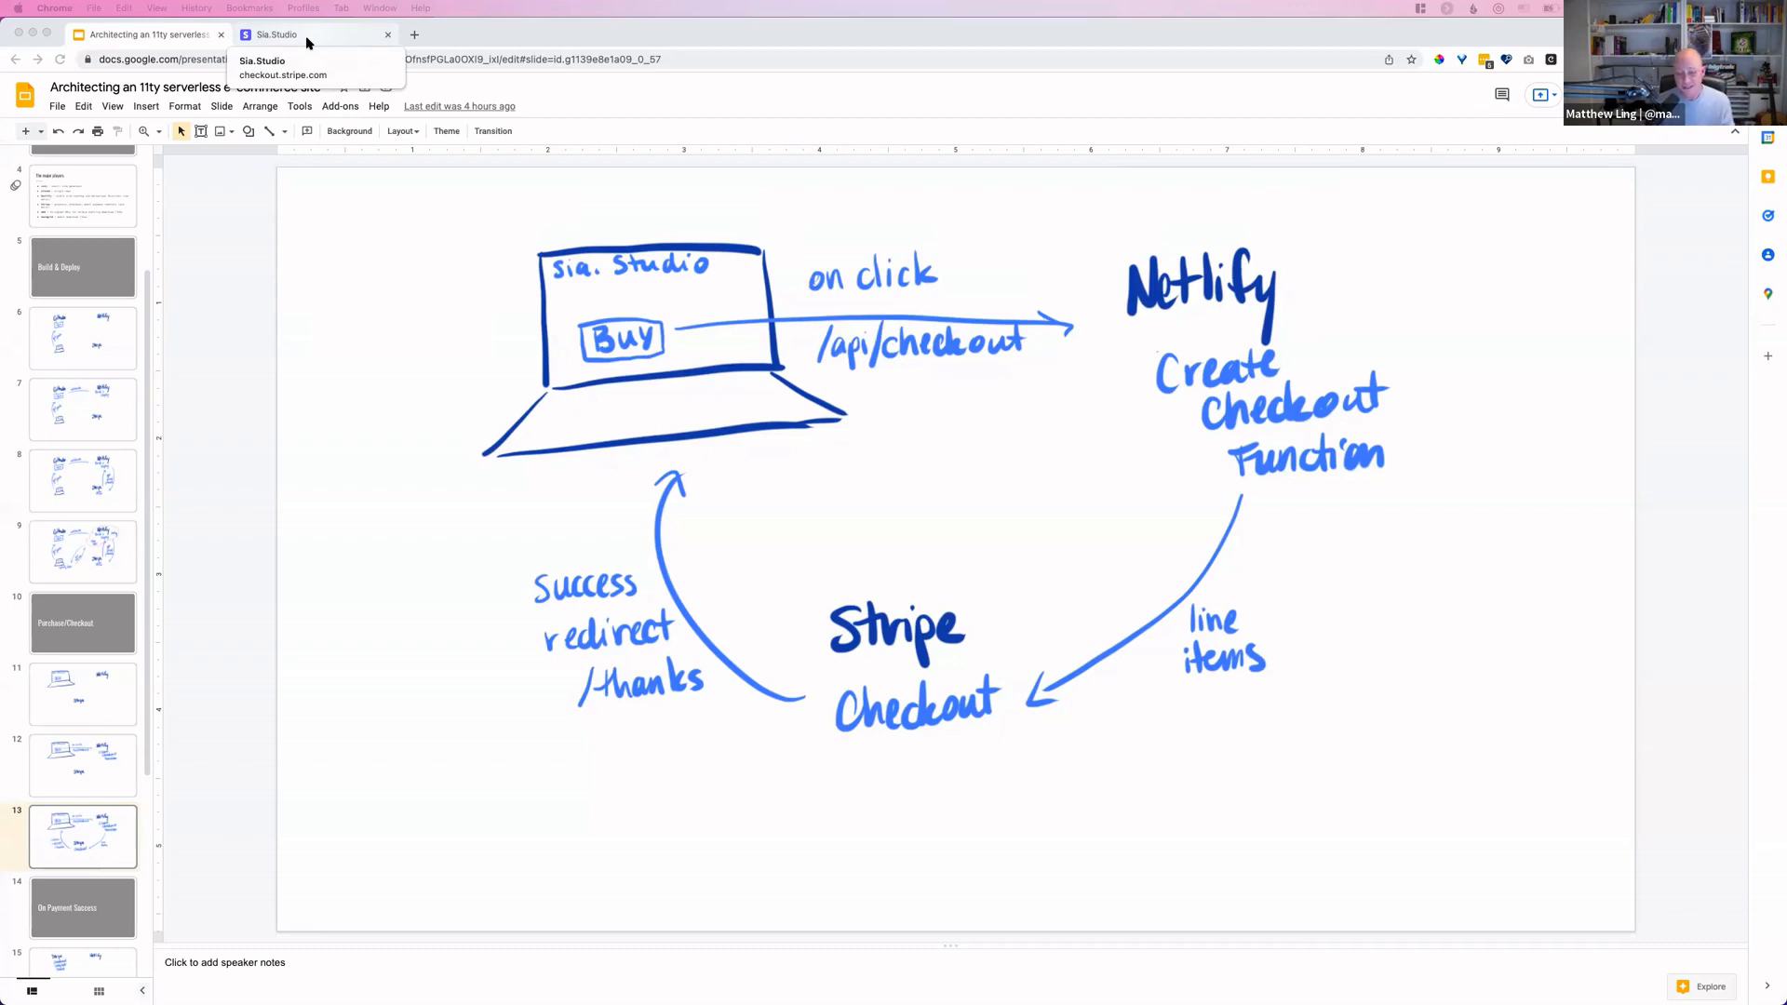
# Step: Flip between the slide deck and the Sia.Studio tab, ending on the $0.99 Stripe Checkout page
pyautogui.click(275, 33)
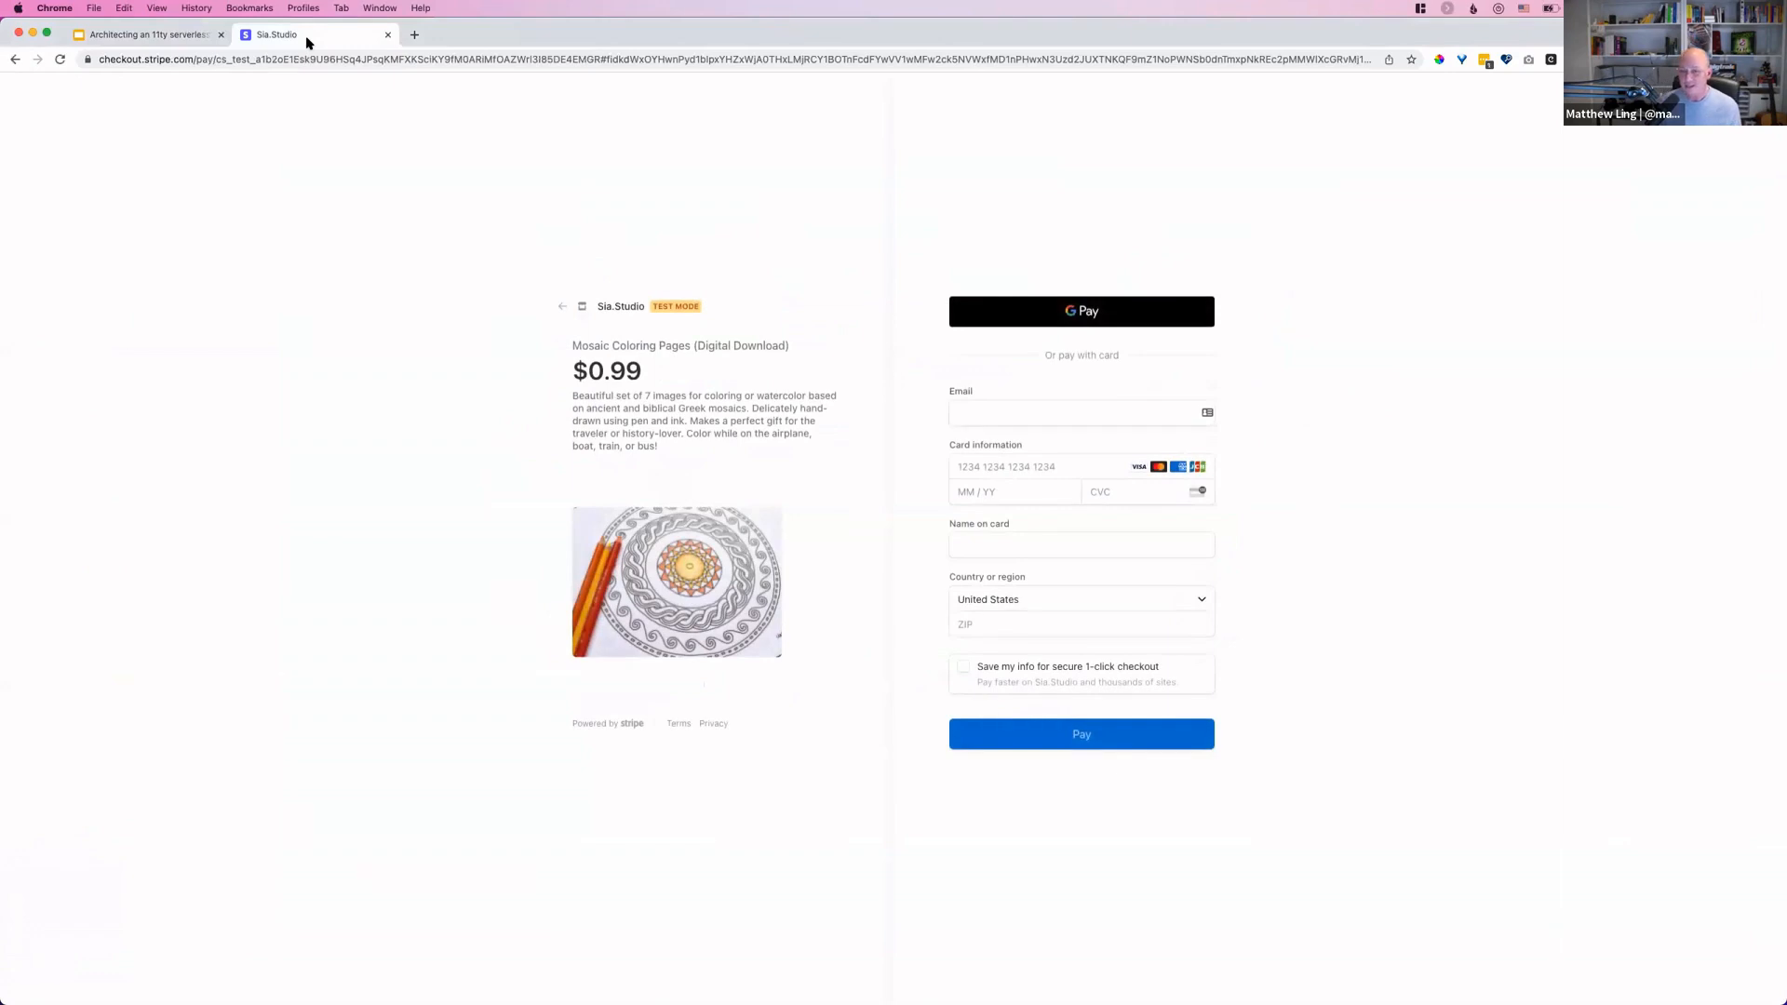
pyautogui.click(149, 33)
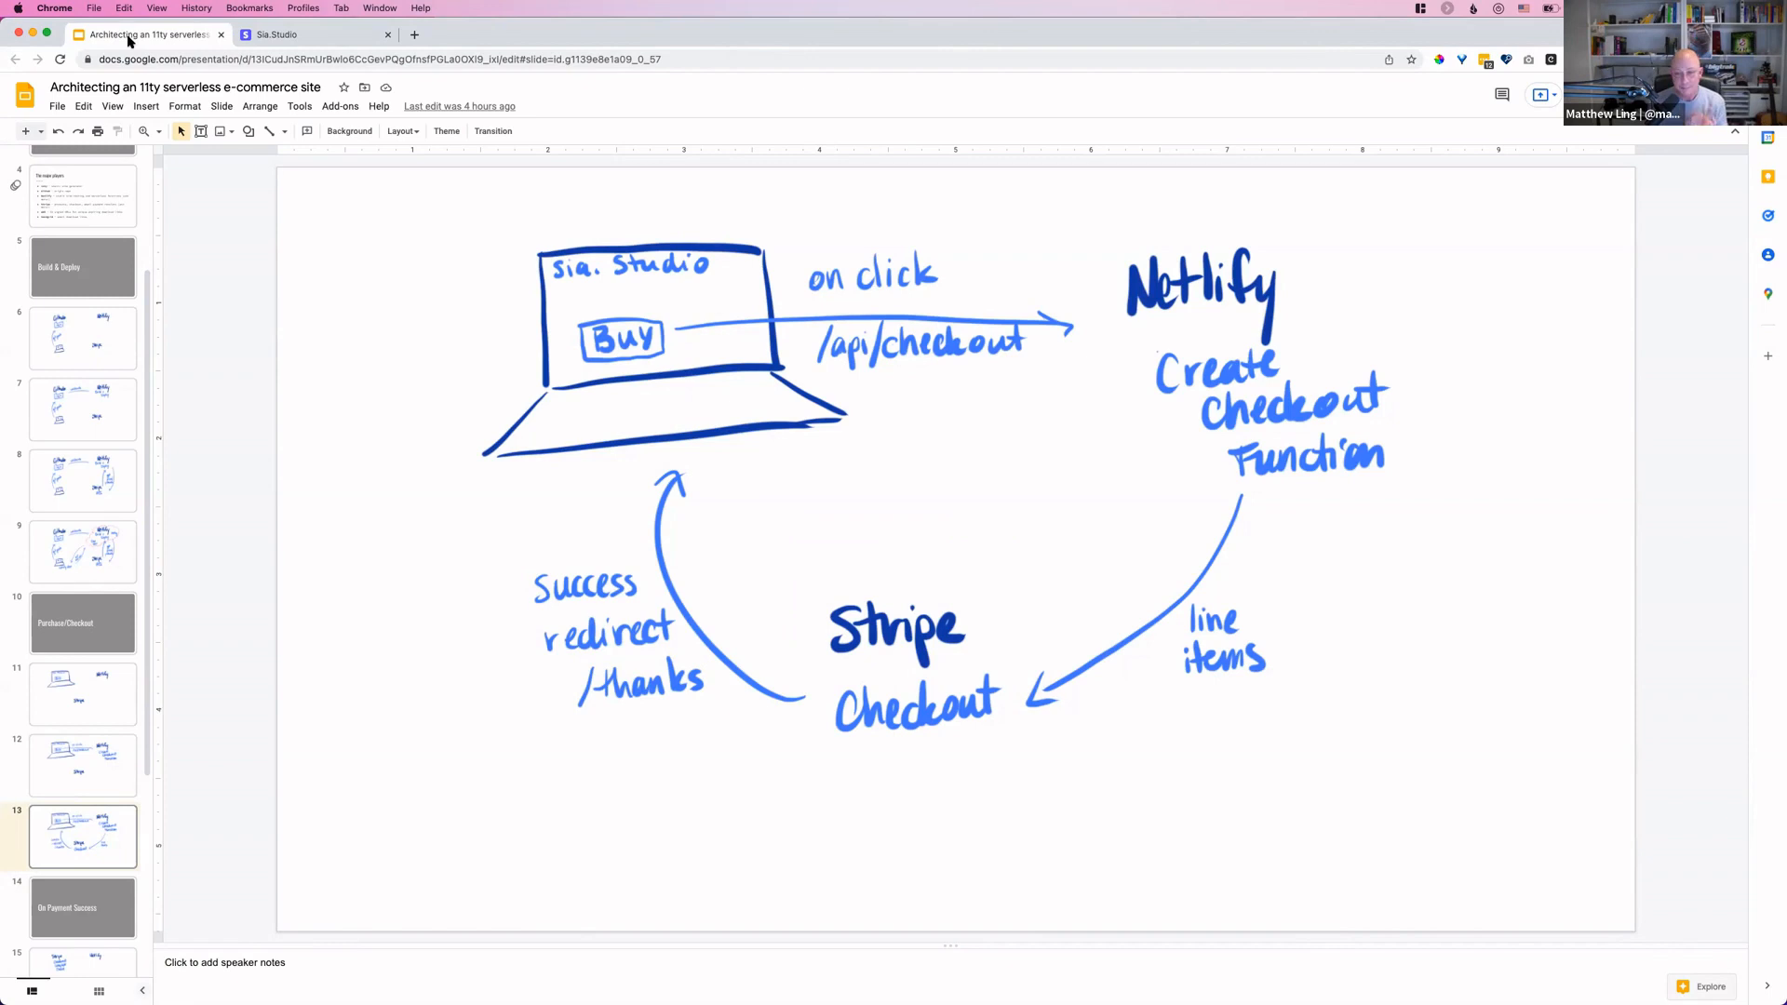
pyautogui.click(277, 33)
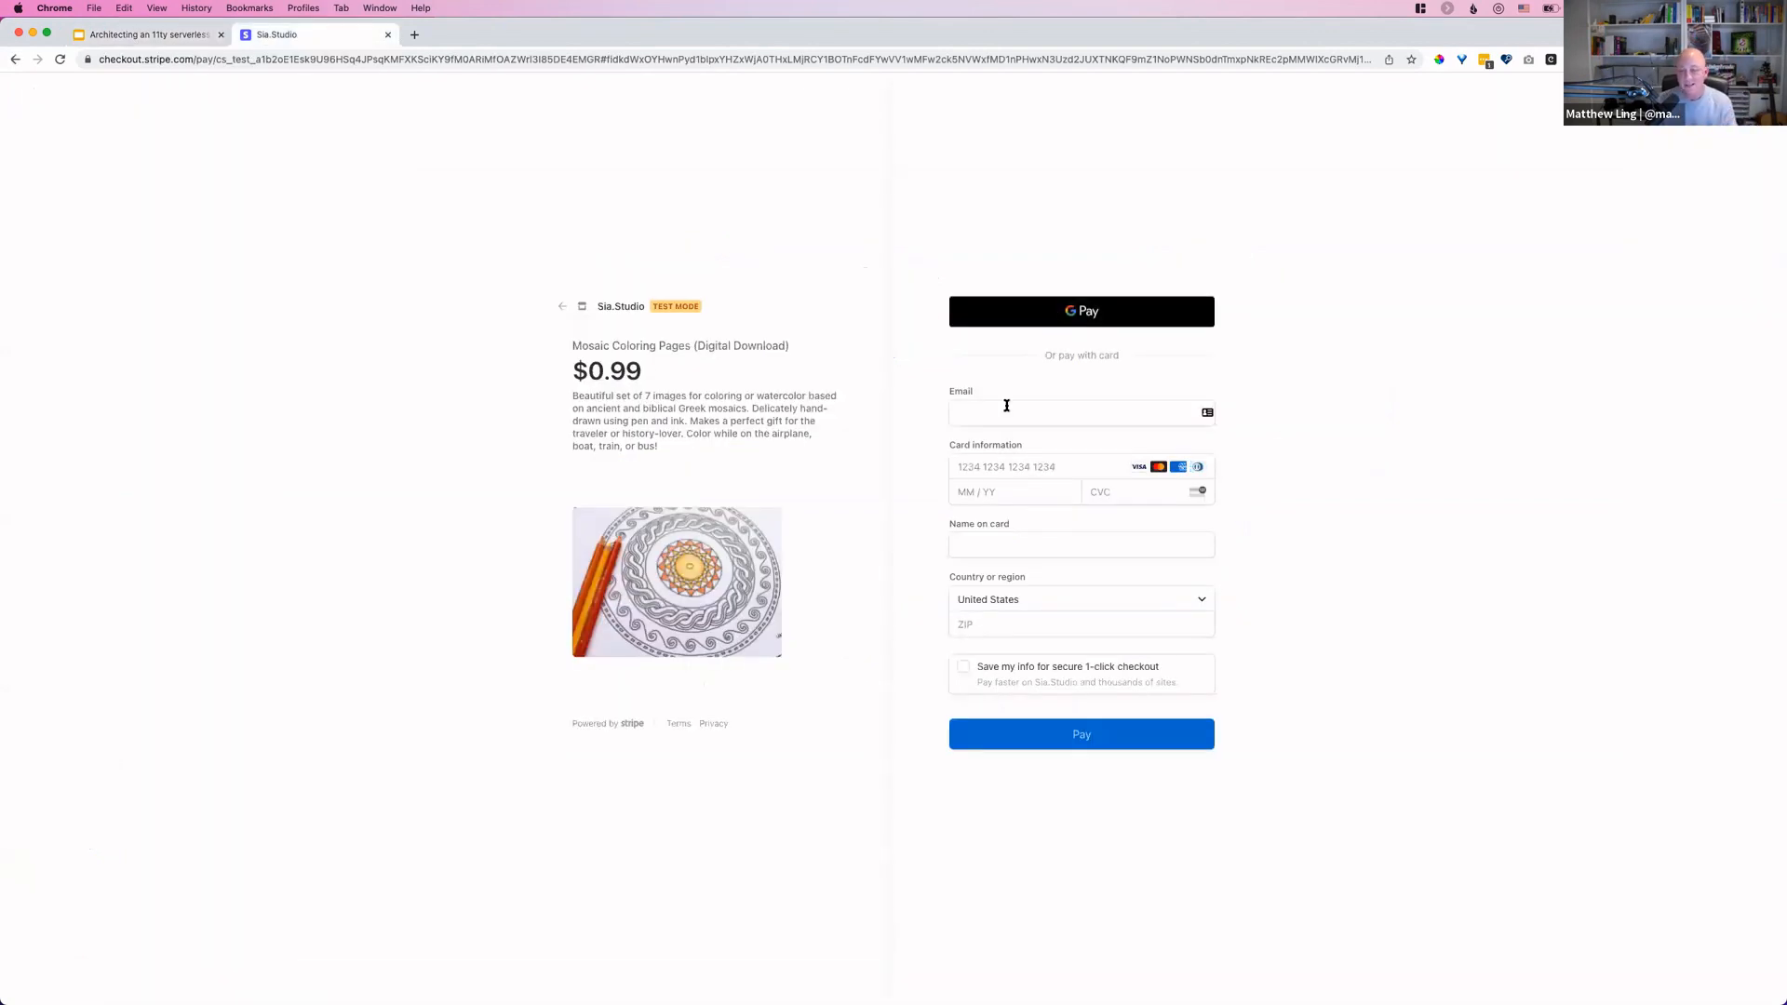
# Step: Open Chrome DevTools on the Stripe Checkout page to inspect its Elements tree
pyautogui.rightClick(1470, 484)
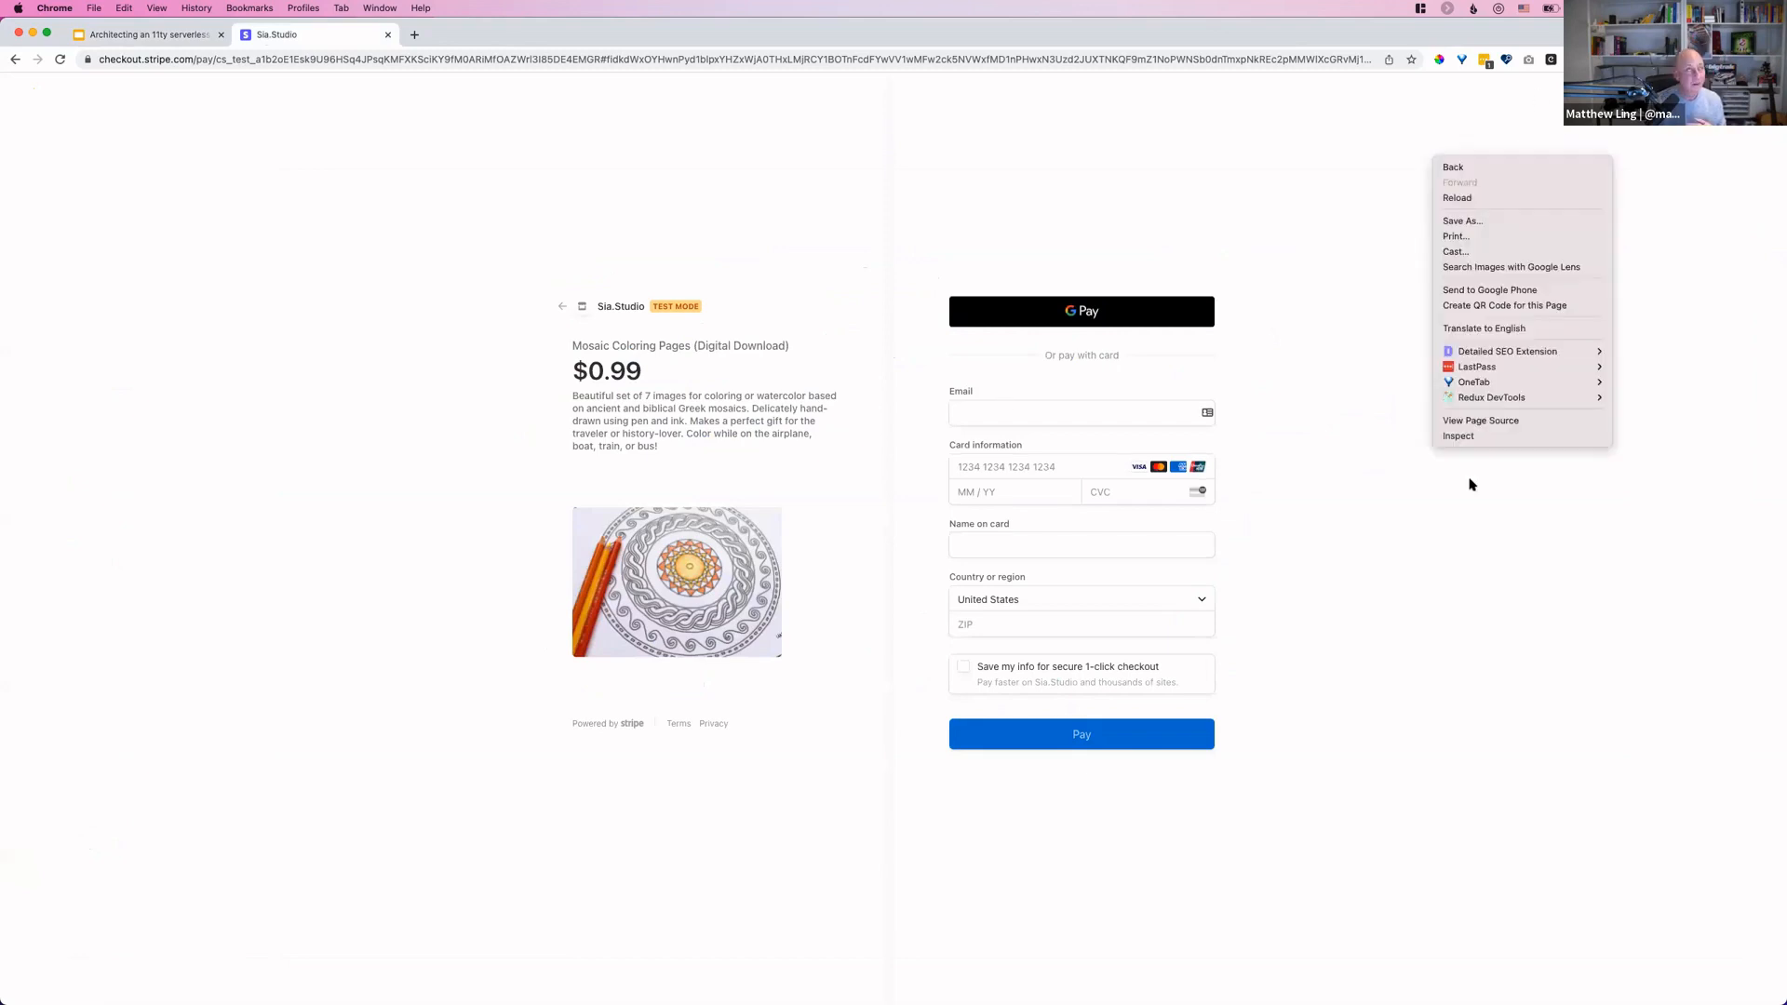
pyautogui.click(1458, 436)
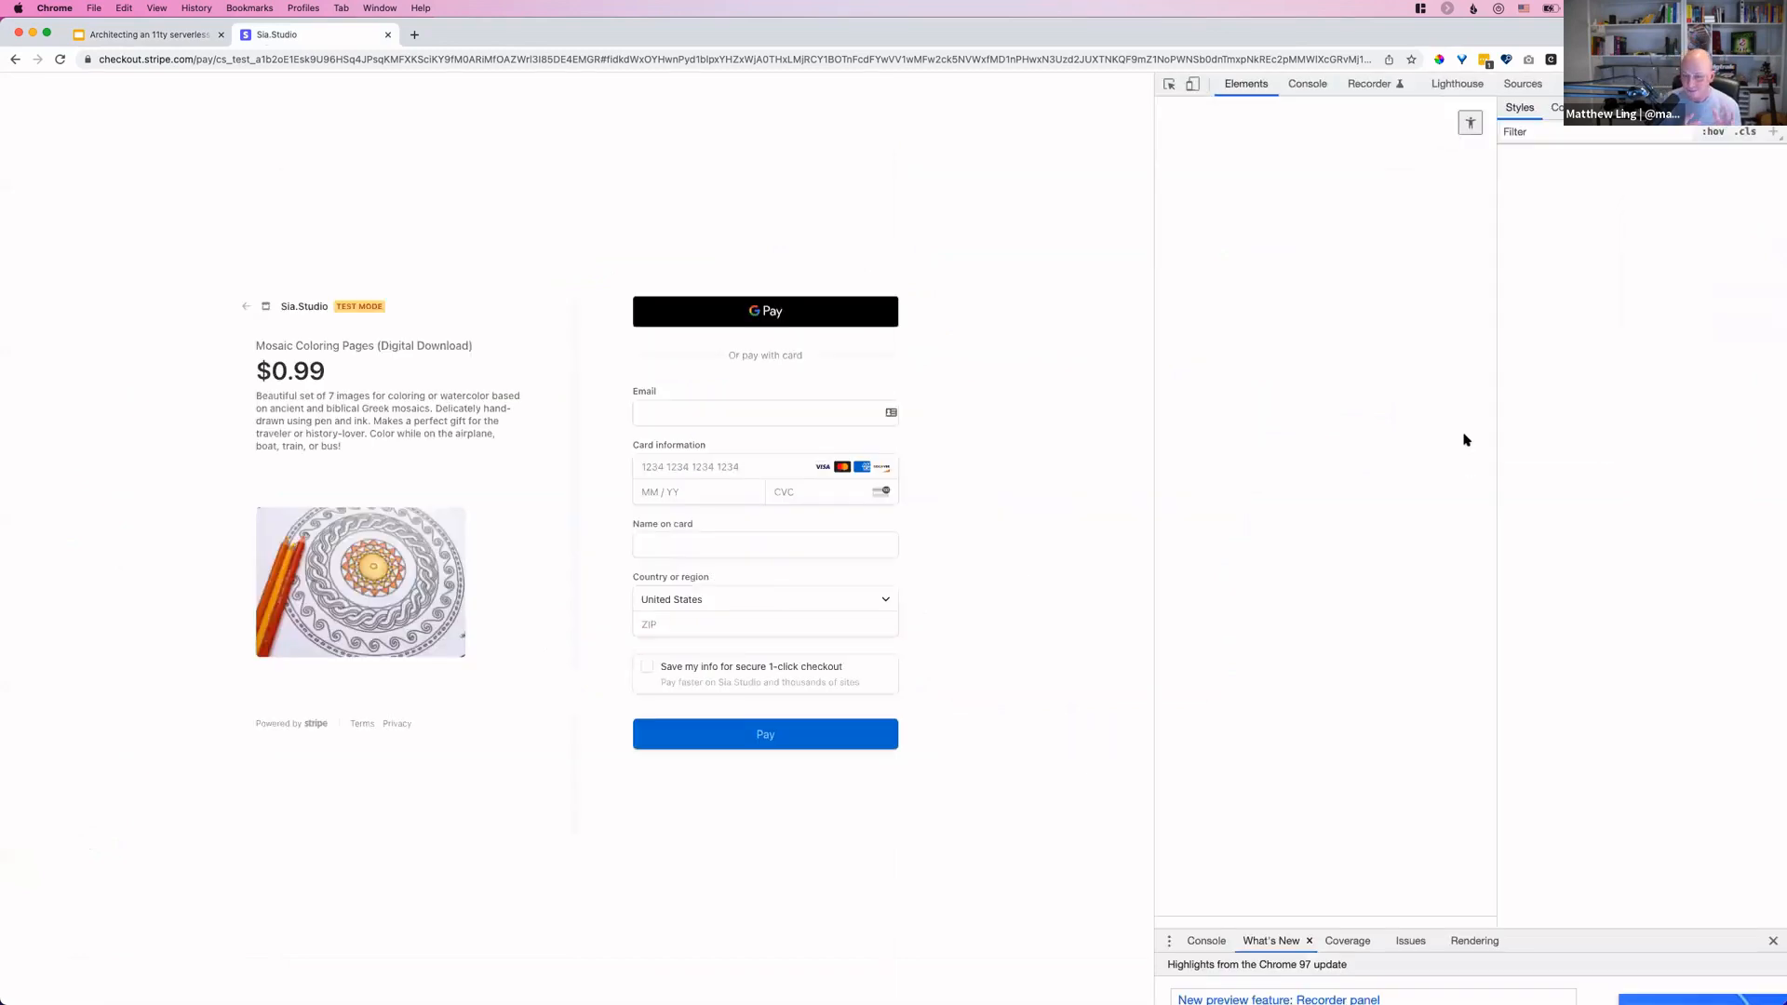
pyautogui.click(1191, 83)
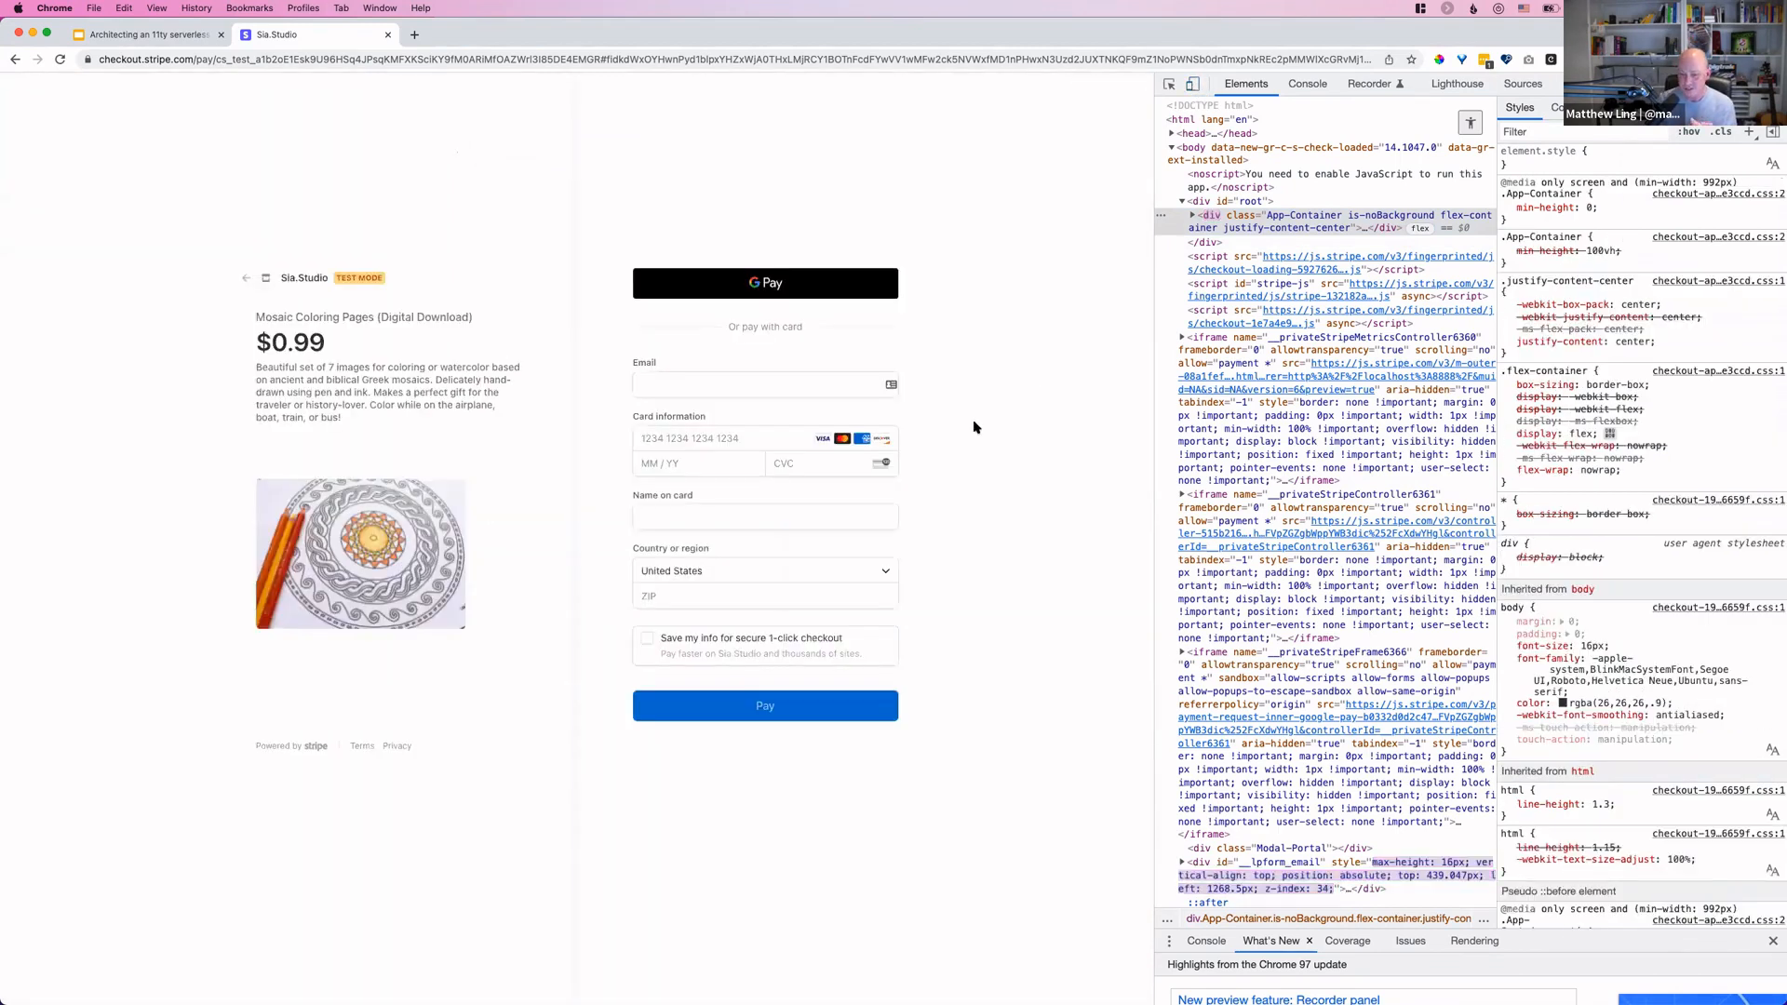
pyautogui.moveTo(813, 579)
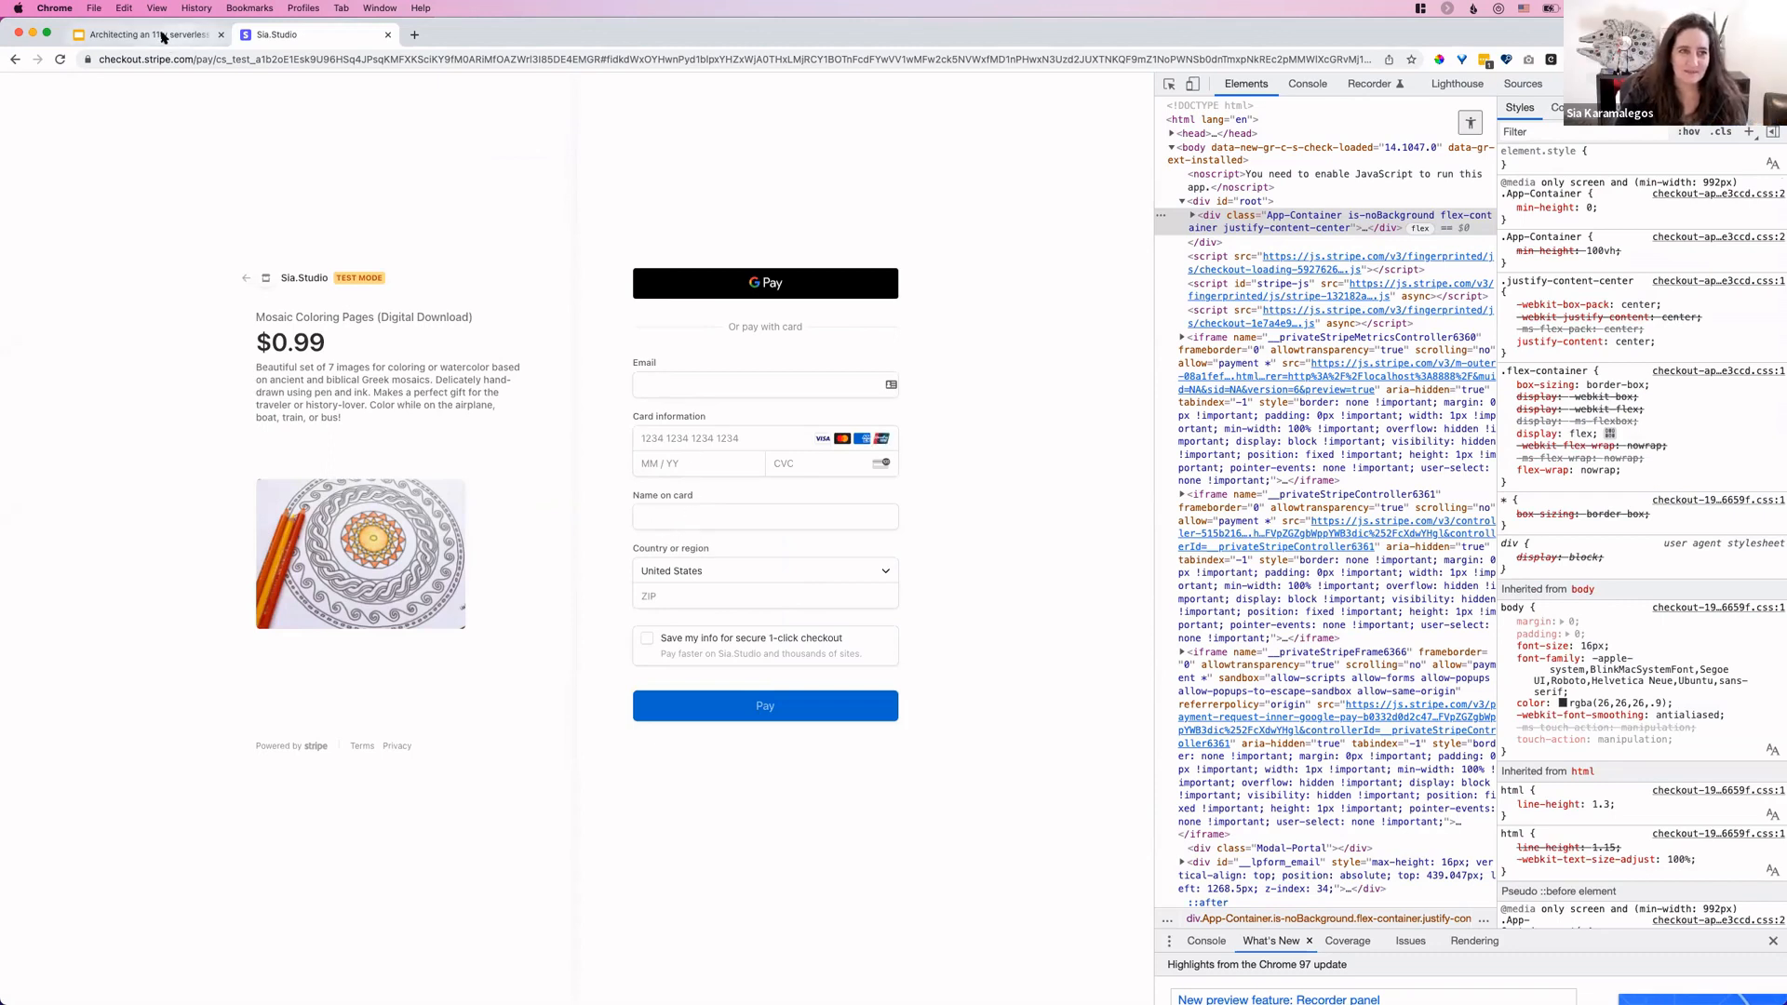
pyautogui.moveTo(144, 34)
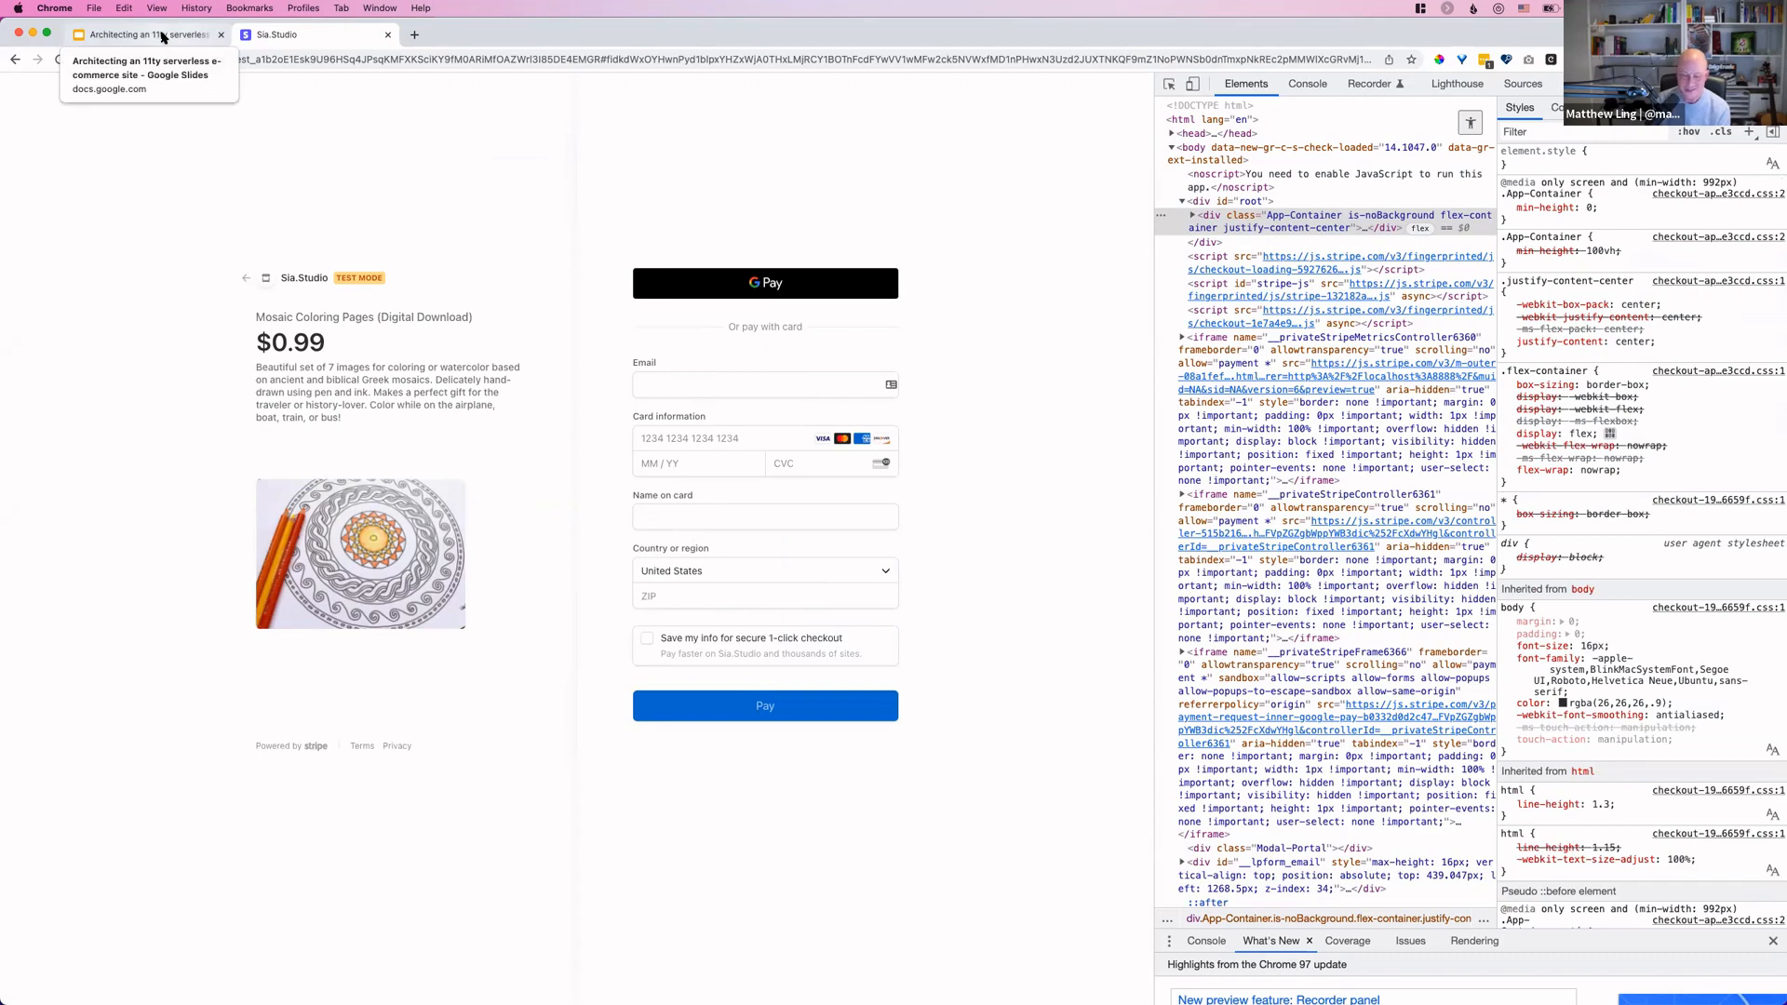
# Step: Return to the Google Slides tab showing slide 13's checkout flow diagram
pyautogui.click(149, 33)
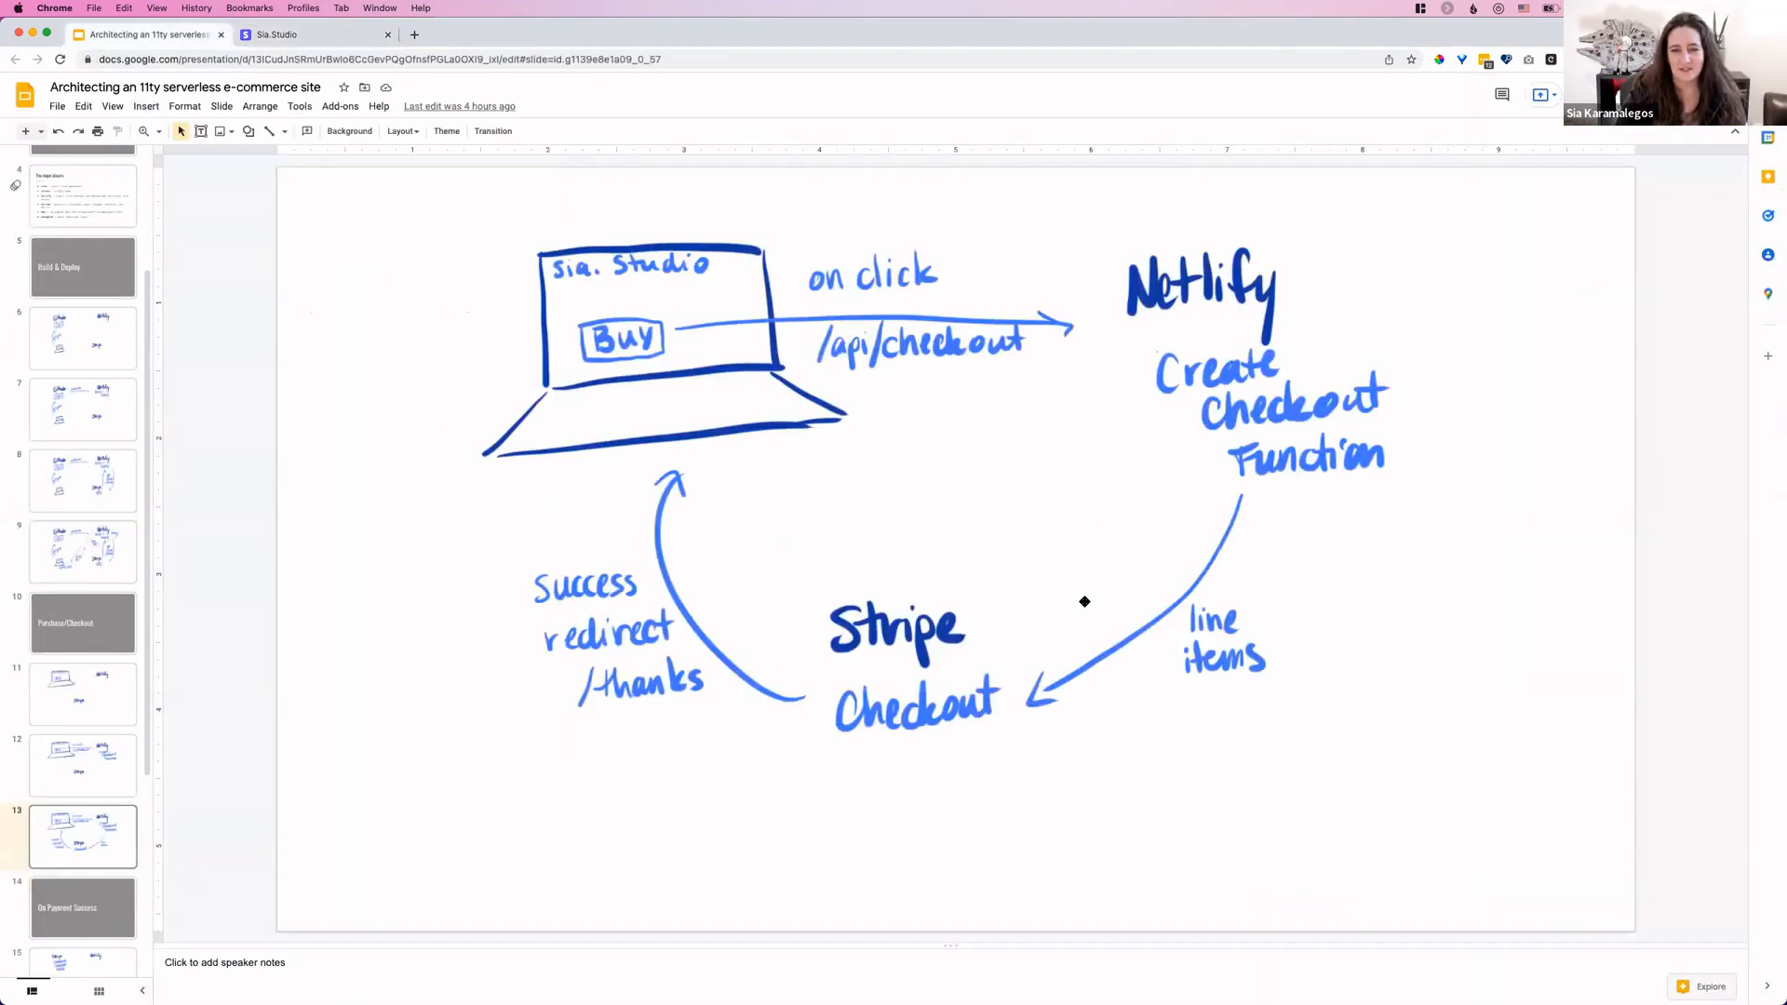
pyautogui.moveTo(855, 704)
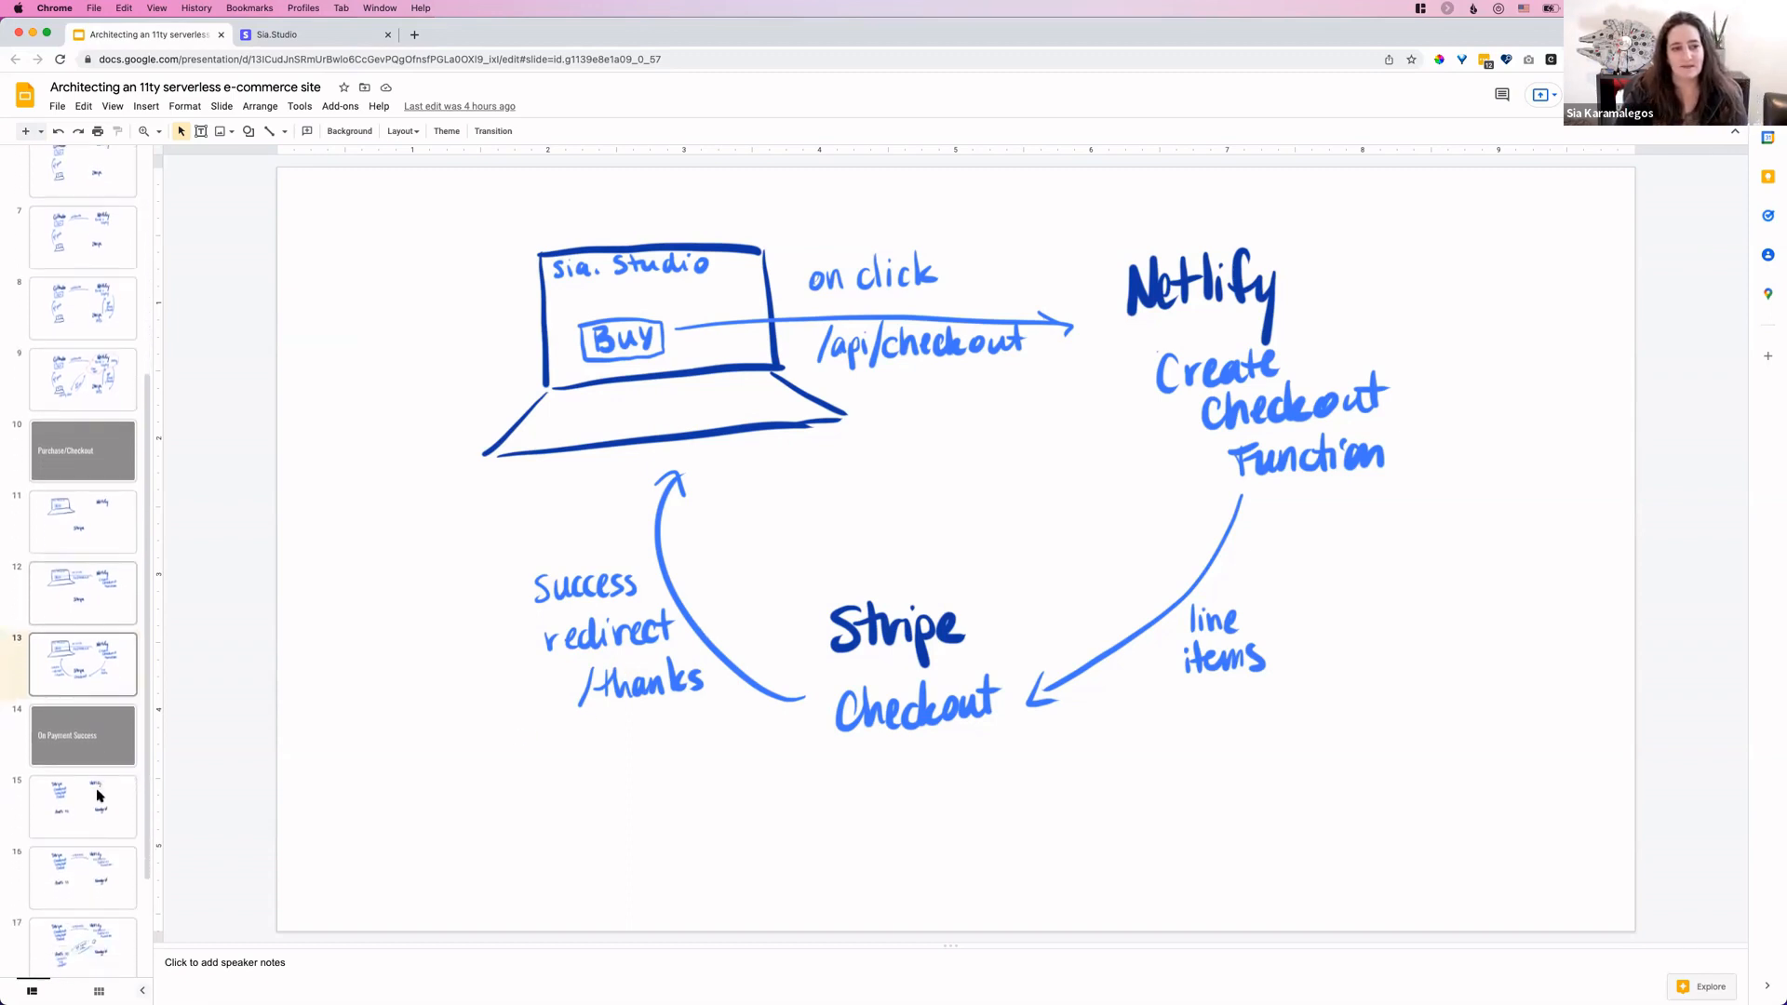
# Step: Select slide 14 (On Payment Success), then slide 15 listing Stripe, Netlify, AWS S3 and Sendgrid
pyautogui.click(82, 735)
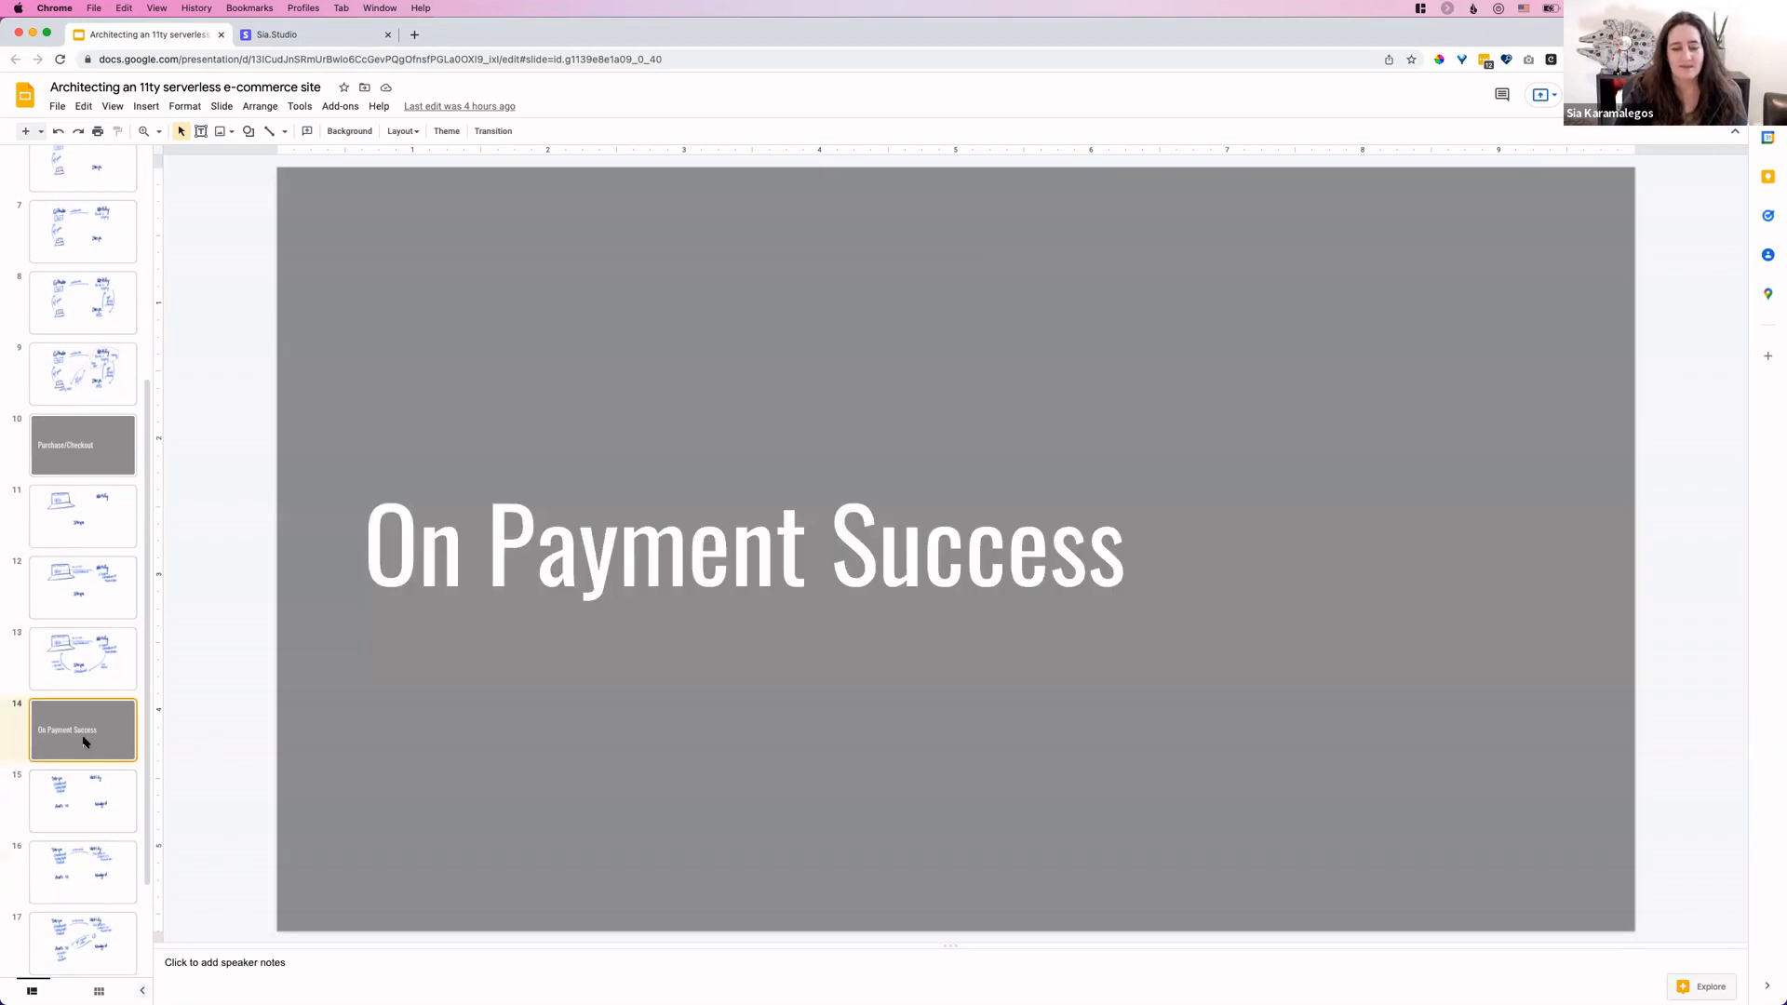
pyautogui.click(82, 801)
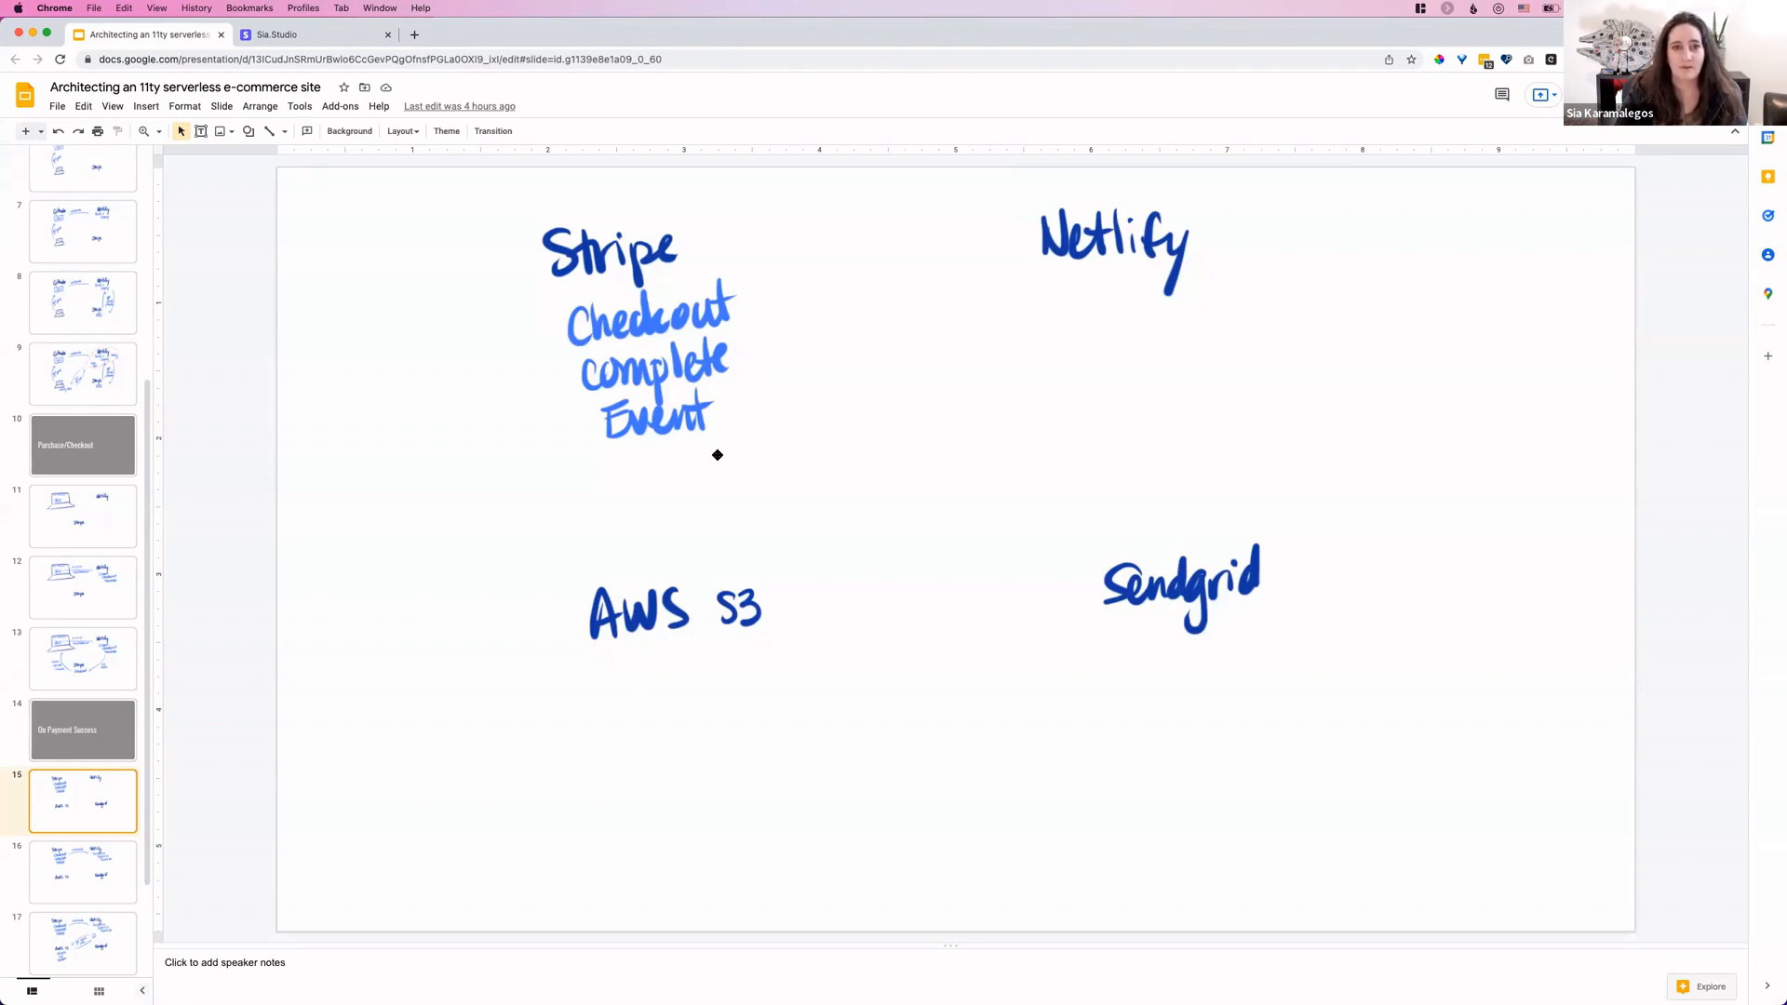
# Step: Advance to slide 16 adding the webhook from Stripe's checkout complete event to the Purchase Success Function
pyautogui.click(82, 871)
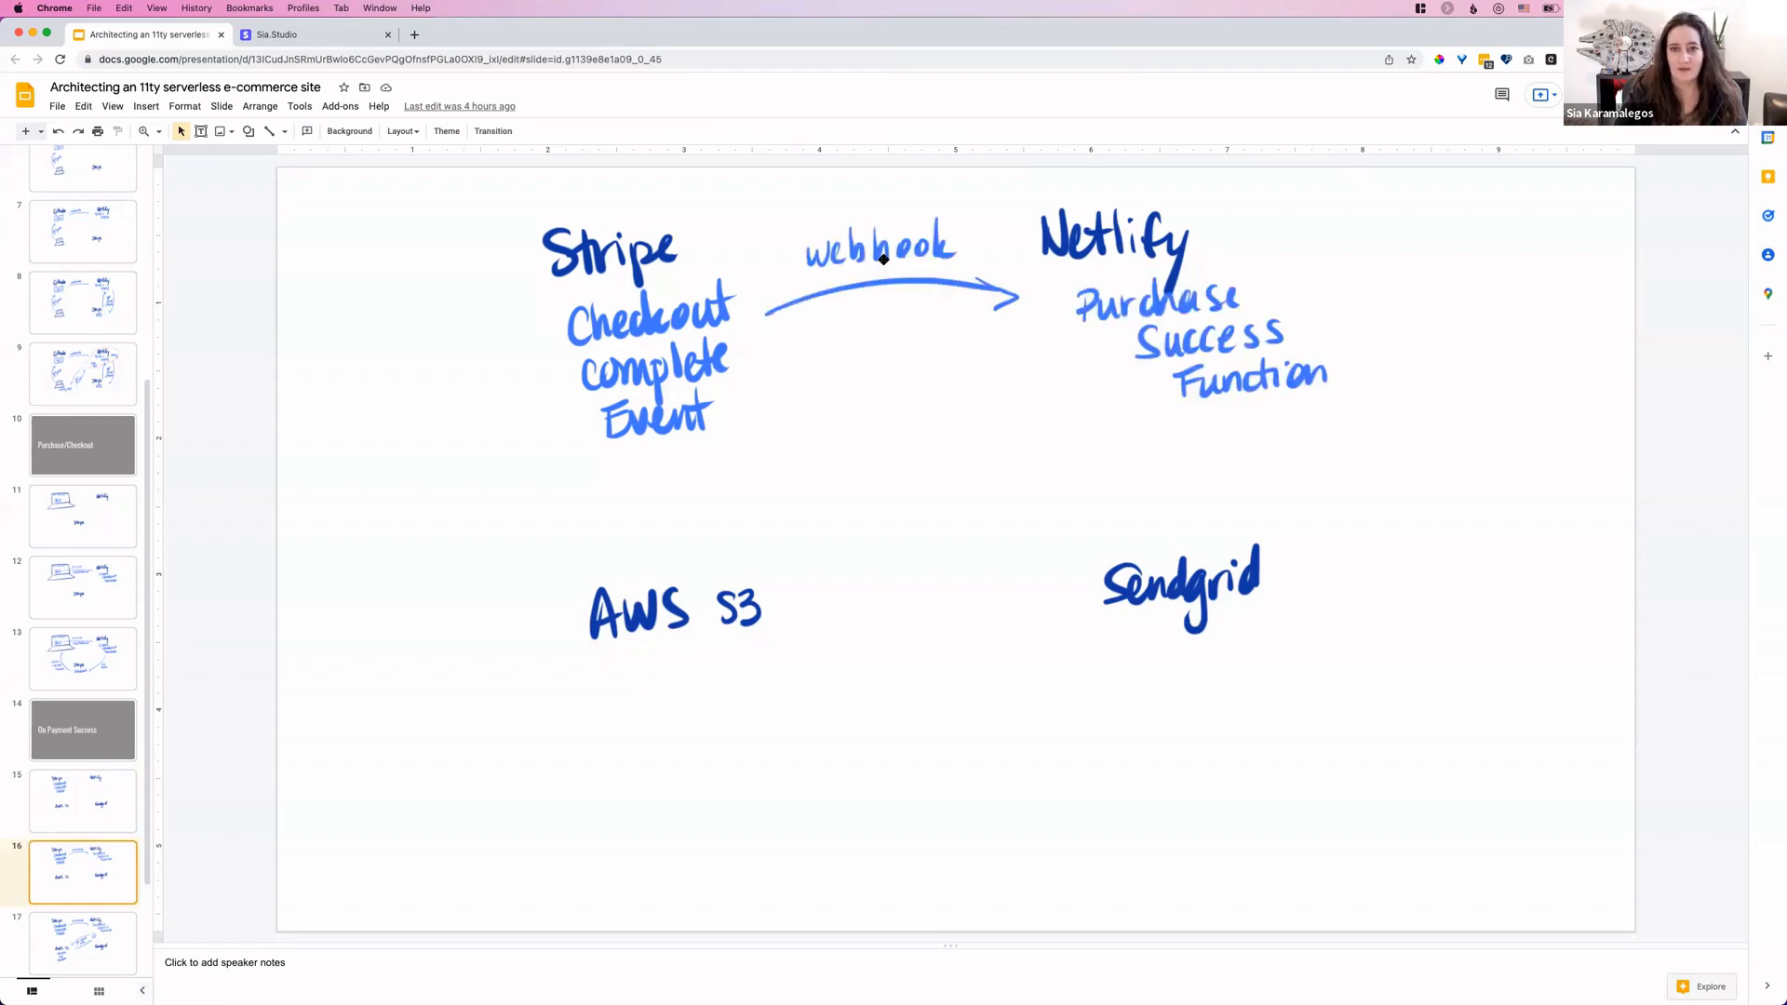
pyautogui.moveTo(1139, 262)
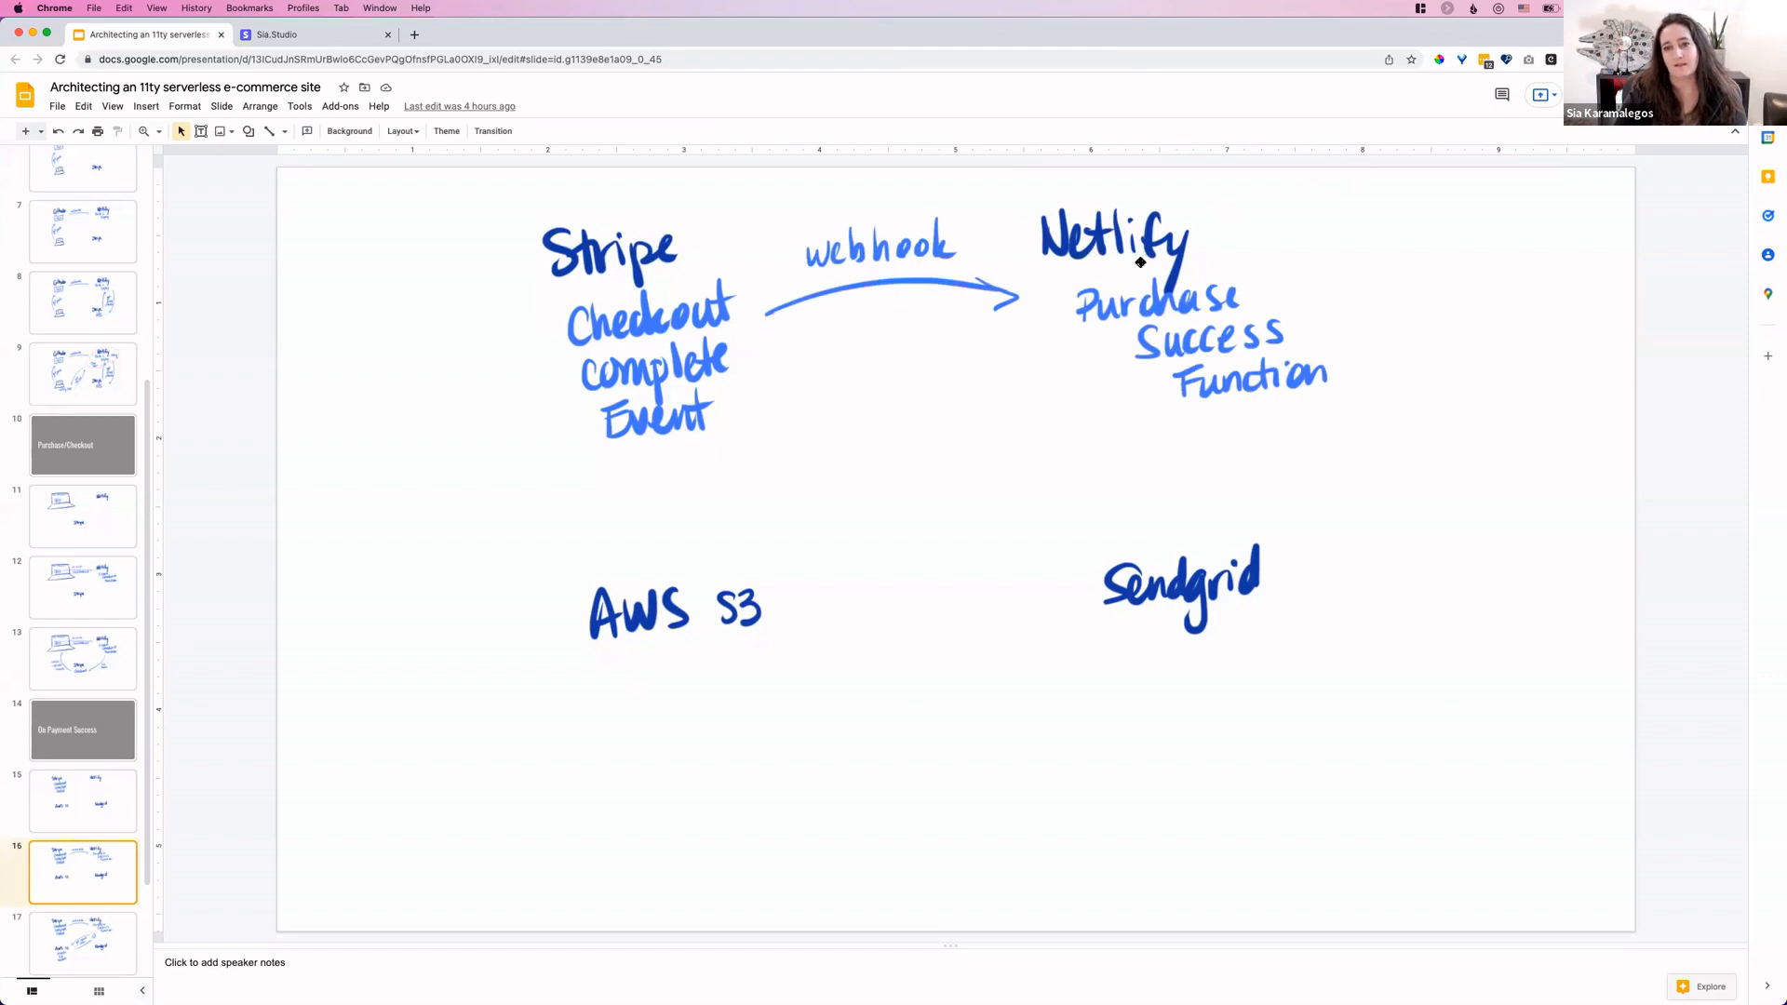
pyautogui.moveTo(1210, 352)
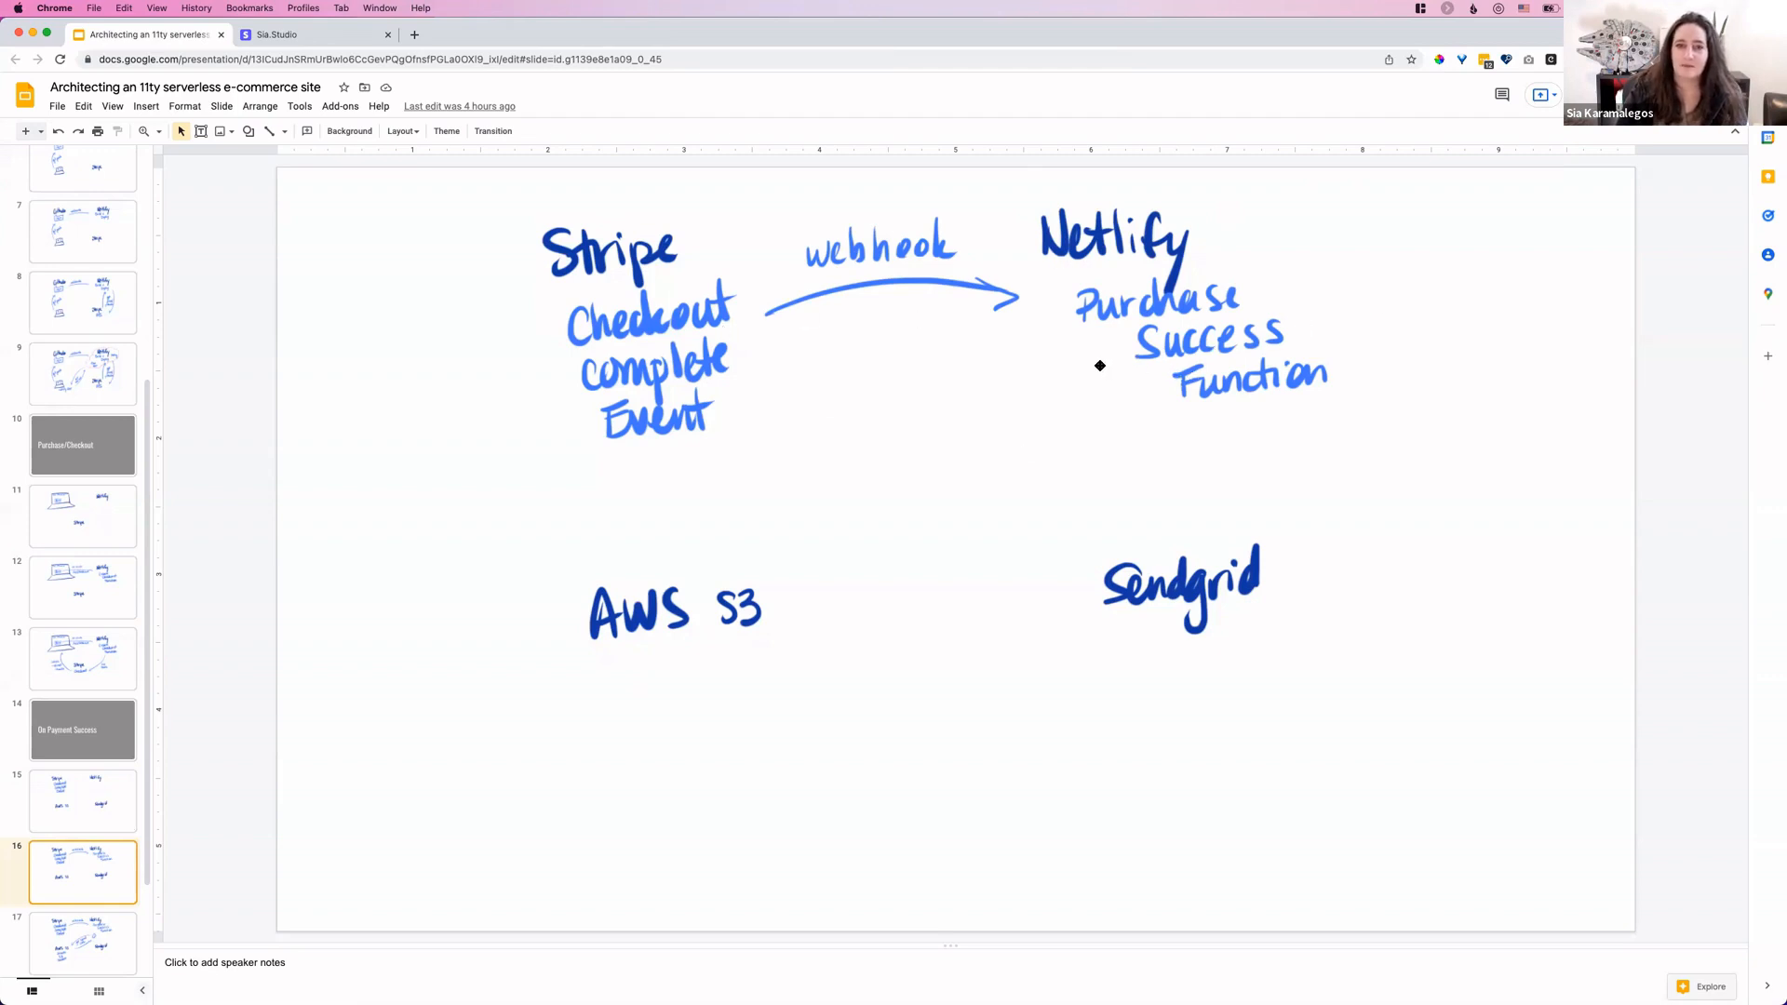
pyautogui.moveTo(1228, 339)
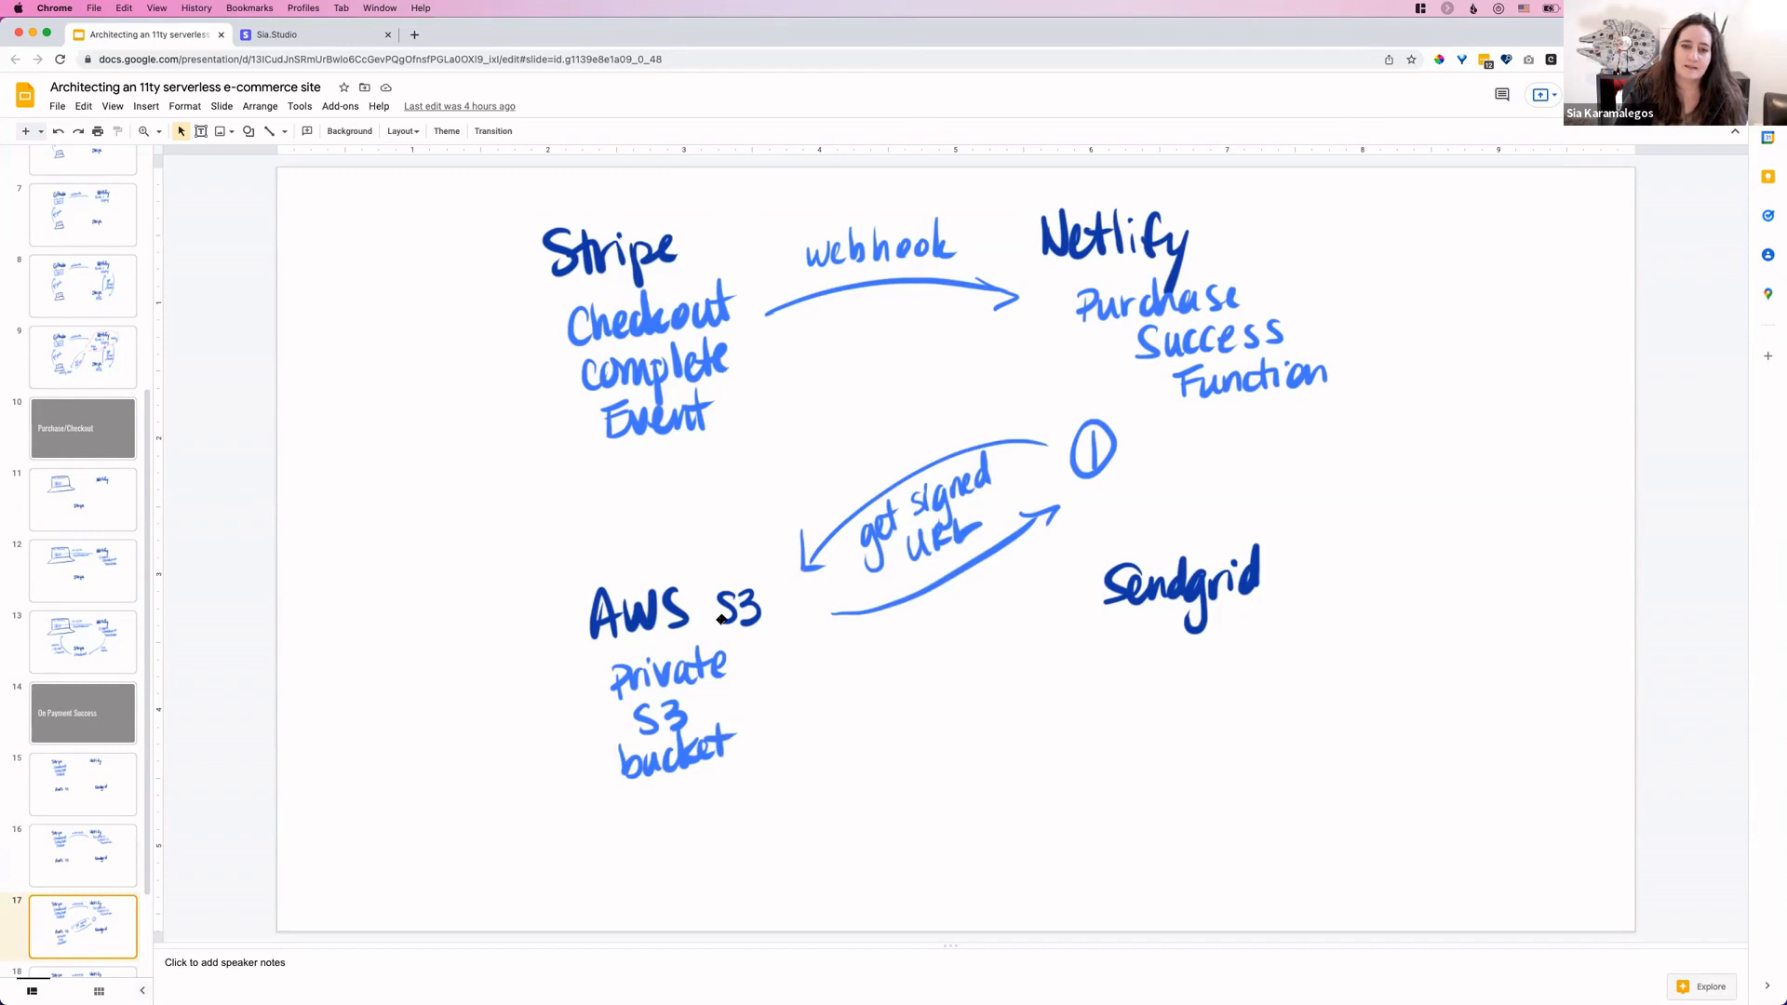
pyautogui.moveTo(974, 460)
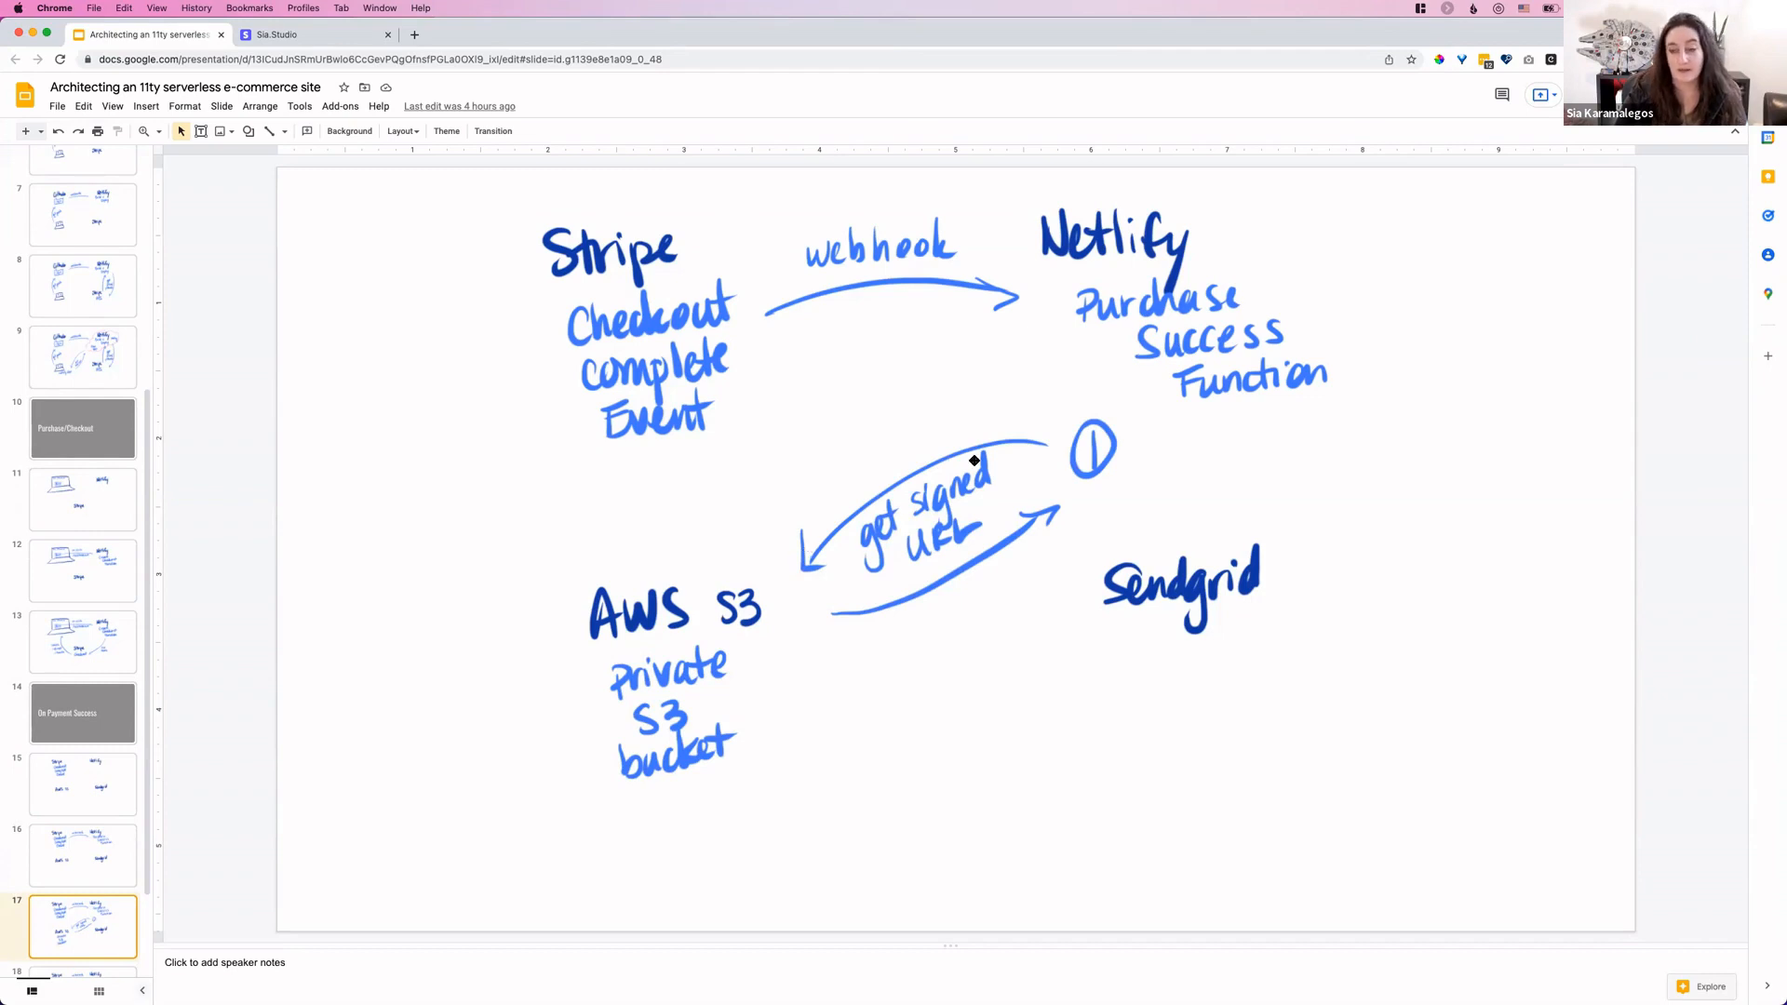
pyautogui.moveTo(892, 538)
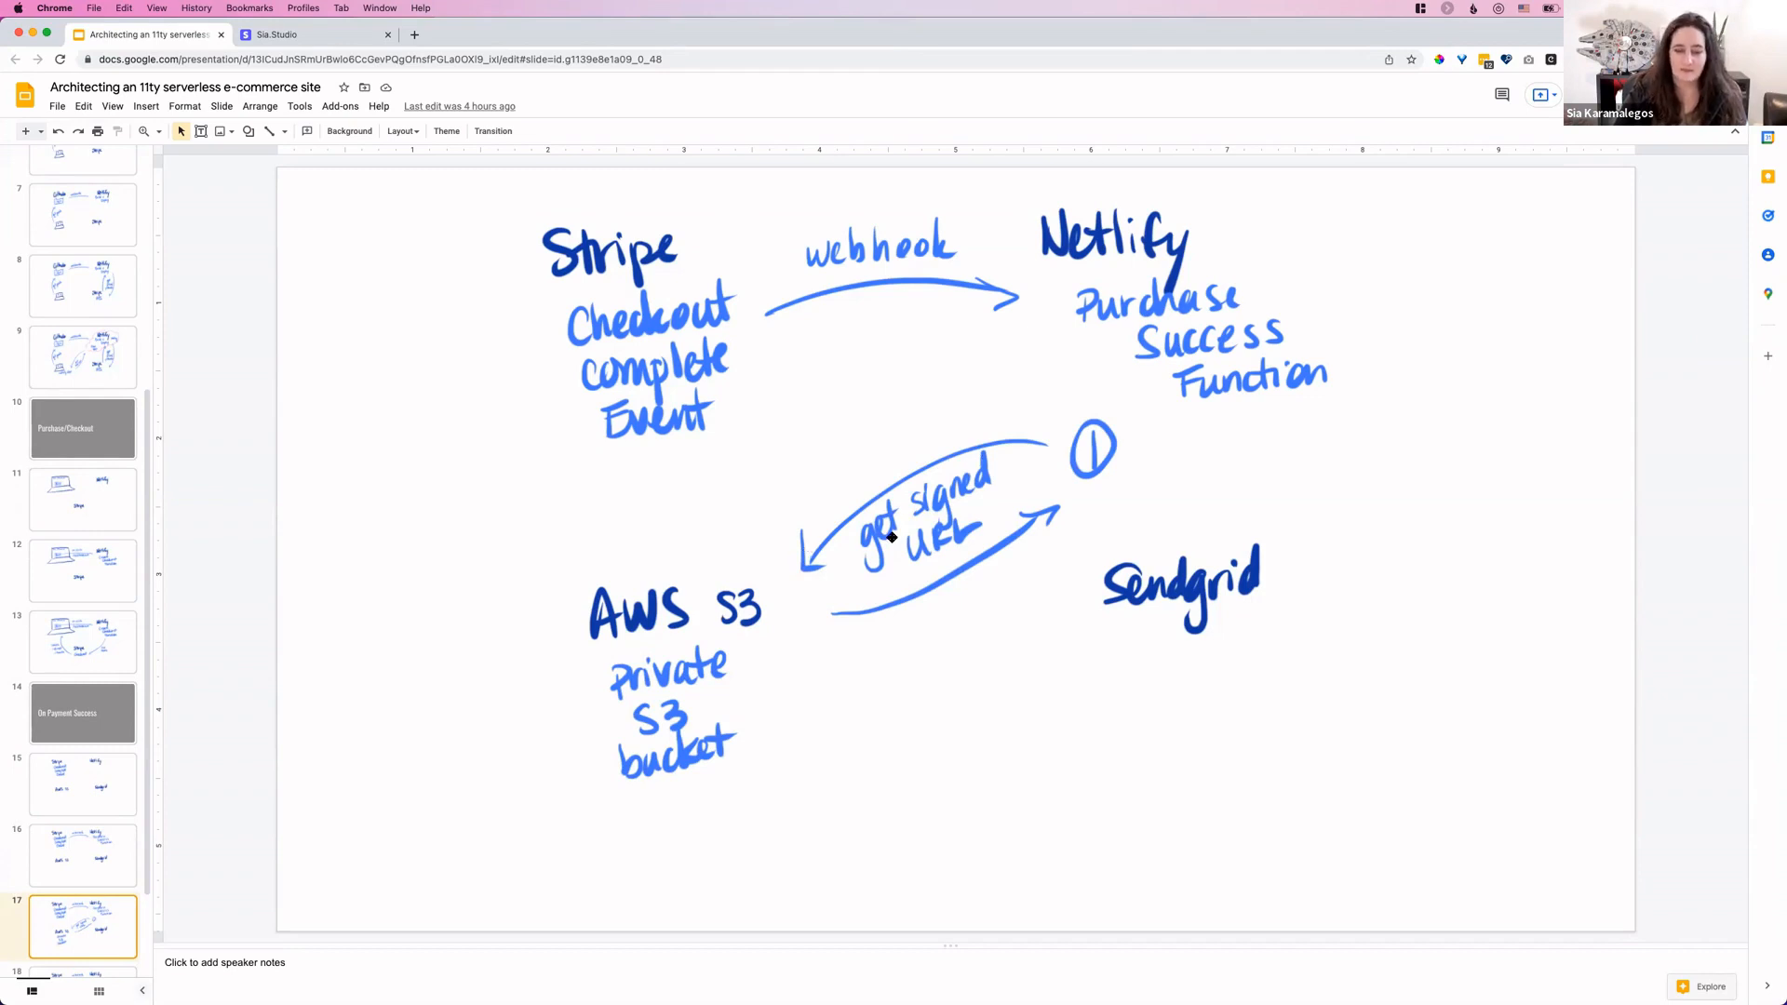
pyautogui.moveTo(681, 712)
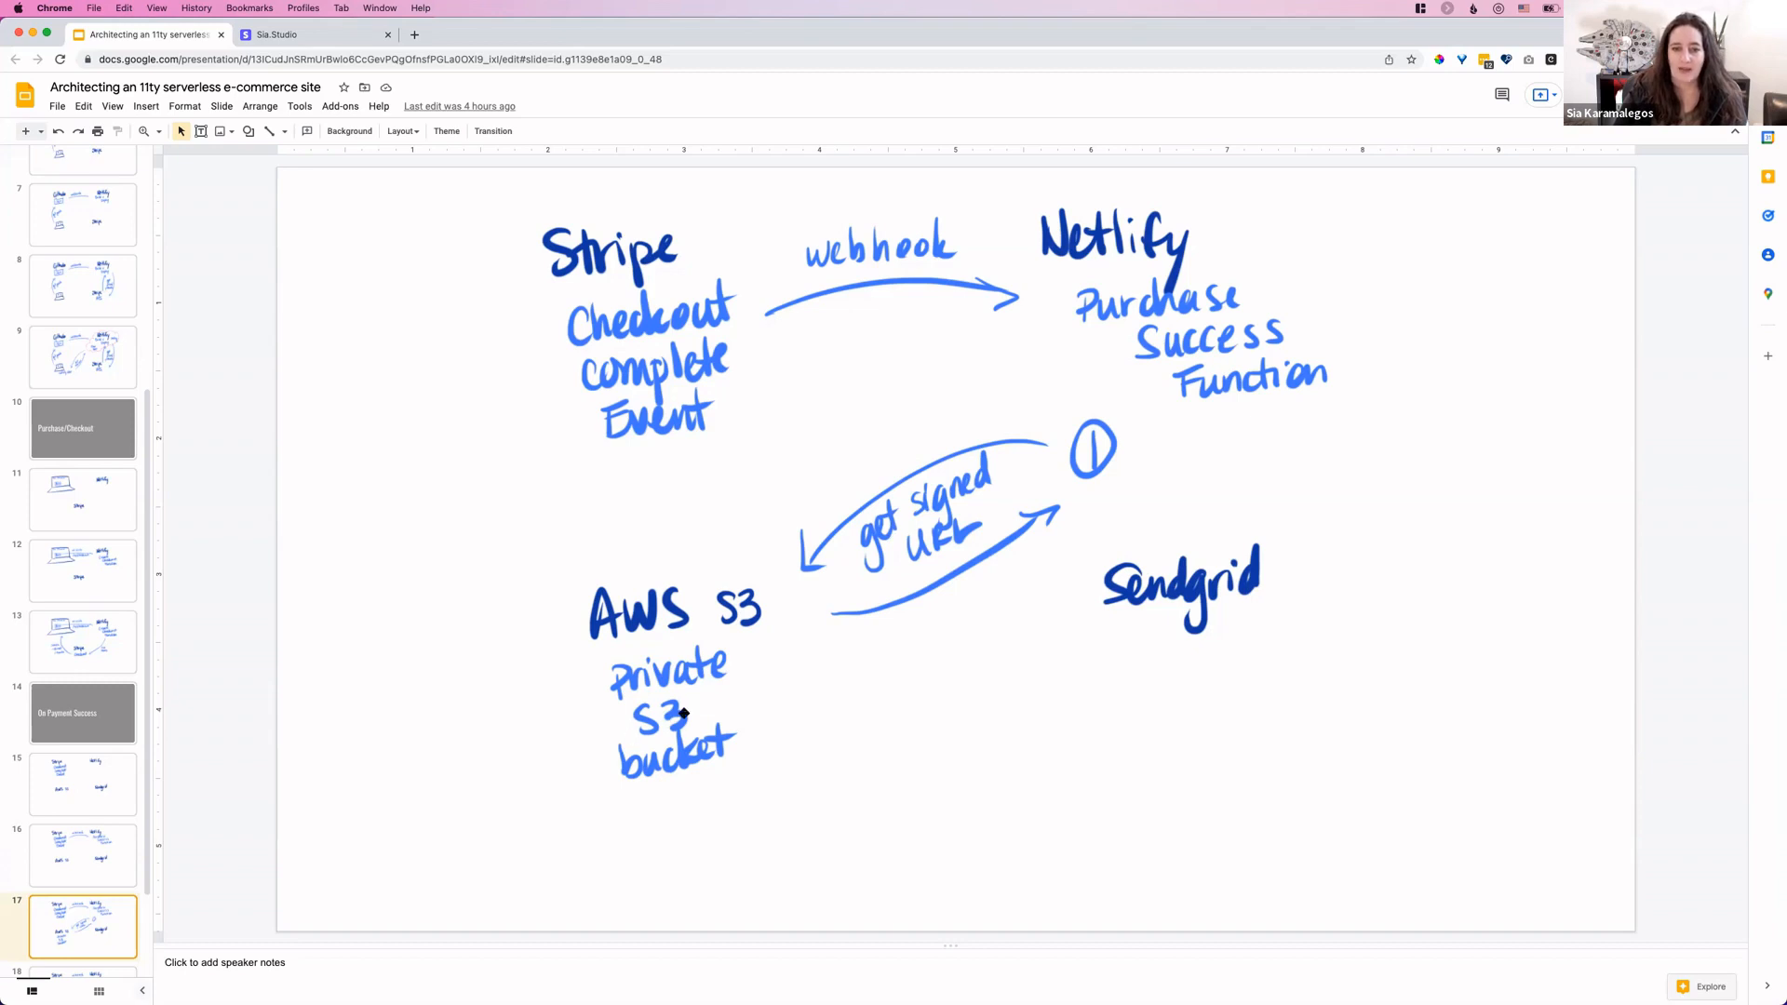
pyautogui.moveTo(1109, 428)
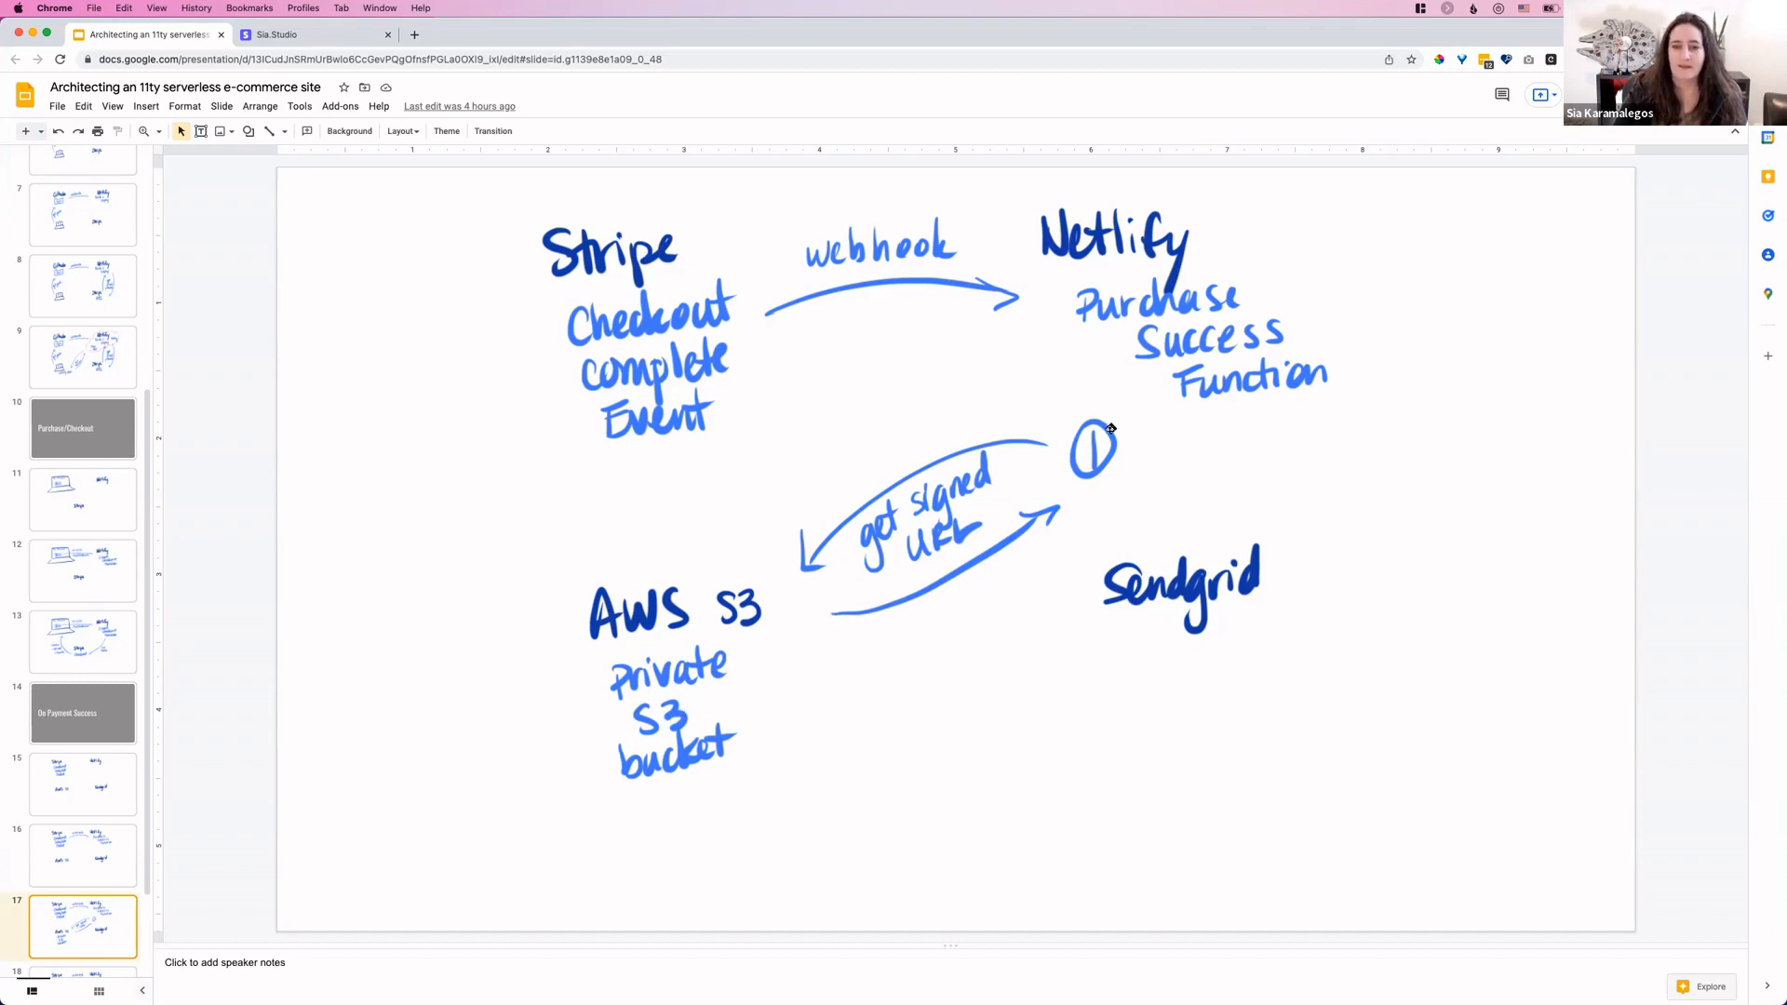
pyautogui.moveTo(1195, 504)
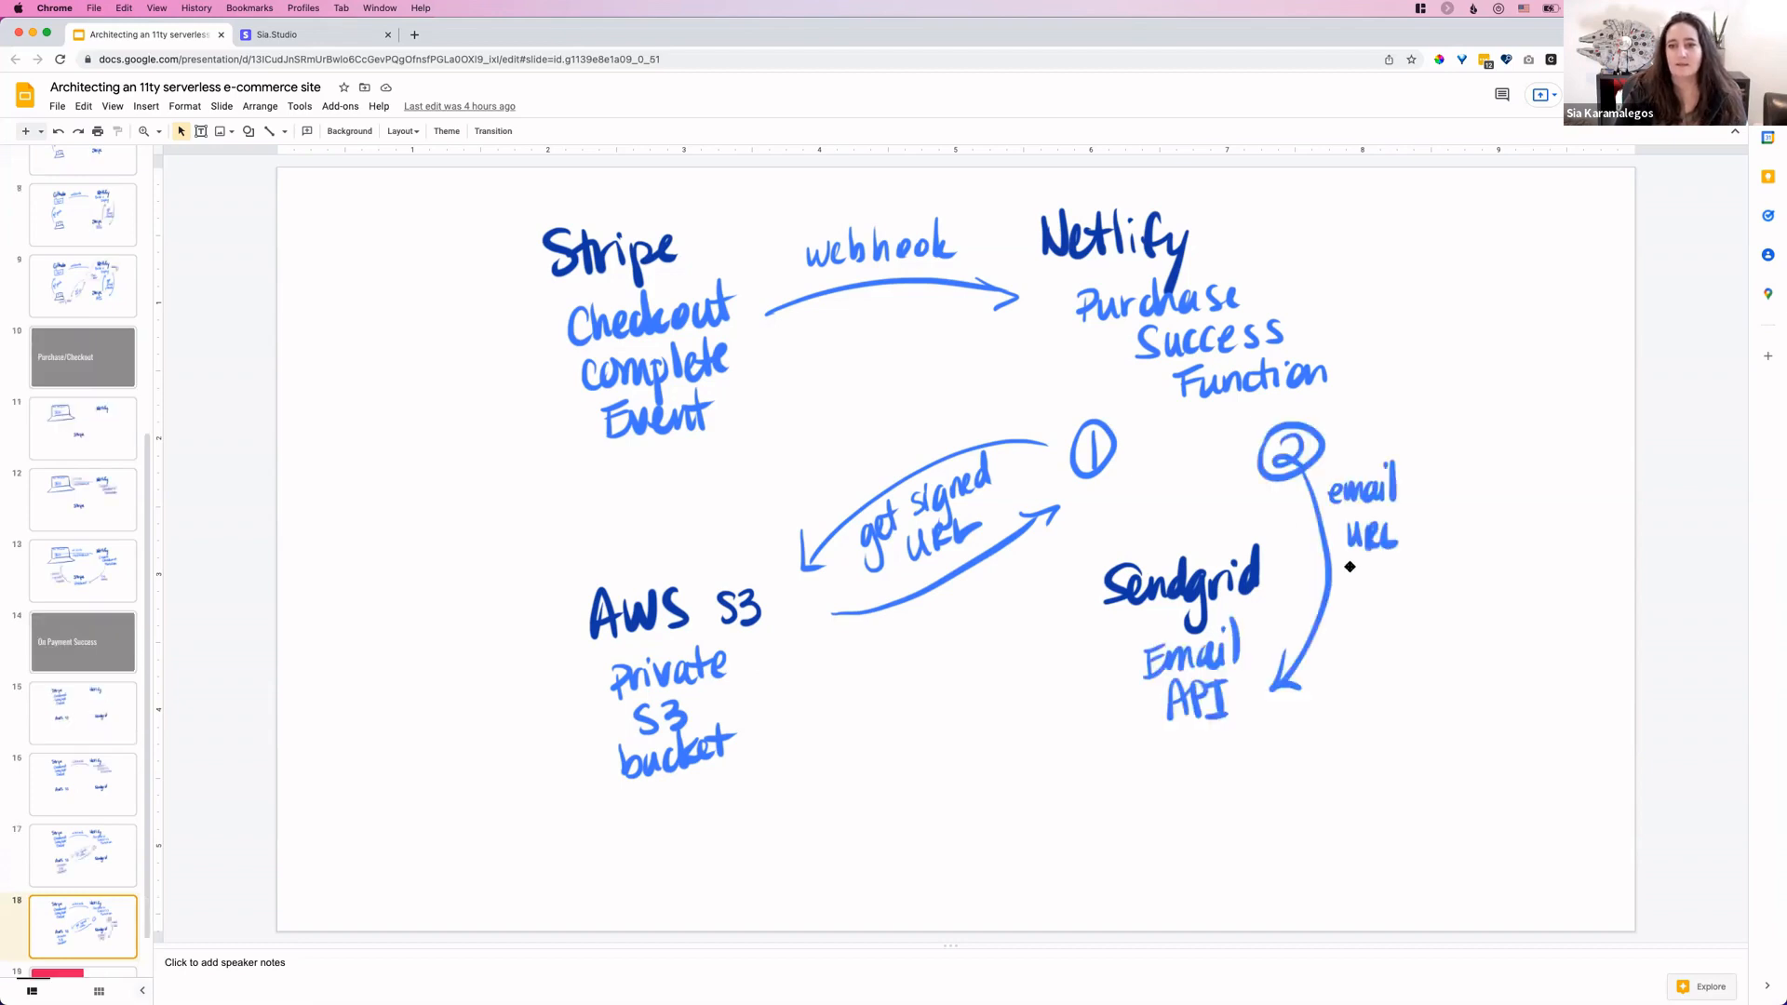
pyautogui.moveTo(1351, 522)
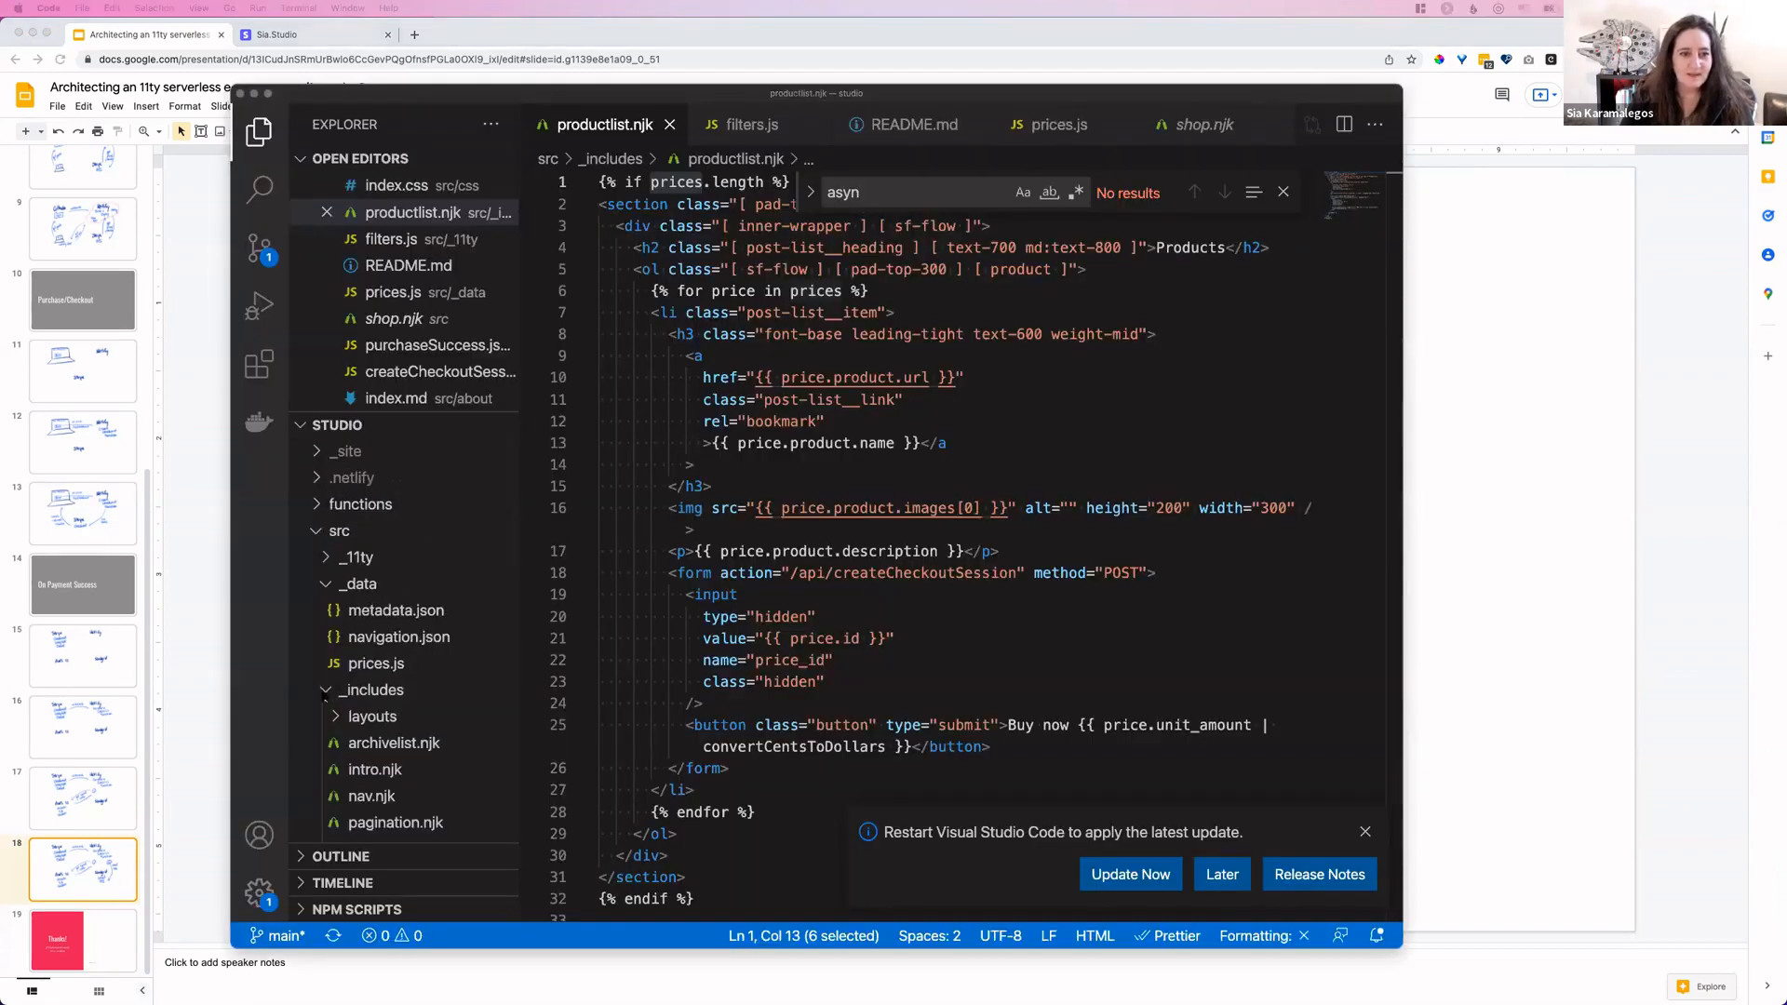
# Step: In the functions folder, view createCheckoutSession.js, then netlify.toml with its highlighted API redirect
pyautogui.click(359, 504)
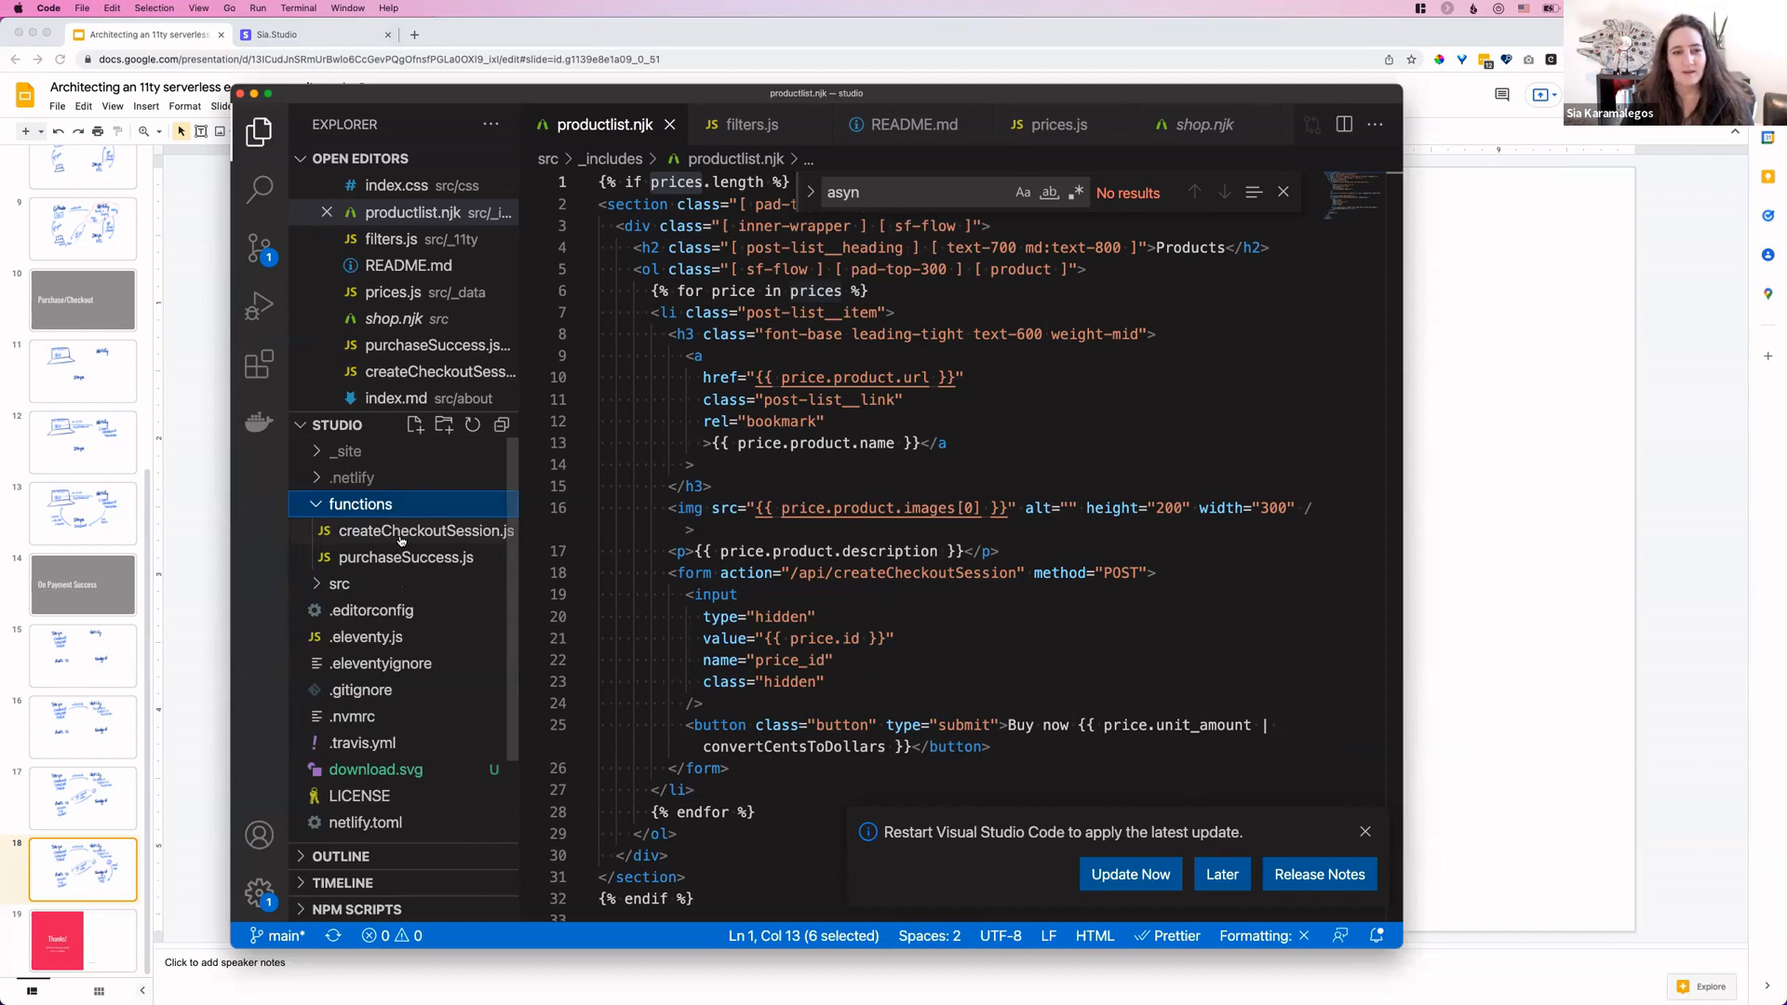
pyautogui.click(405, 556)
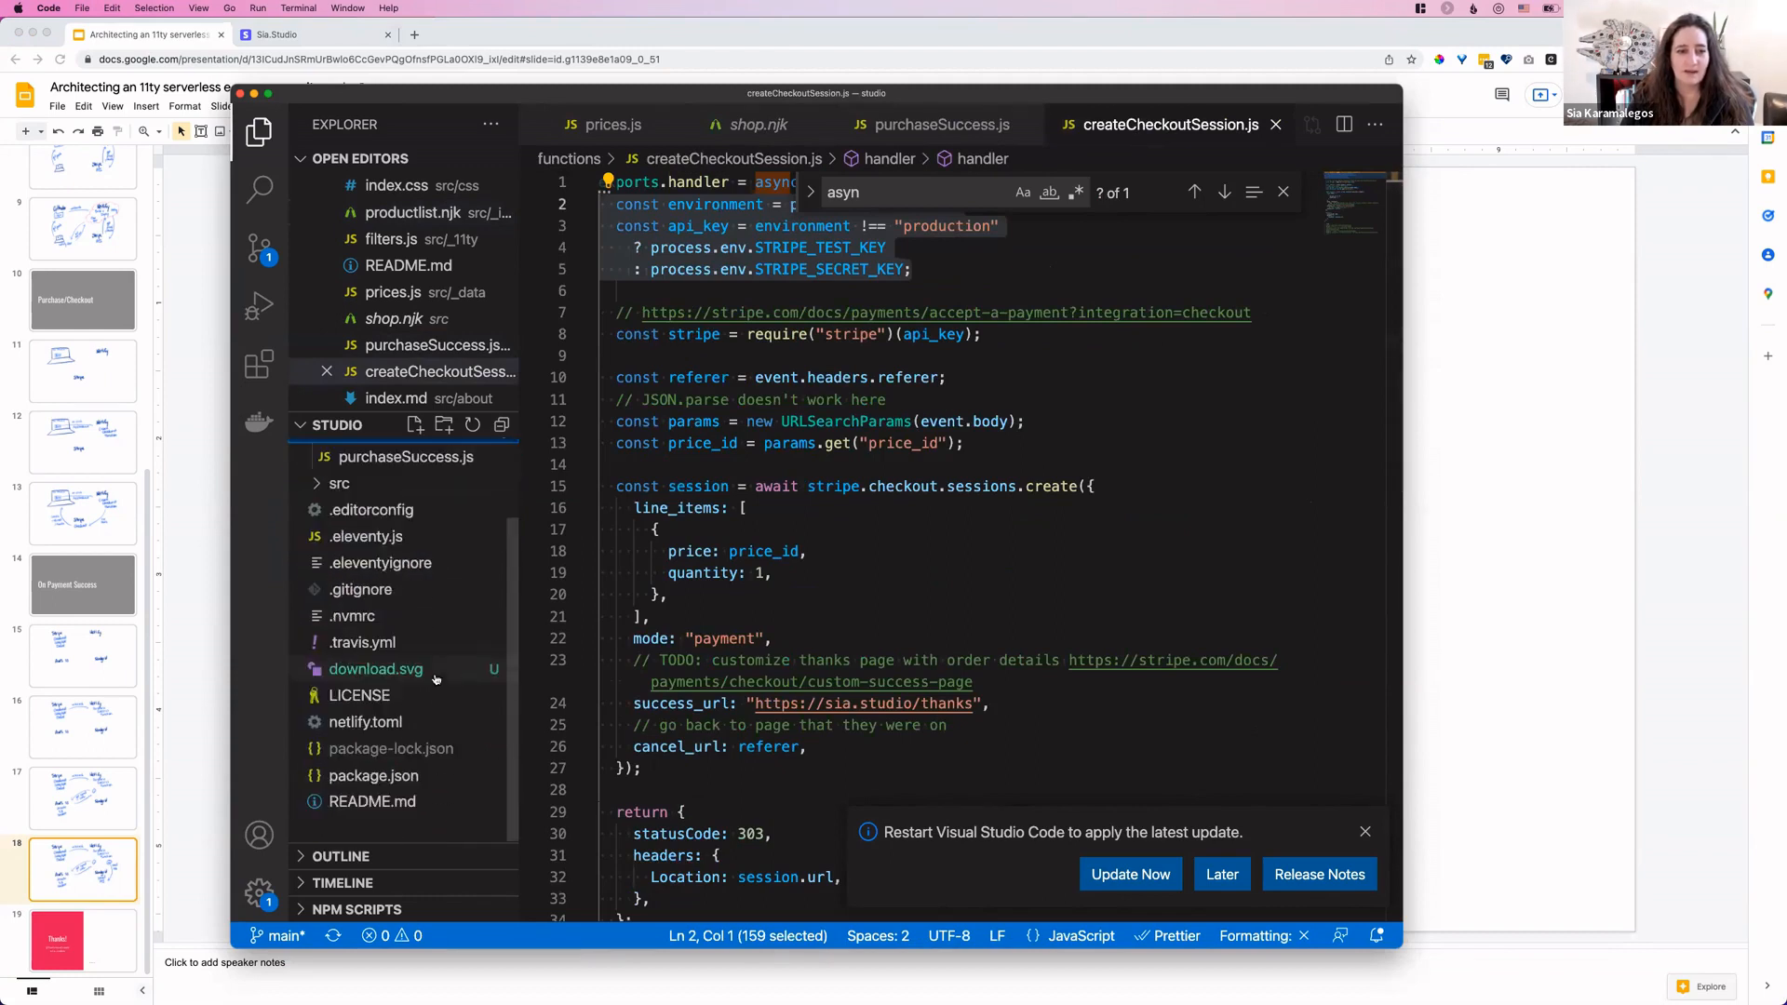
pyautogui.click(367, 722)
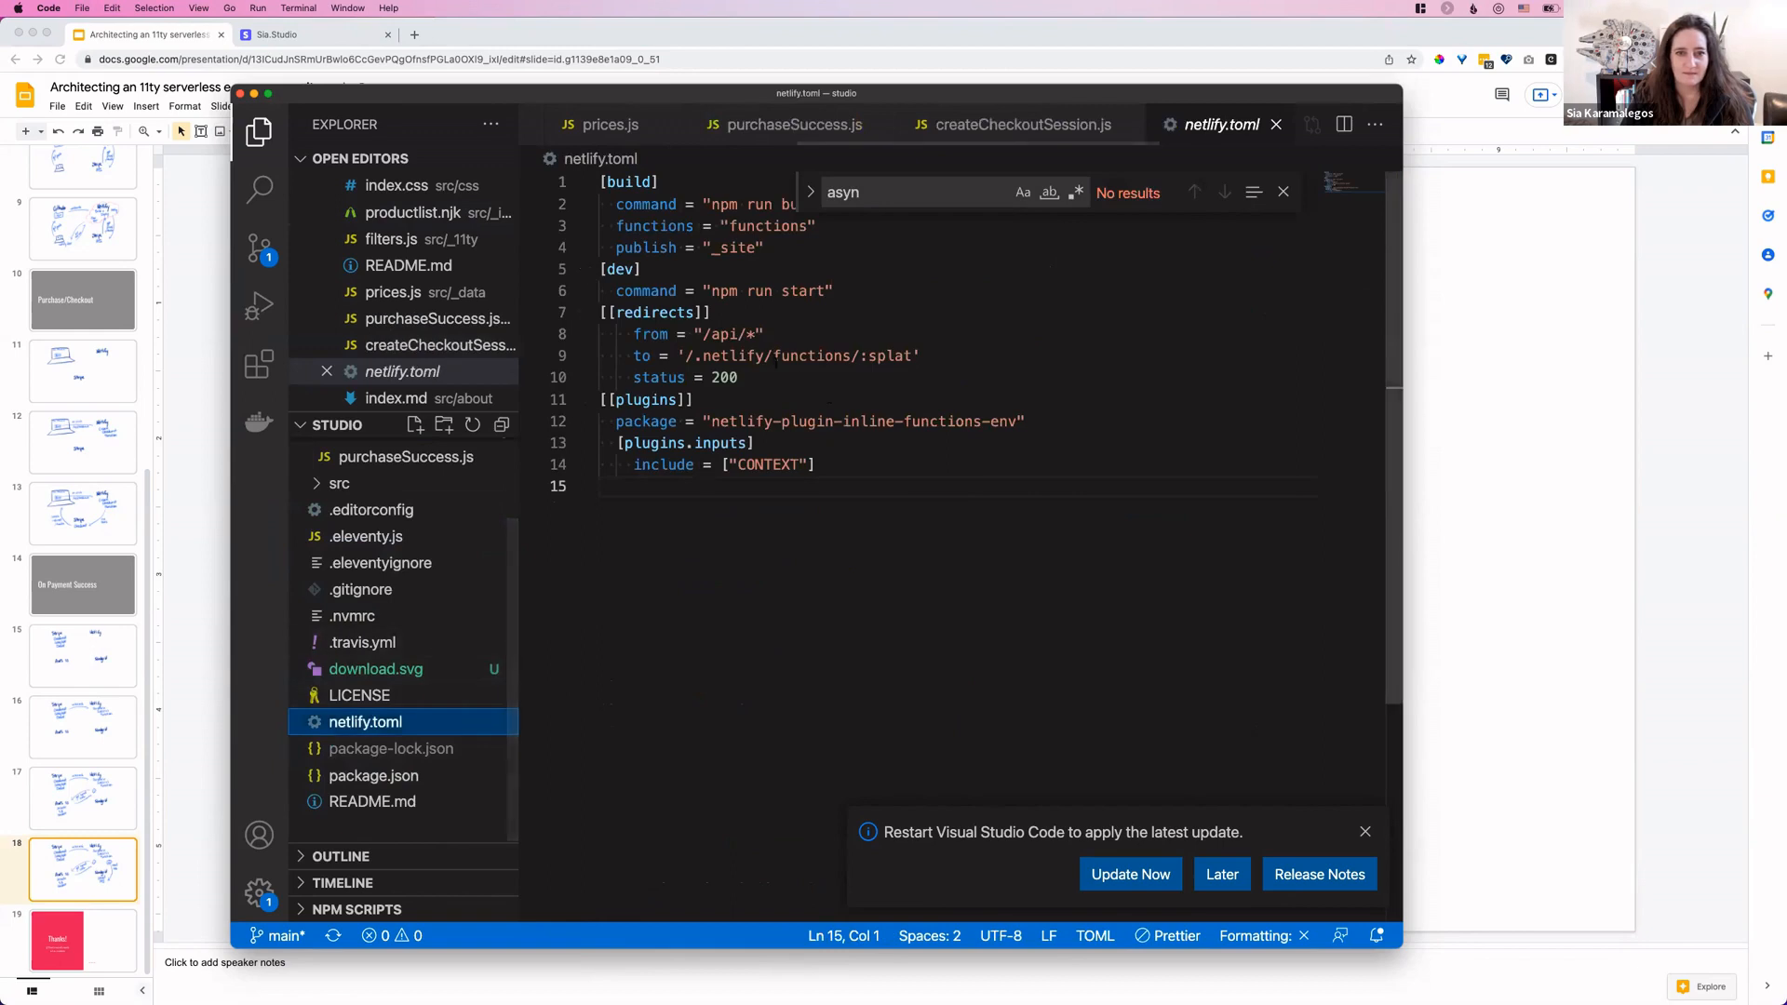
pyautogui.moveTo(633, 354); pyautogui.dragTo(918, 353)
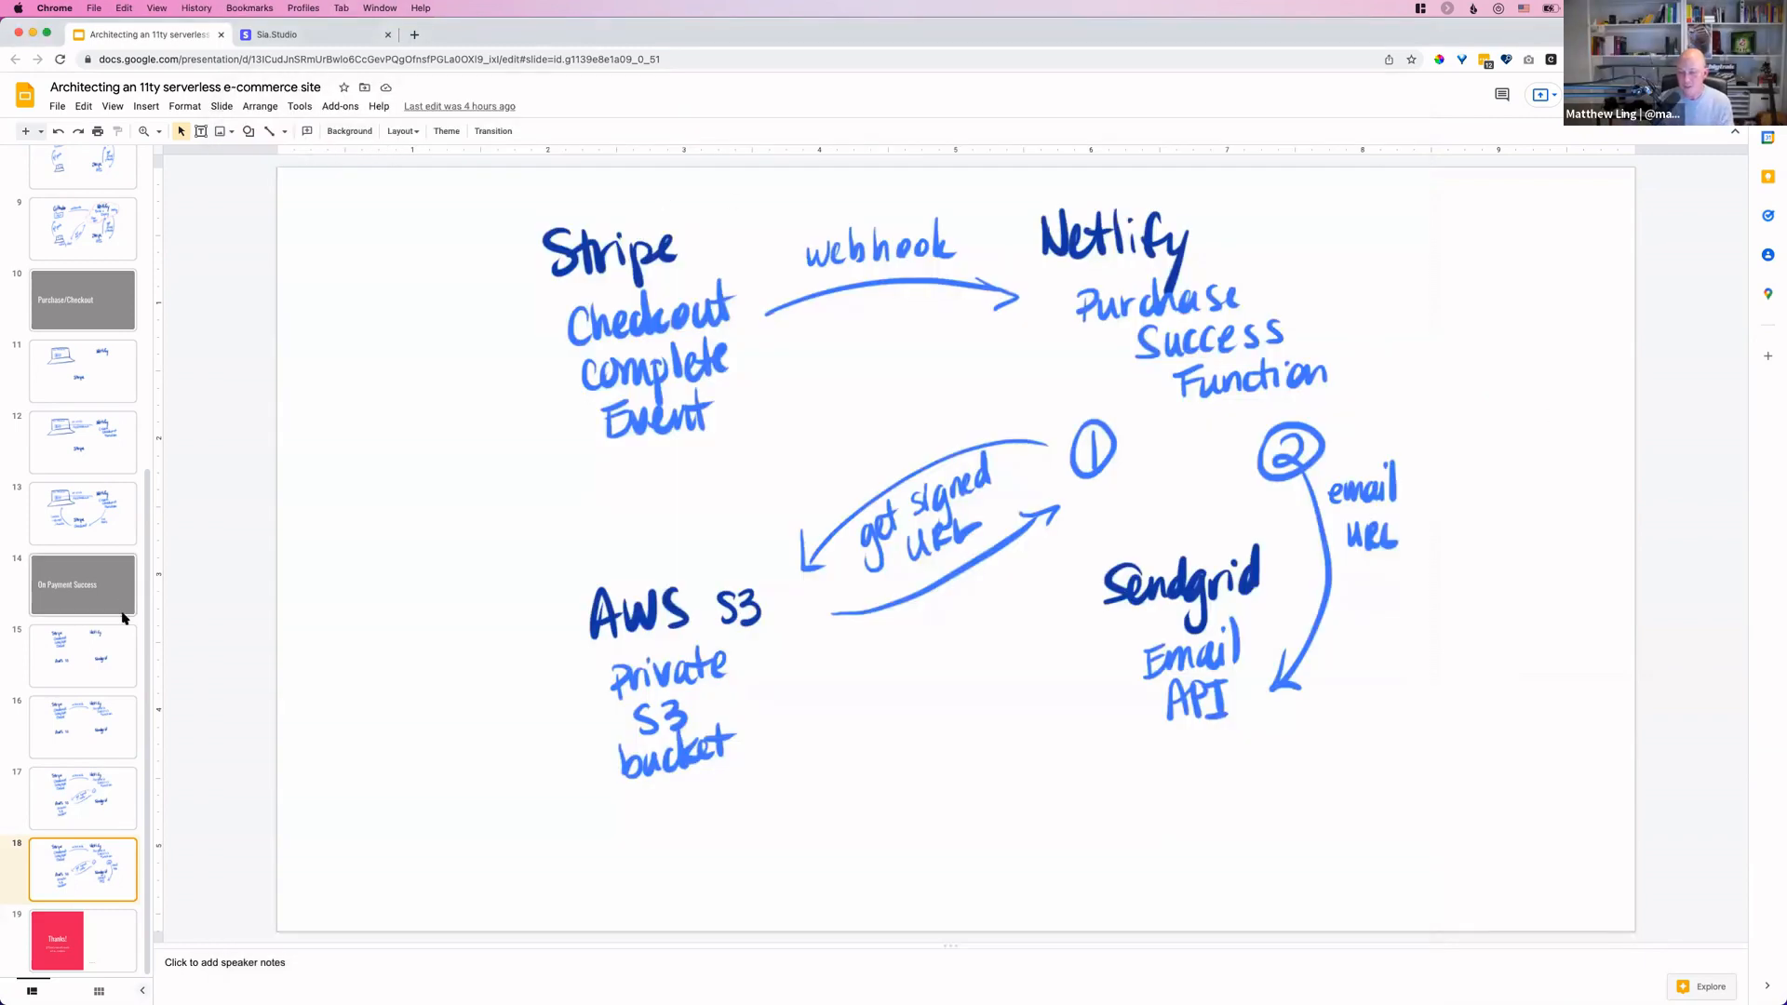
pyautogui.scroll(-3)
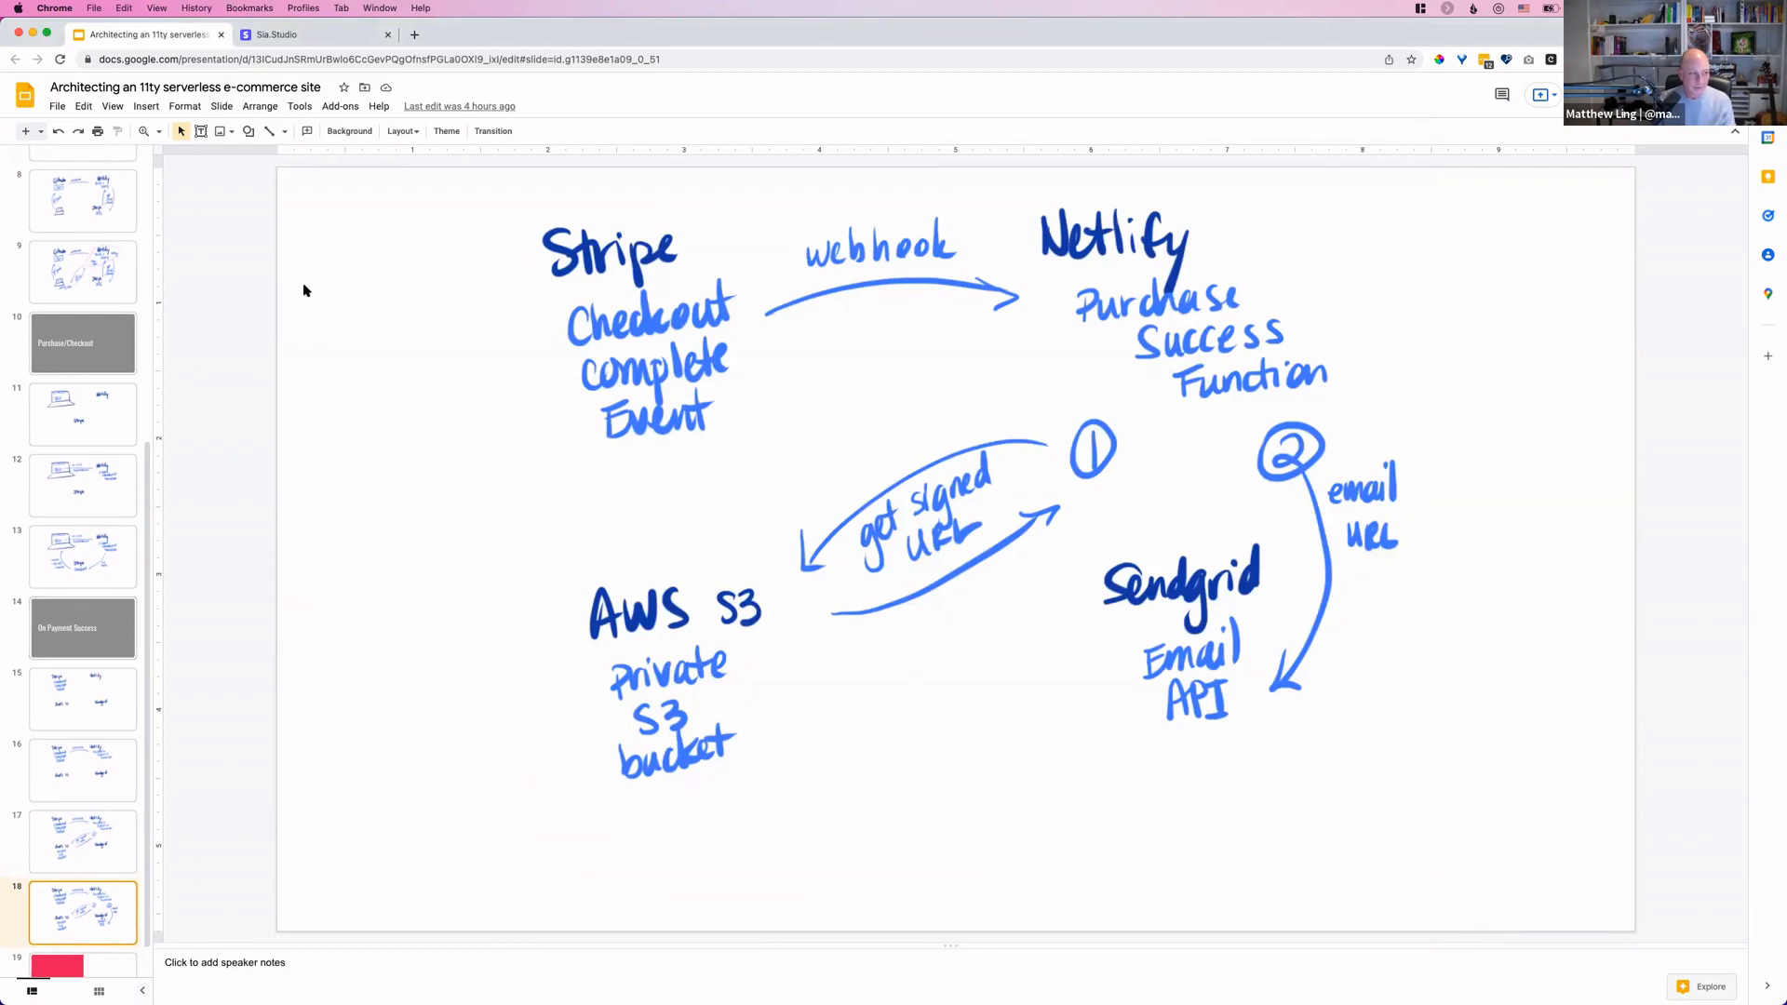
pyautogui.moveTo(363, 156)
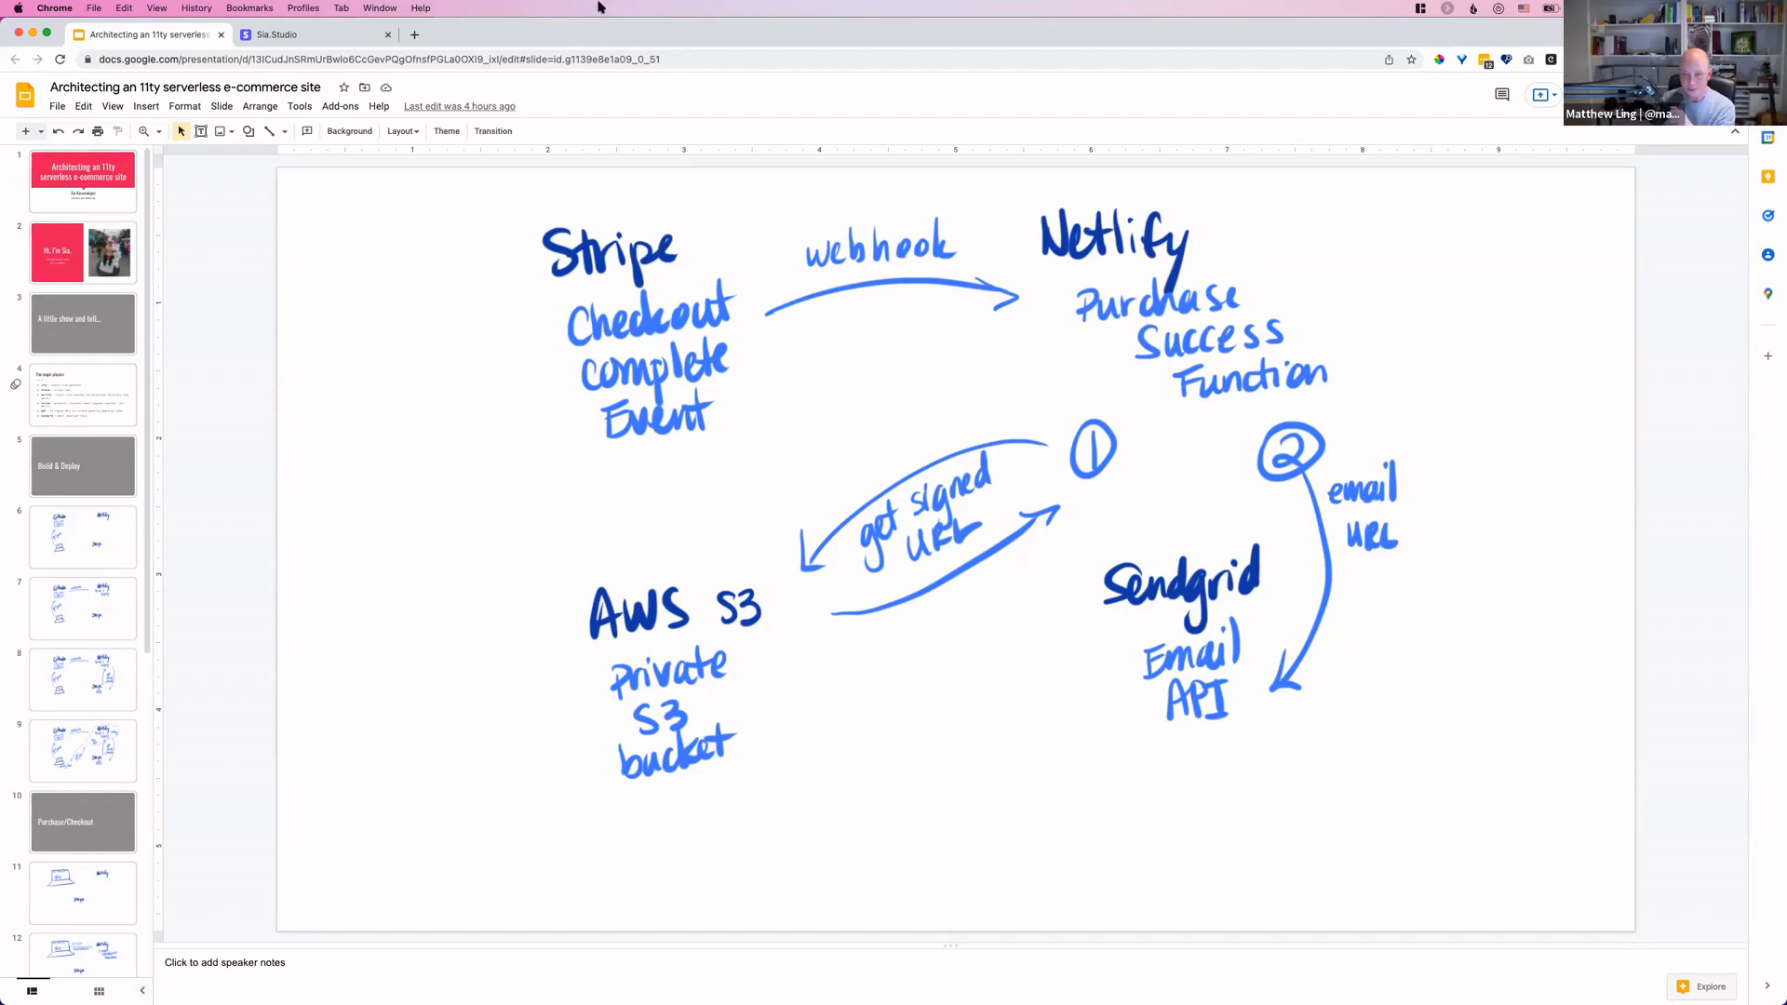
pyautogui.moveTo(1115, 75)
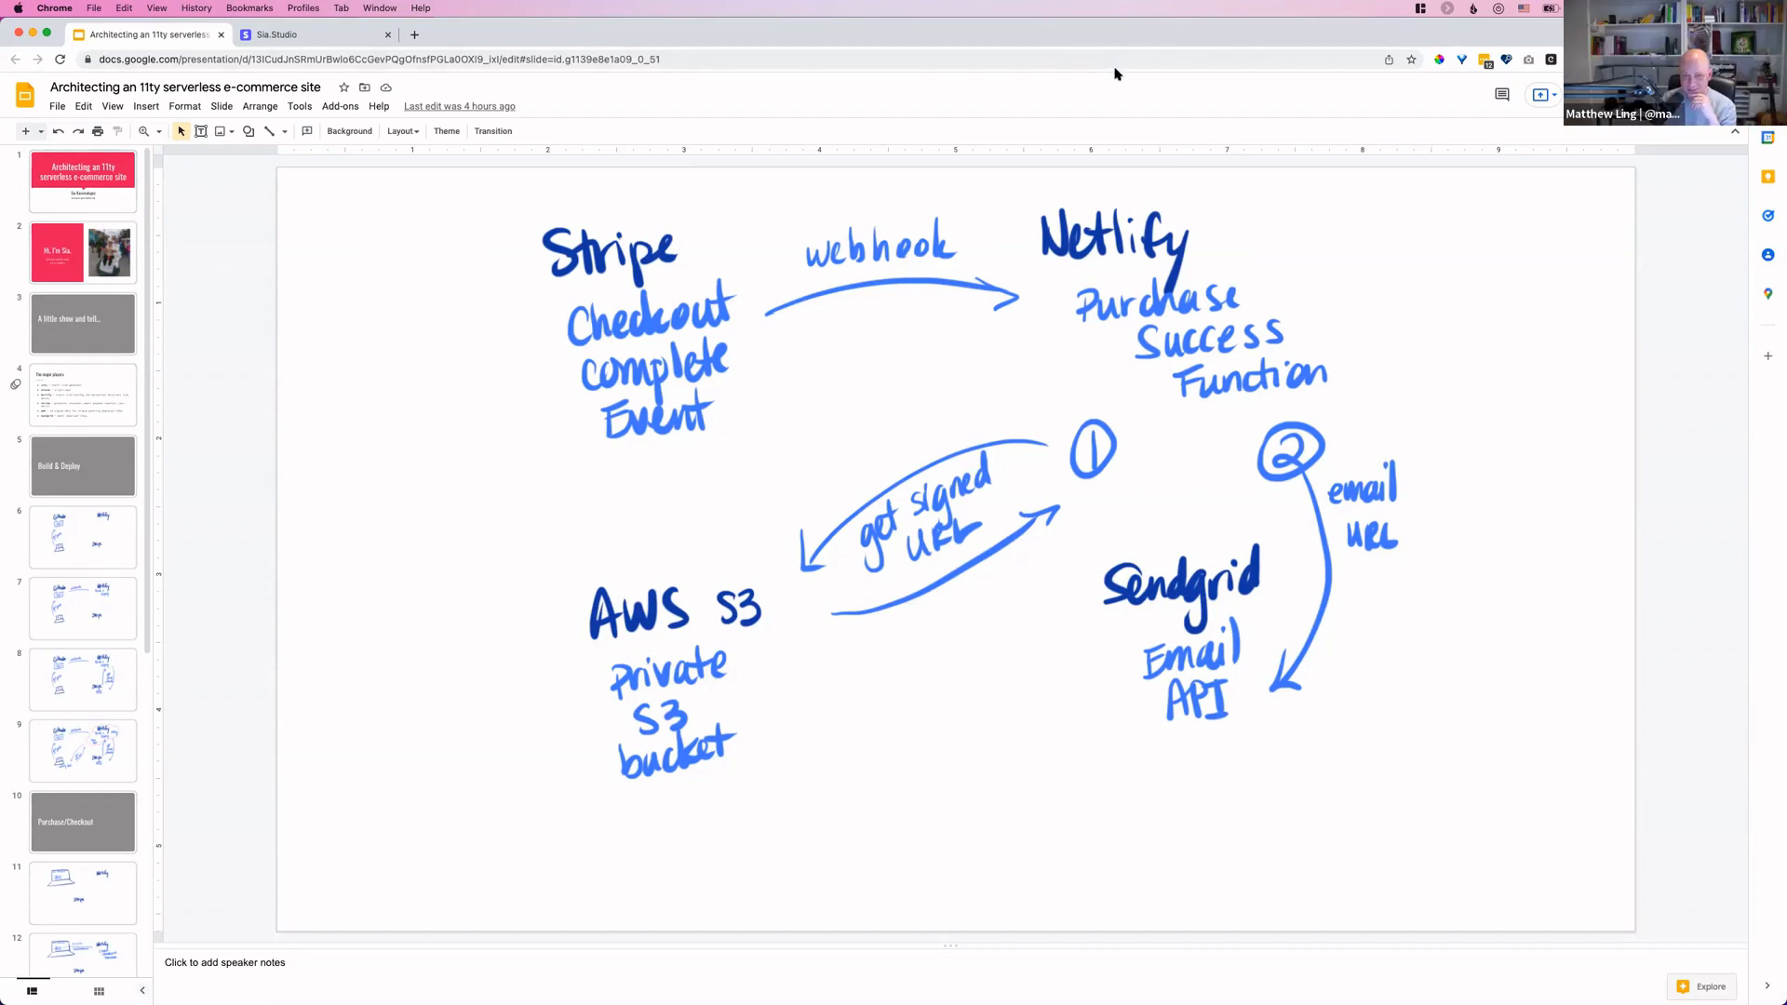